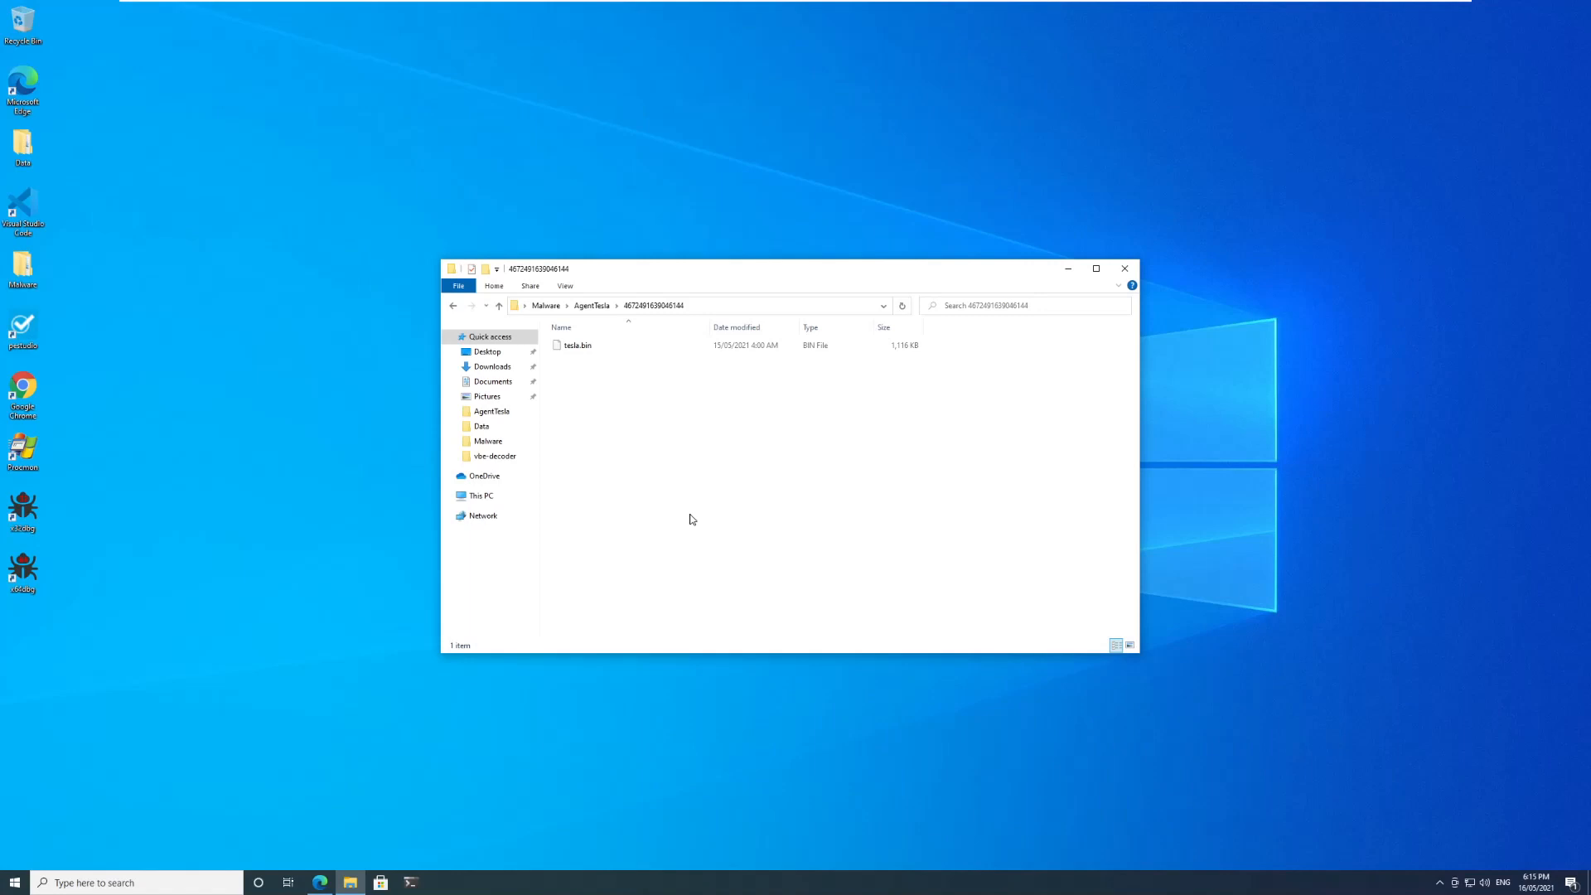
pyautogui.moveTo(648, 538)
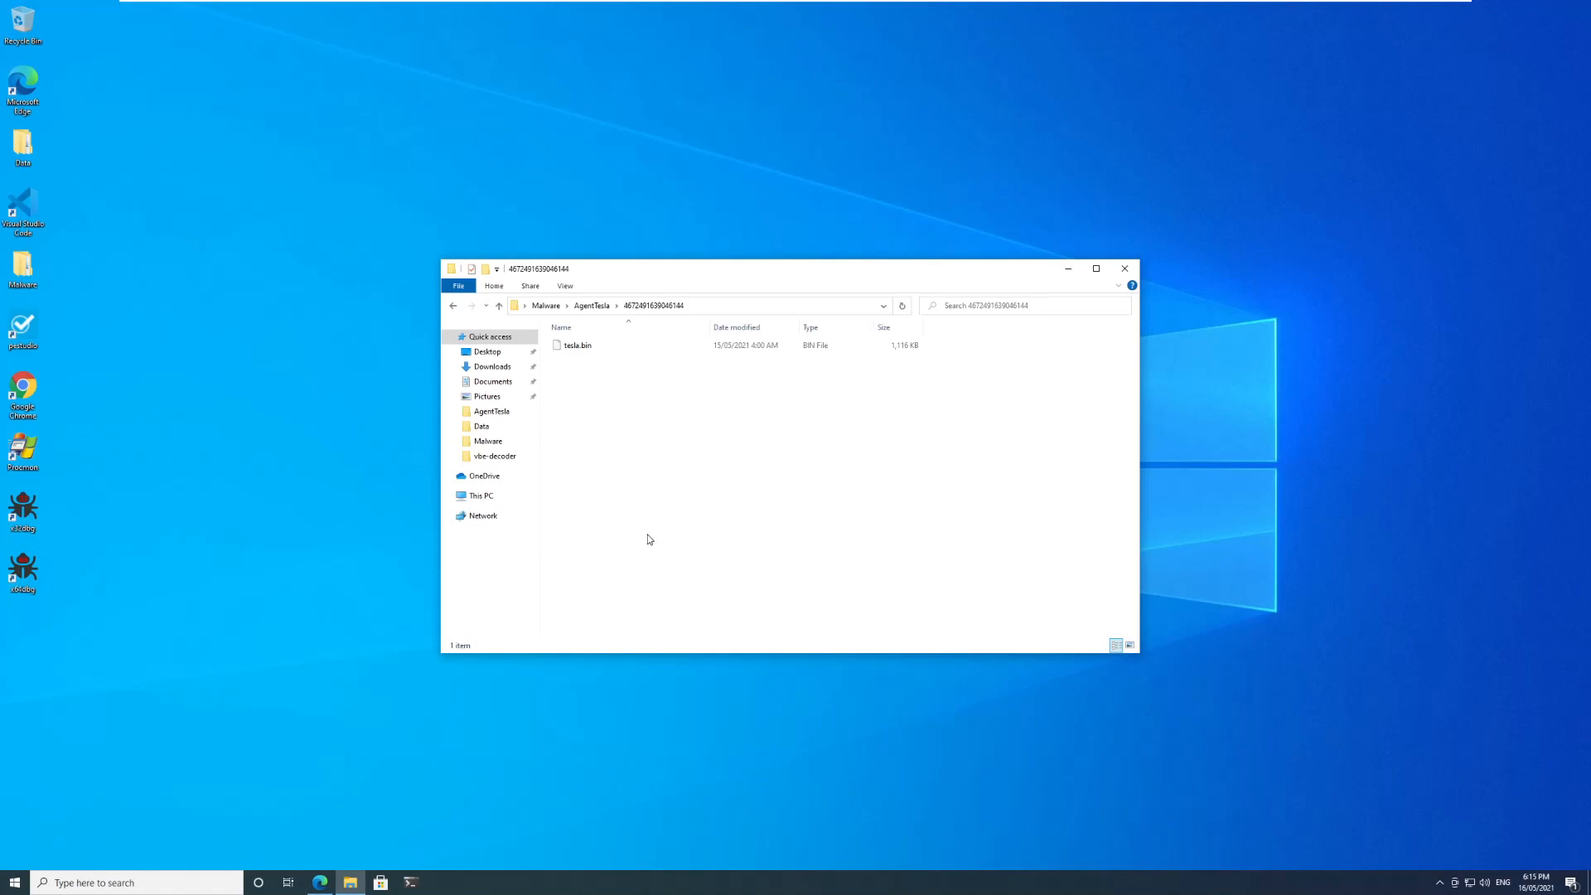
pyautogui.moveTo(595, 358)
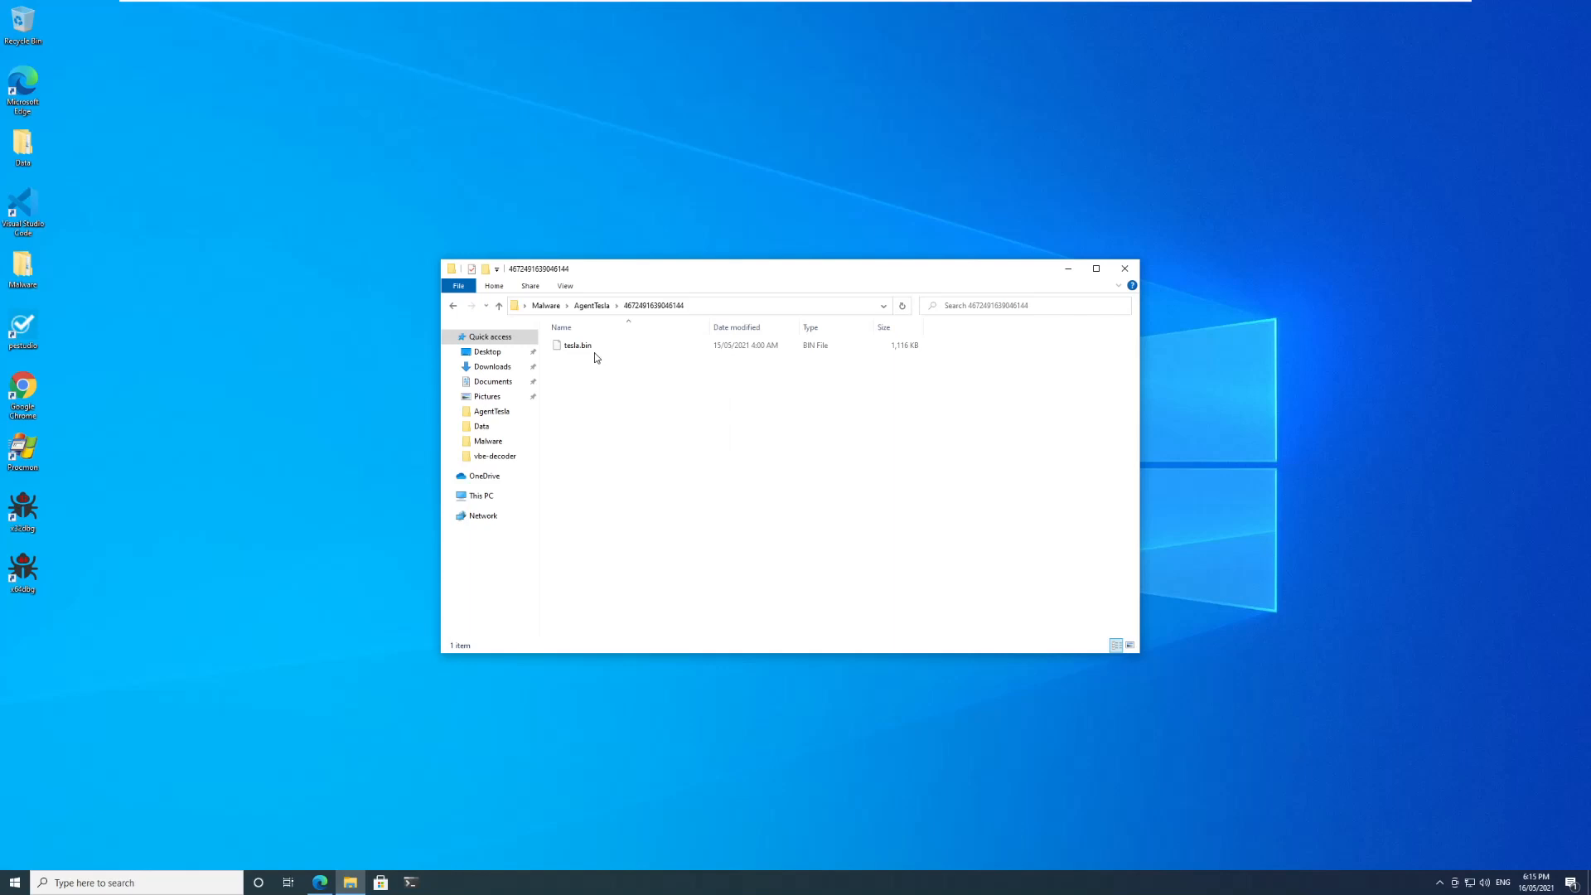
pyautogui.moveTo(591, 358)
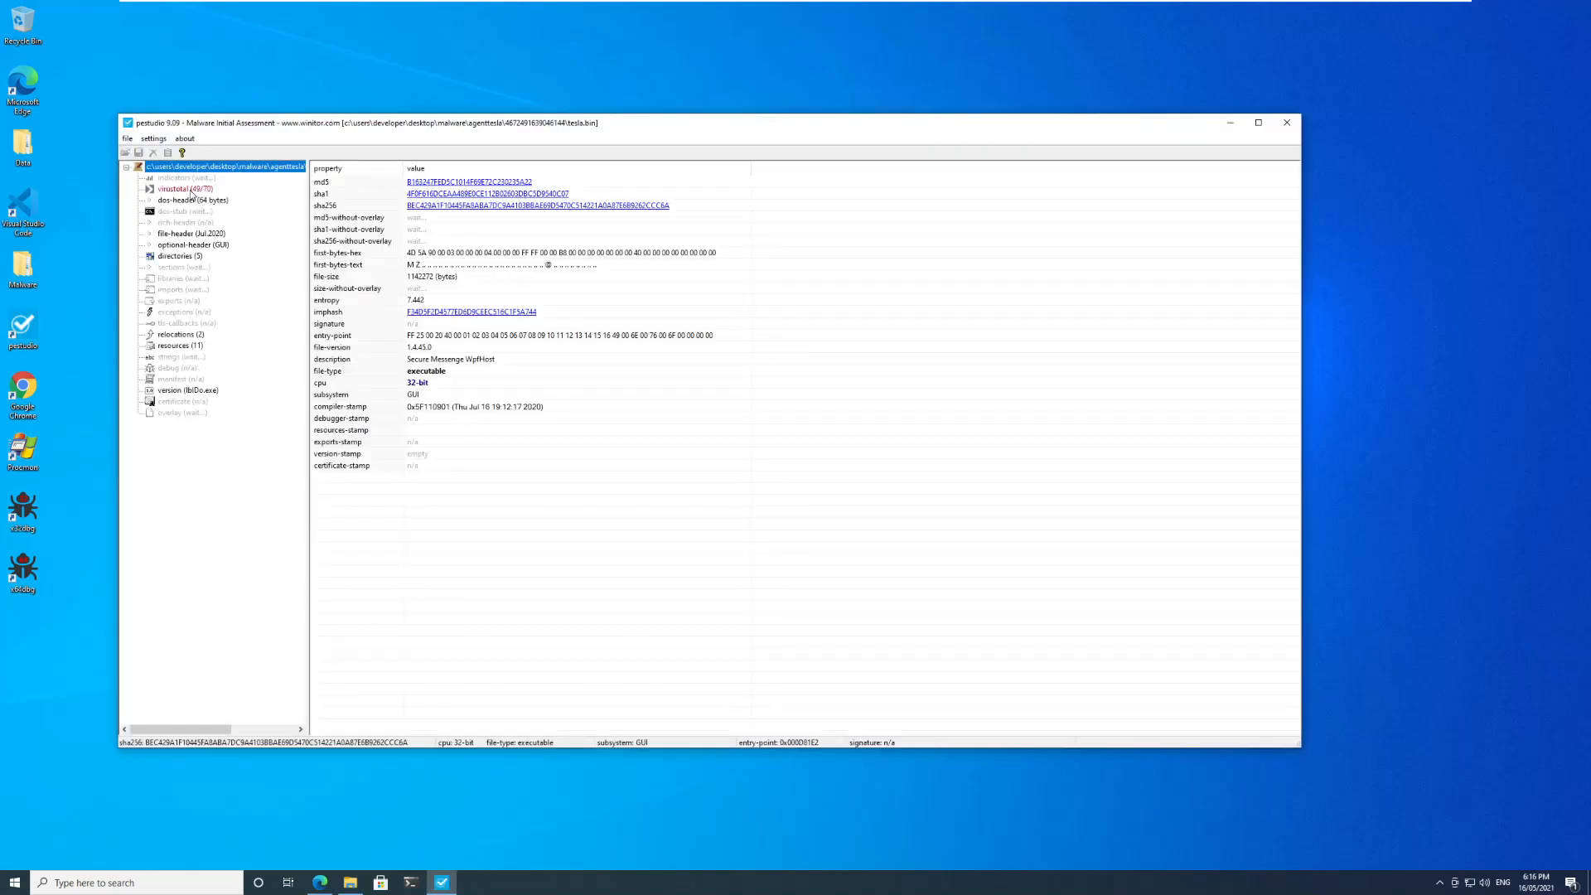
# Review tesla.bin's 49/72 VirusTotal detections, bitDo.exe version info and mscoree.dll import.
pyautogui.click(186, 189)
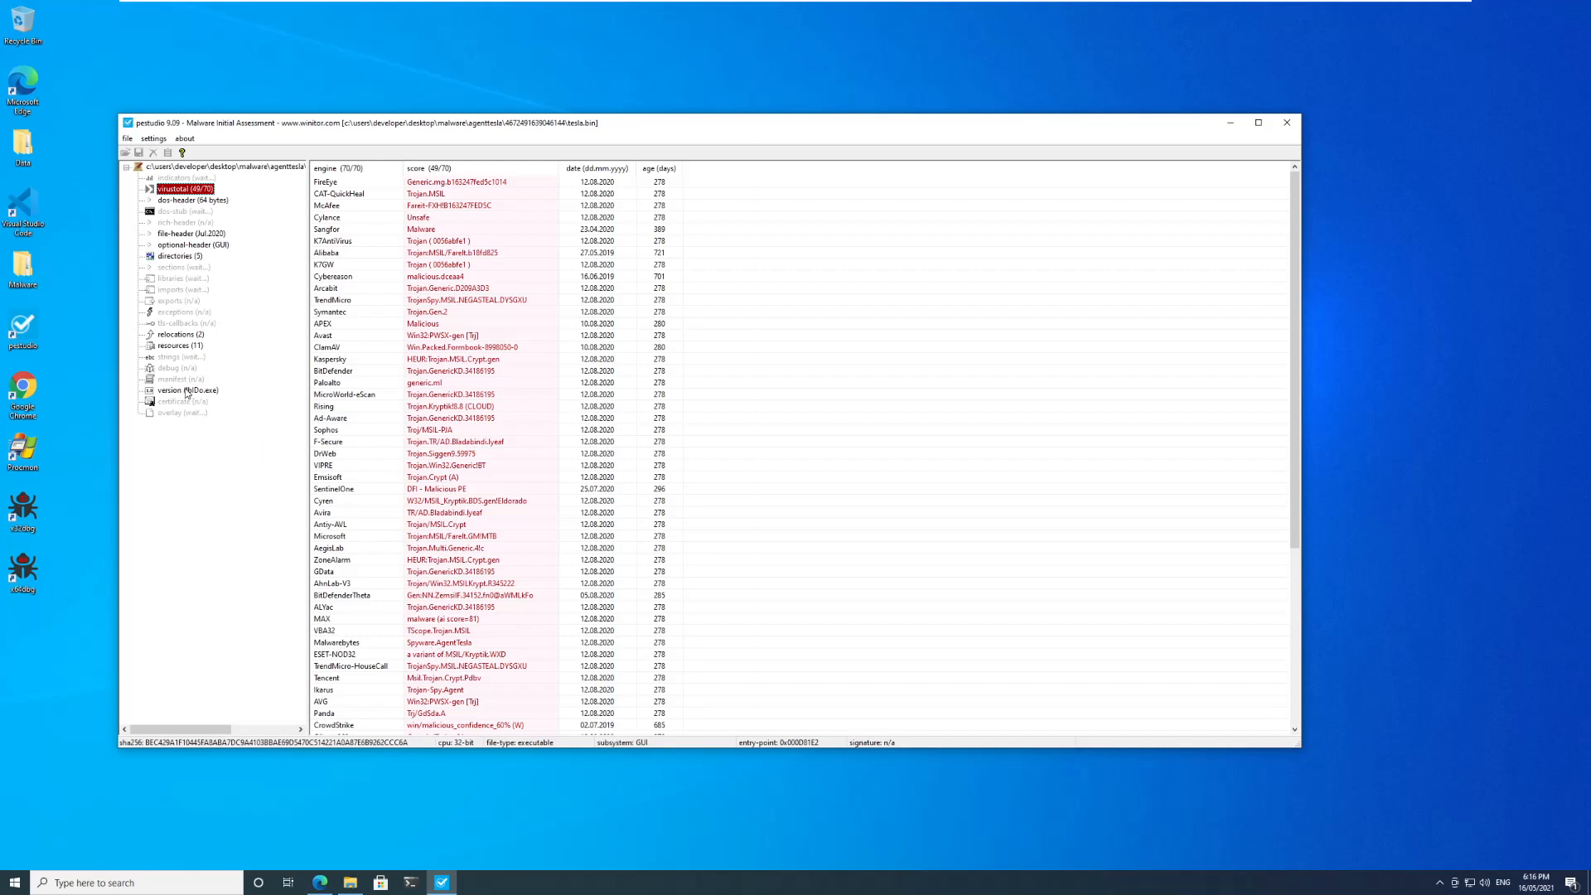
pyautogui.click(187, 389)
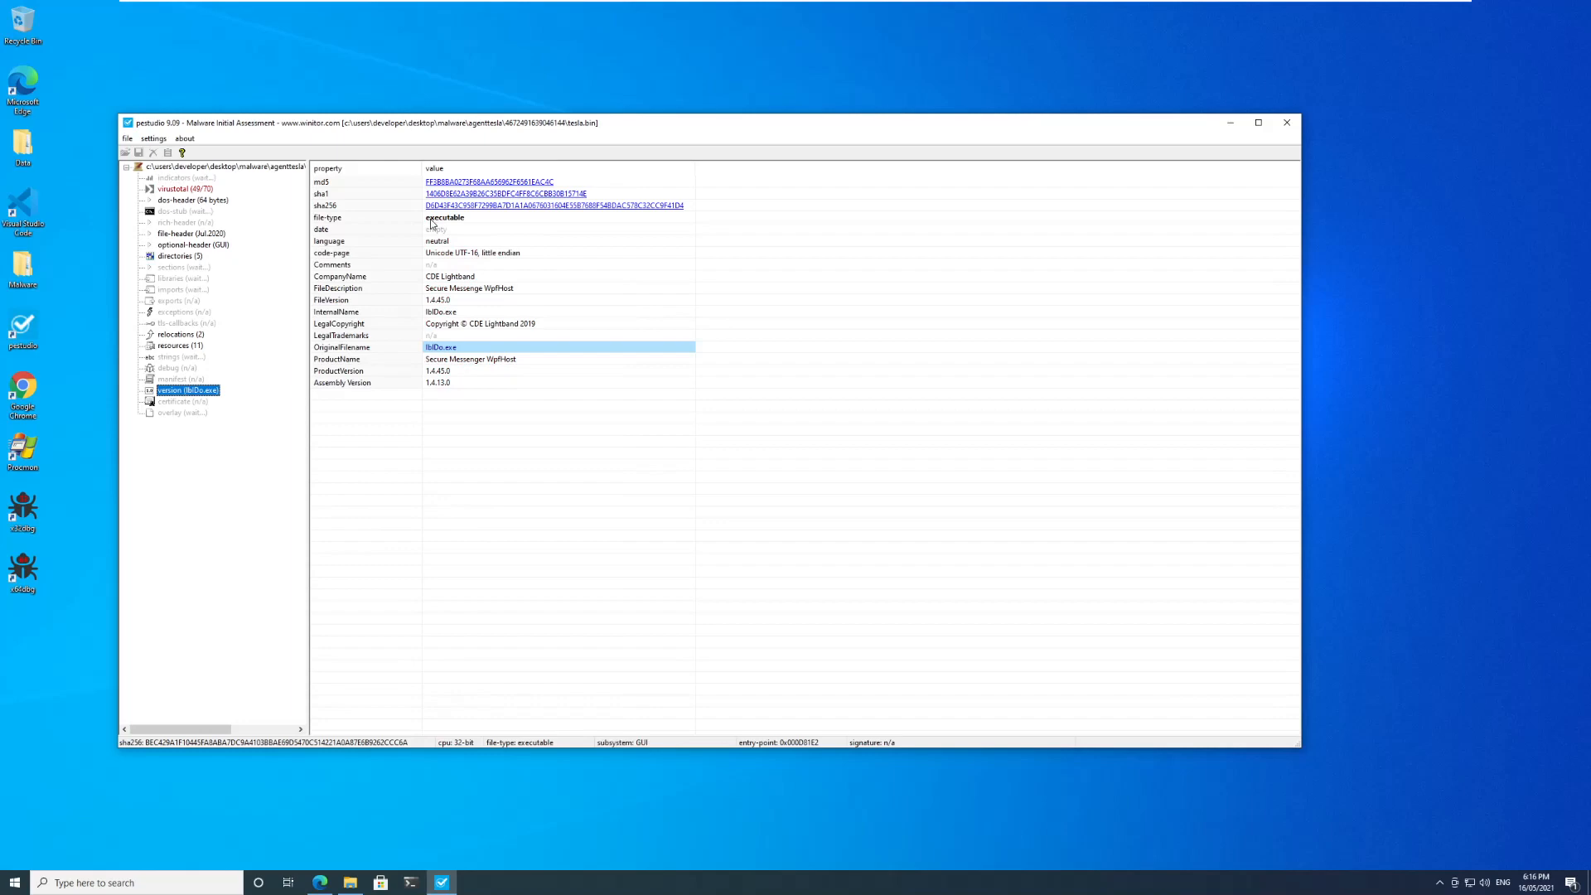
pyautogui.moveTo(462, 356)
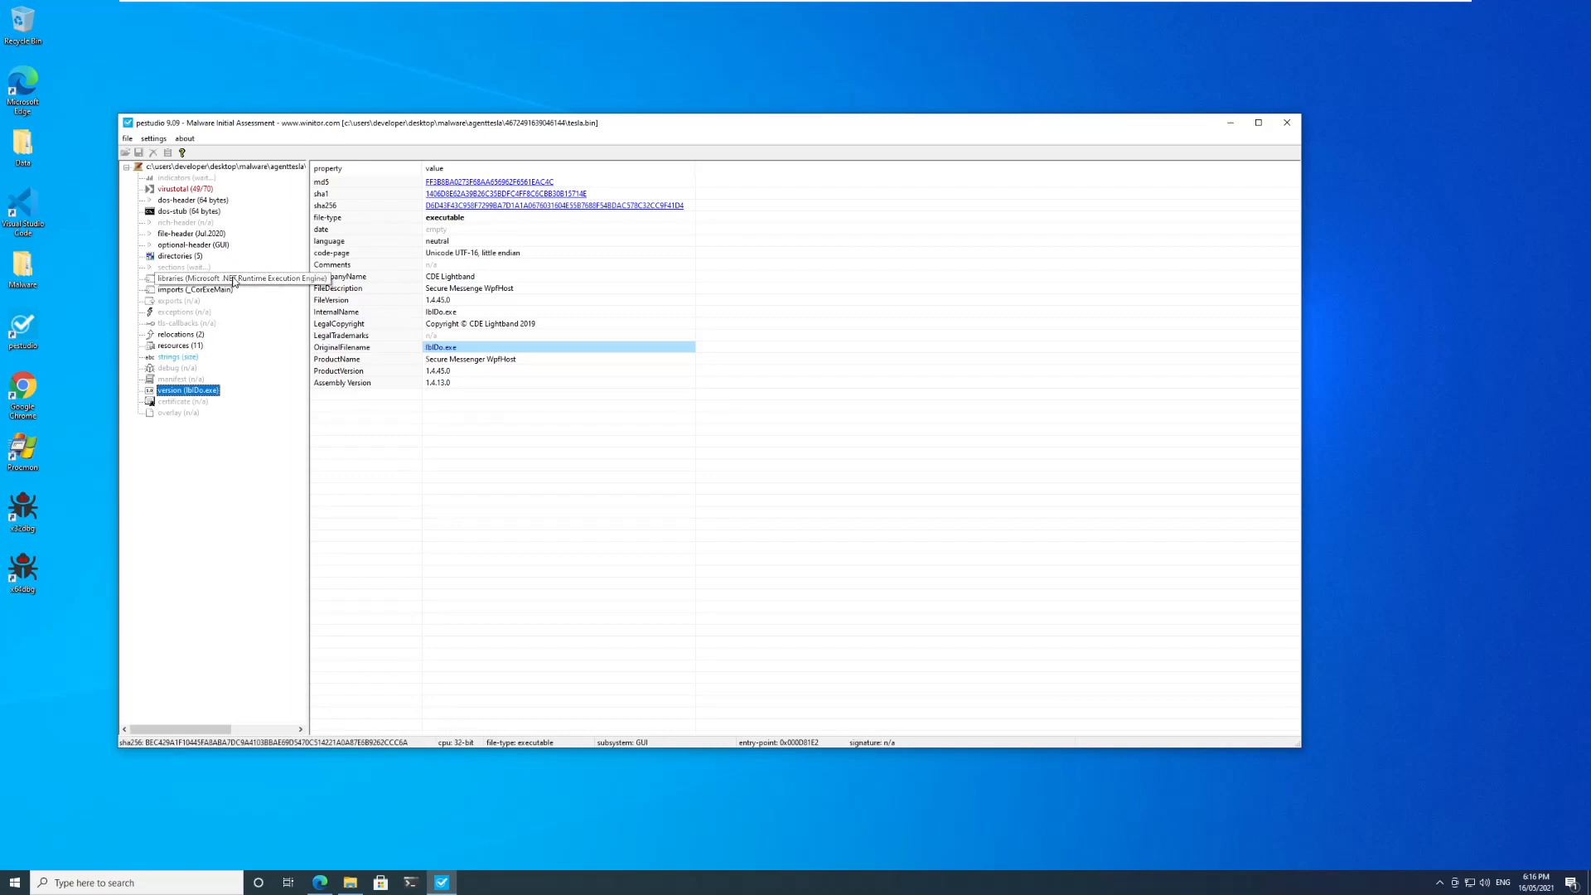
pyautogui.click(243, 278)
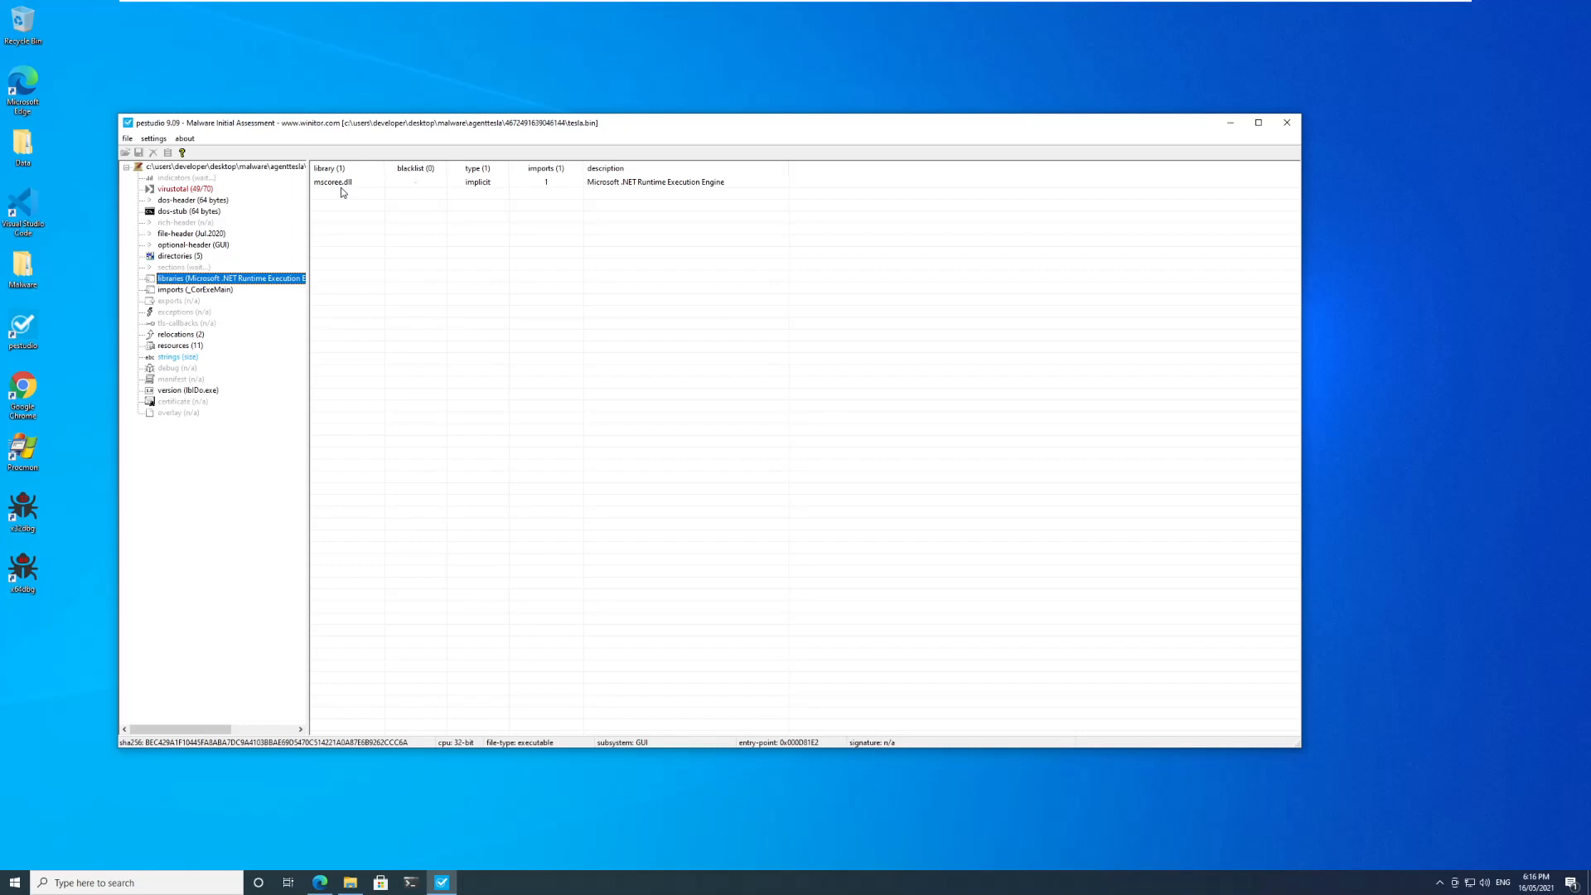
pyautogui.click(192, 288)
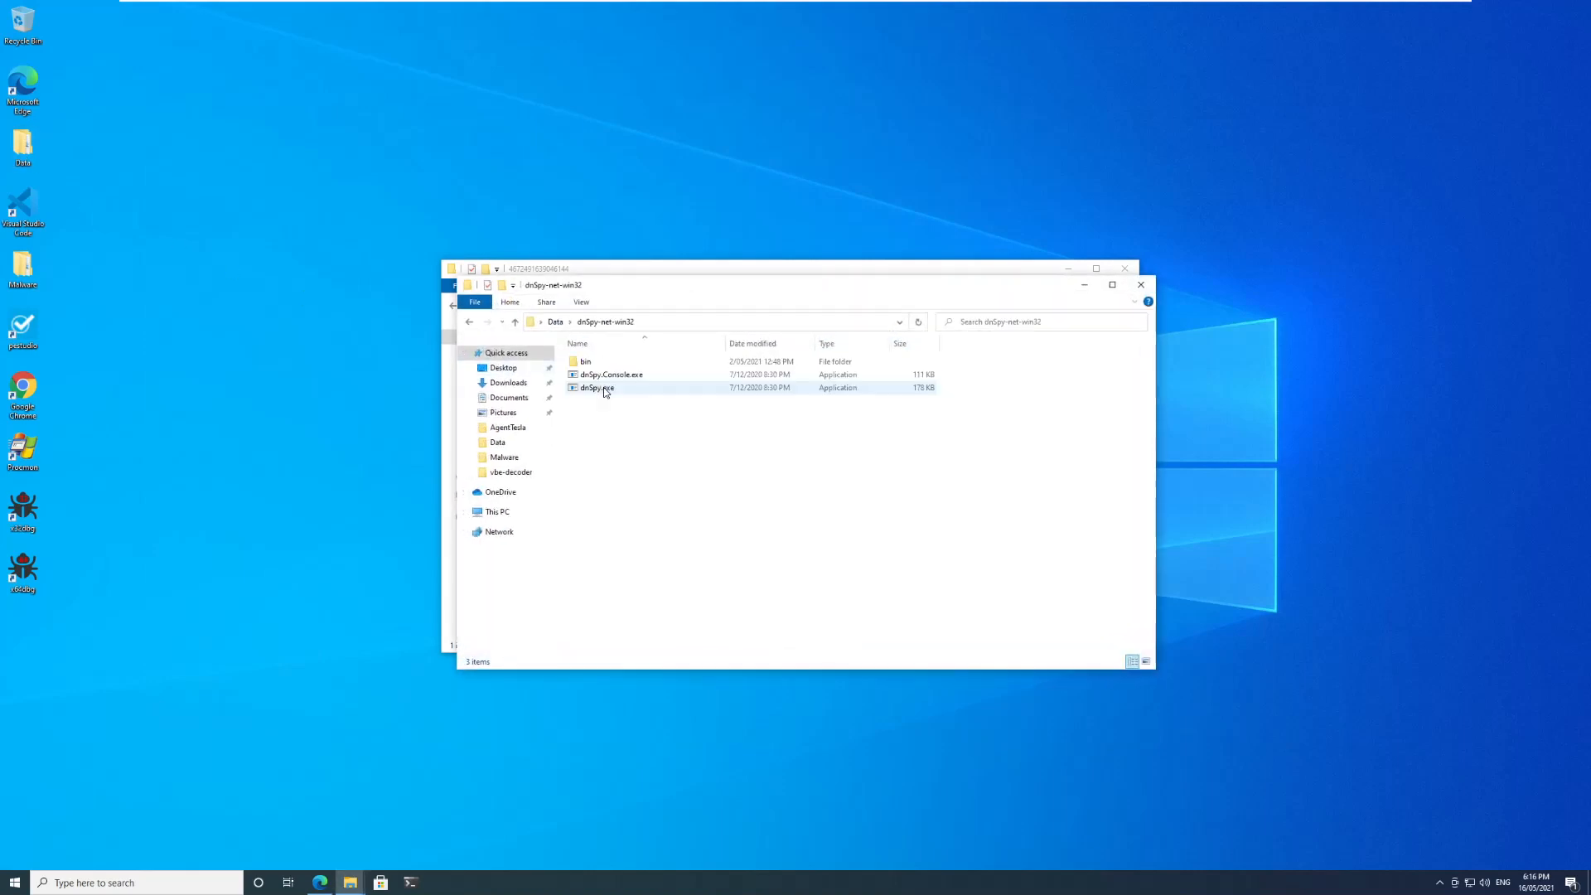
# Launch dnSpy, load tesla.bin as the BitDo assembly and jump to App.Main.
pyautogui.click(597, 388)
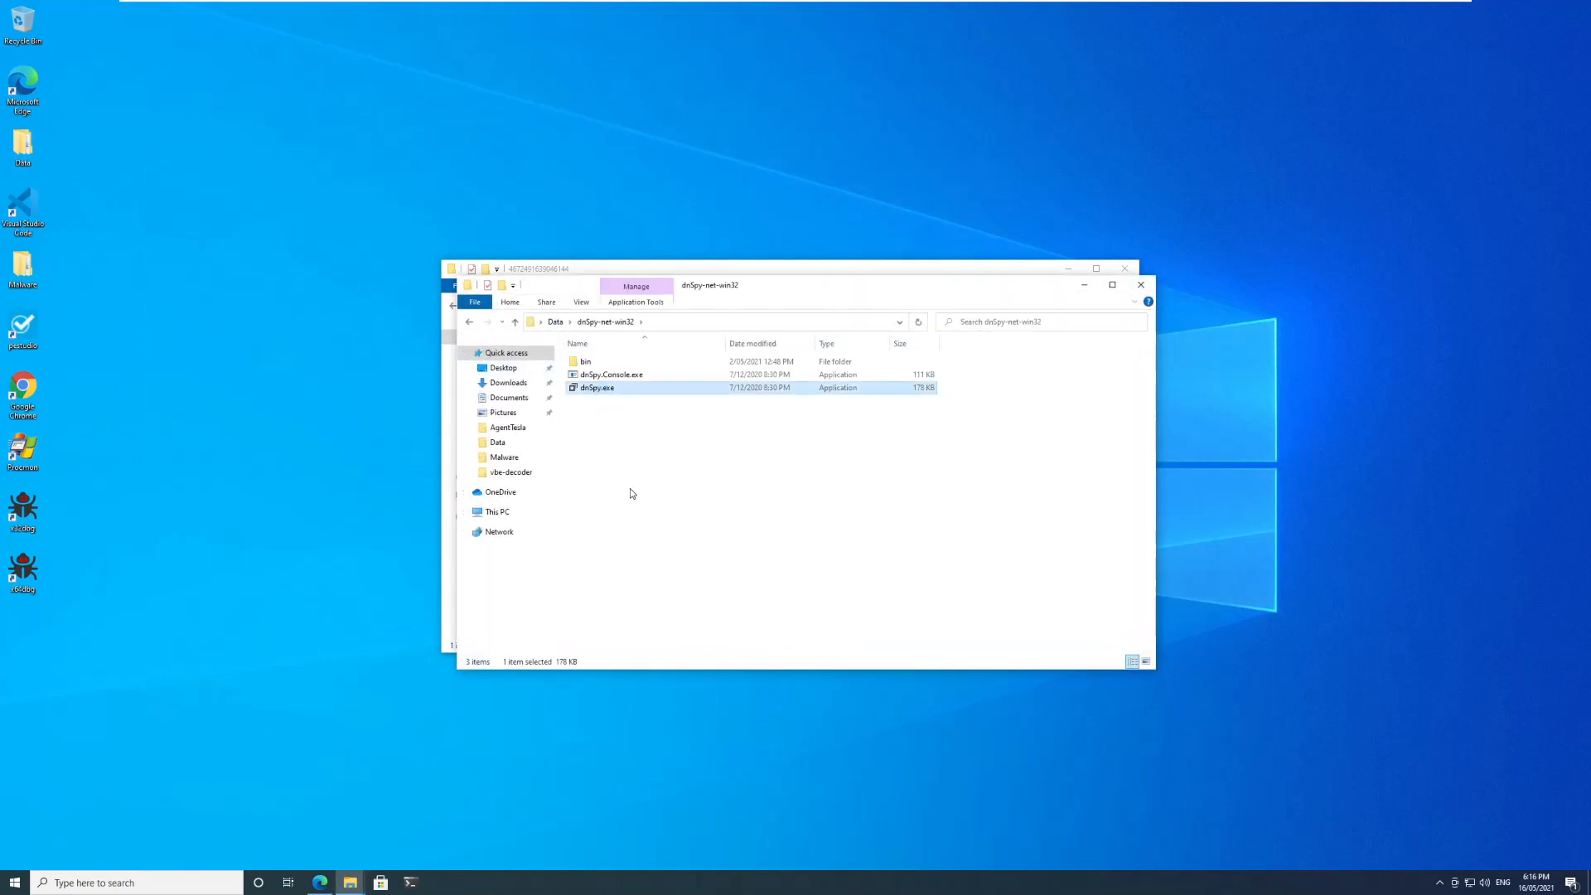
pyautogui.doubleClick(597, 388)
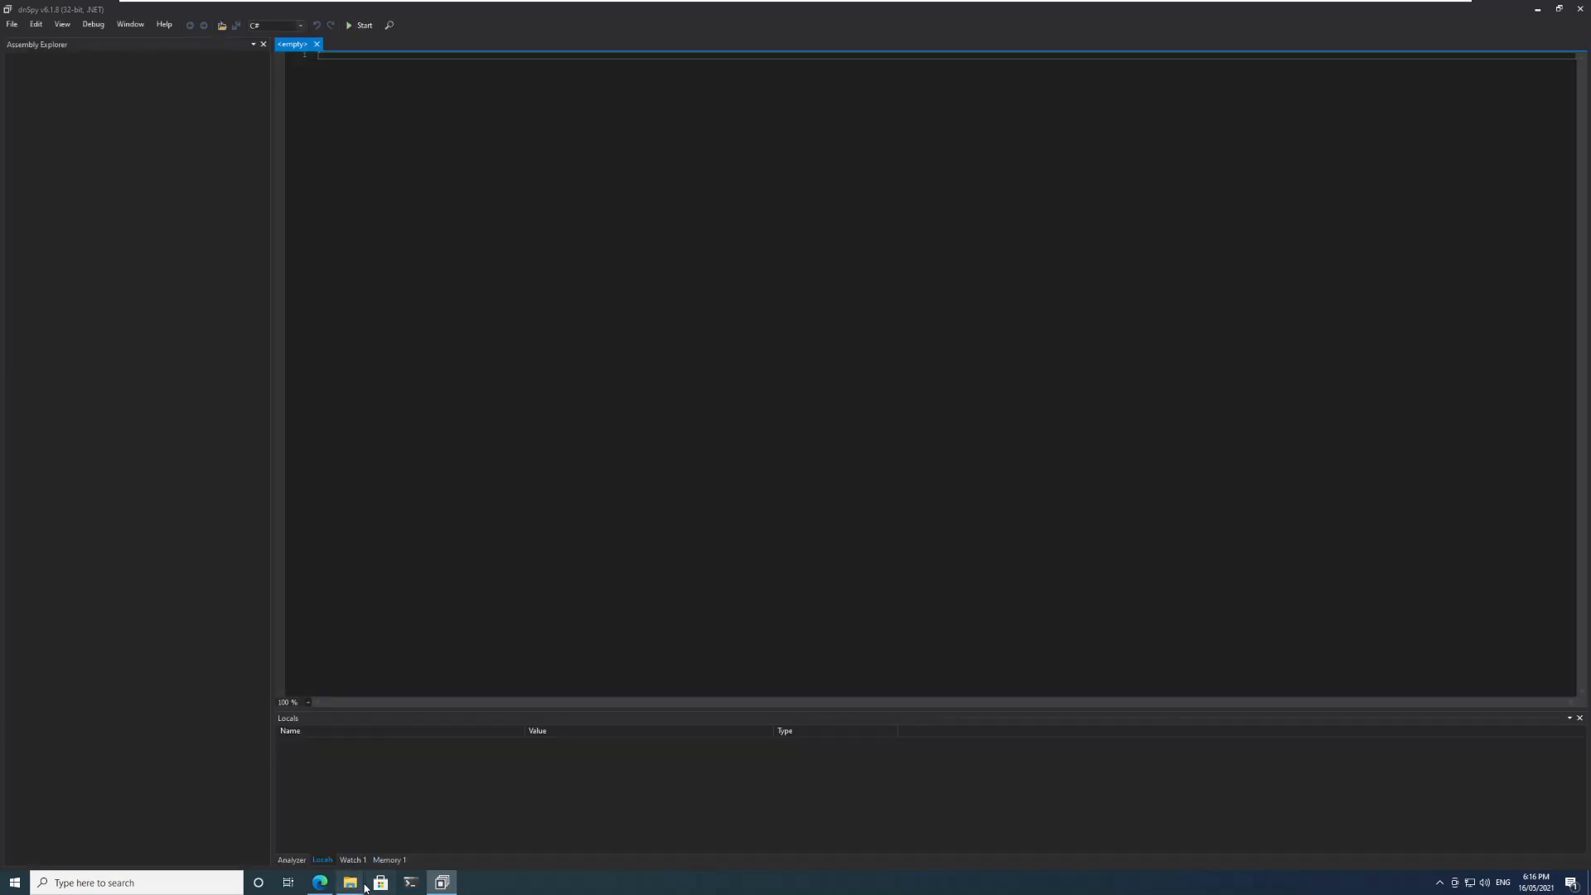
pyautogui.click(350, 881)
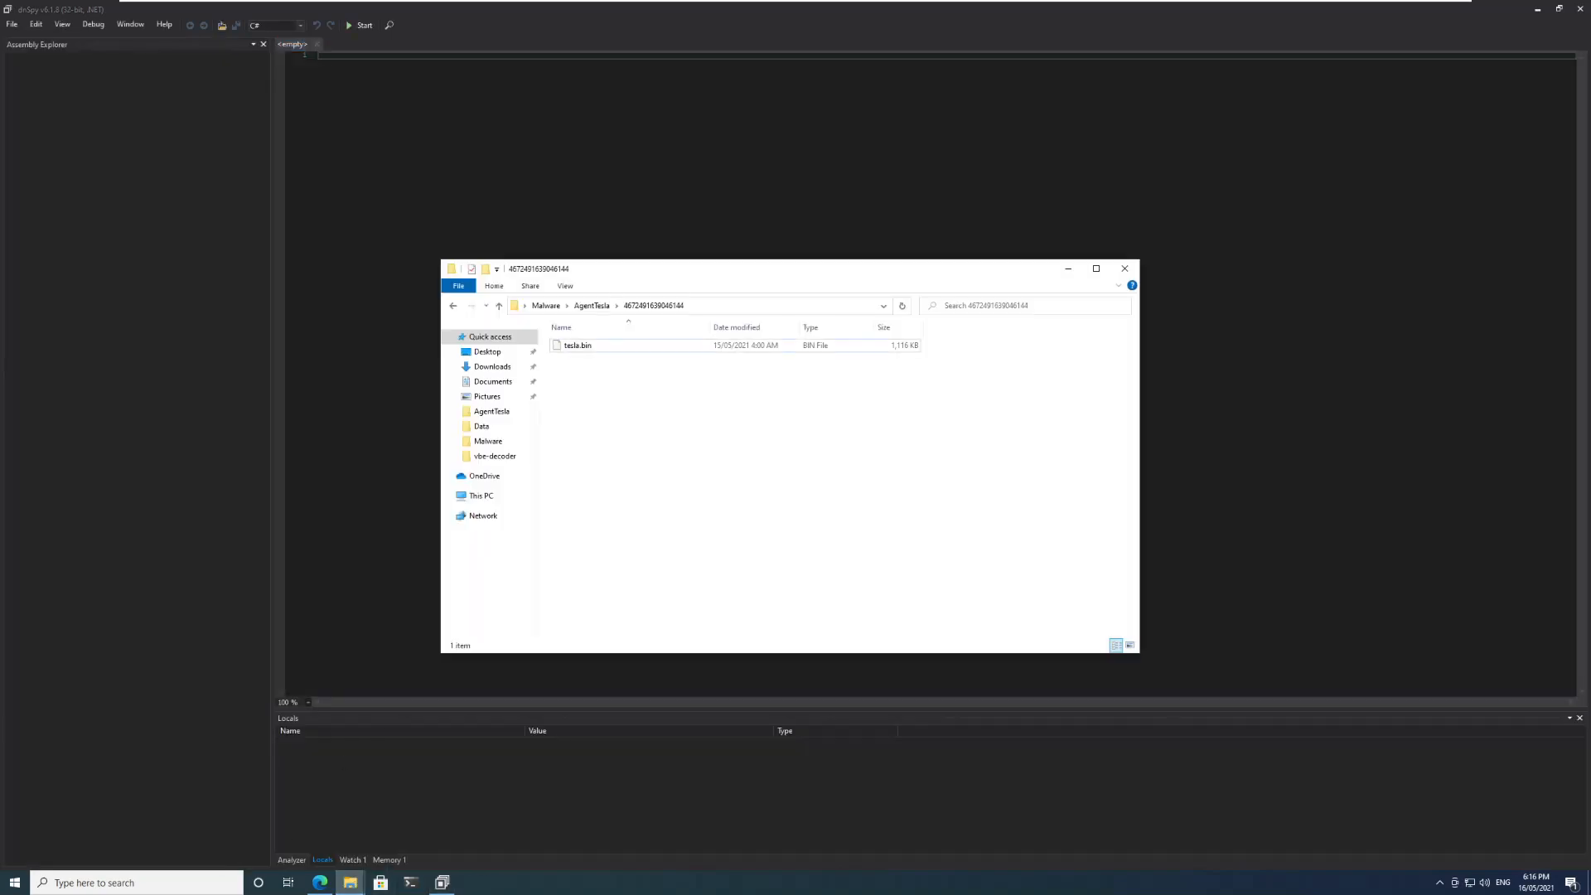
pyautogui.click(577, 344)
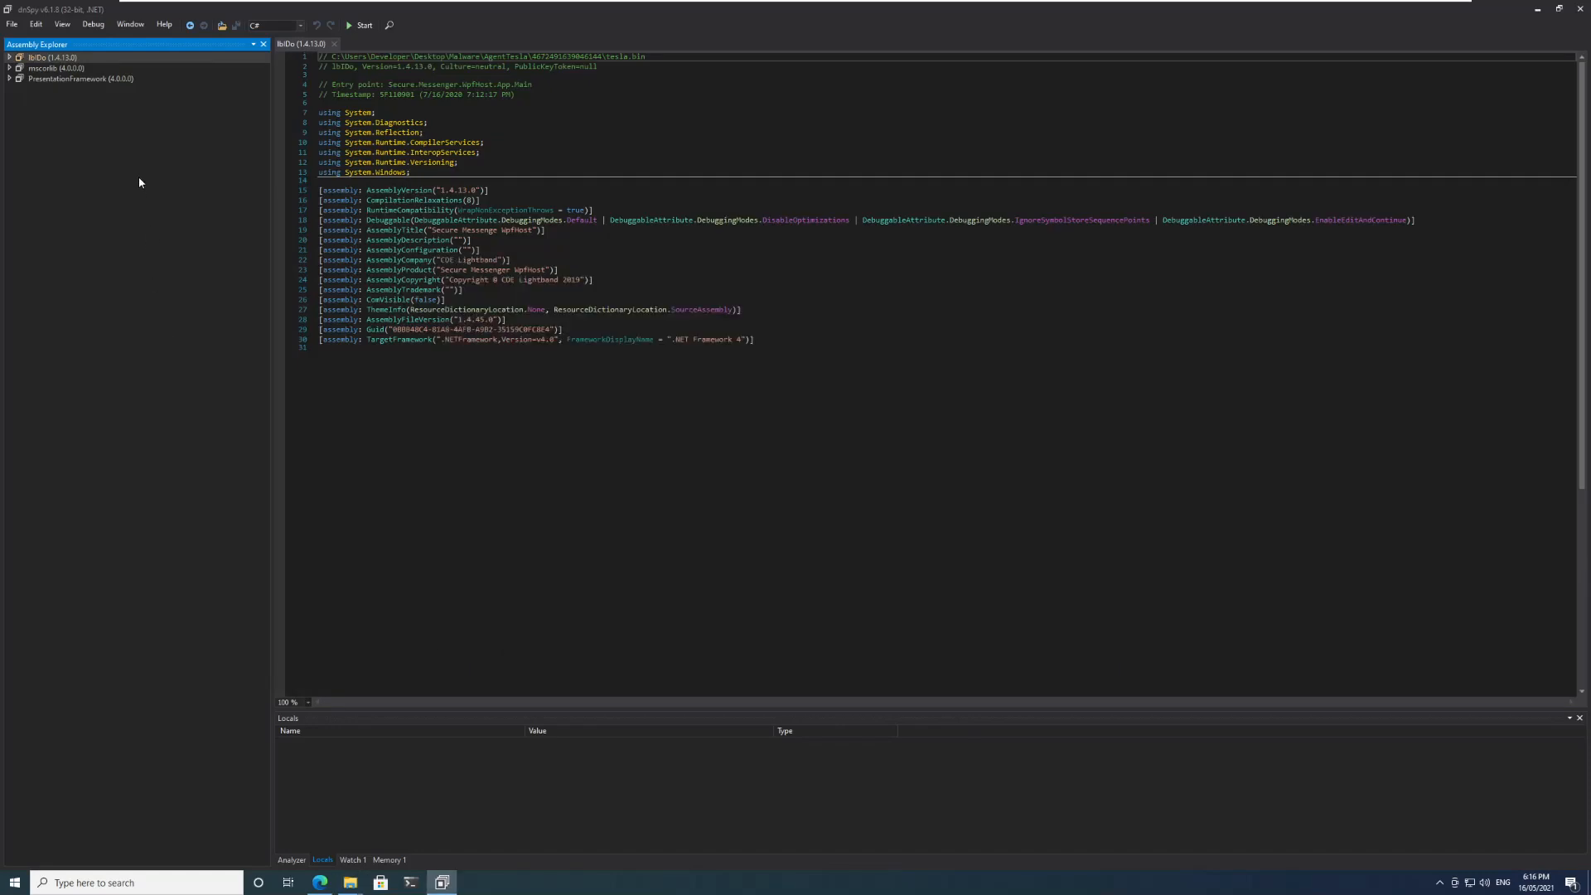
pyautogui.moveTo(160, 159)
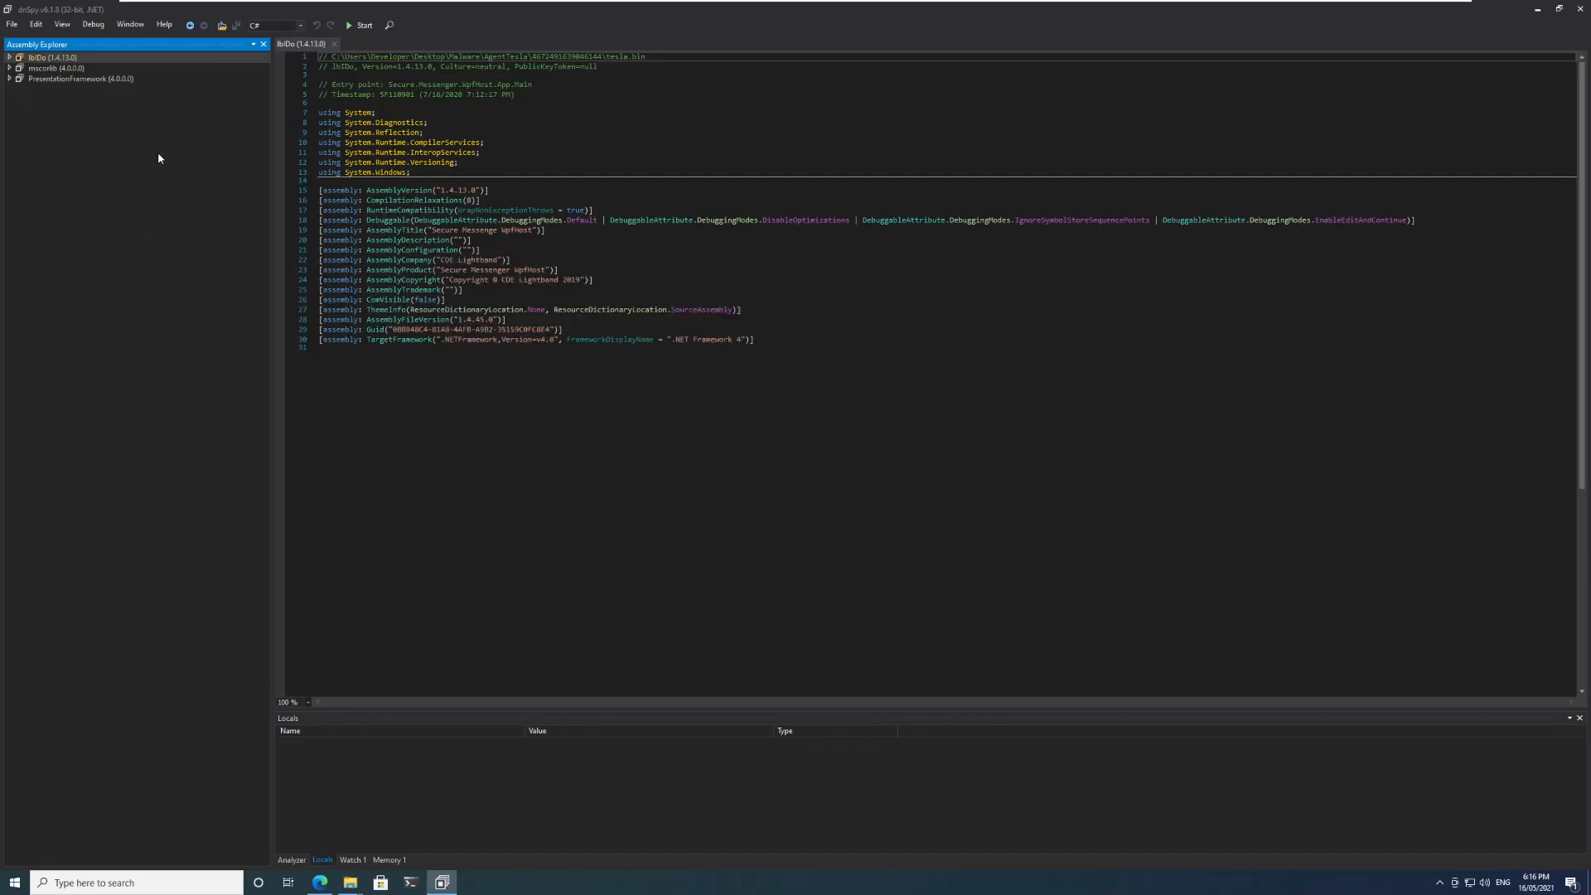
pyautogui.moveTo(519, 85)
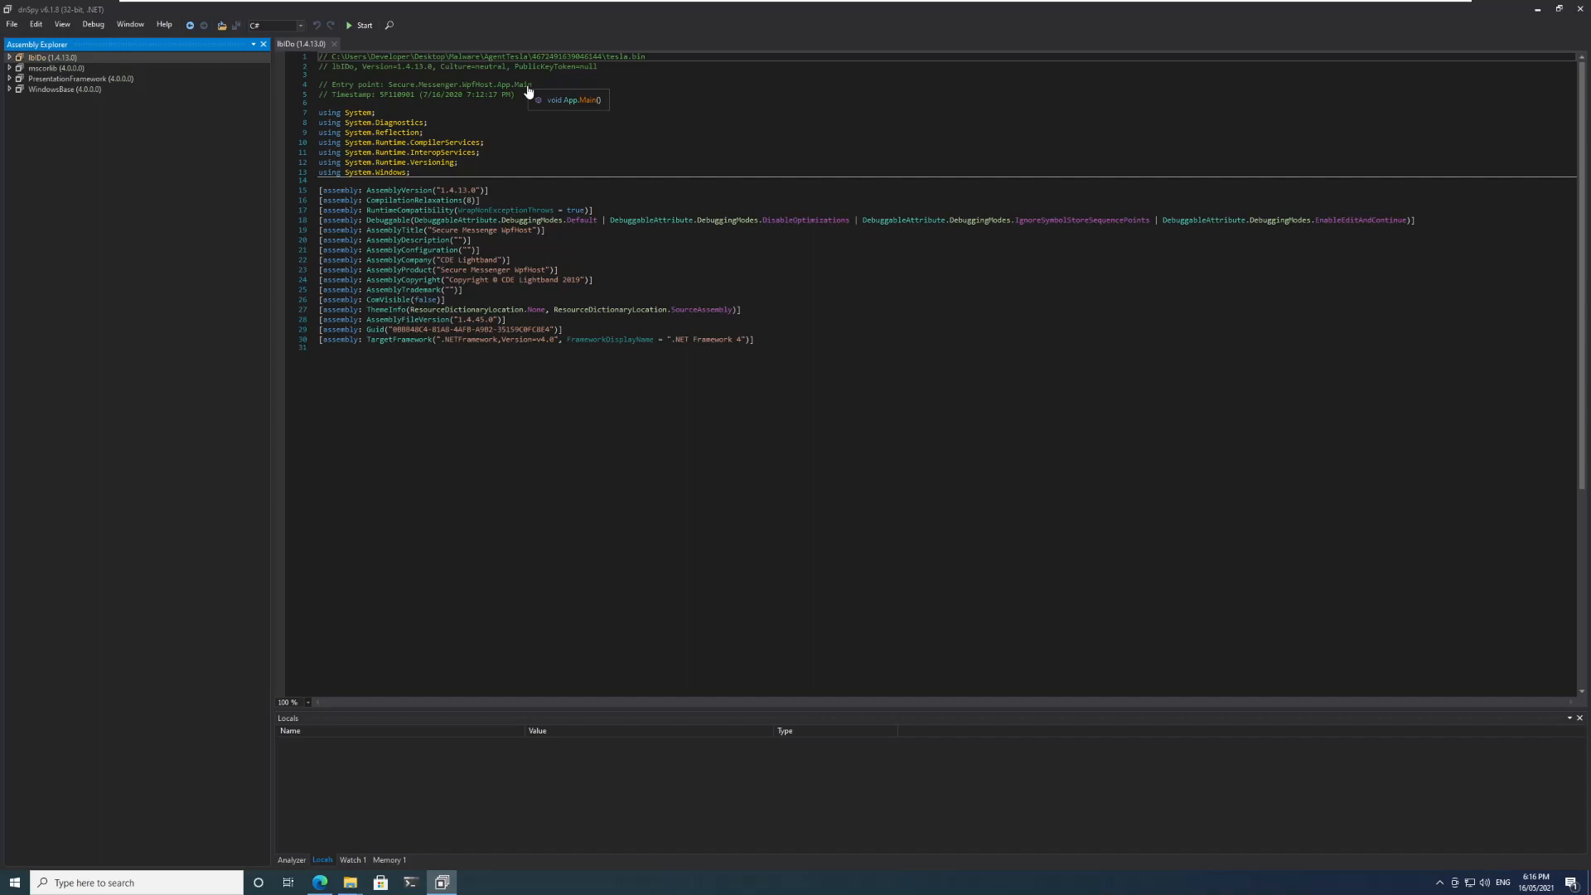
pyautogui.click(573, 100)
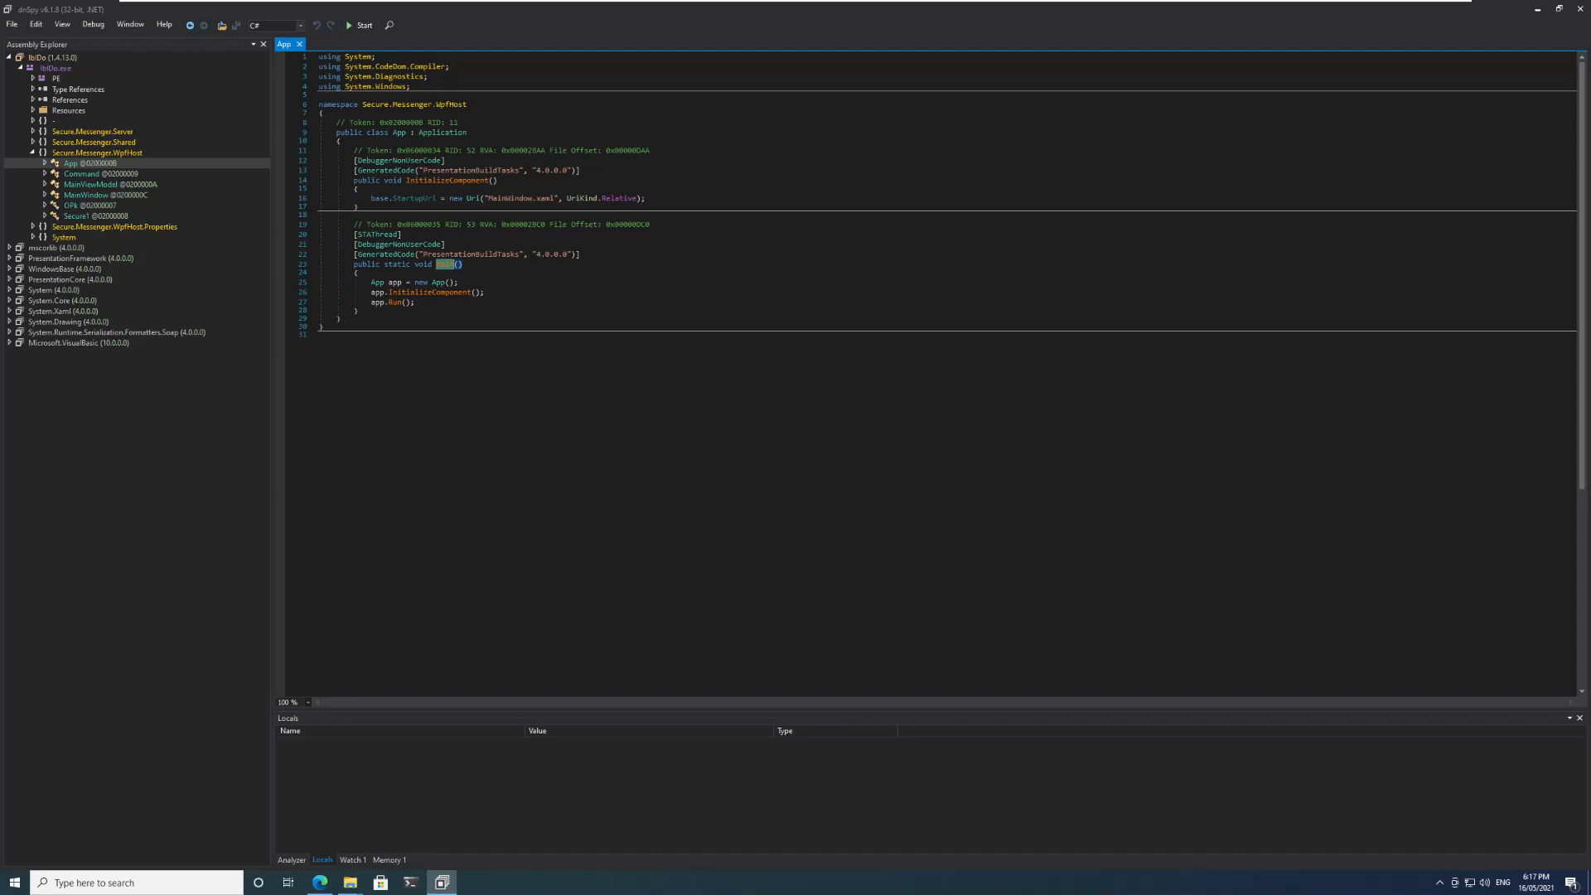
# Read the MainWindow constructor creating a Secure object, then view the Secure1 class.
pyautogui.click(99, 173)
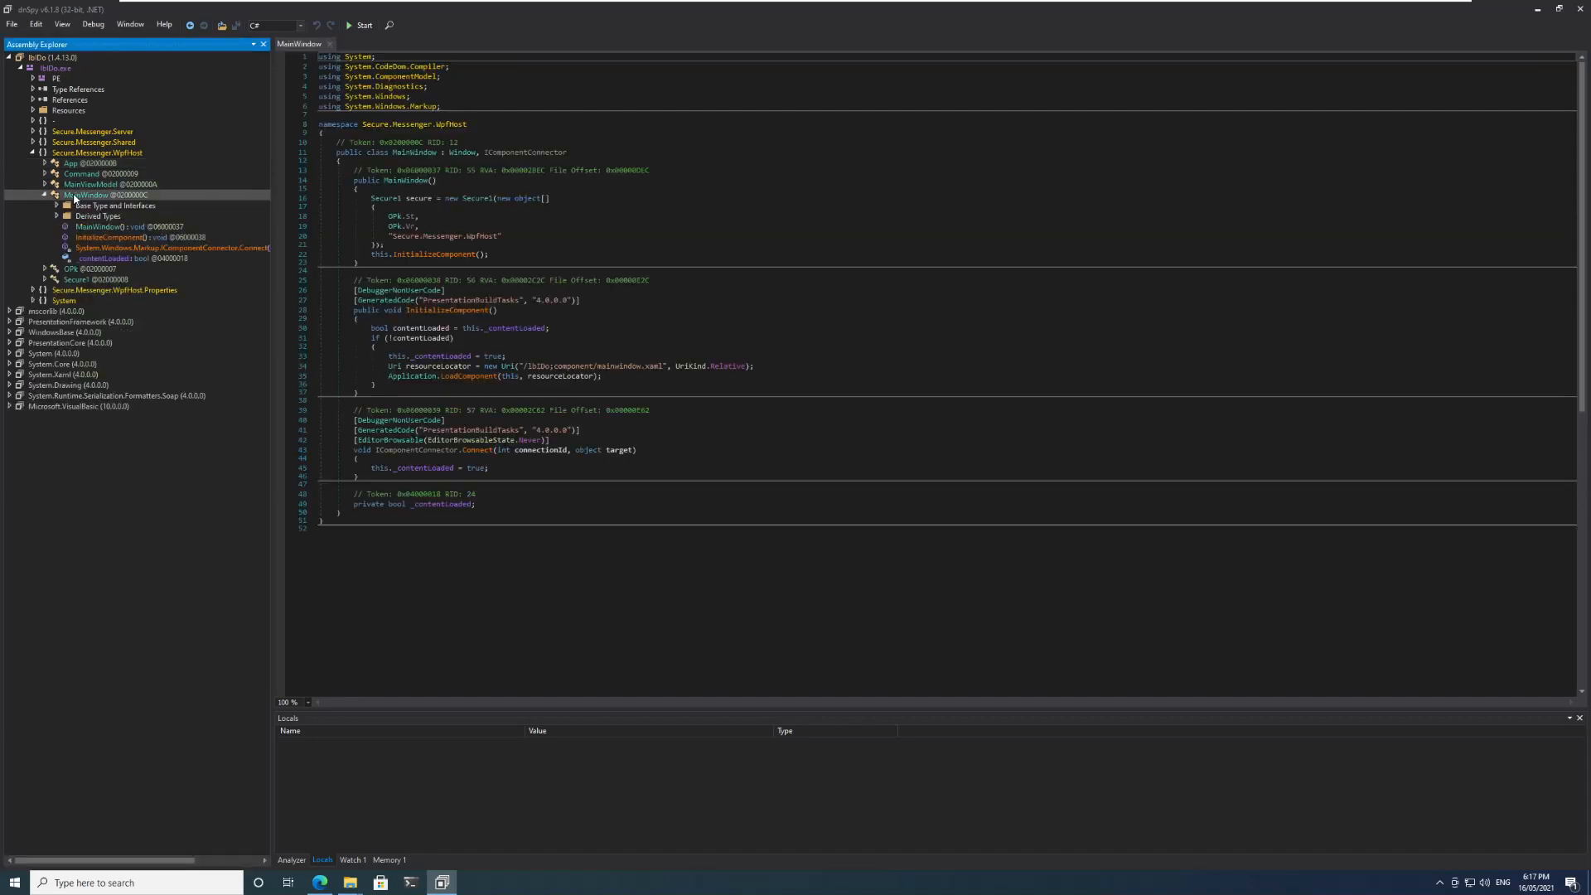
pyautogui.click(105, 195)
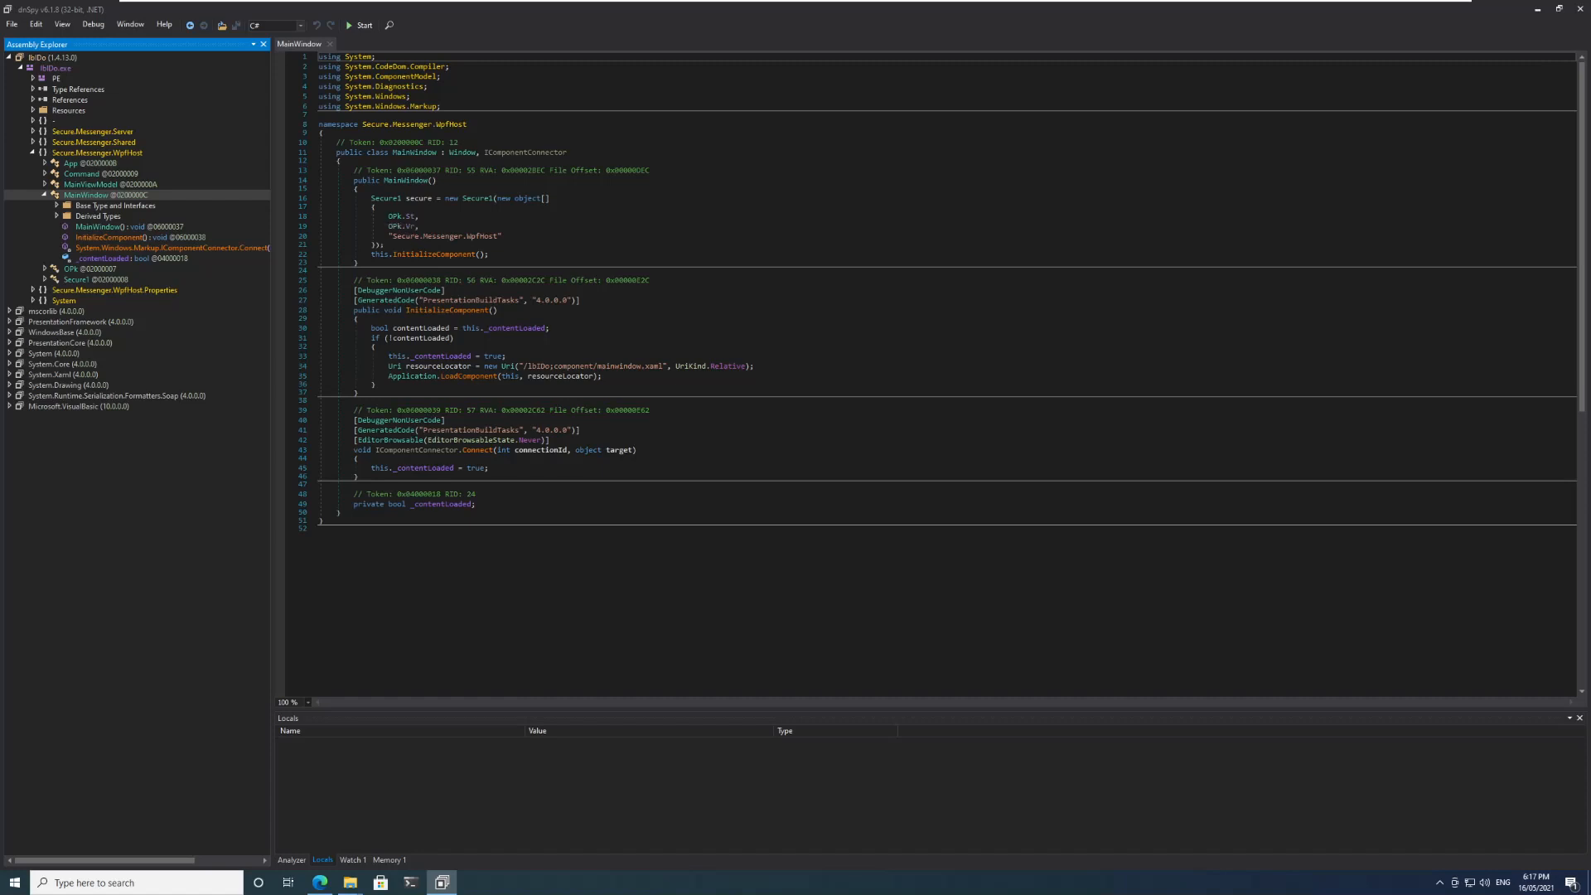
pyautogui.click(71, 268)
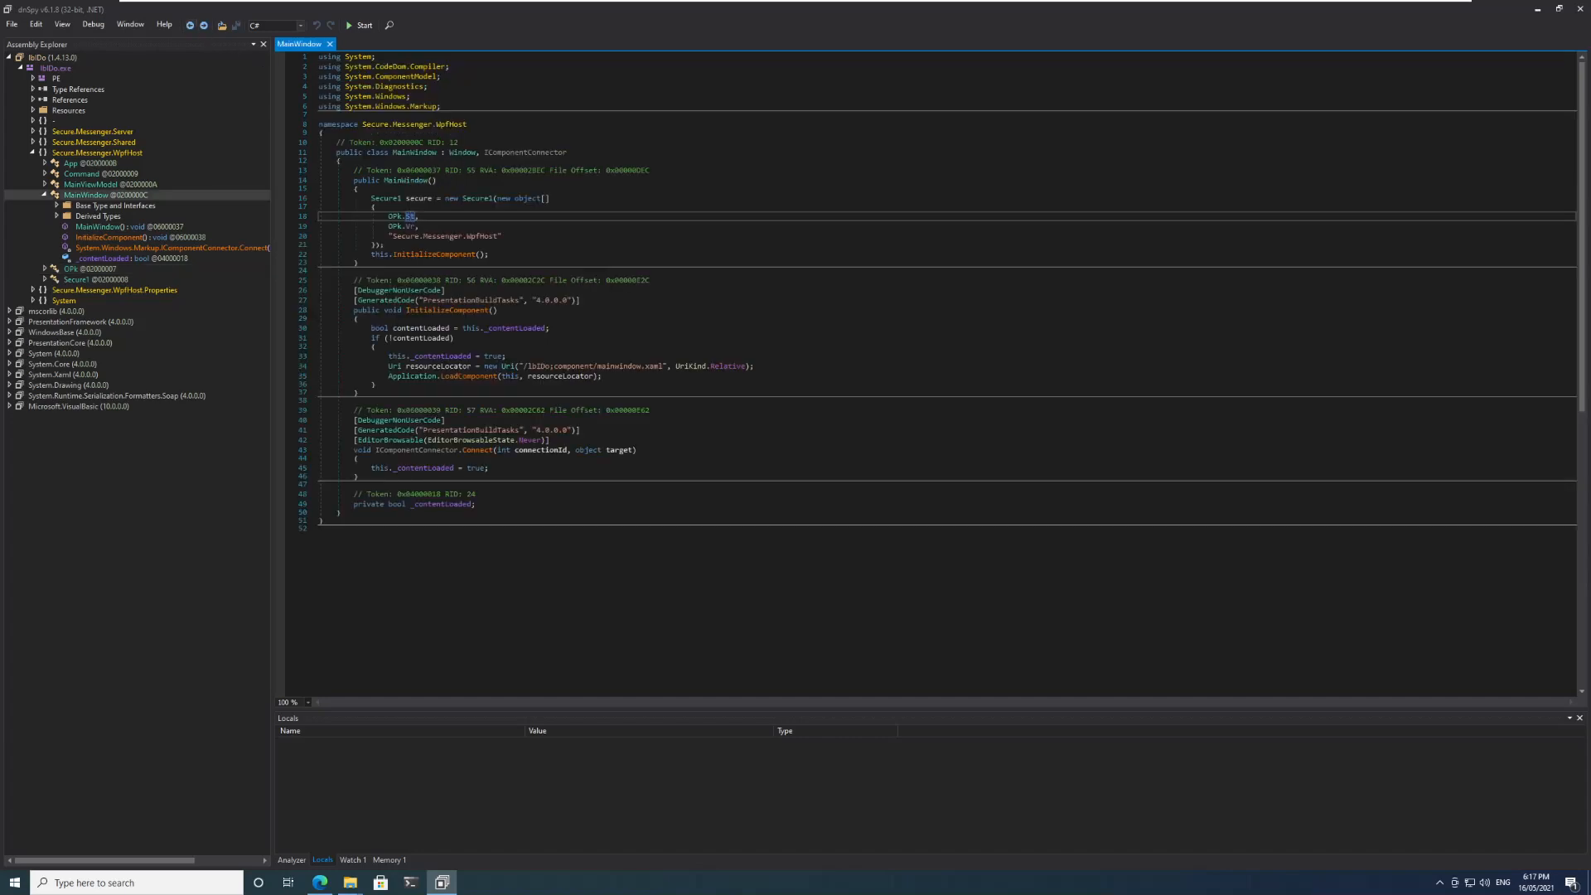
pyautogui.moveTo(475, 197)
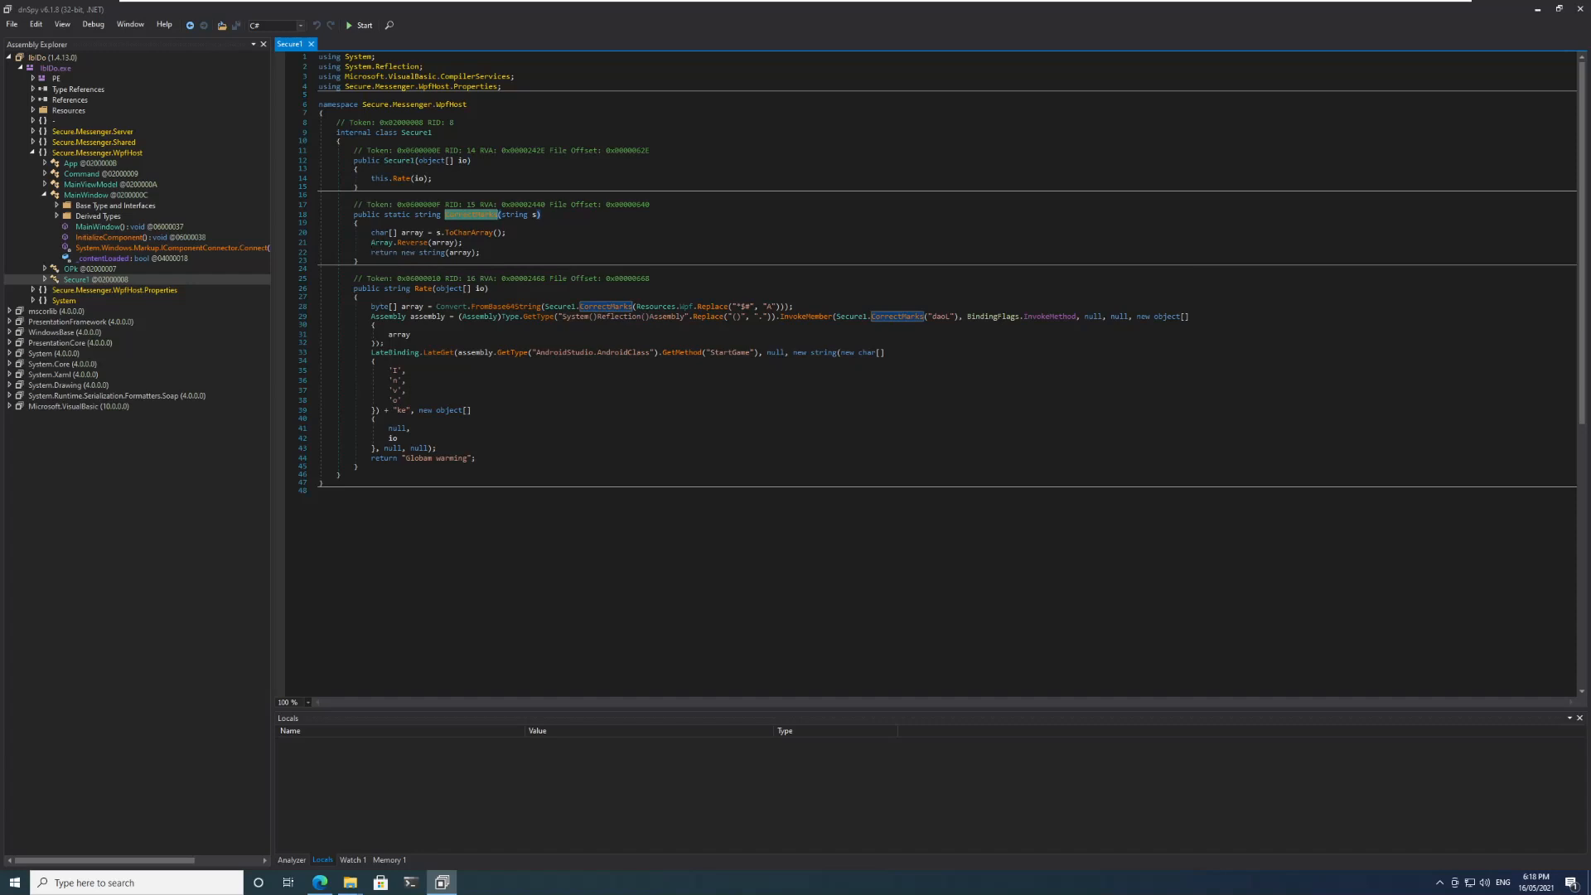
pyautogui.moveTo(396, 242)
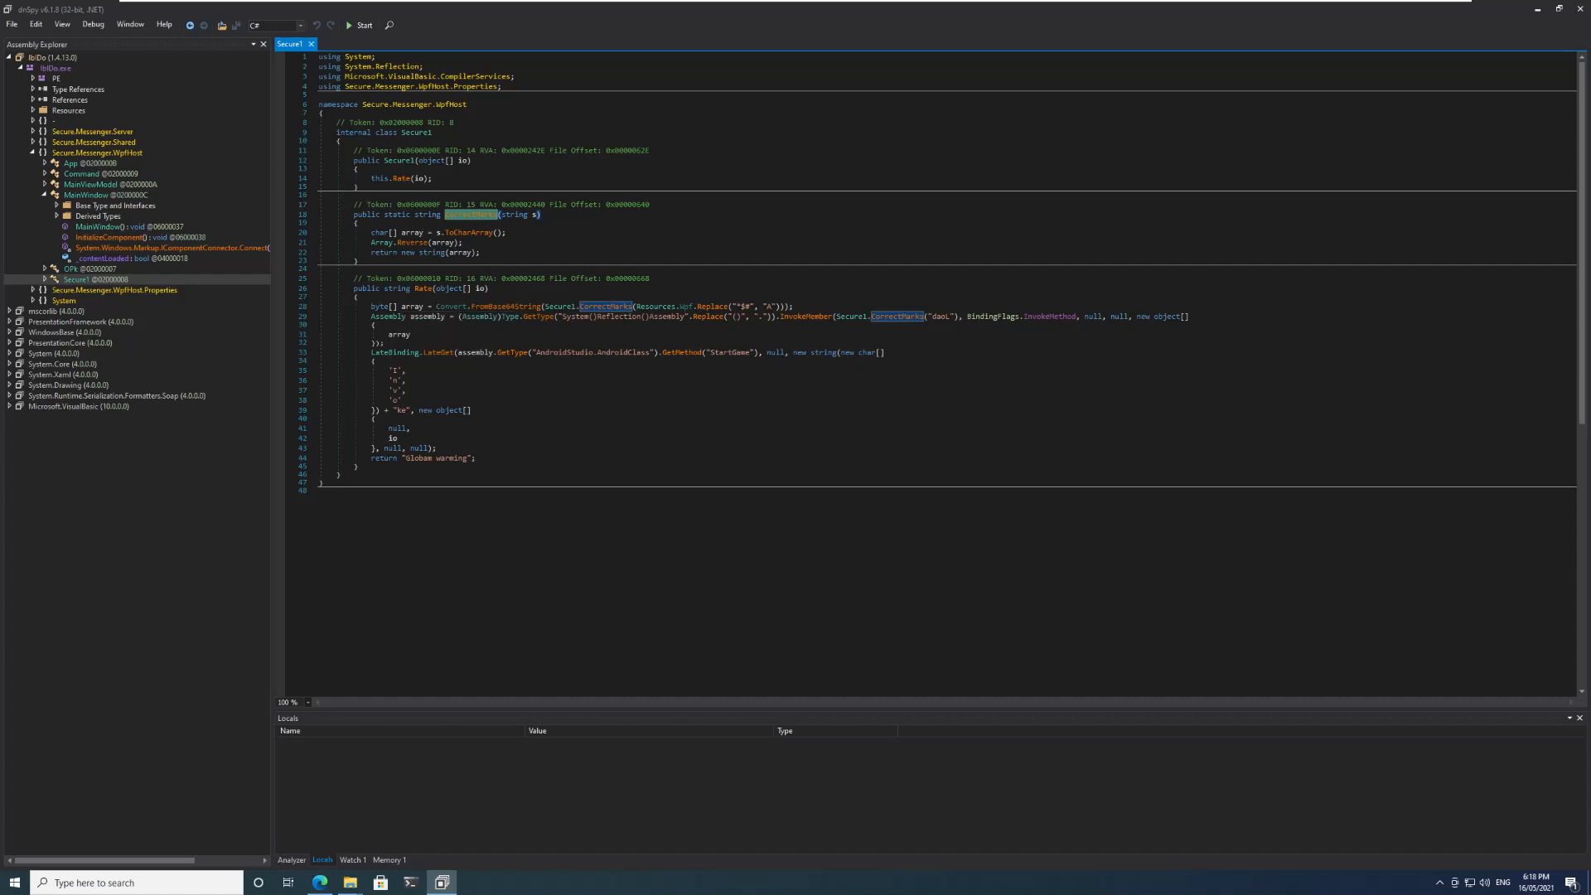
pyautogui.moveTo(688, 313)
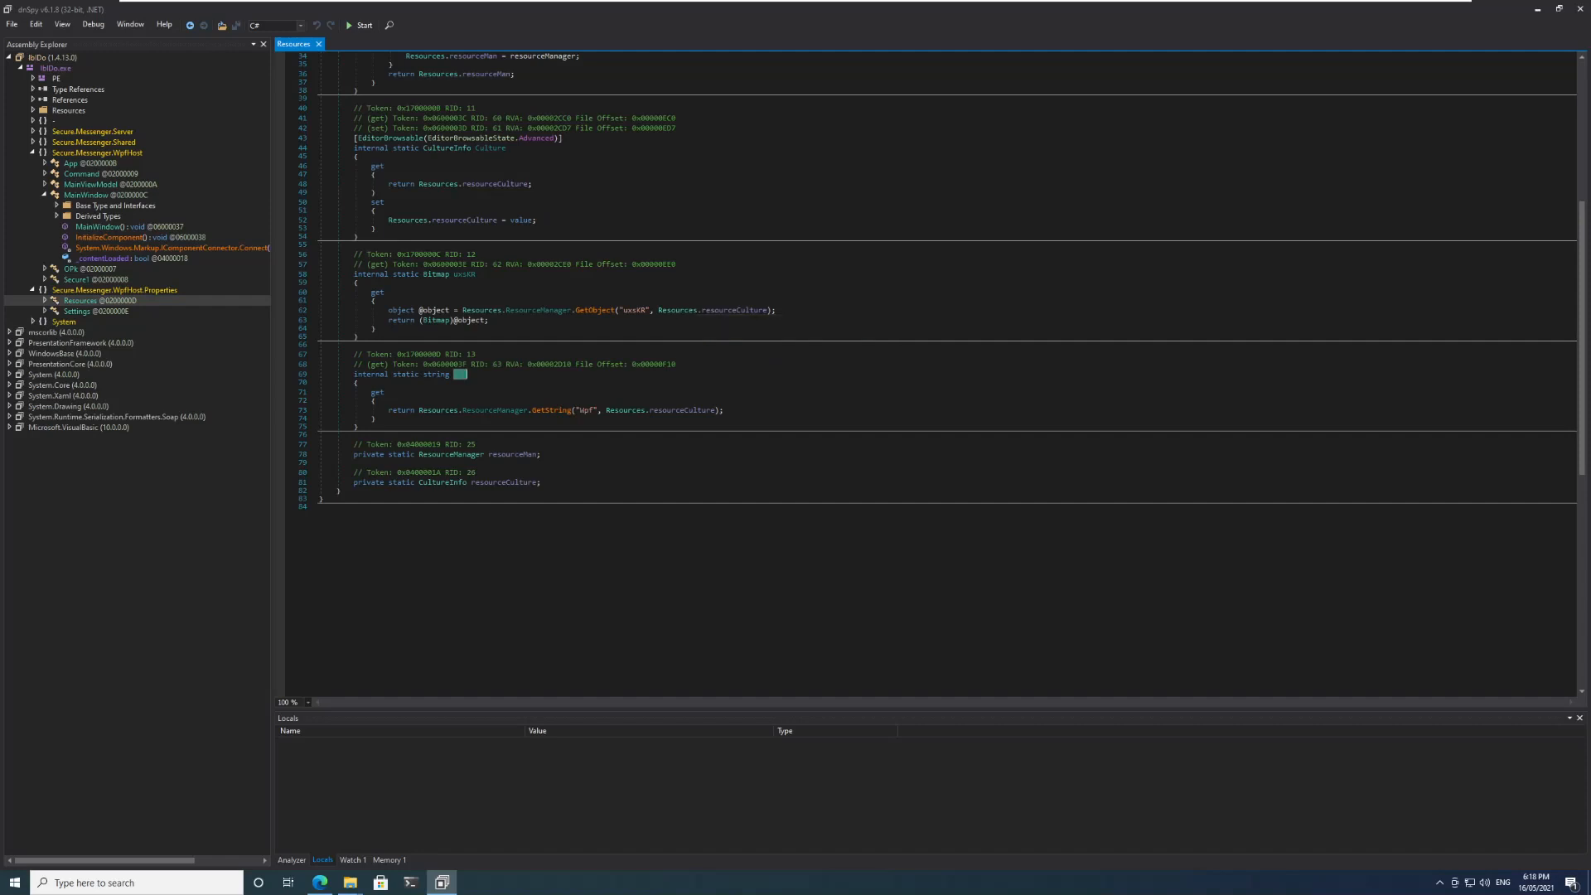
# View the embedded wpf resource's long $#-padded encoded string, then return to Secure1.
pyautogui.click(98, 215)
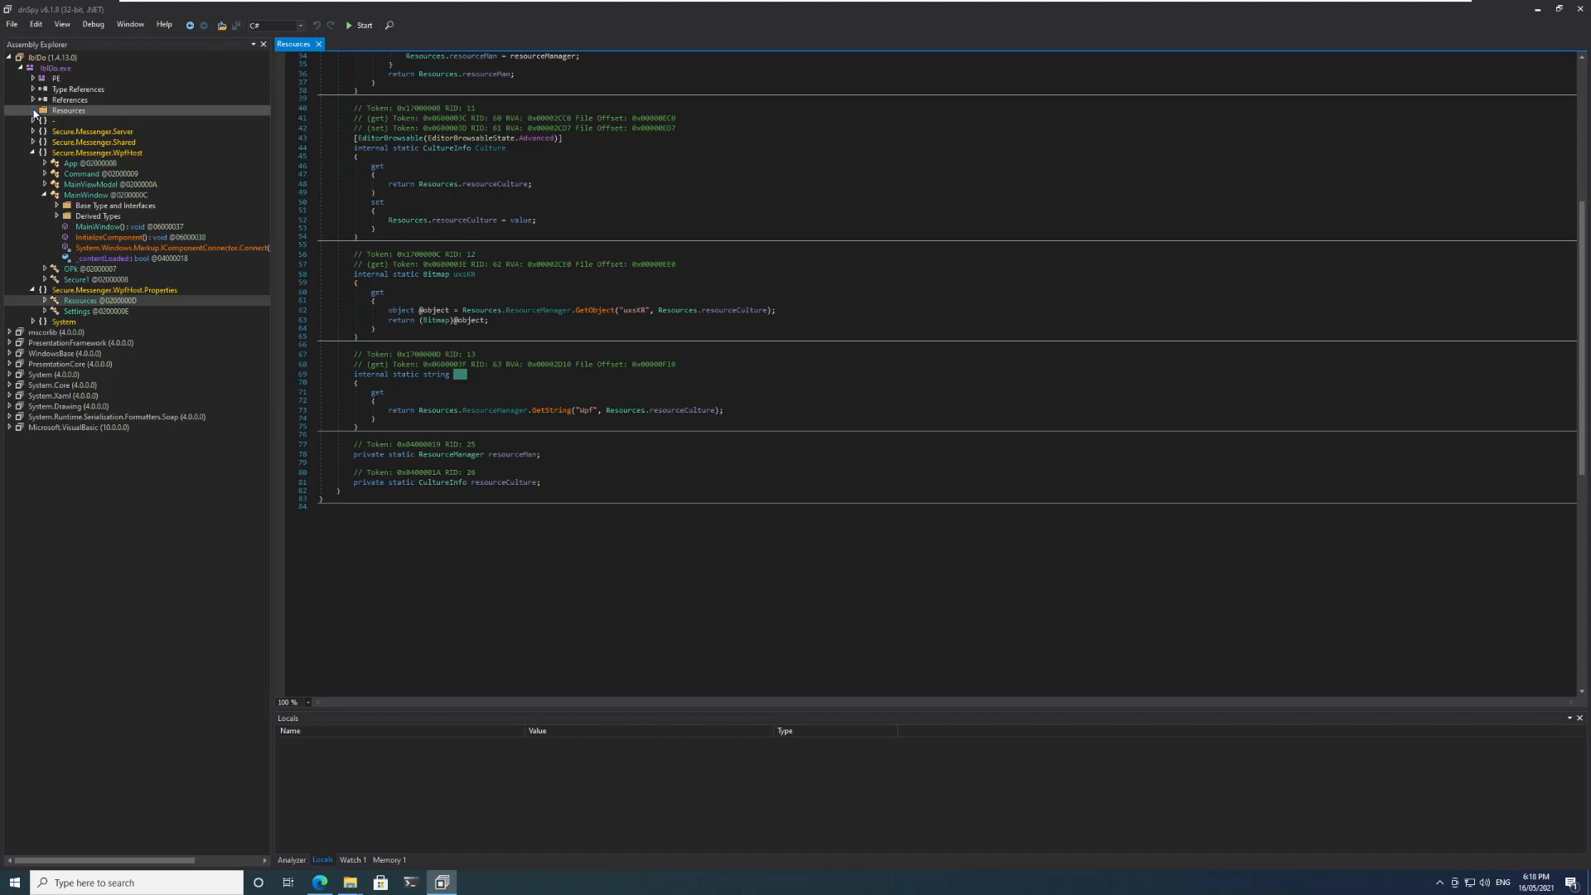
pyautogui.click(35, 111)
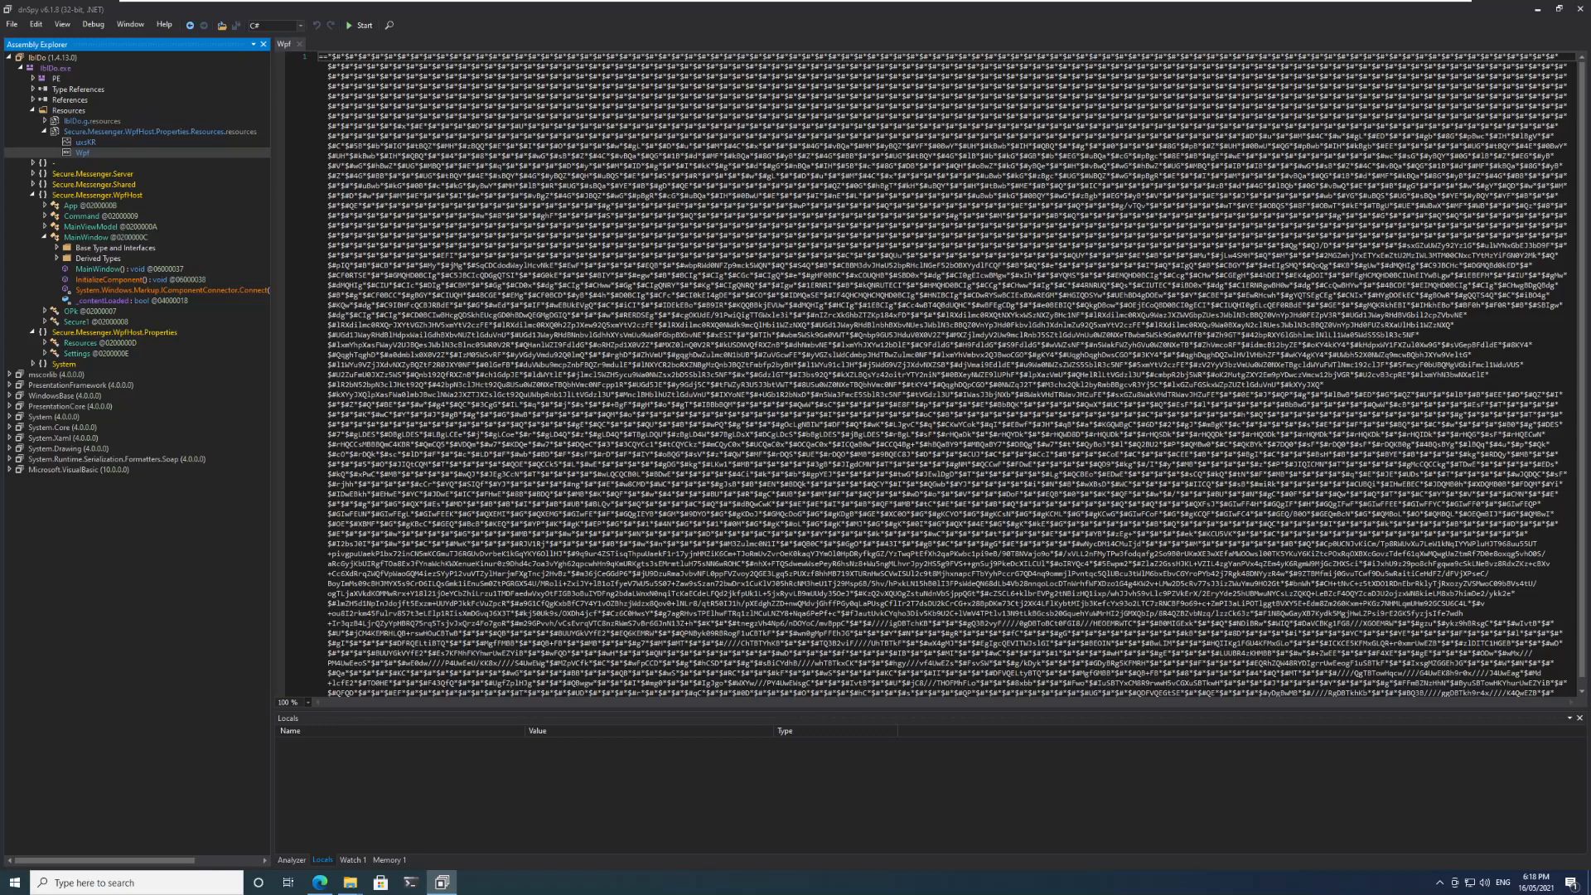
pyautogui.click(91, 341)
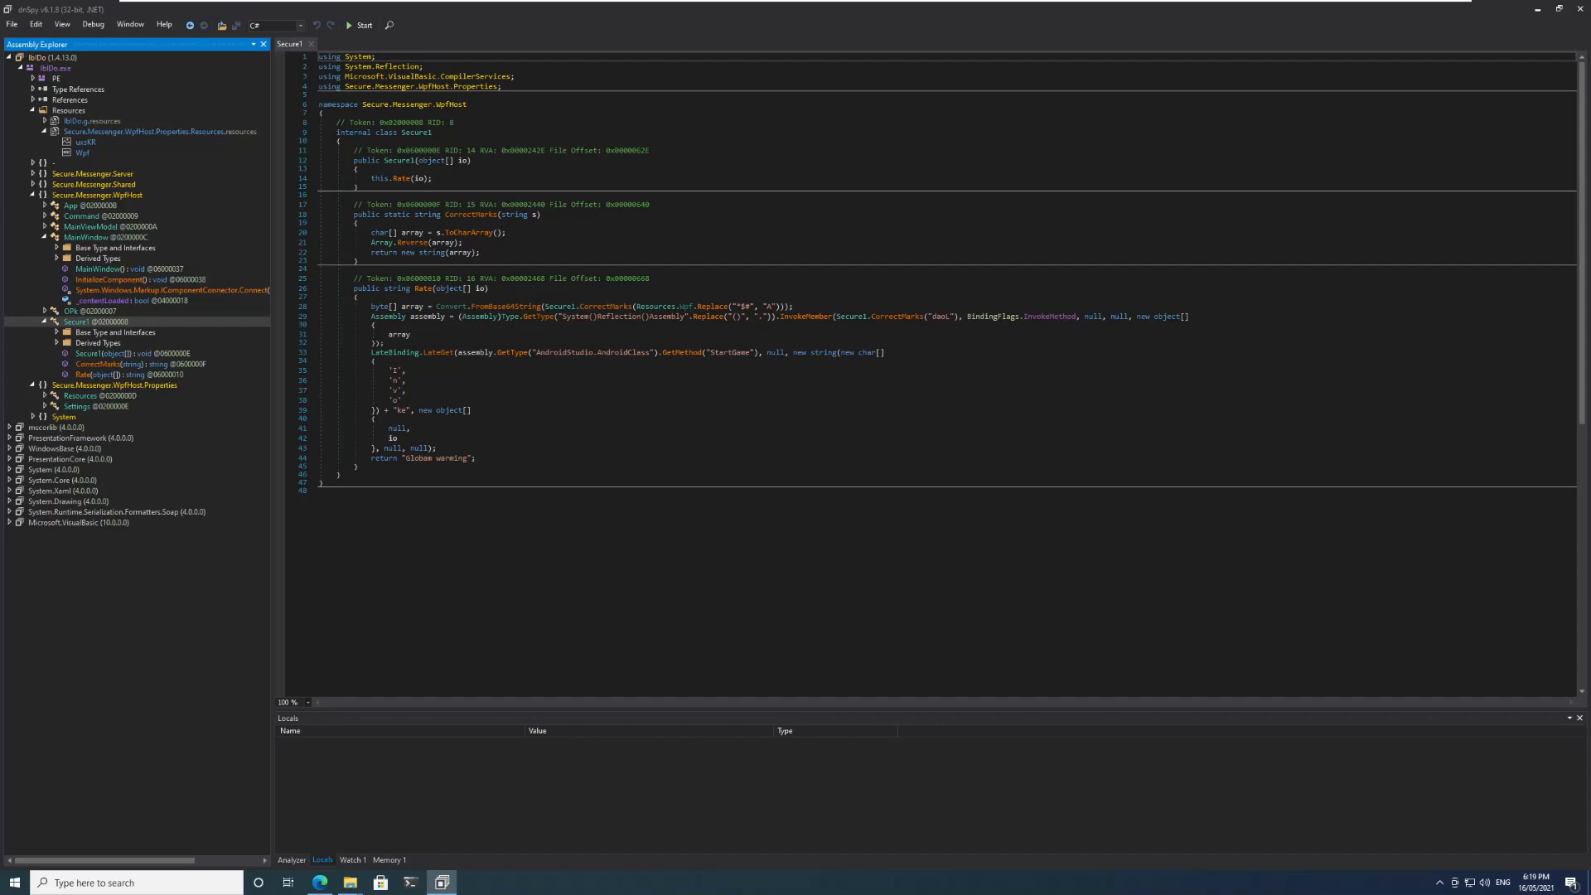
pyautogui.moveTo(597, 311)
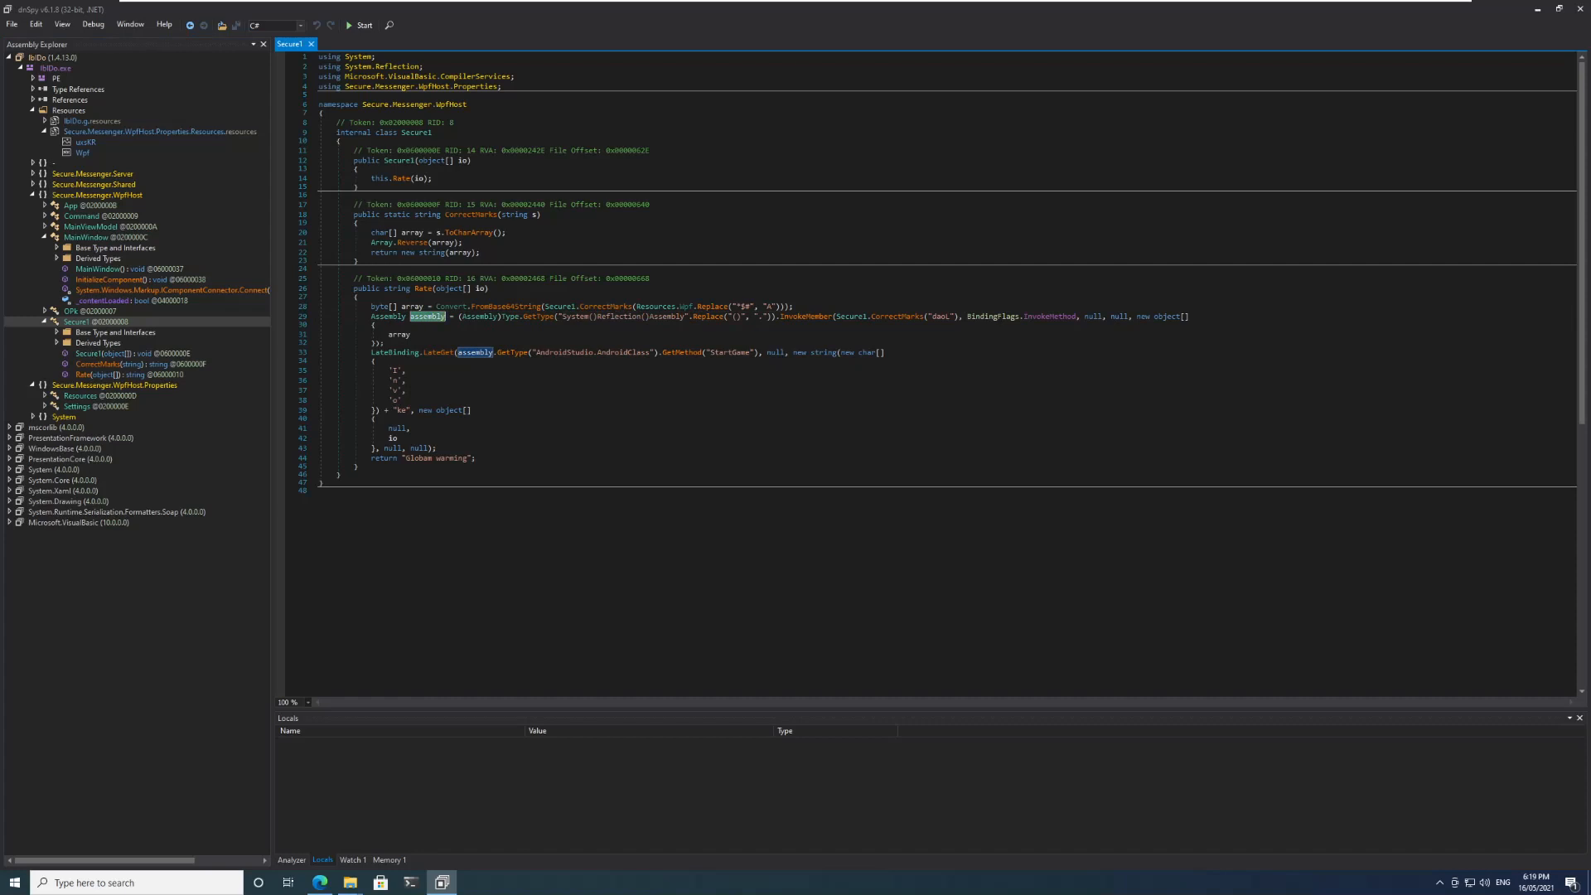
pyautogui.moveTo(395, 363)
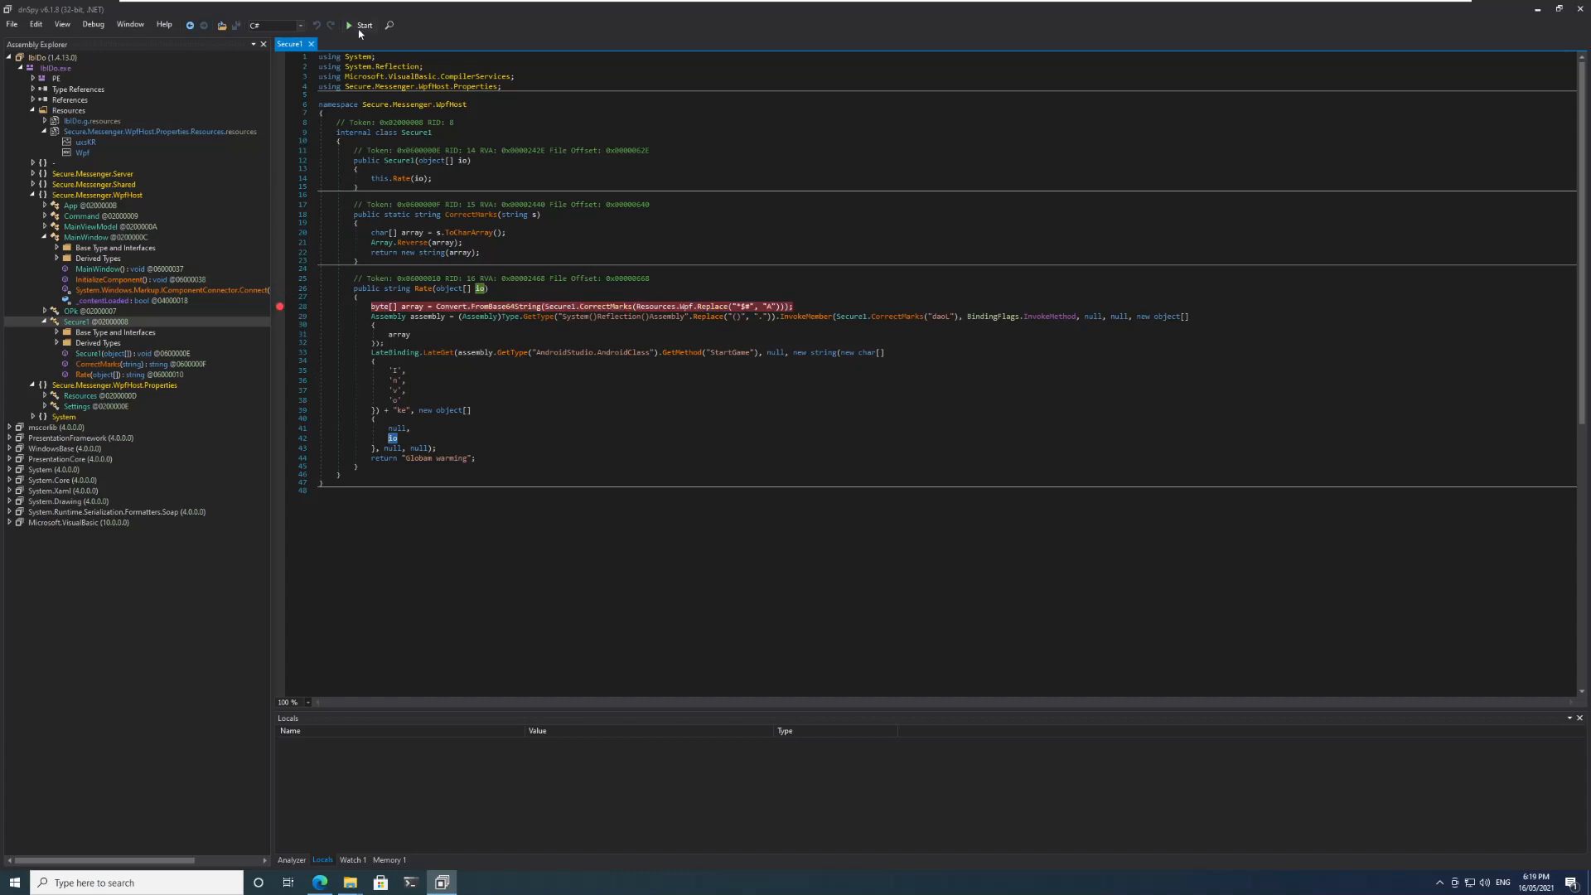
# Debug the sample to the breakpoint, step over the Base64 decoding line and expand the array.
pyautogui.click(363, 25)
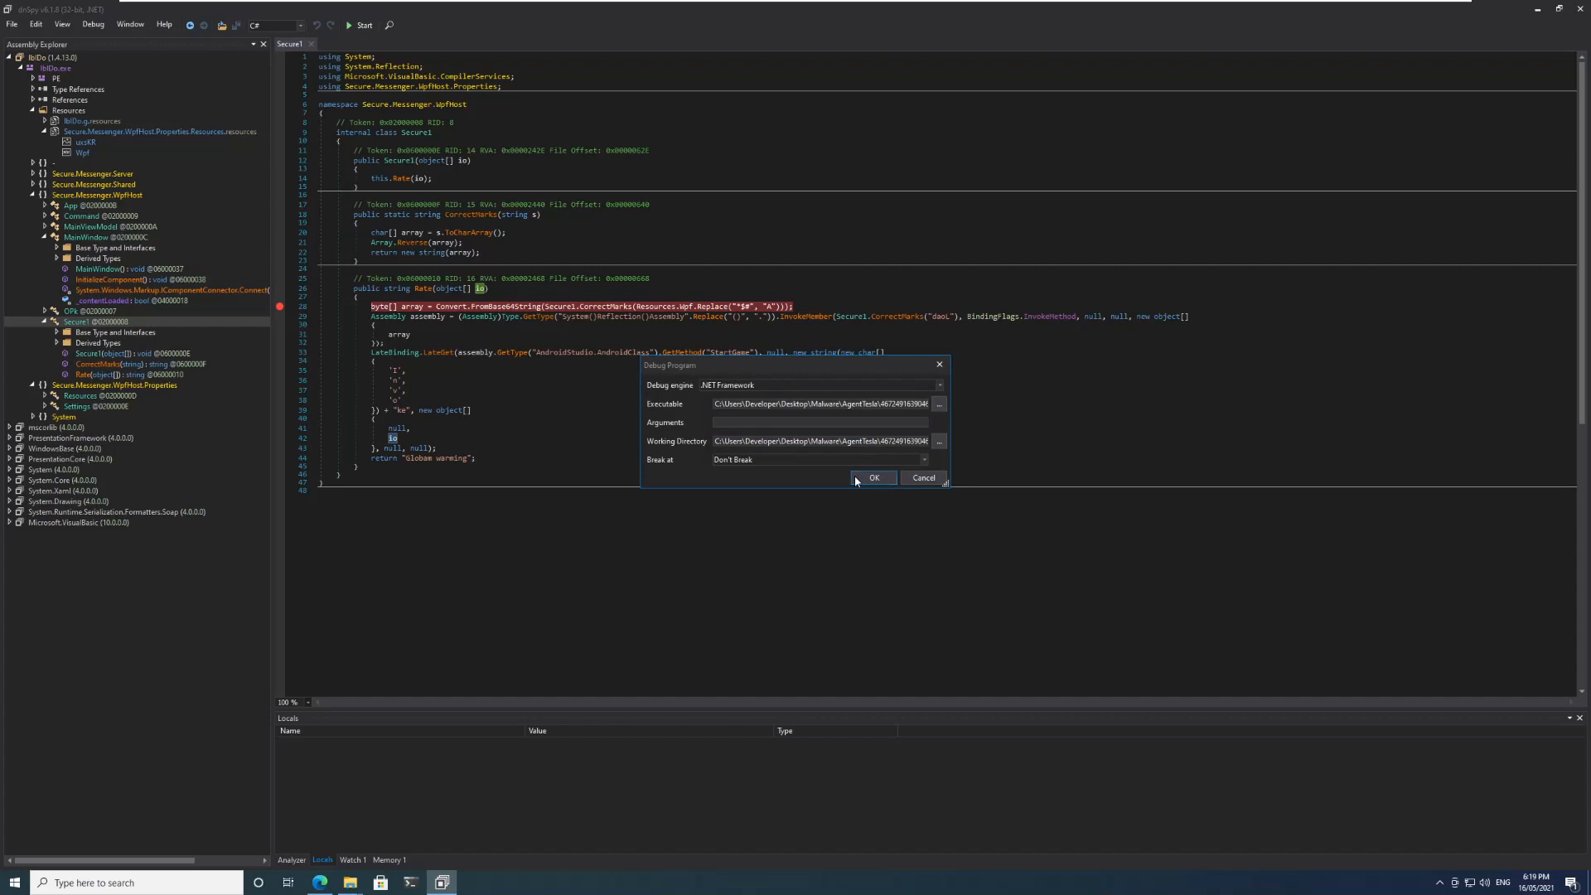
pyautogui.click(873, 478)
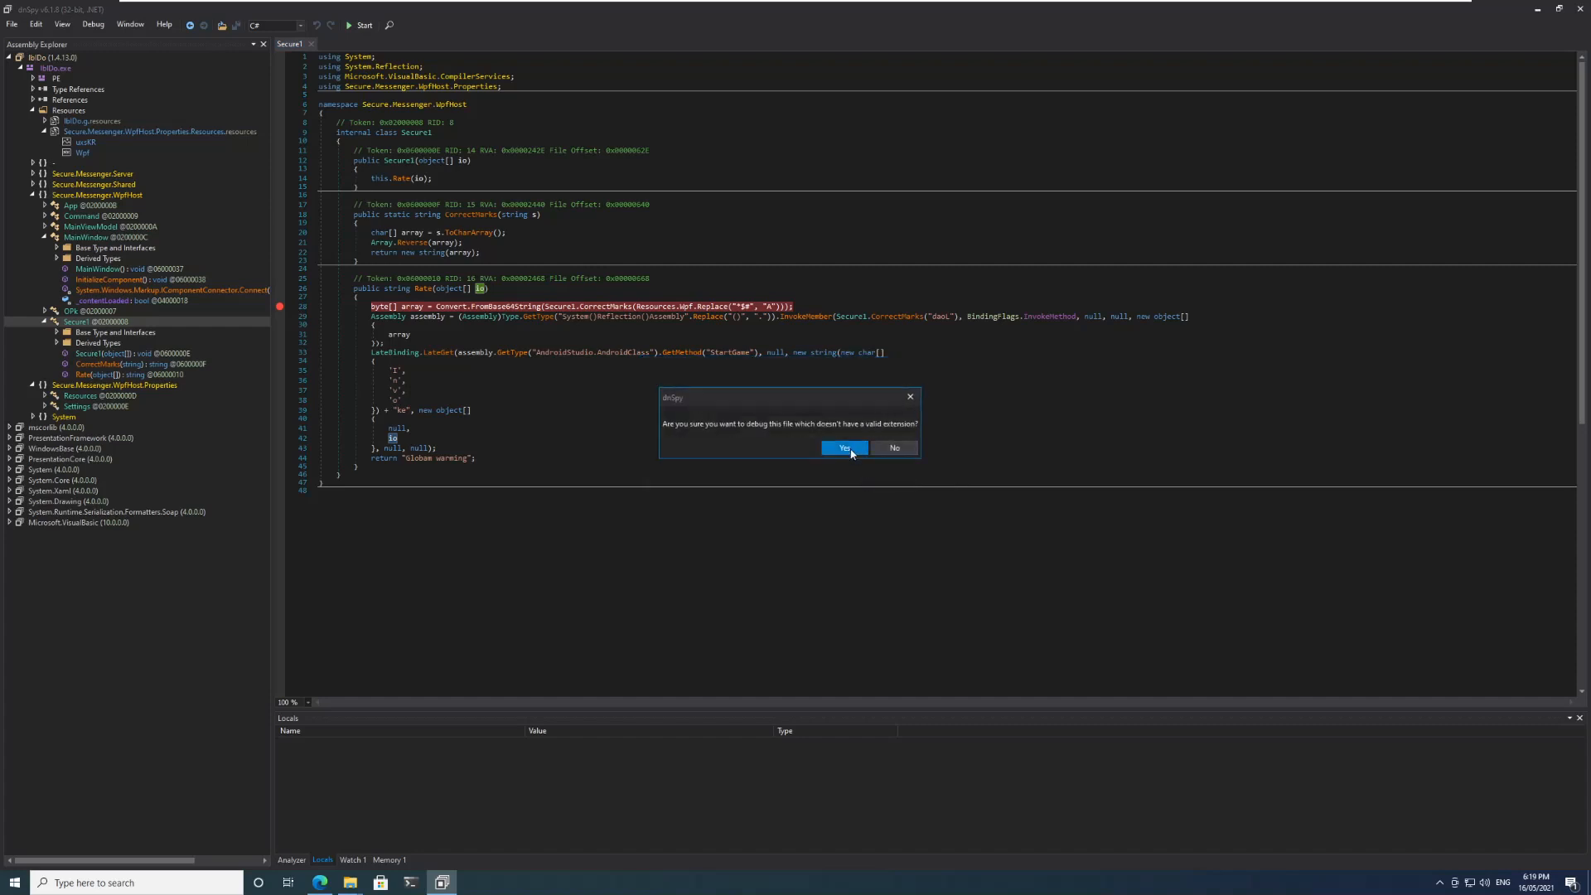
pyautogui.click(843, 447)
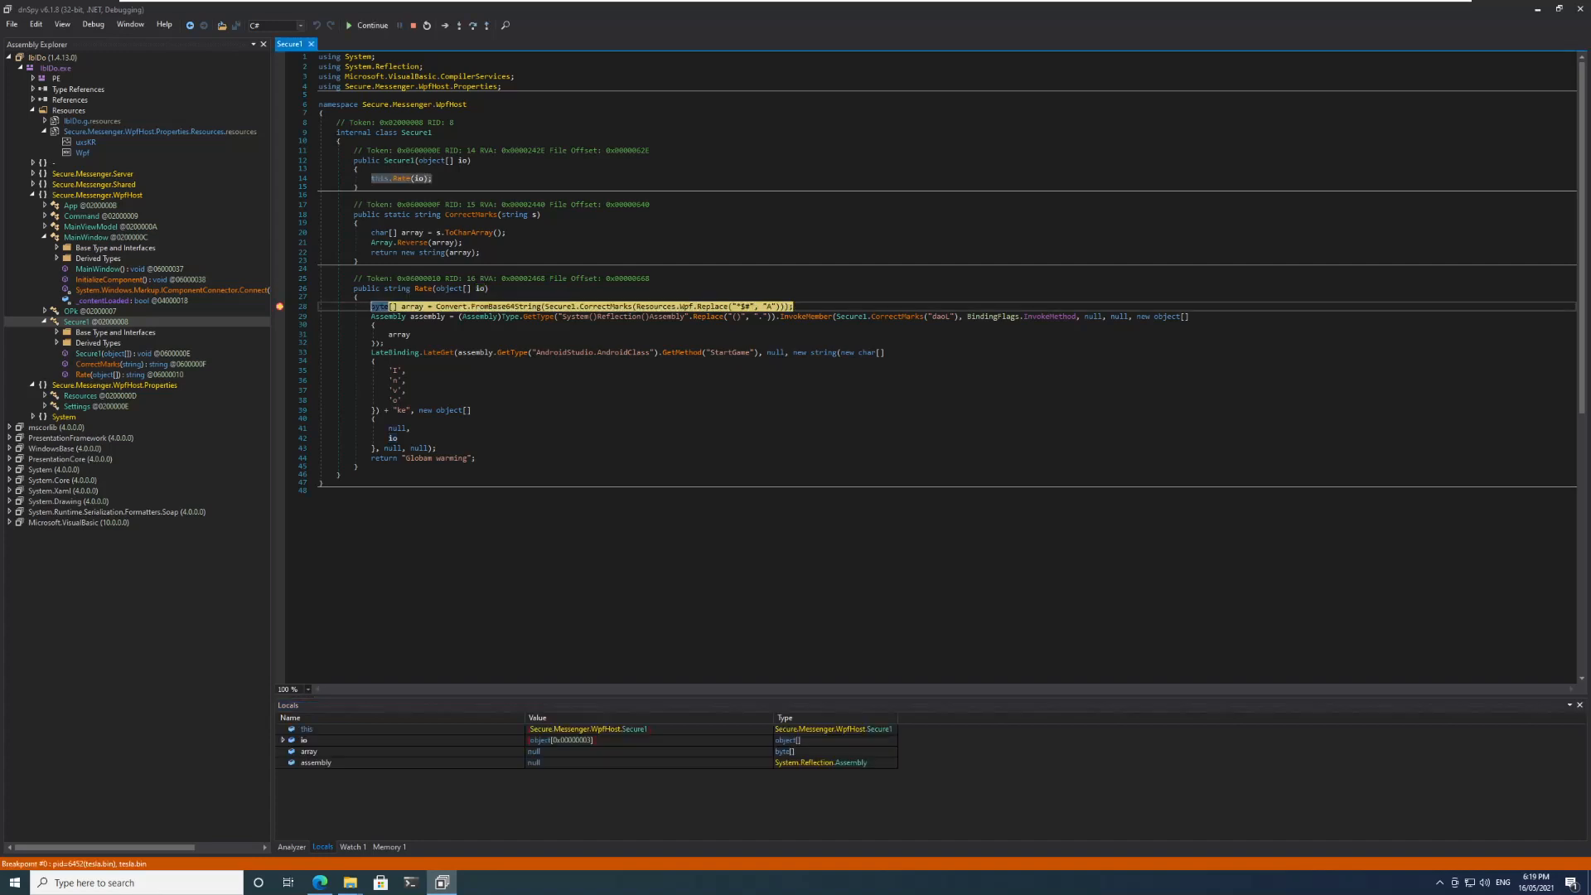
pyautogui.moveTo(459, 25)
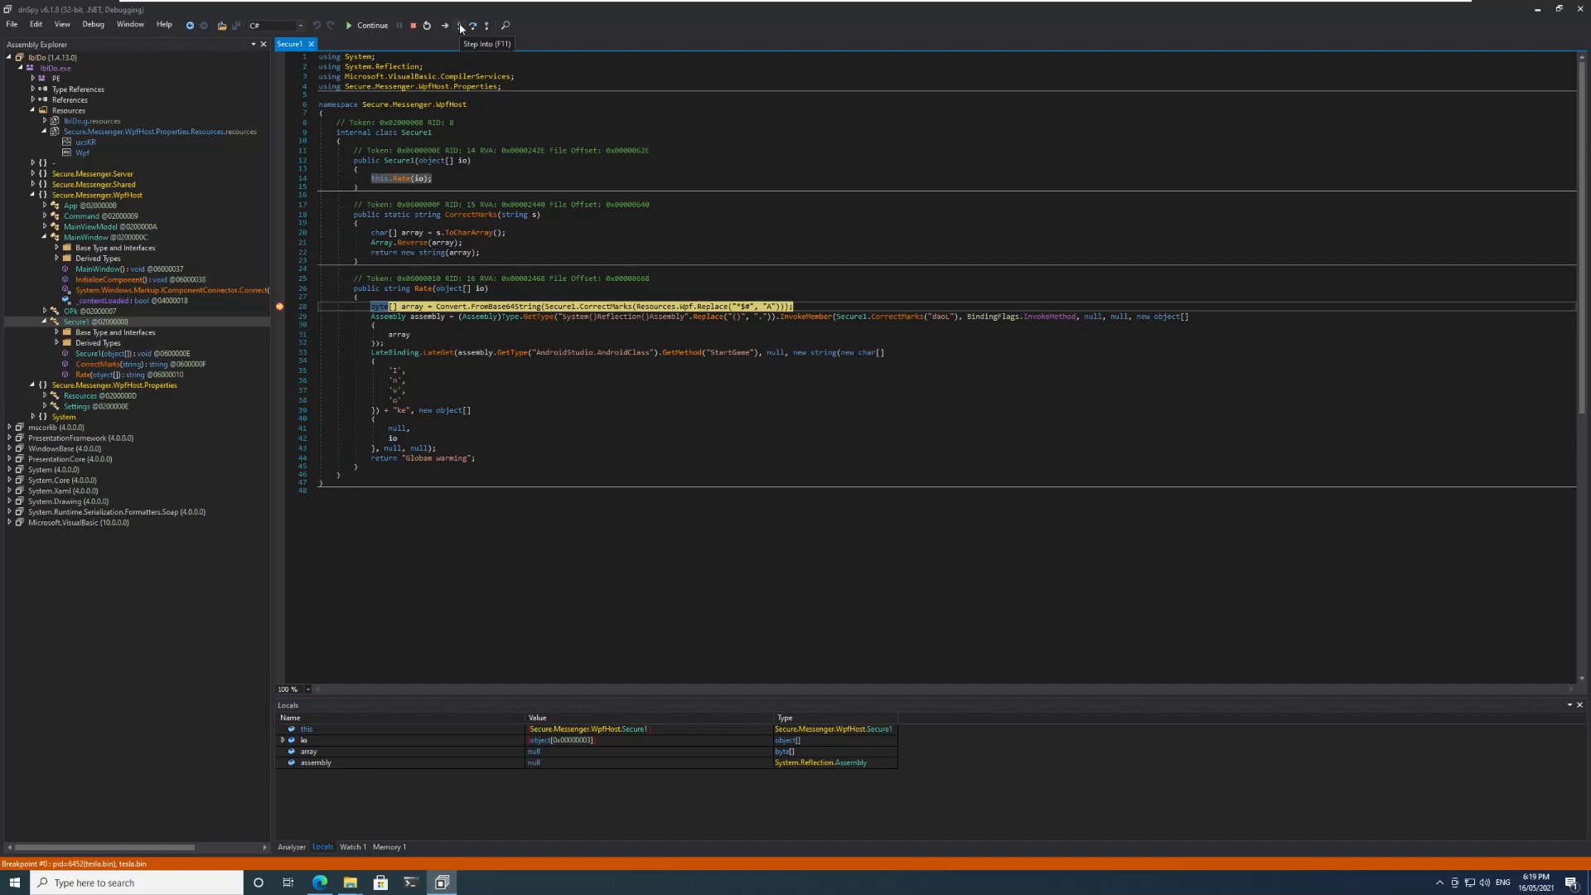
pyautogui.click(459, 25)
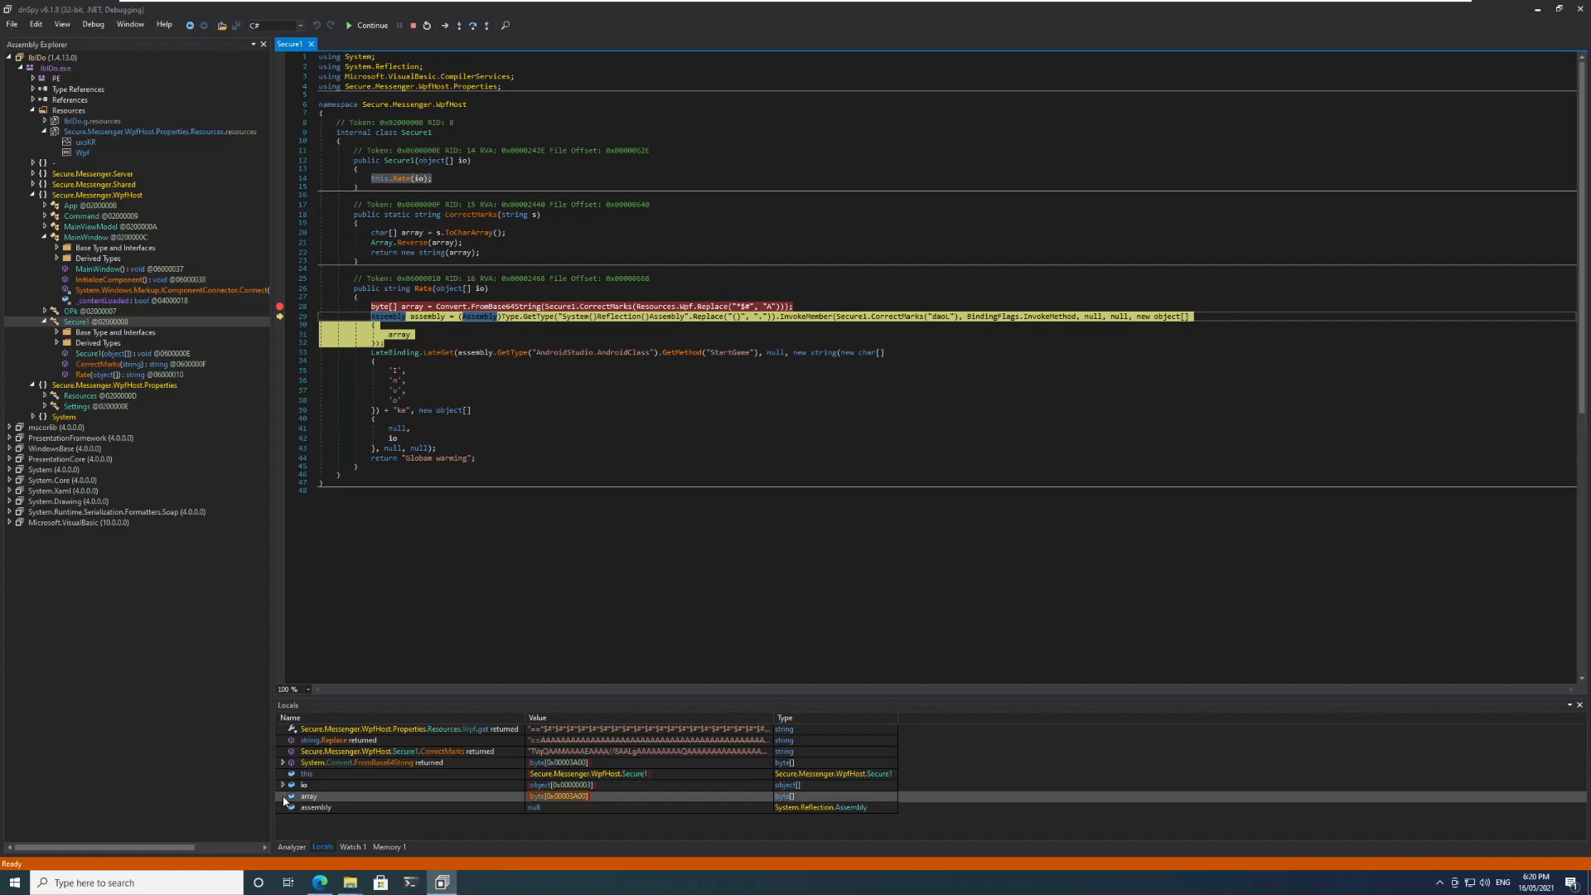
pyautogui.click(282, 783)
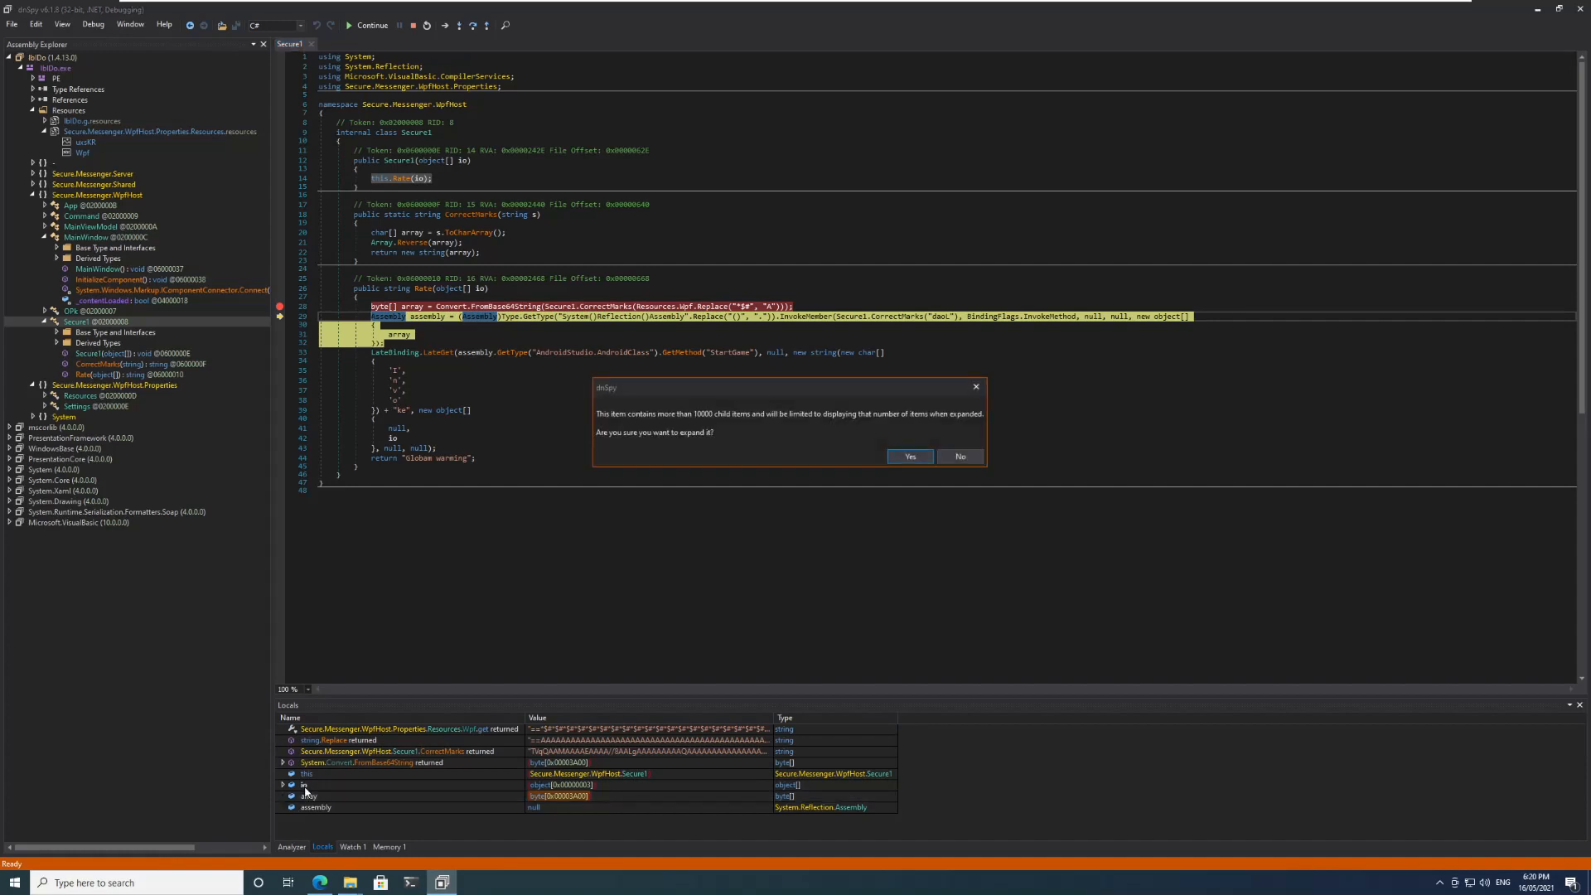
pyautogui.click(908, 456)
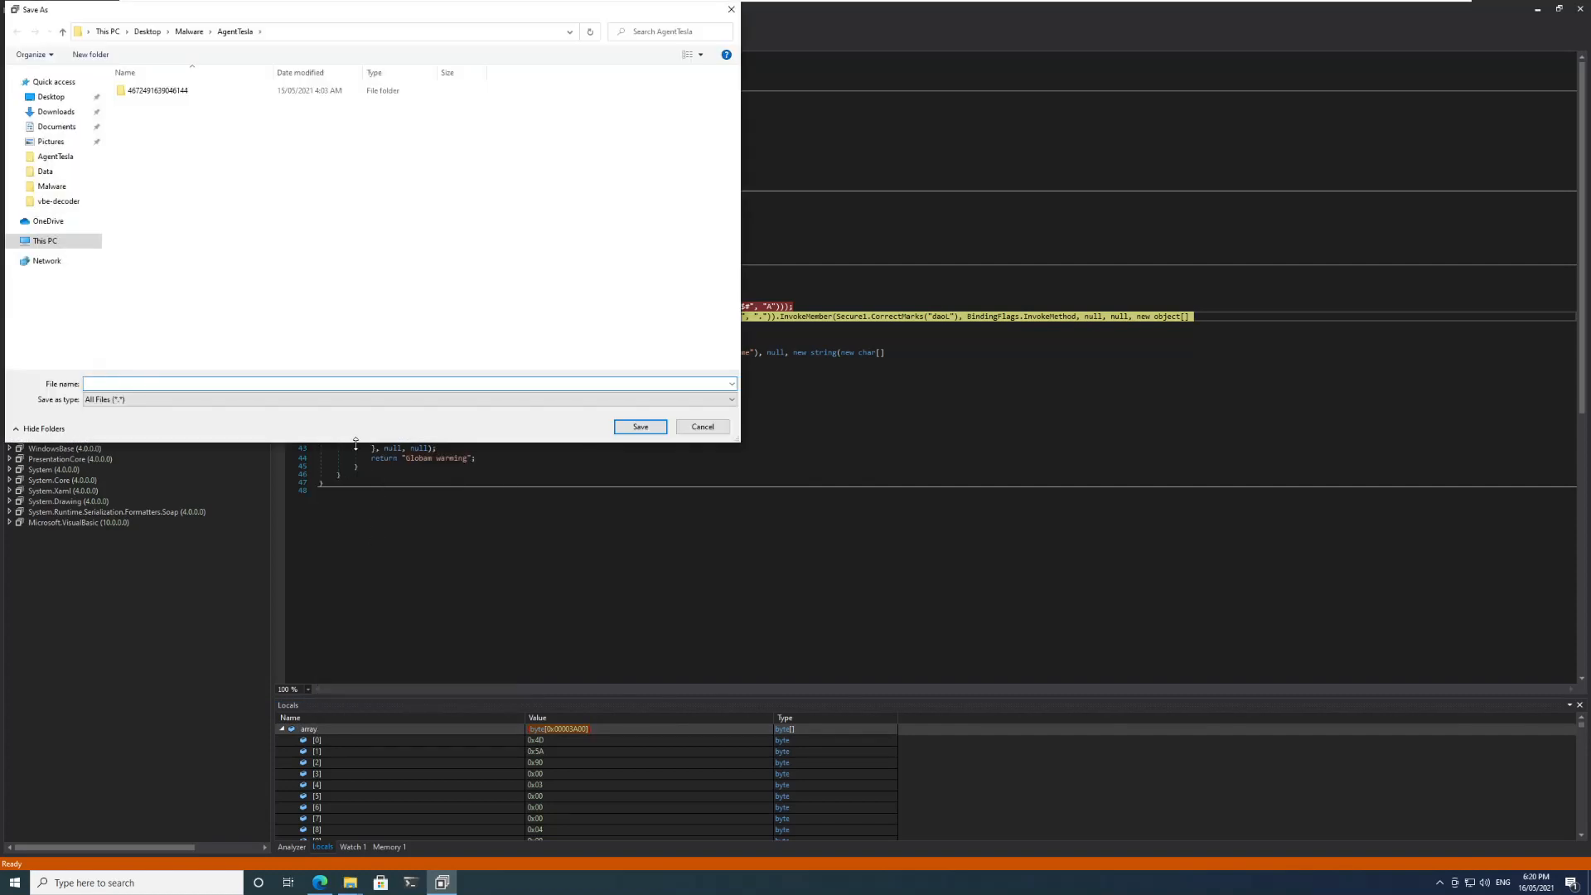
pyautogui.write('Stage2')
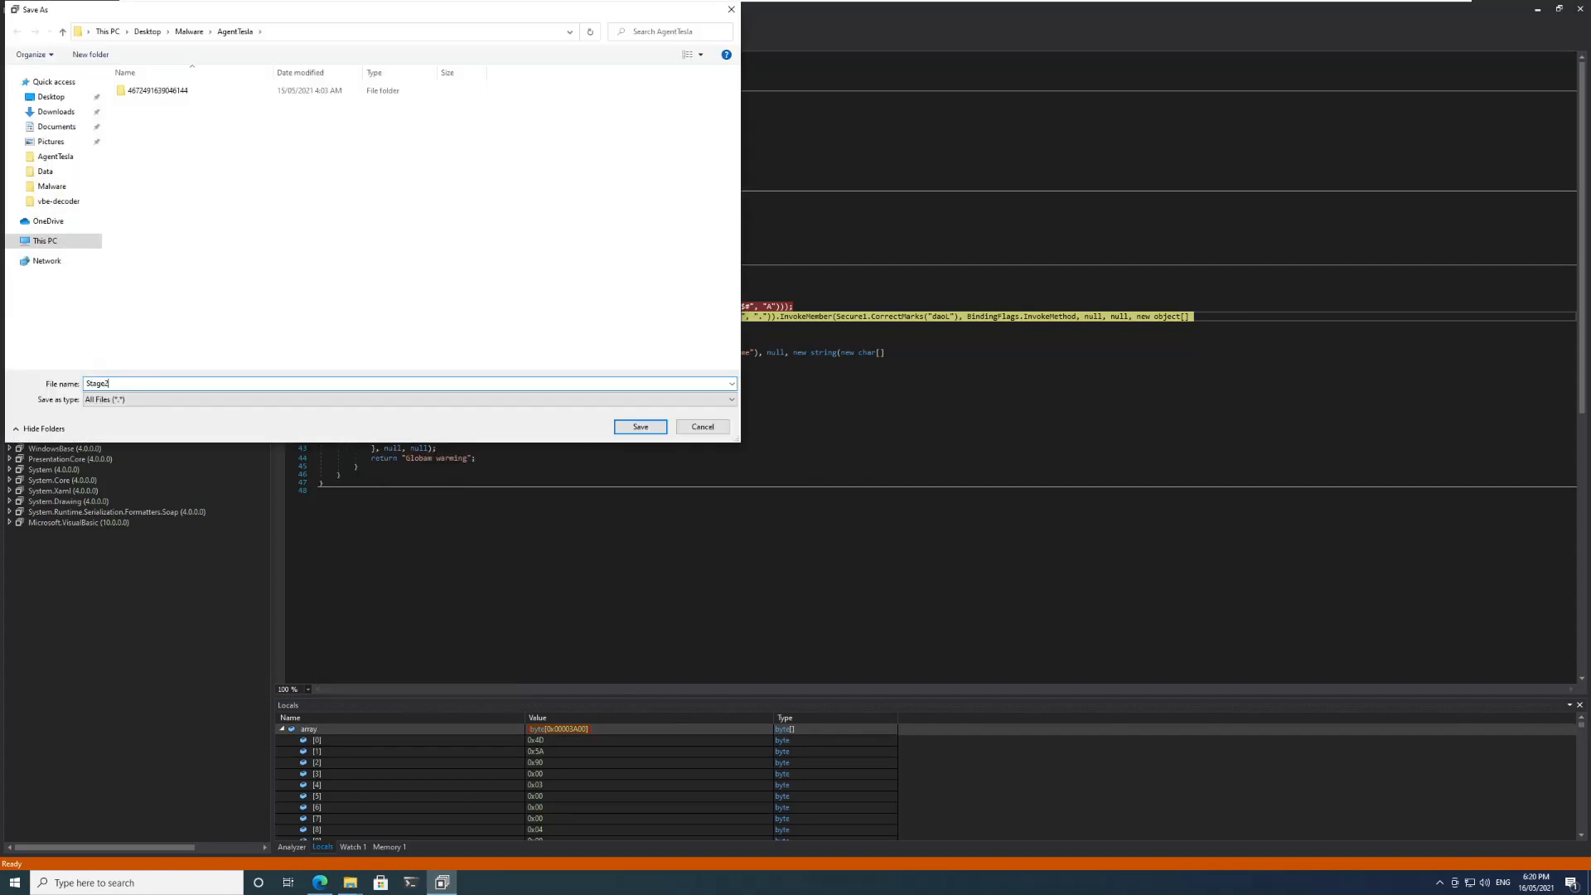
pyautogui.write('.bin')
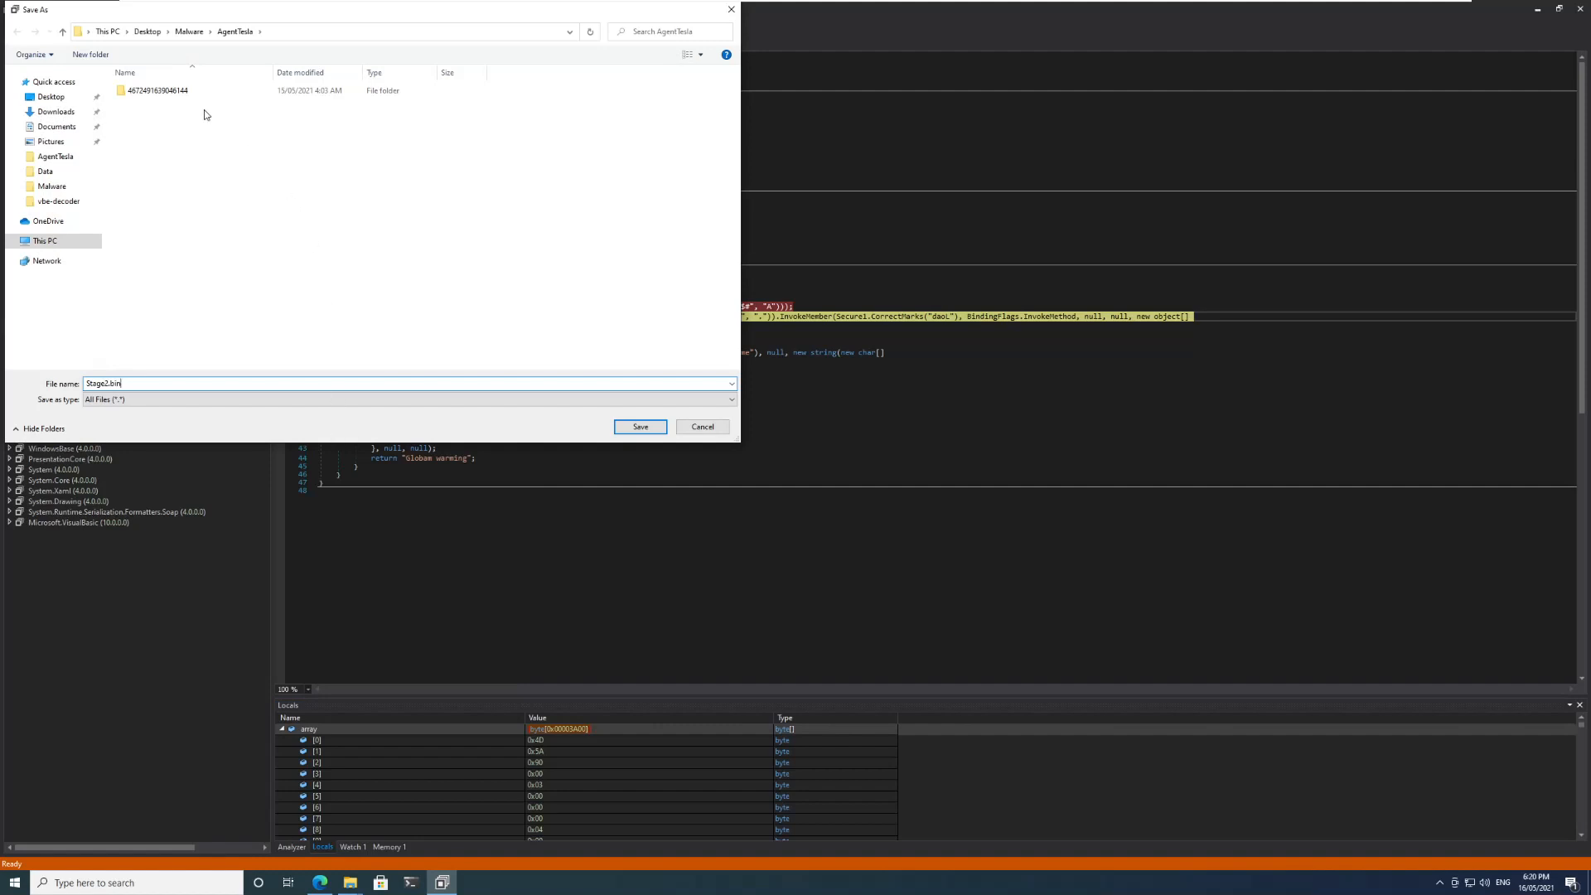
pyautogui.doubleClick(154, 89)
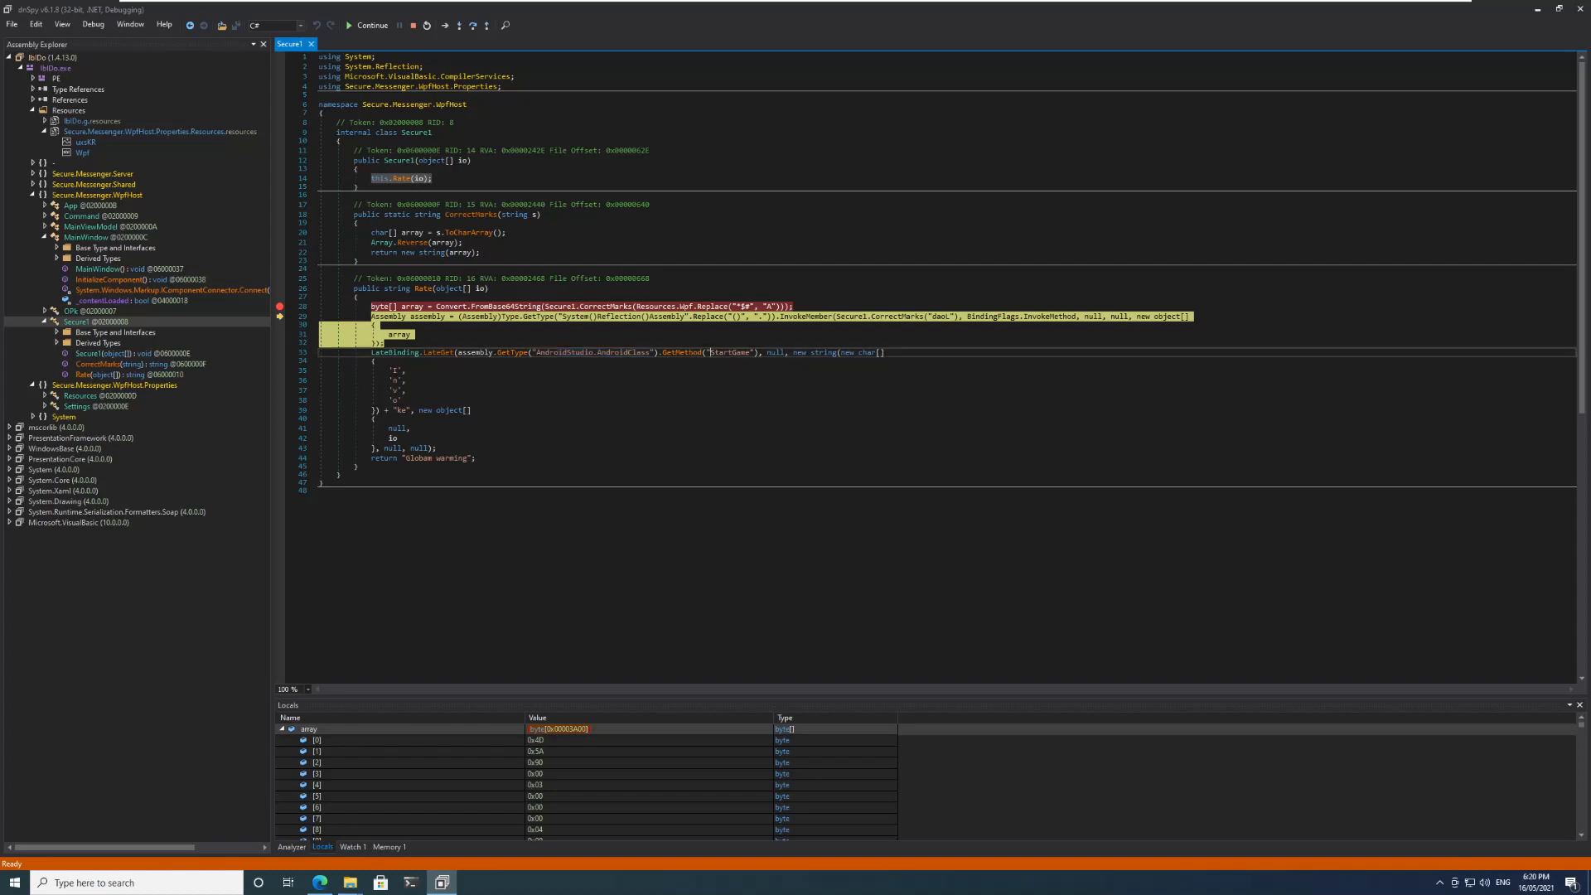
pyautogui.doubleClick(729, 351)
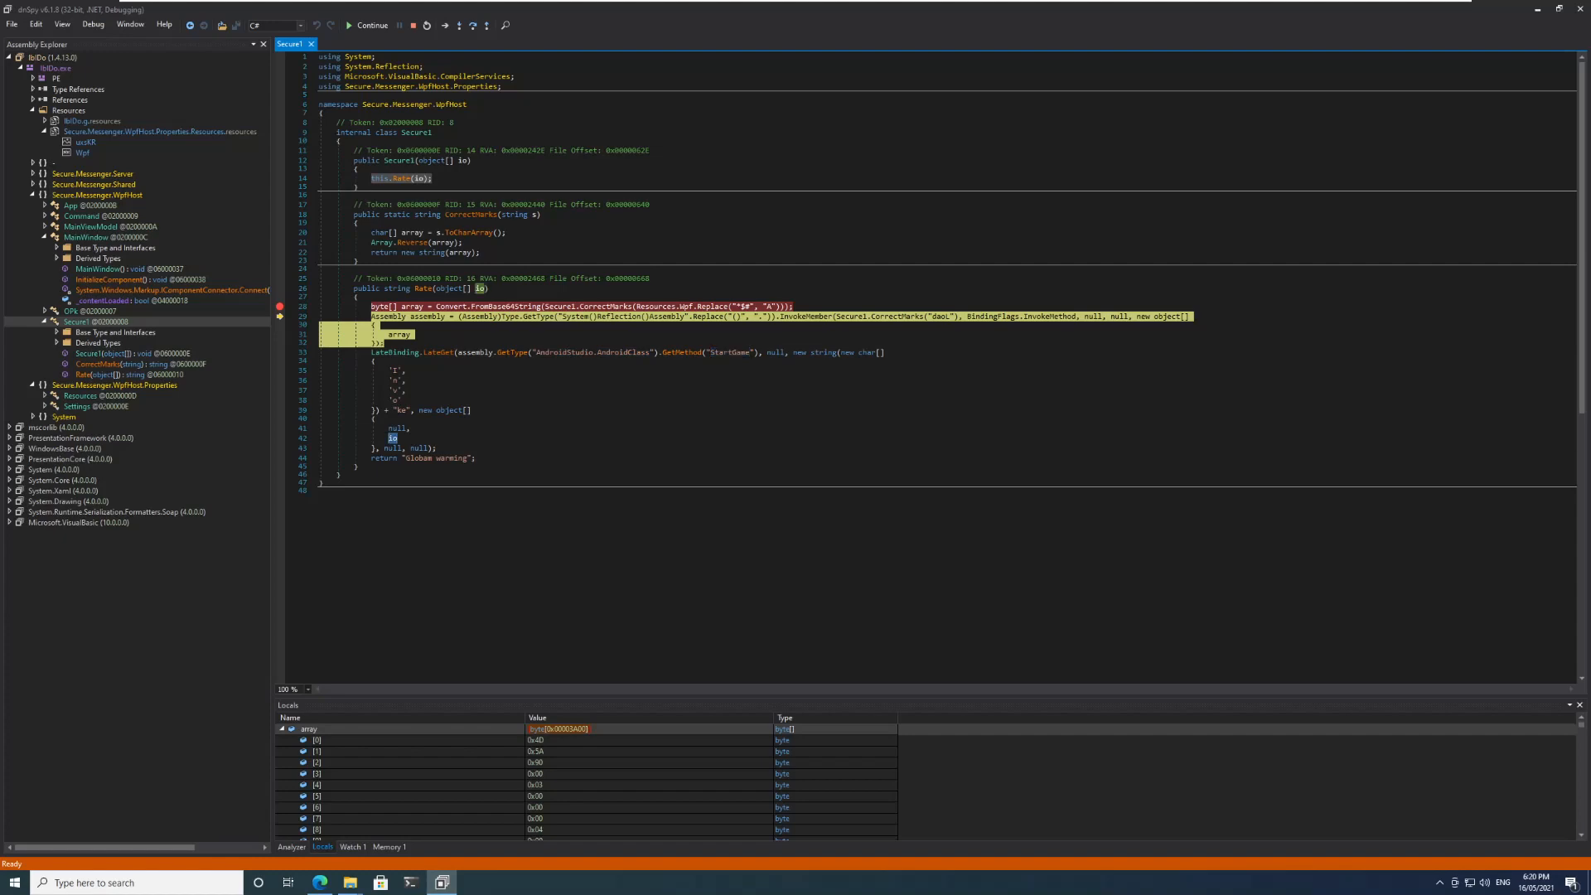
pyautogui.moveTo(1536, 10)
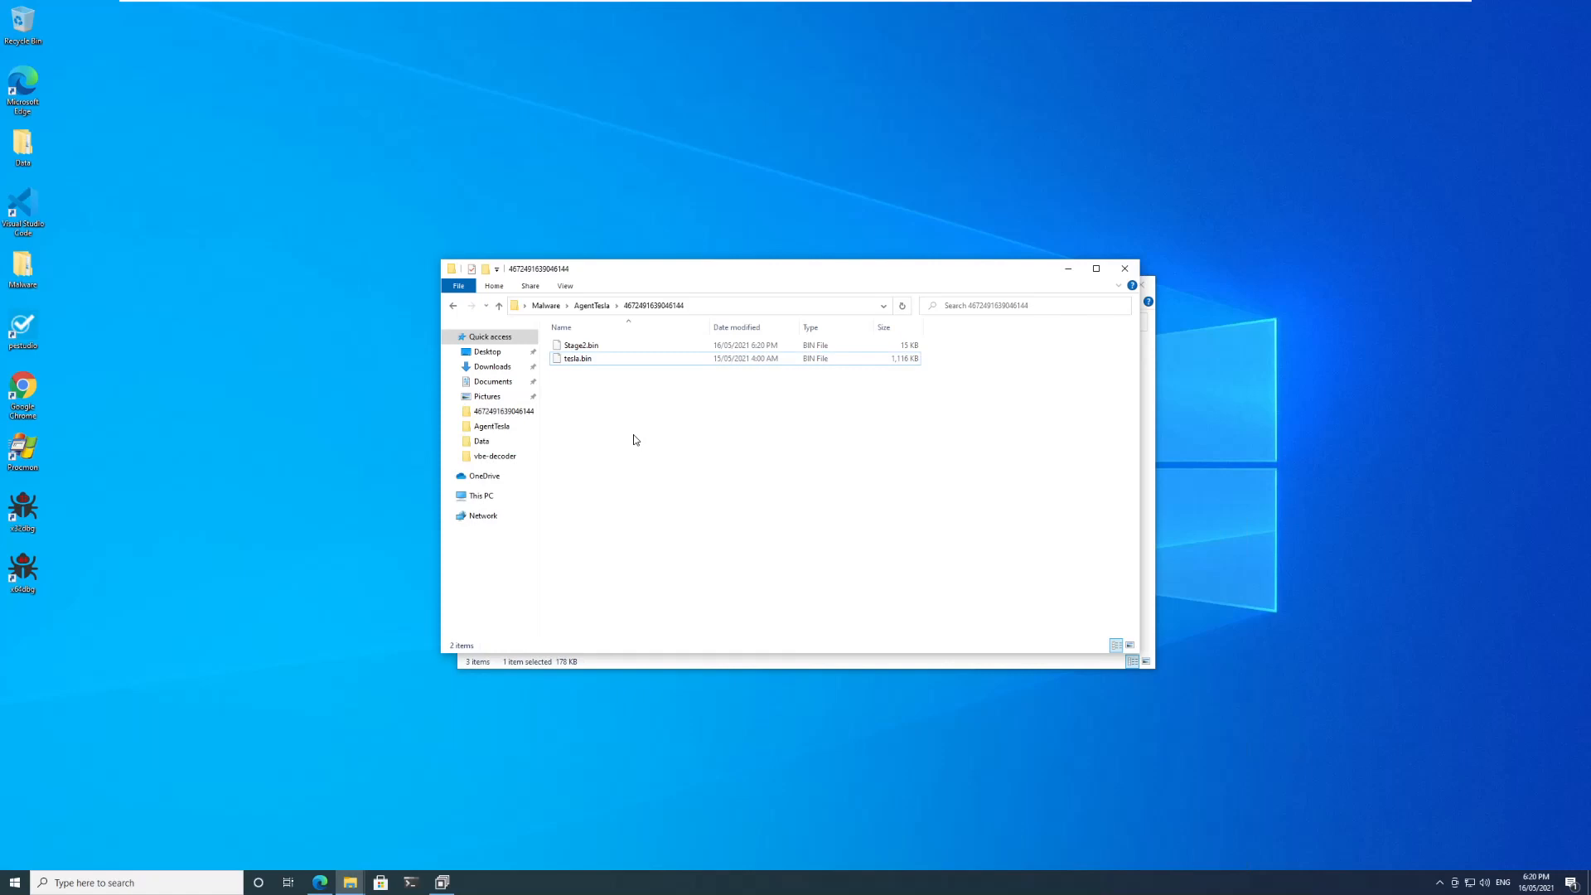
# Select the saved Stage2.bin and open it in pestudio.
pyautogui.click(582, 344)
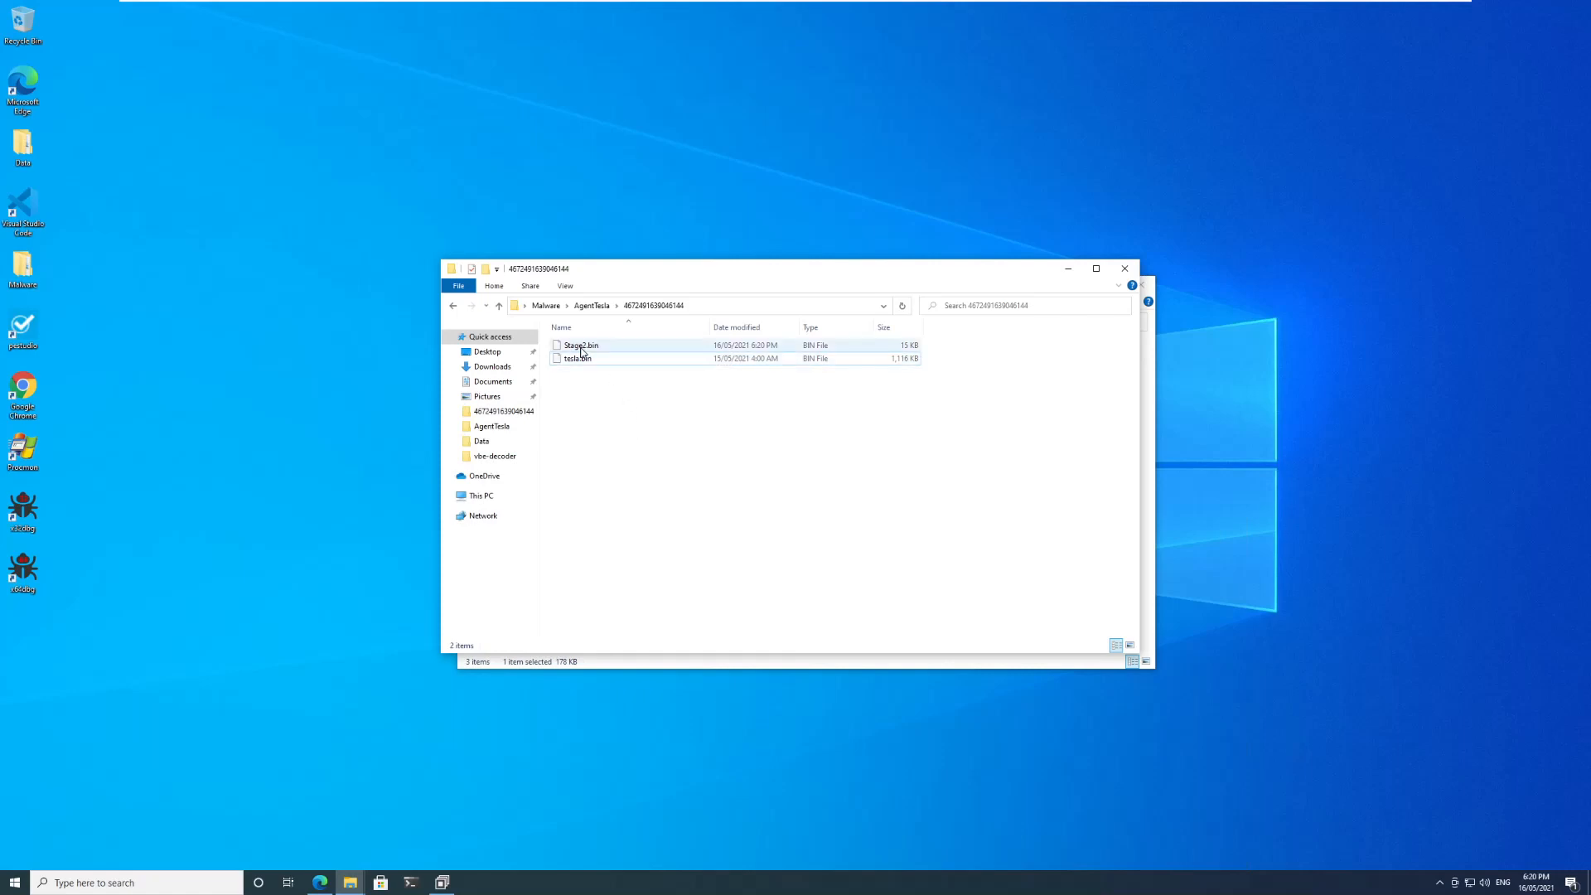
pyautogui.moveTo(579, 345)
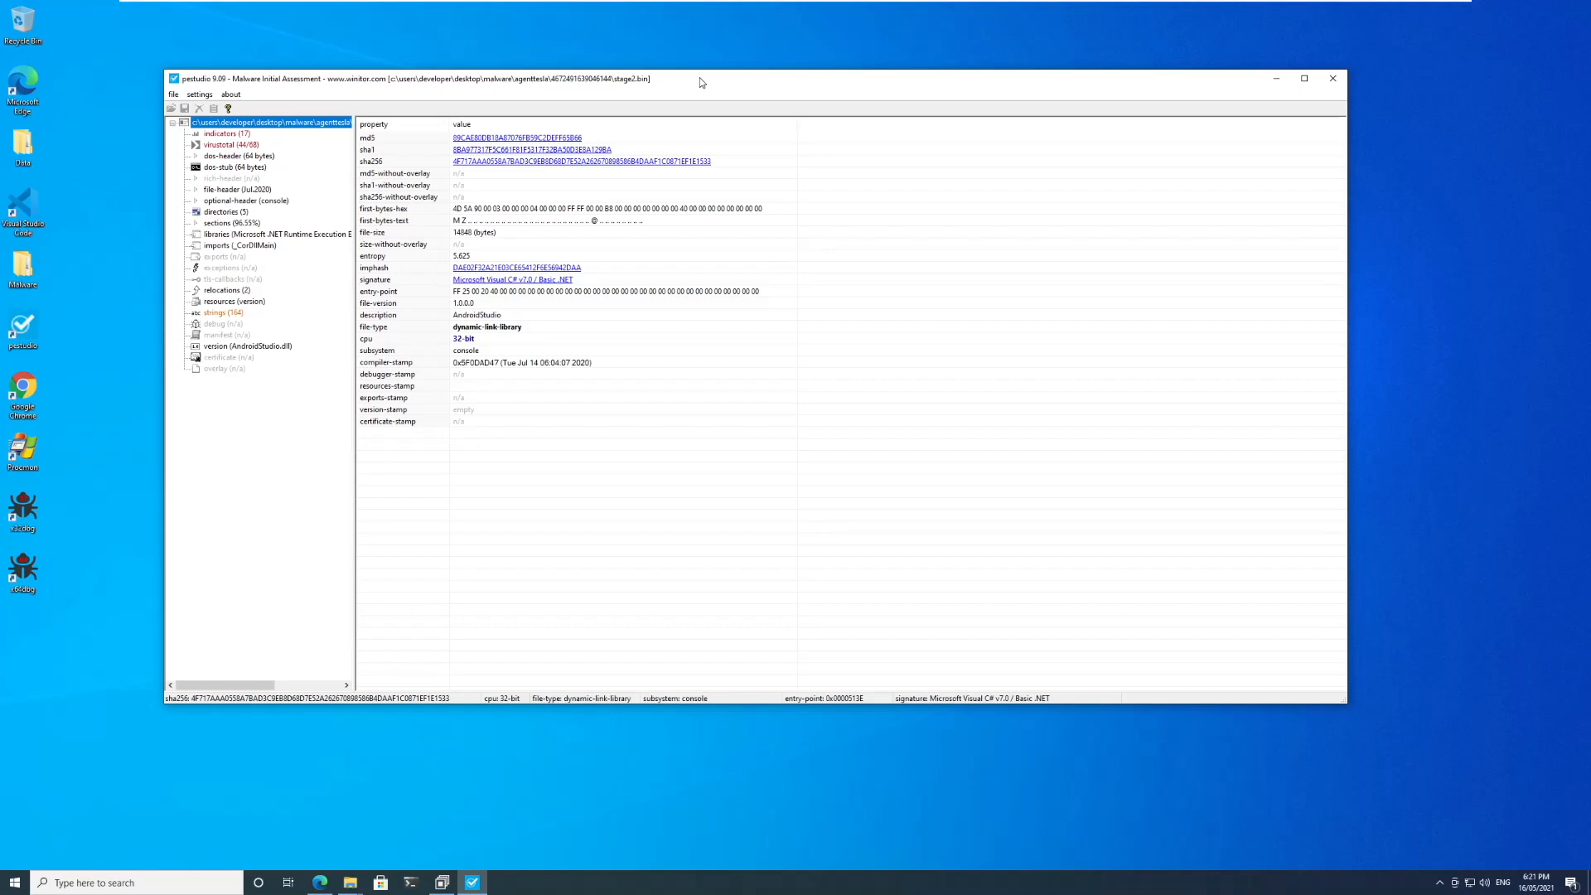
pyautogui.moveTo(540, 333)
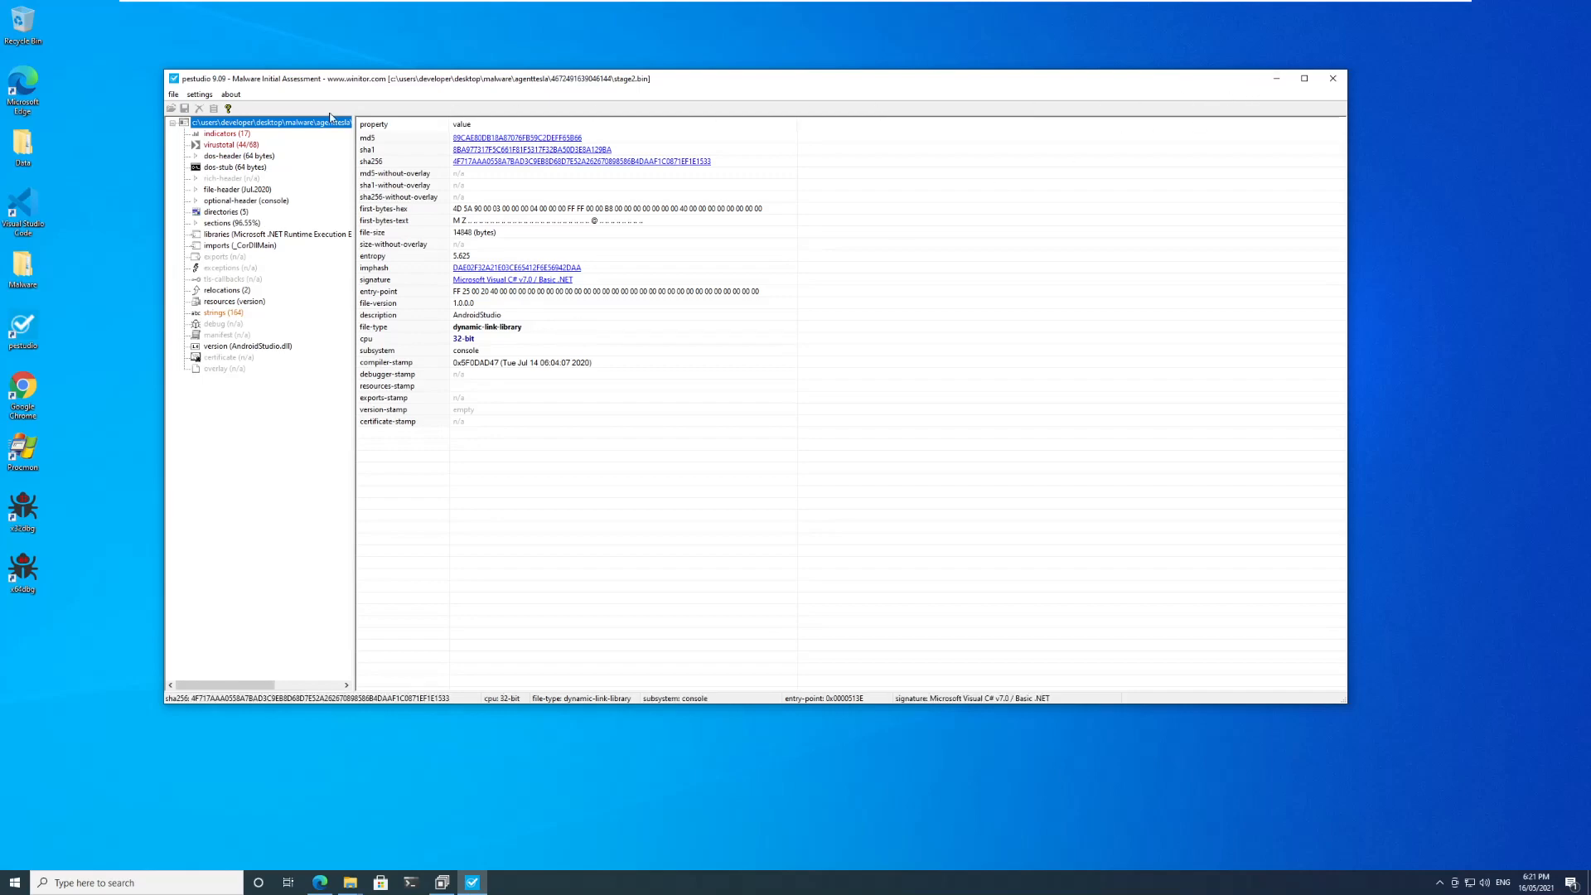
# Review Stage2.bin's 44/68 VirusTotal detections for the AndroidStudio DLL.
pyautogui.click(230, 144)
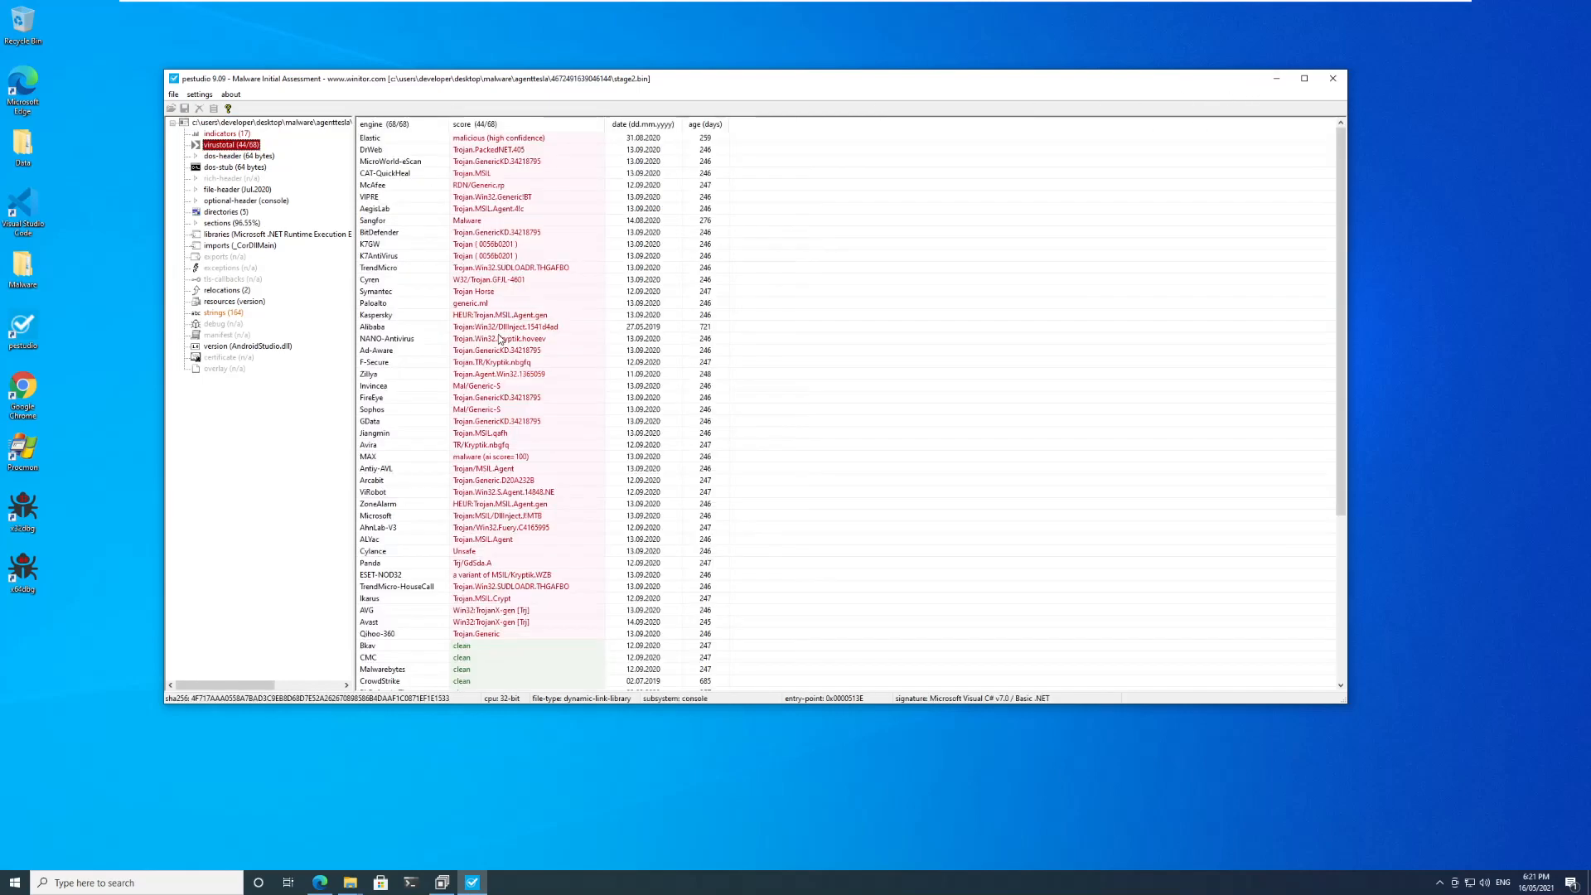
pyautogui.moveTo(507, 603)
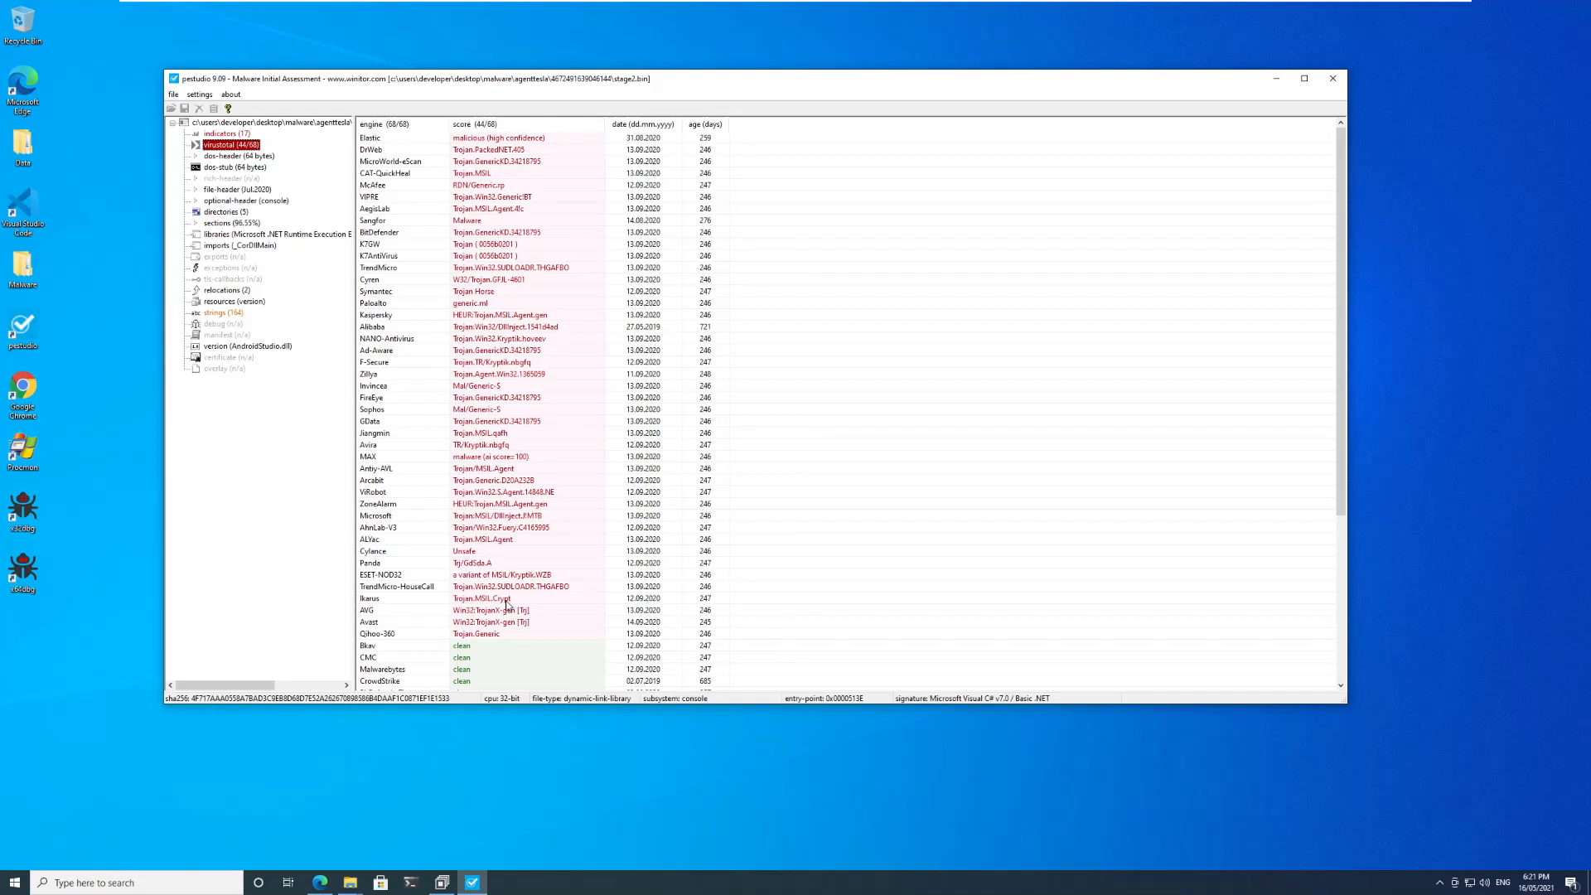
pyautogui.moveTo(514, 628)
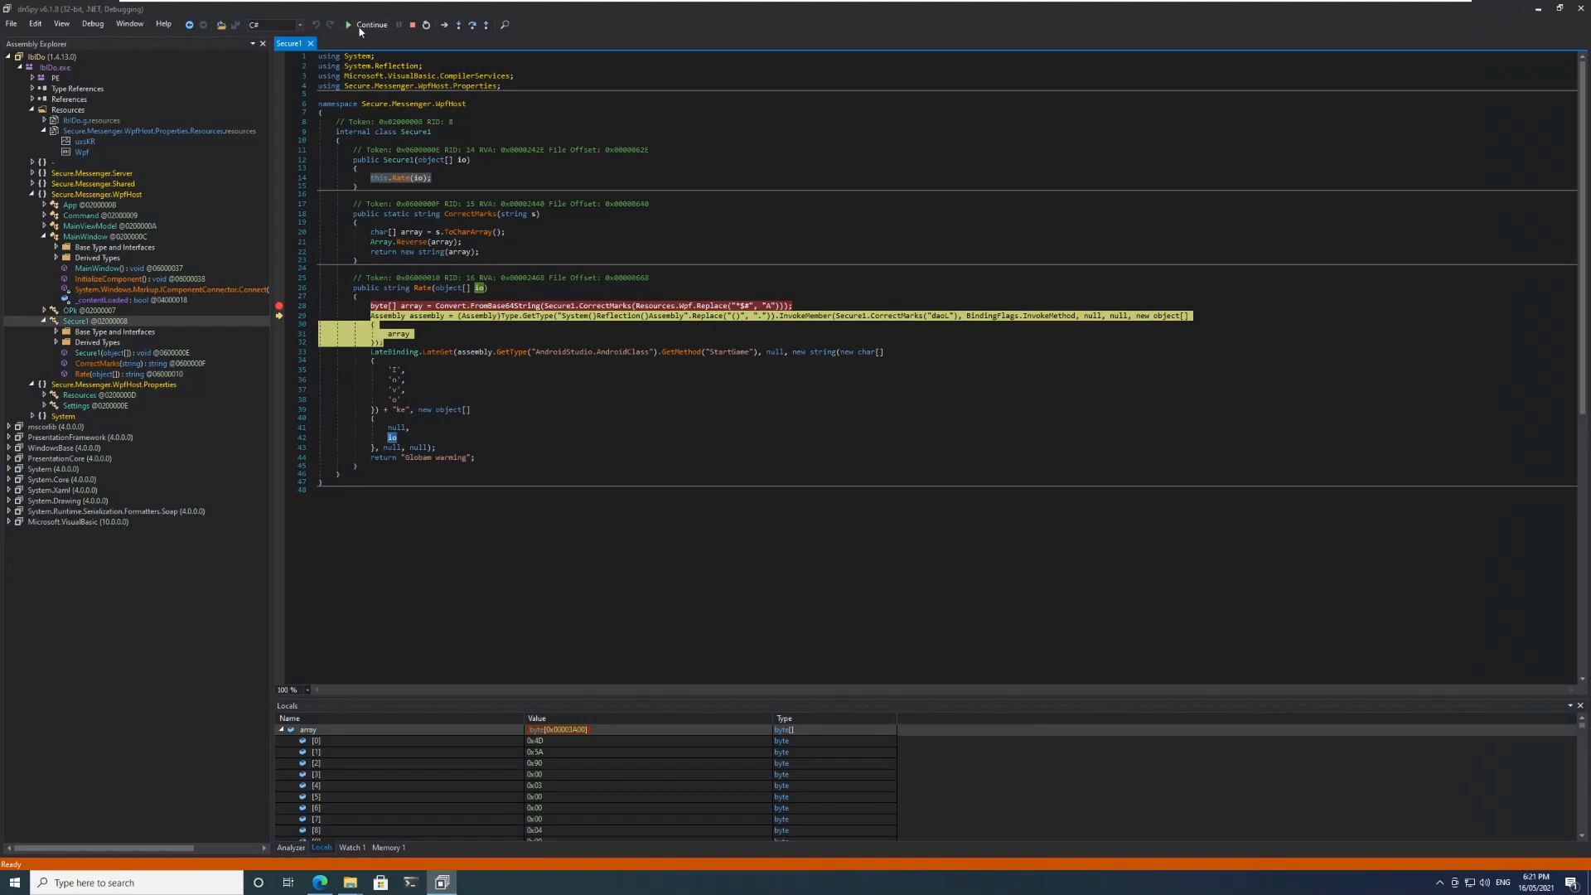
# Continue past the Thread.Sleep delay and step back into the loaded AndroidStudio assembly's code.
pyautogui.click(369, 25)
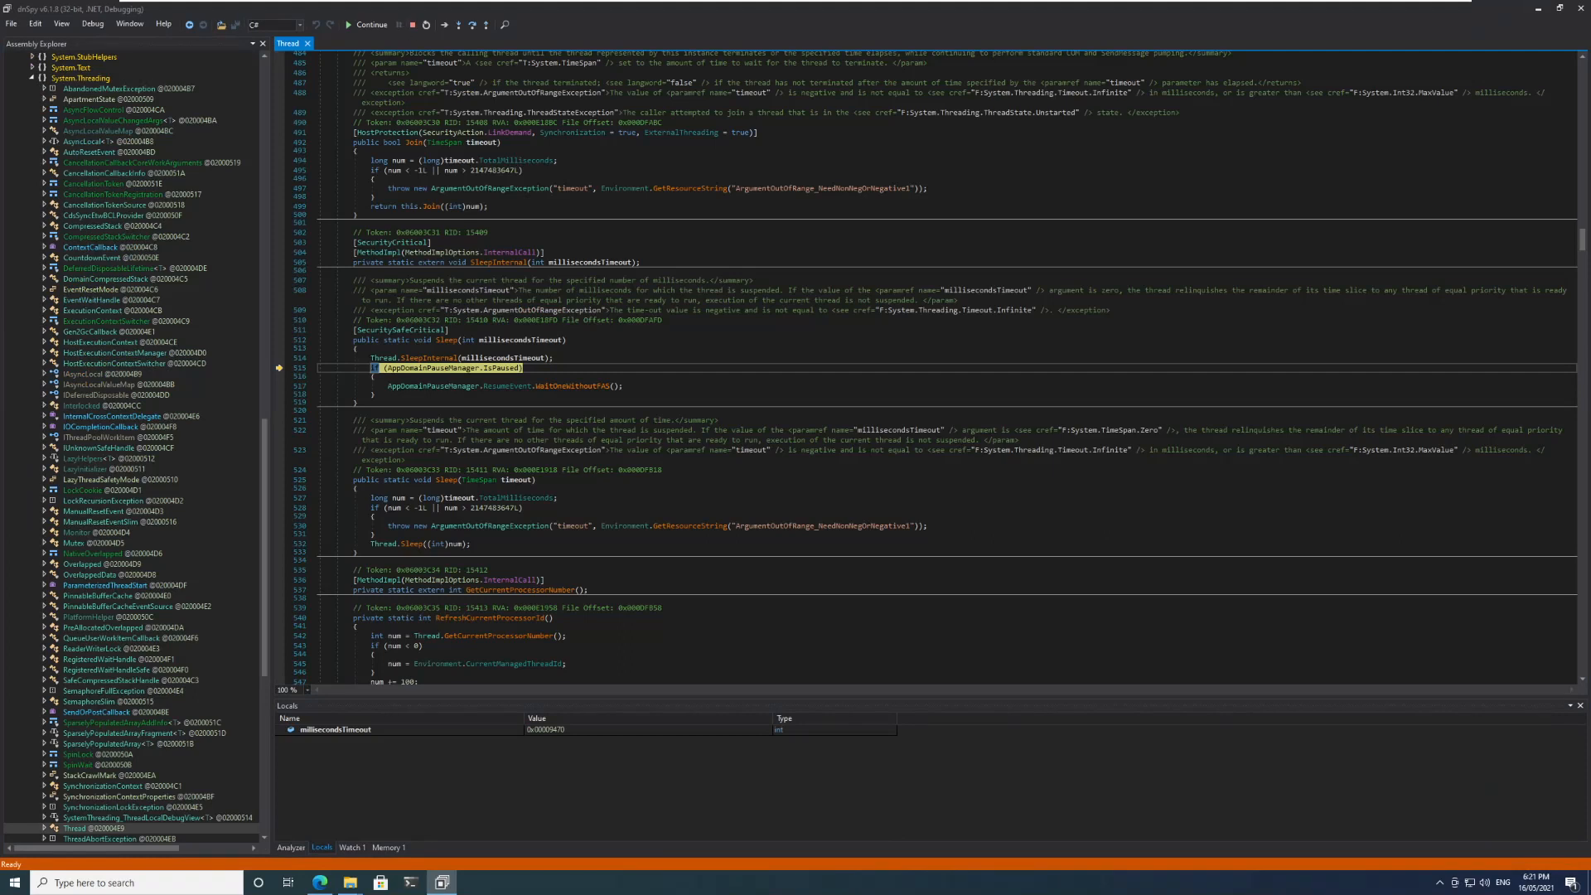
pyautogui.moveTo(277, 404)
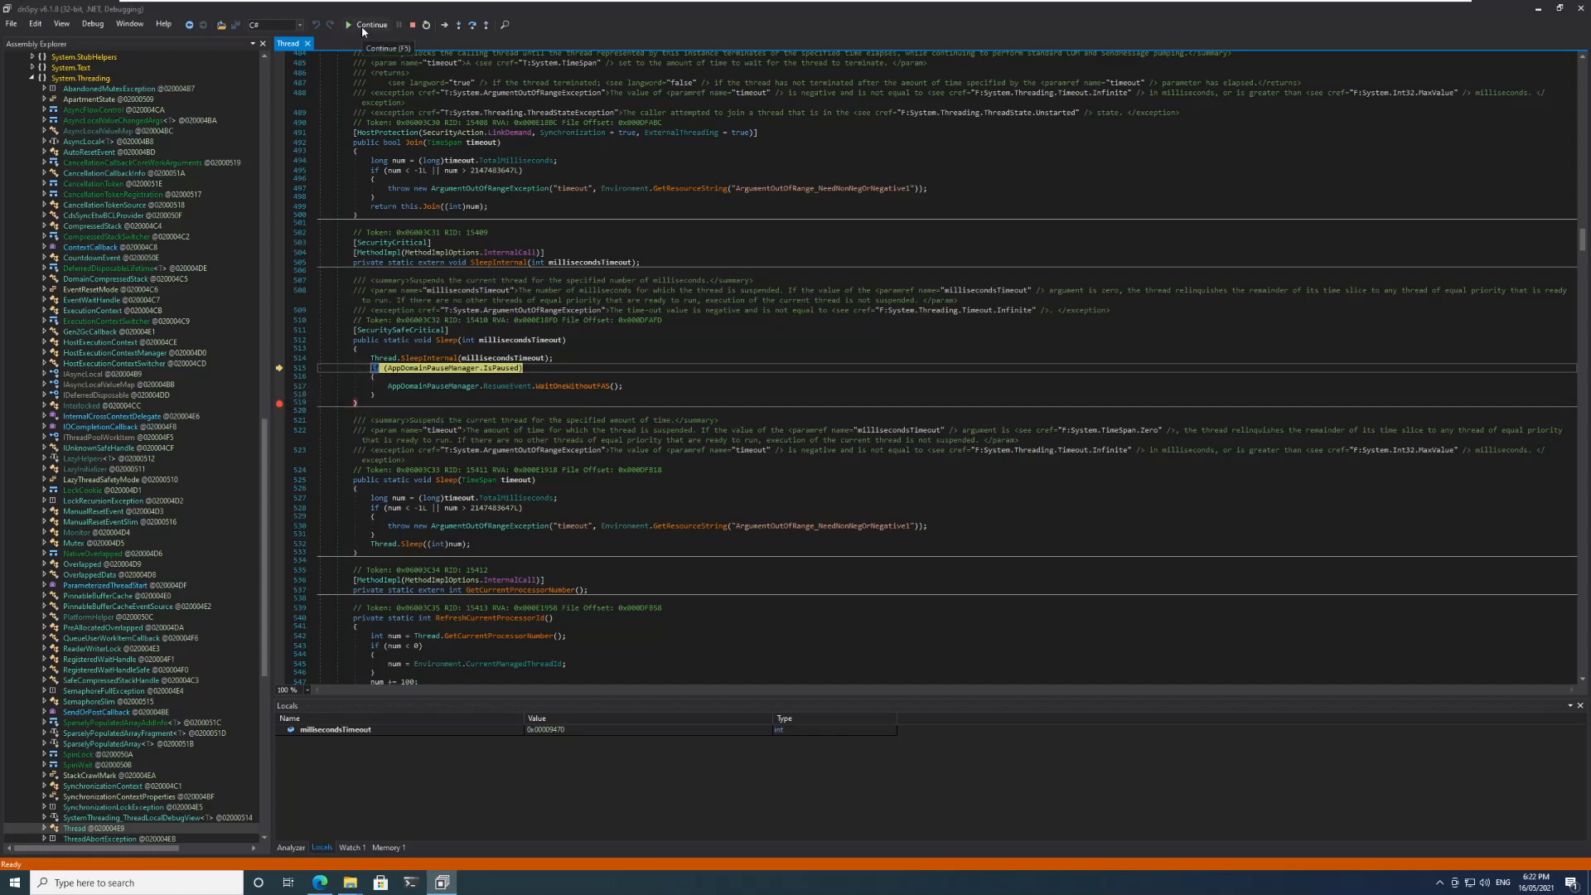
pyautogui.click(368, 24)
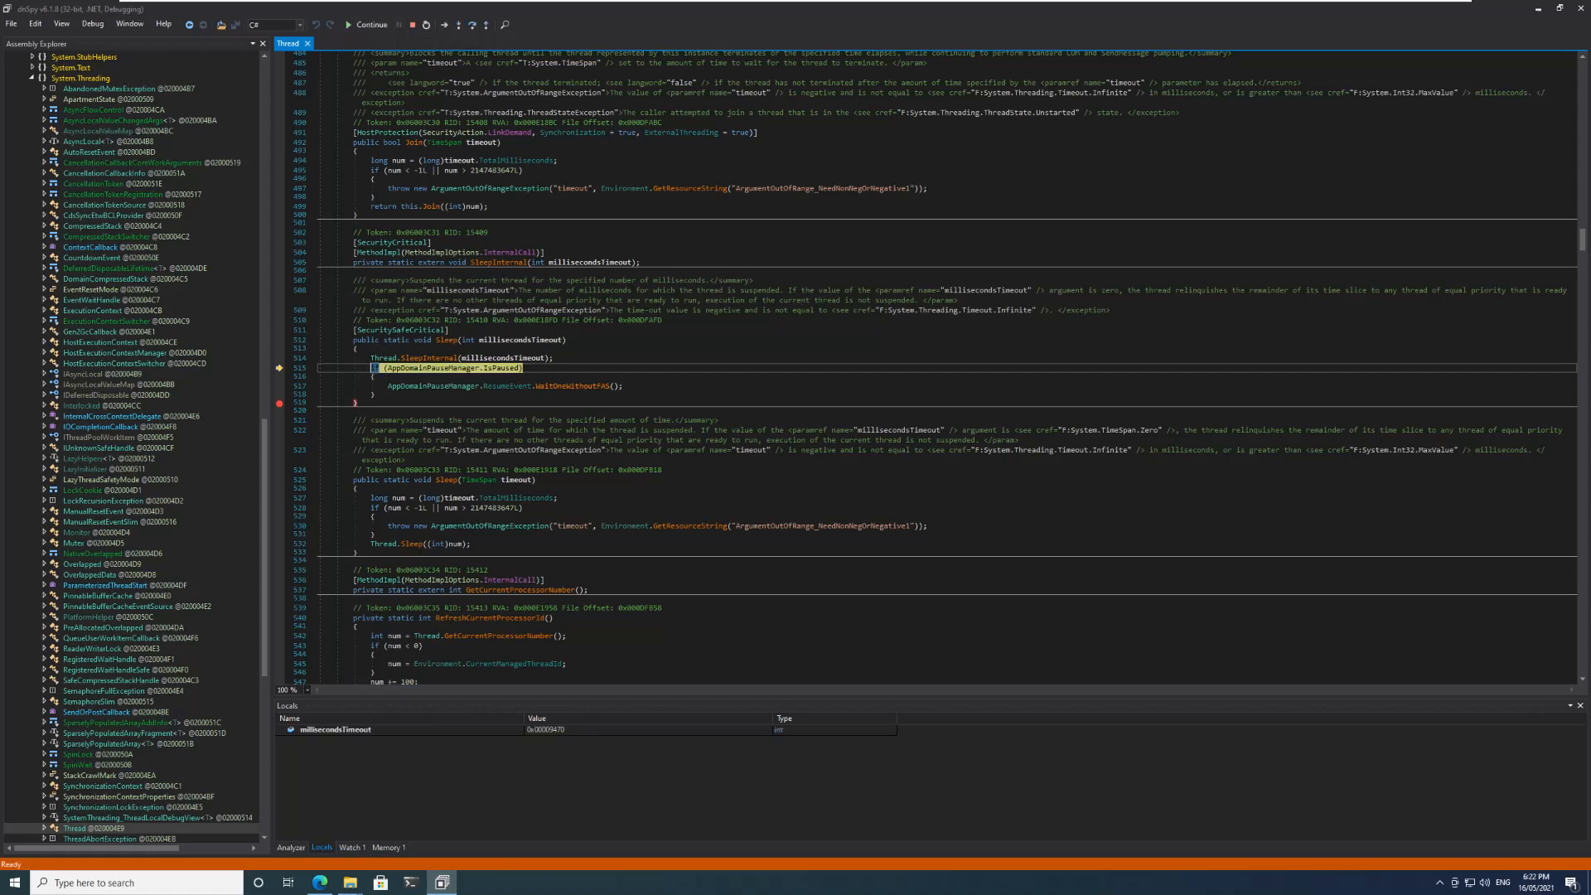
pyautogui.click(370, 24)
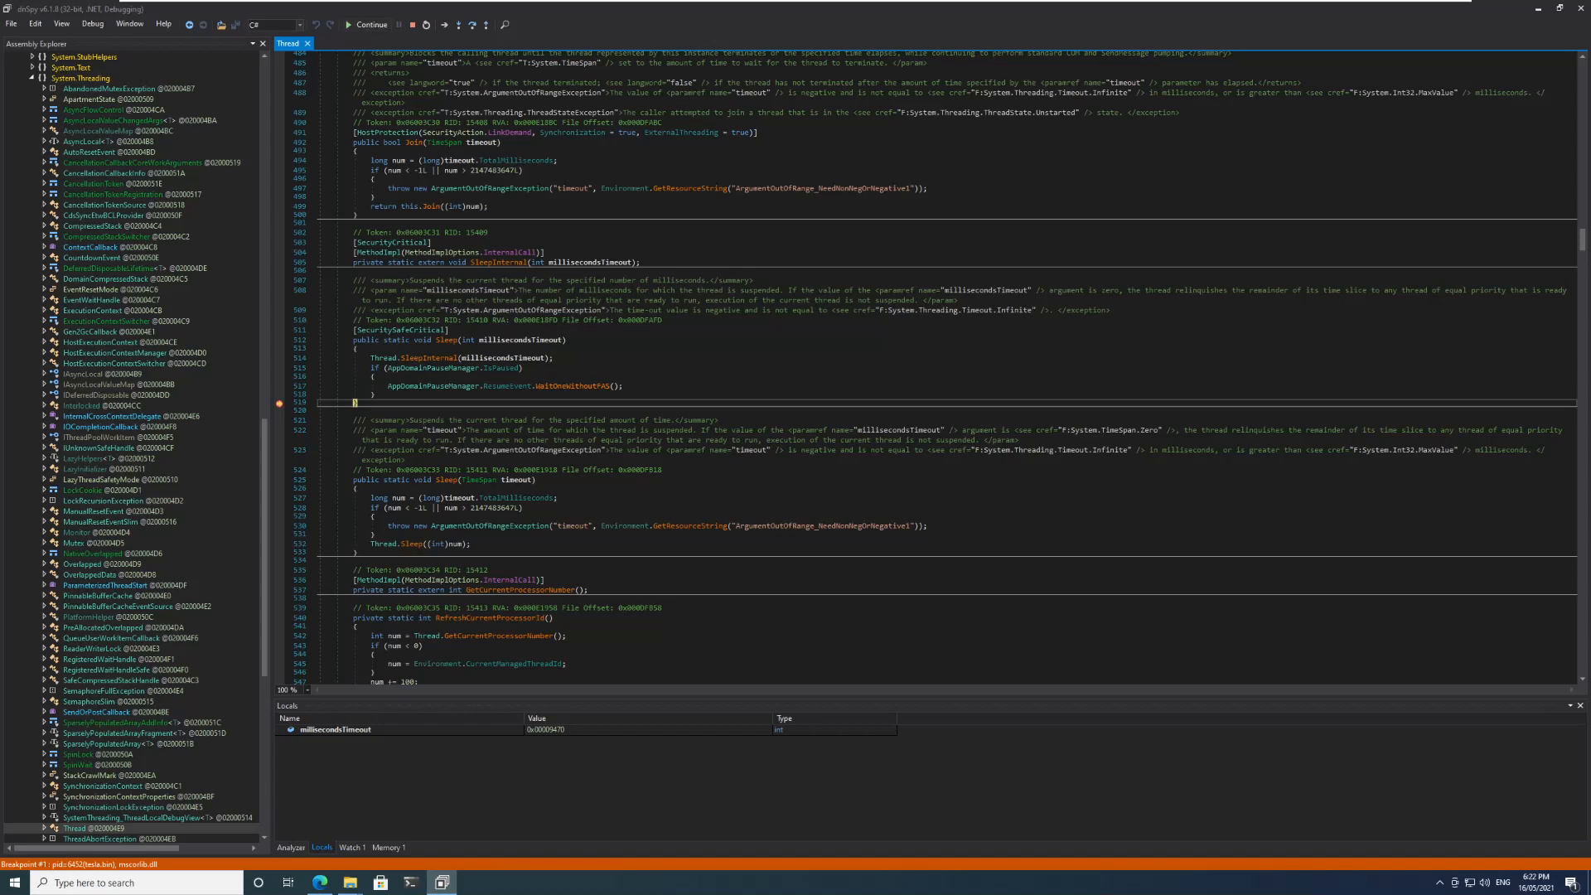
pyautogui.moveTo(457, 25)
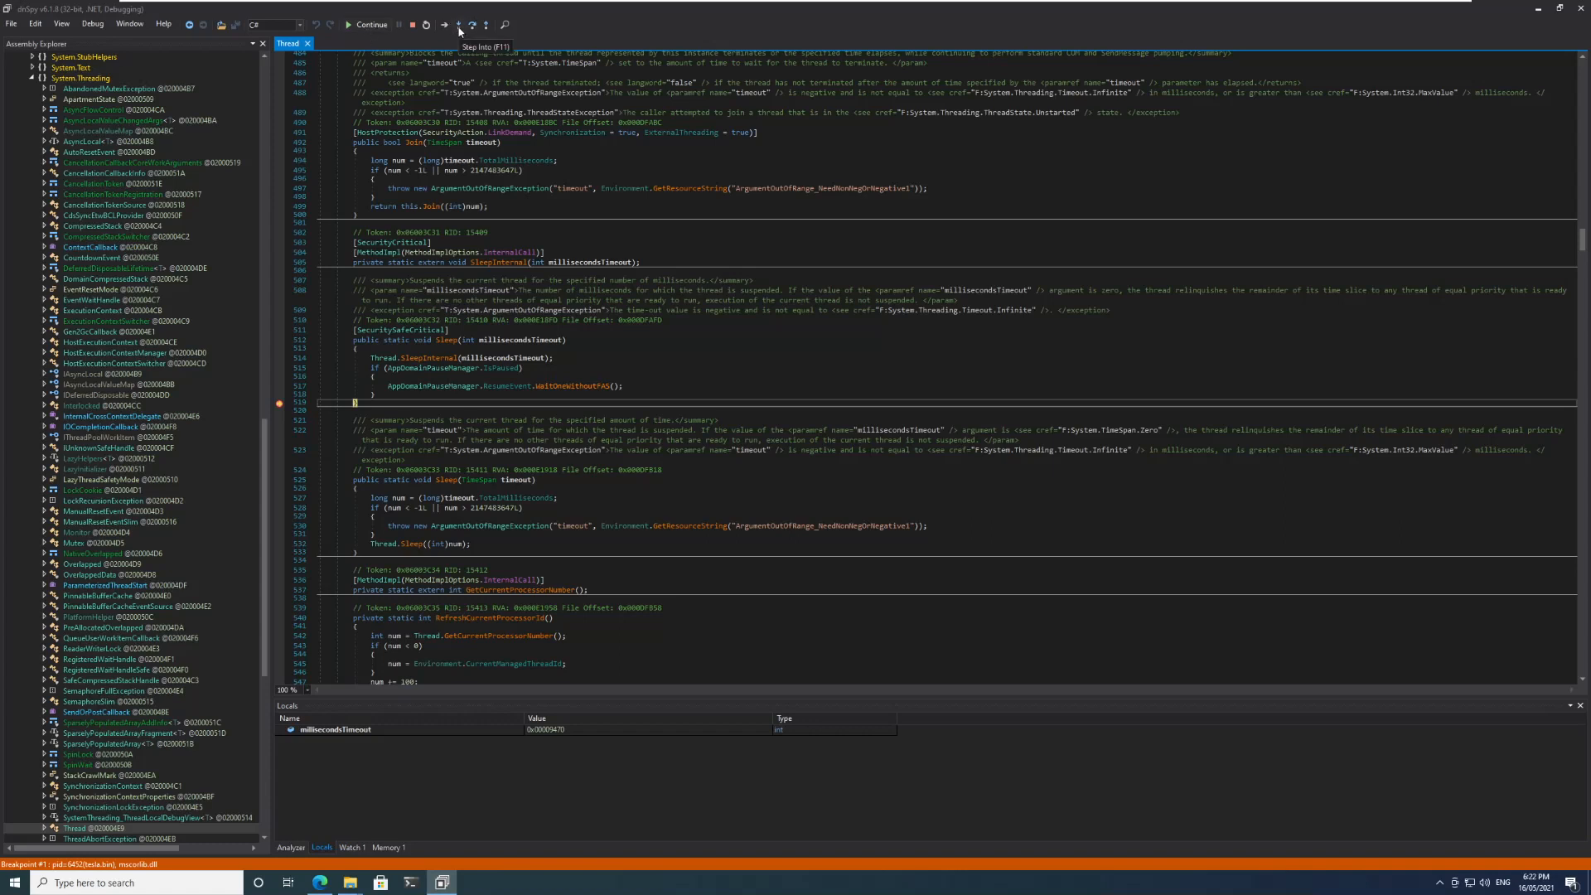
pyautogui.moveTo(472, 25)
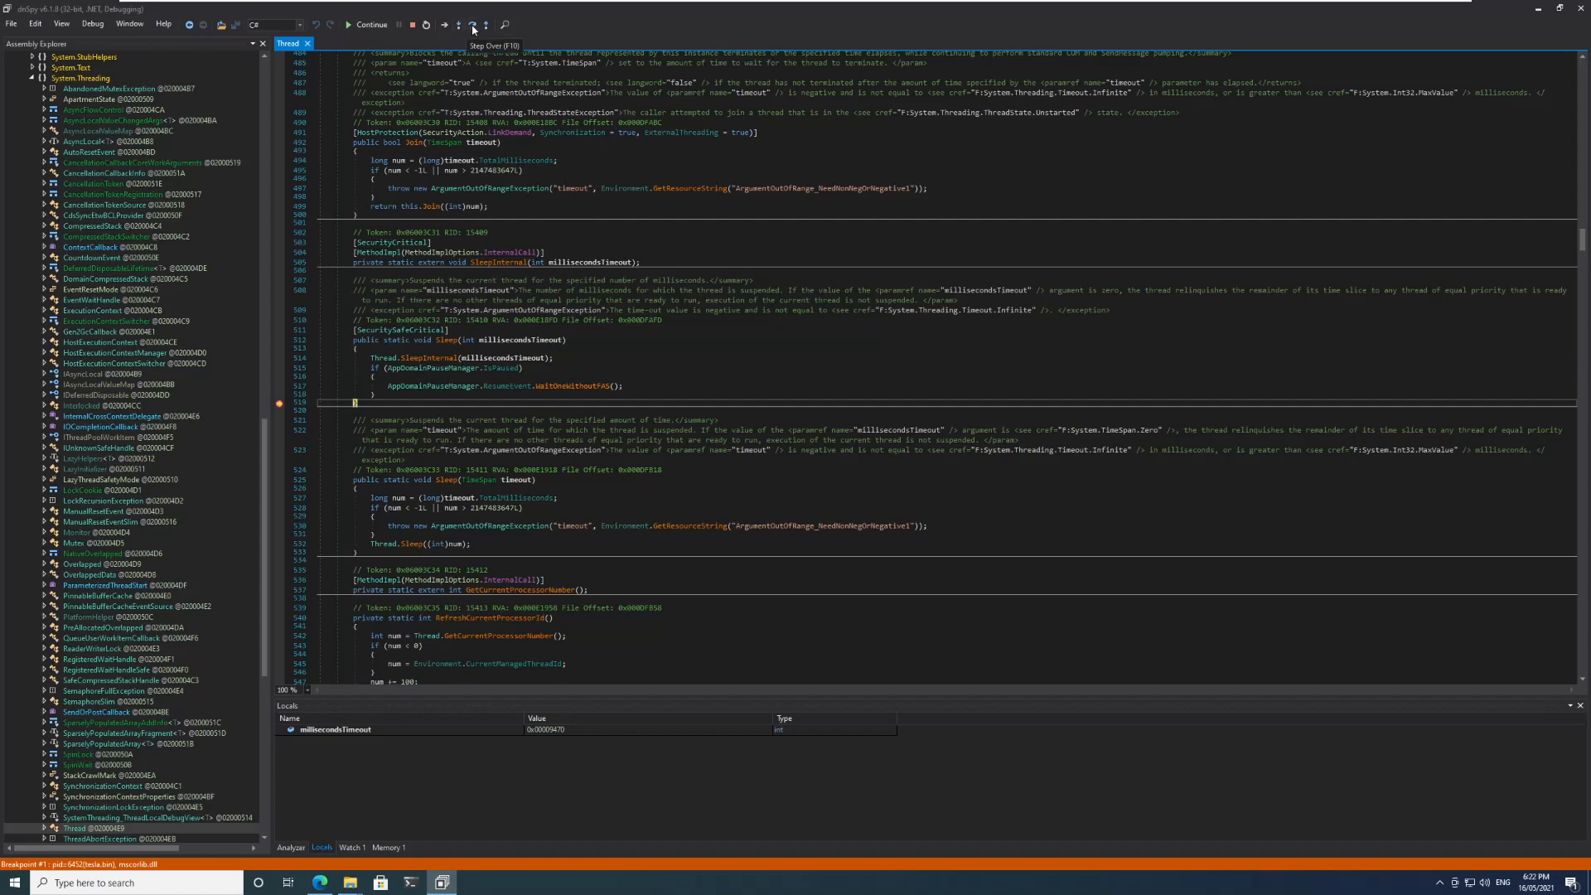
pyautogui.click(457, 25)
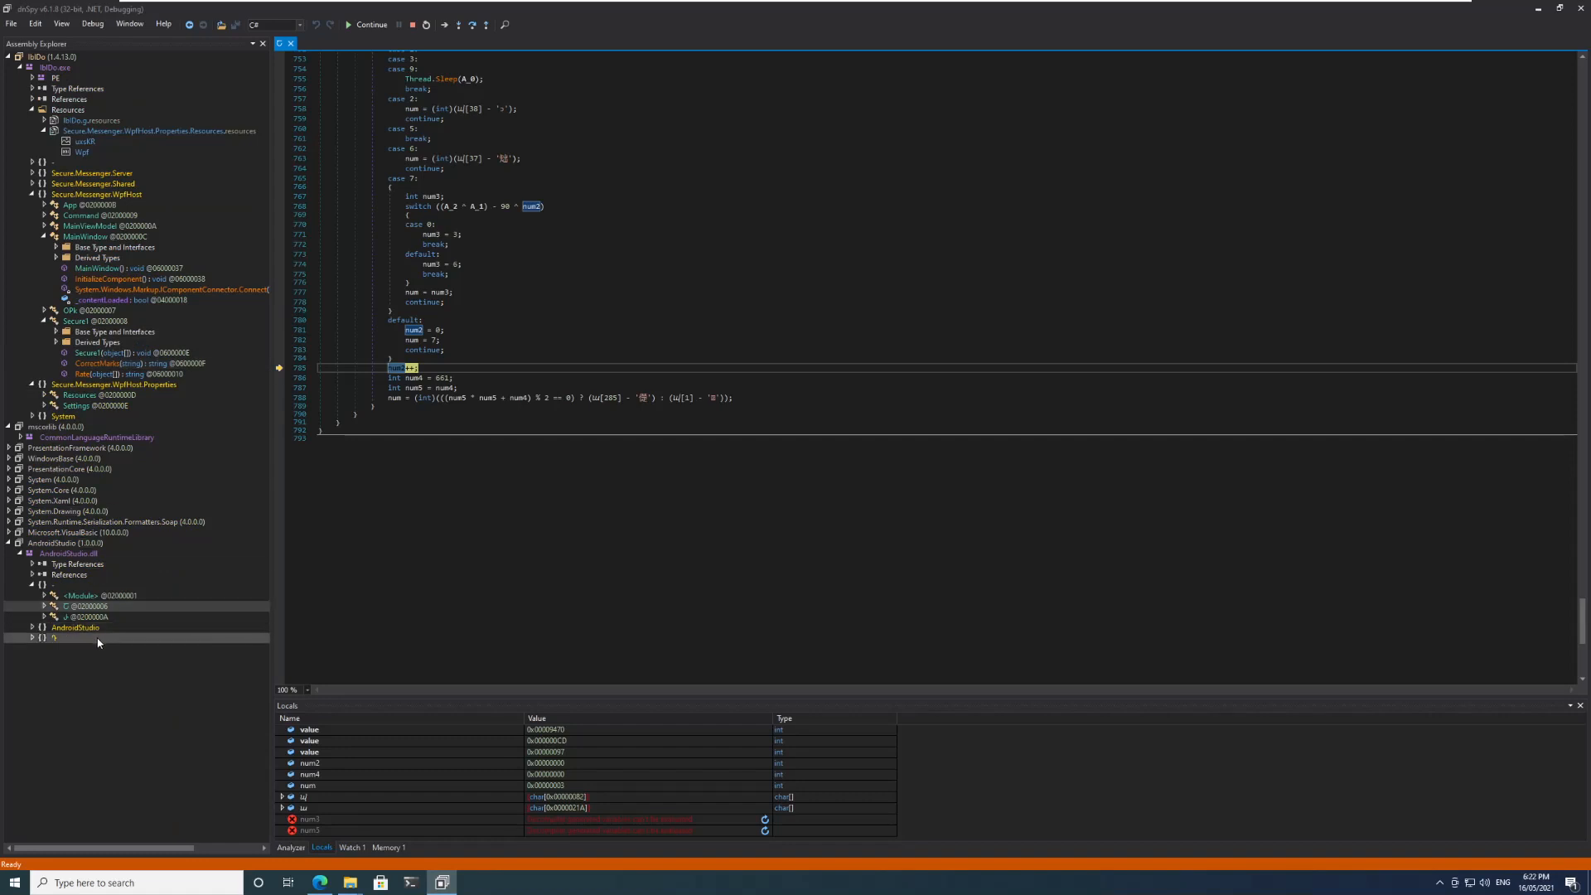
pyautogui.moveTo(71, 548)
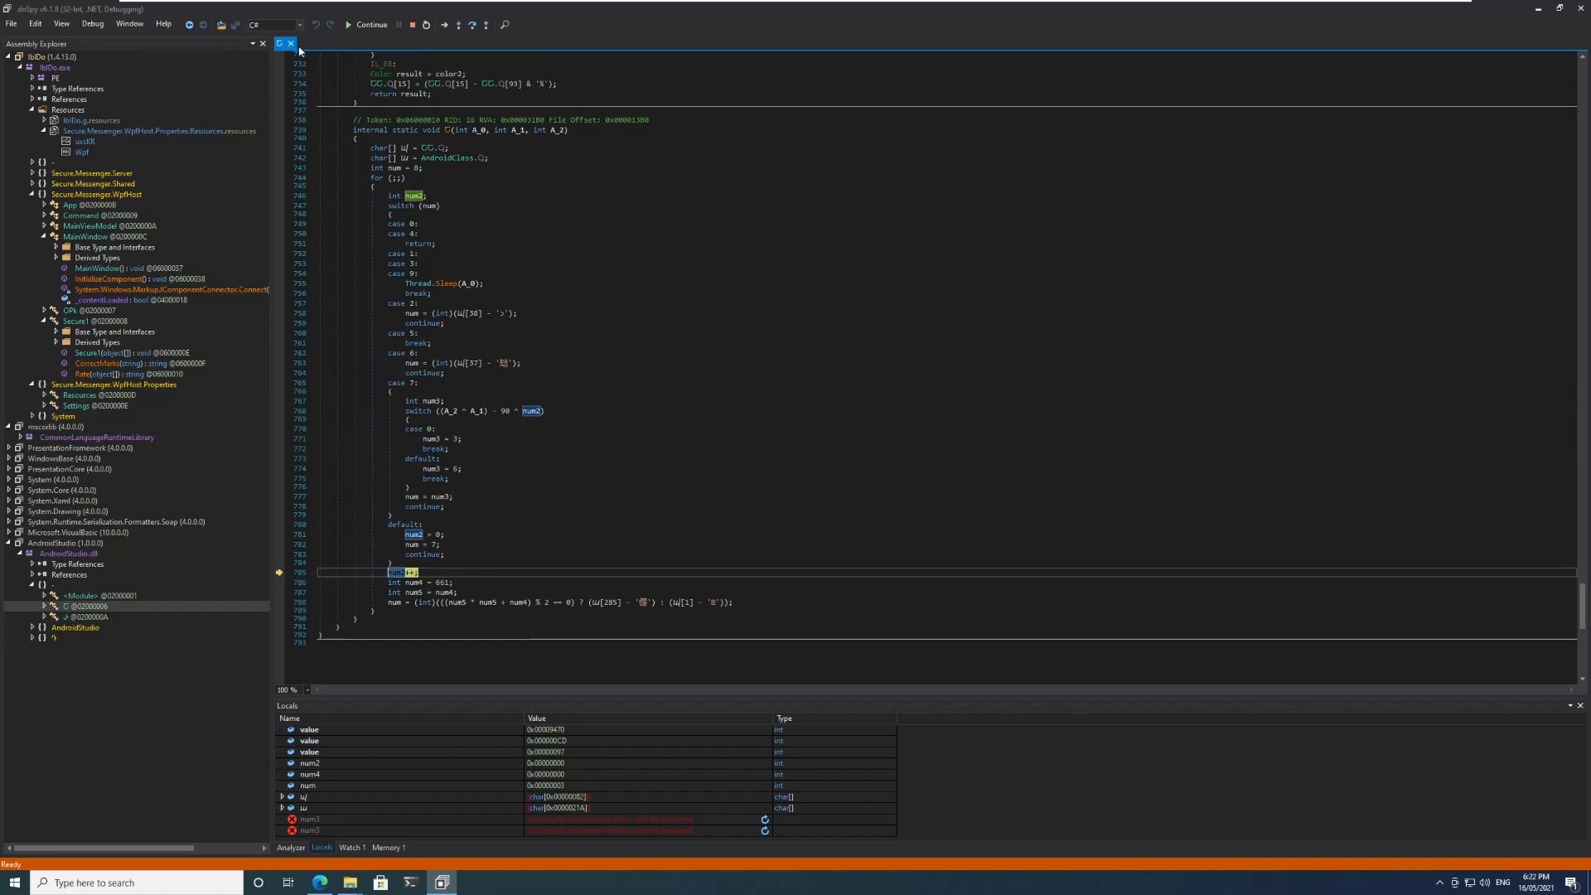
pyautogui.moveTo(472, 51)
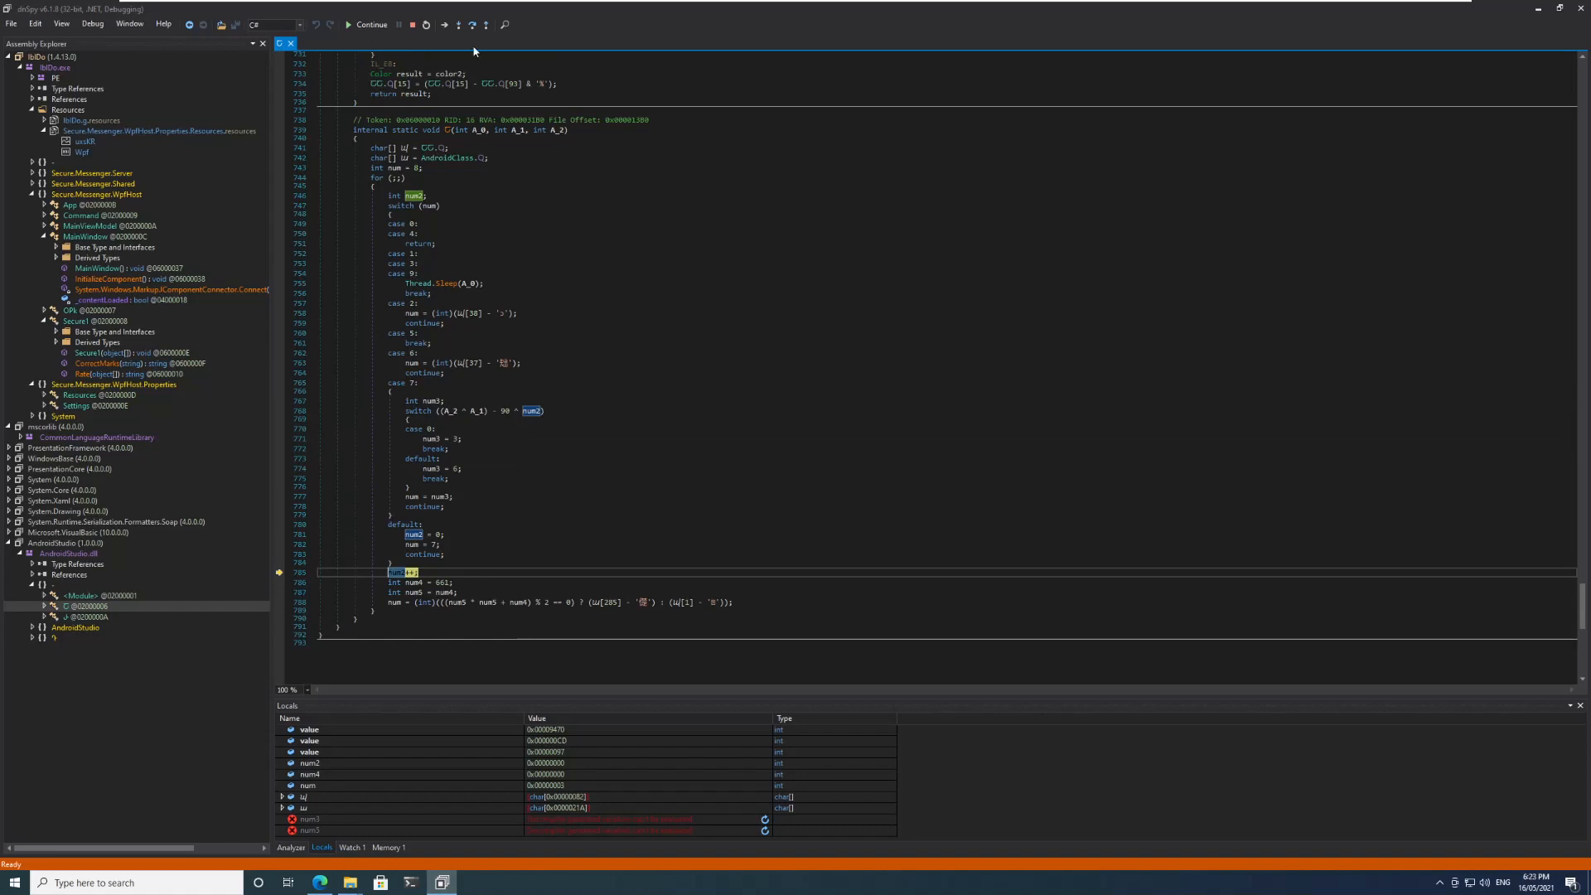
pyautogui.moveTo(469, 25)
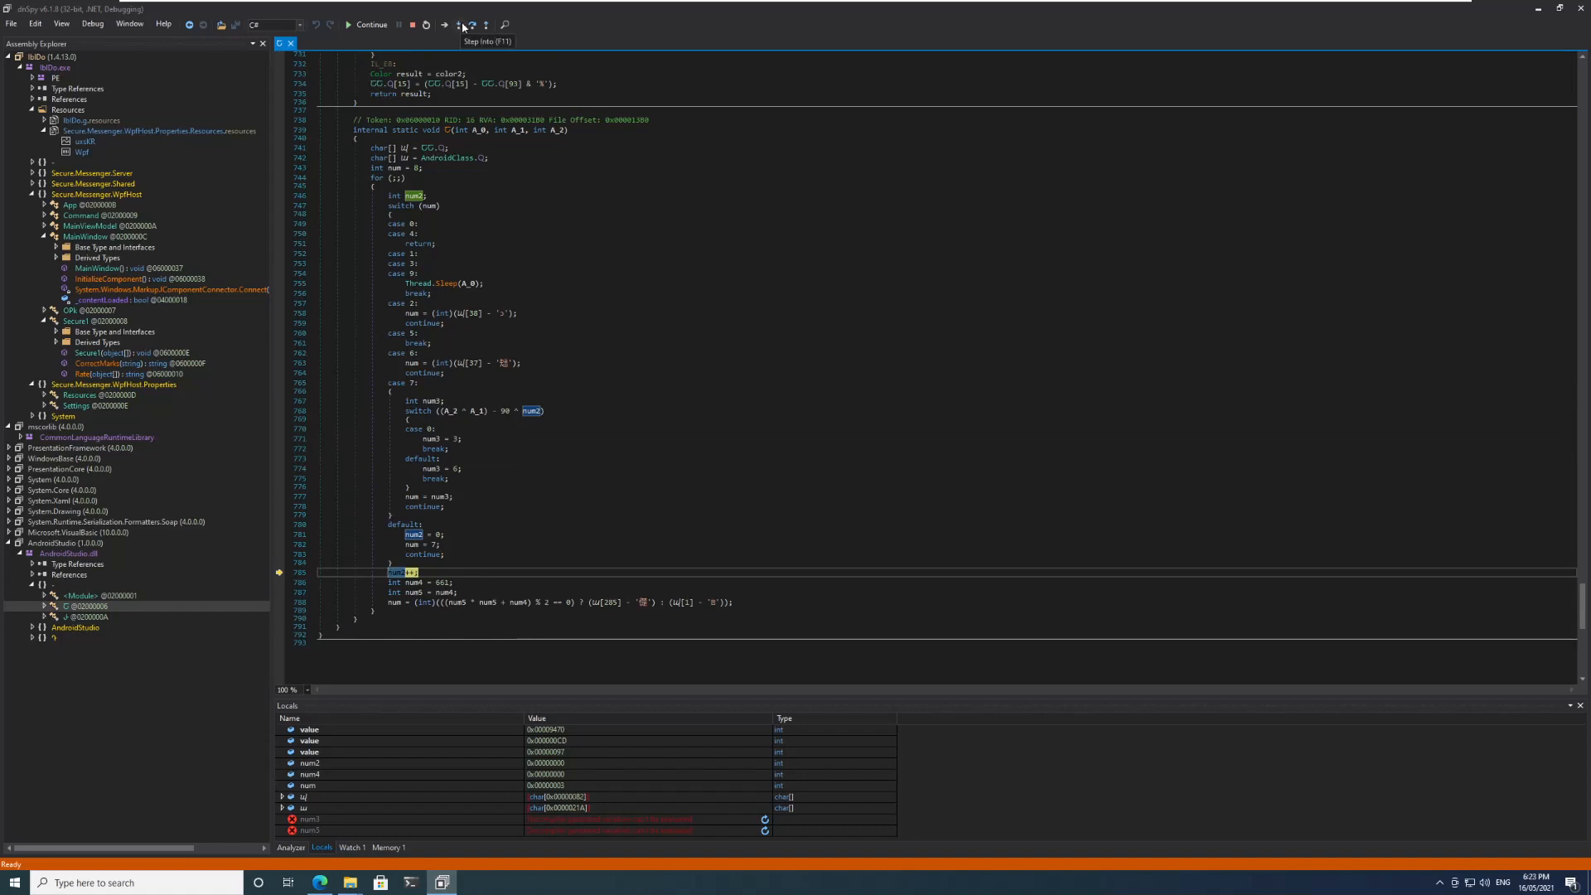
# Step into calls until paused on StartGame's XOR-decrypt and decompress line for the uoiKR resource.
pyautogui.click(471, 24)
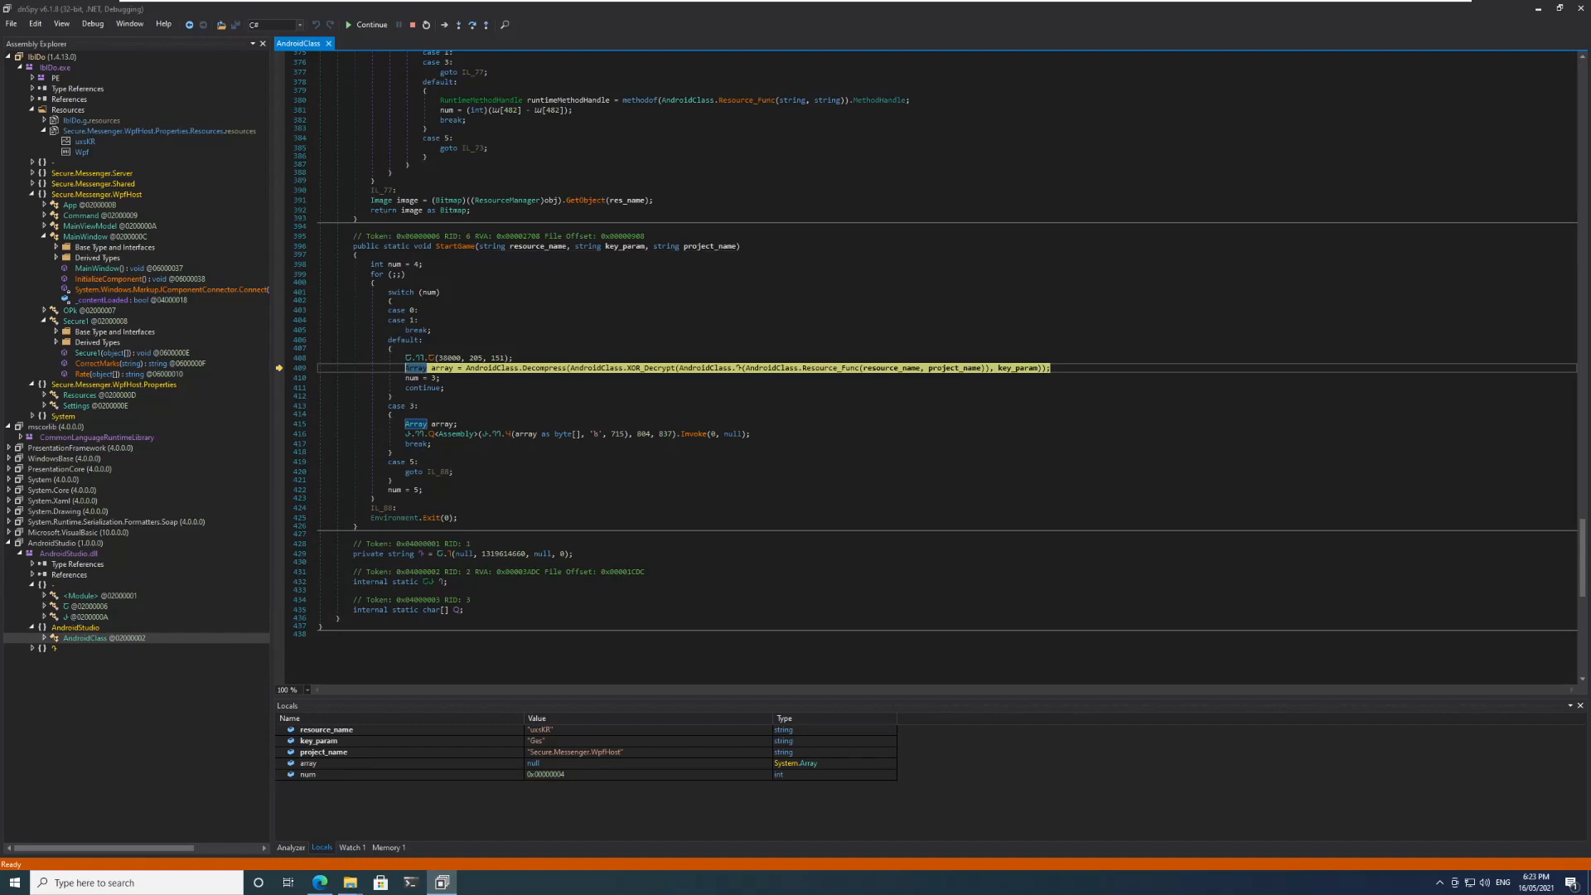
pyautogui.moveTo(627, 370)
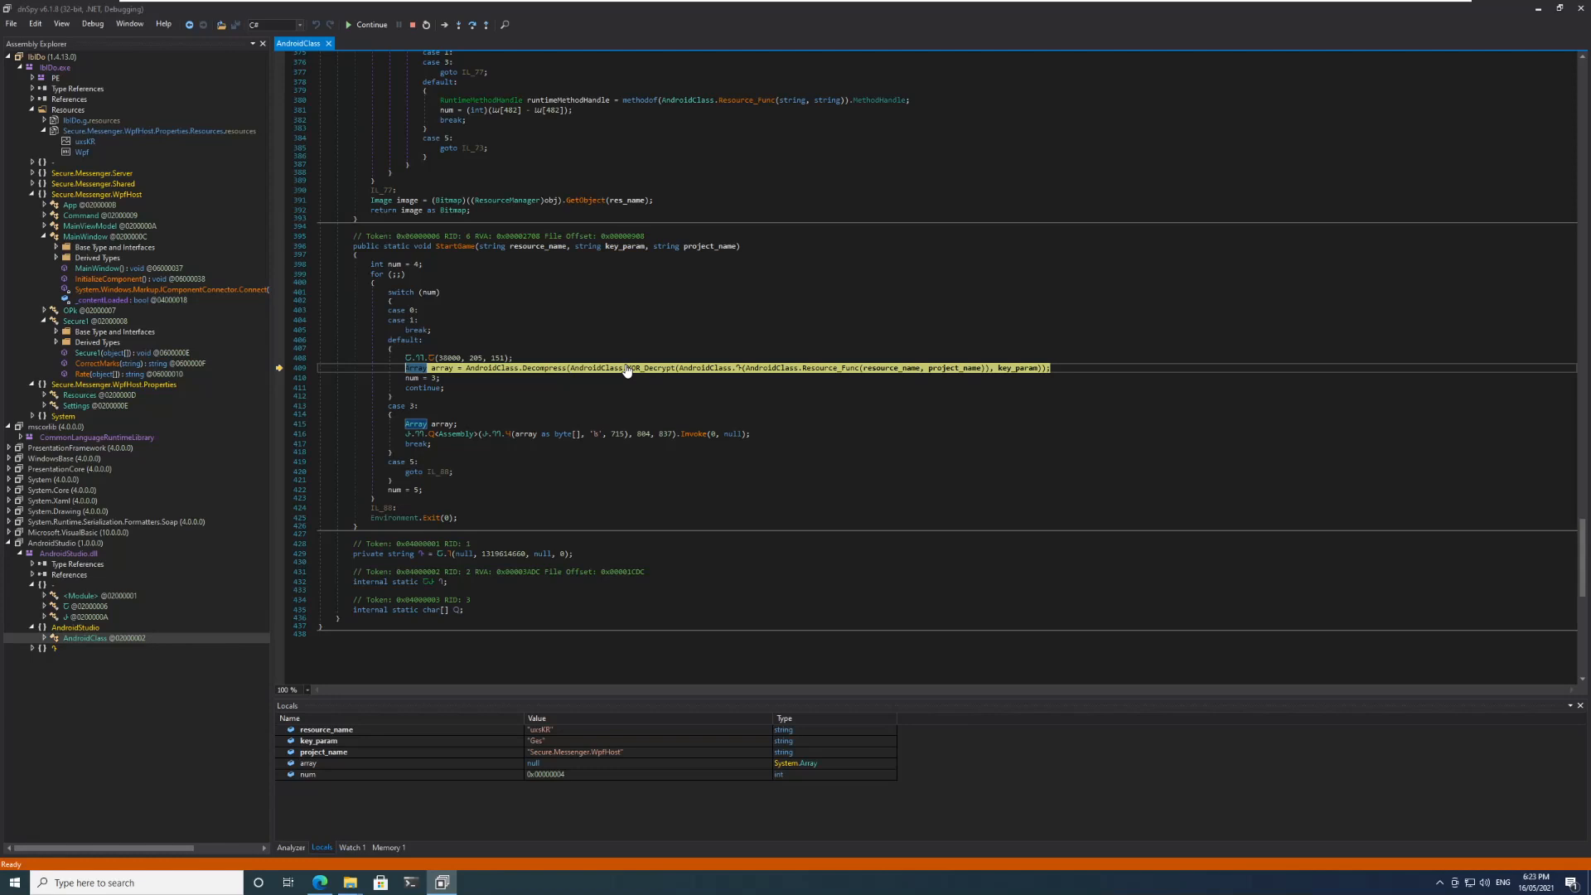
pyautogui.moveTo(847, 368)
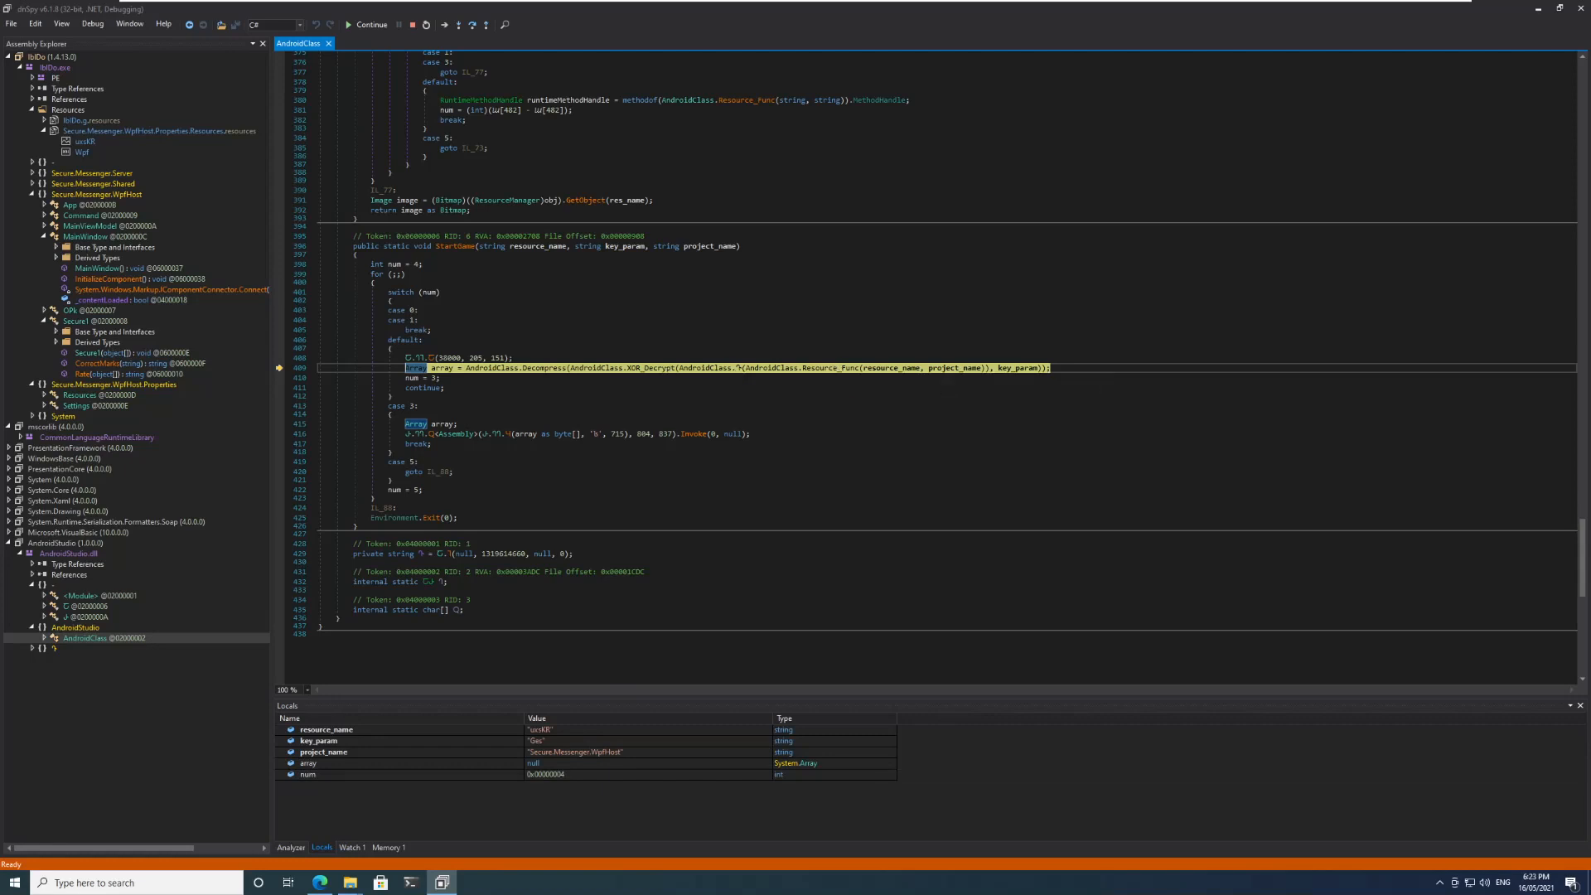
pyautogui.moveTo(541, 368)
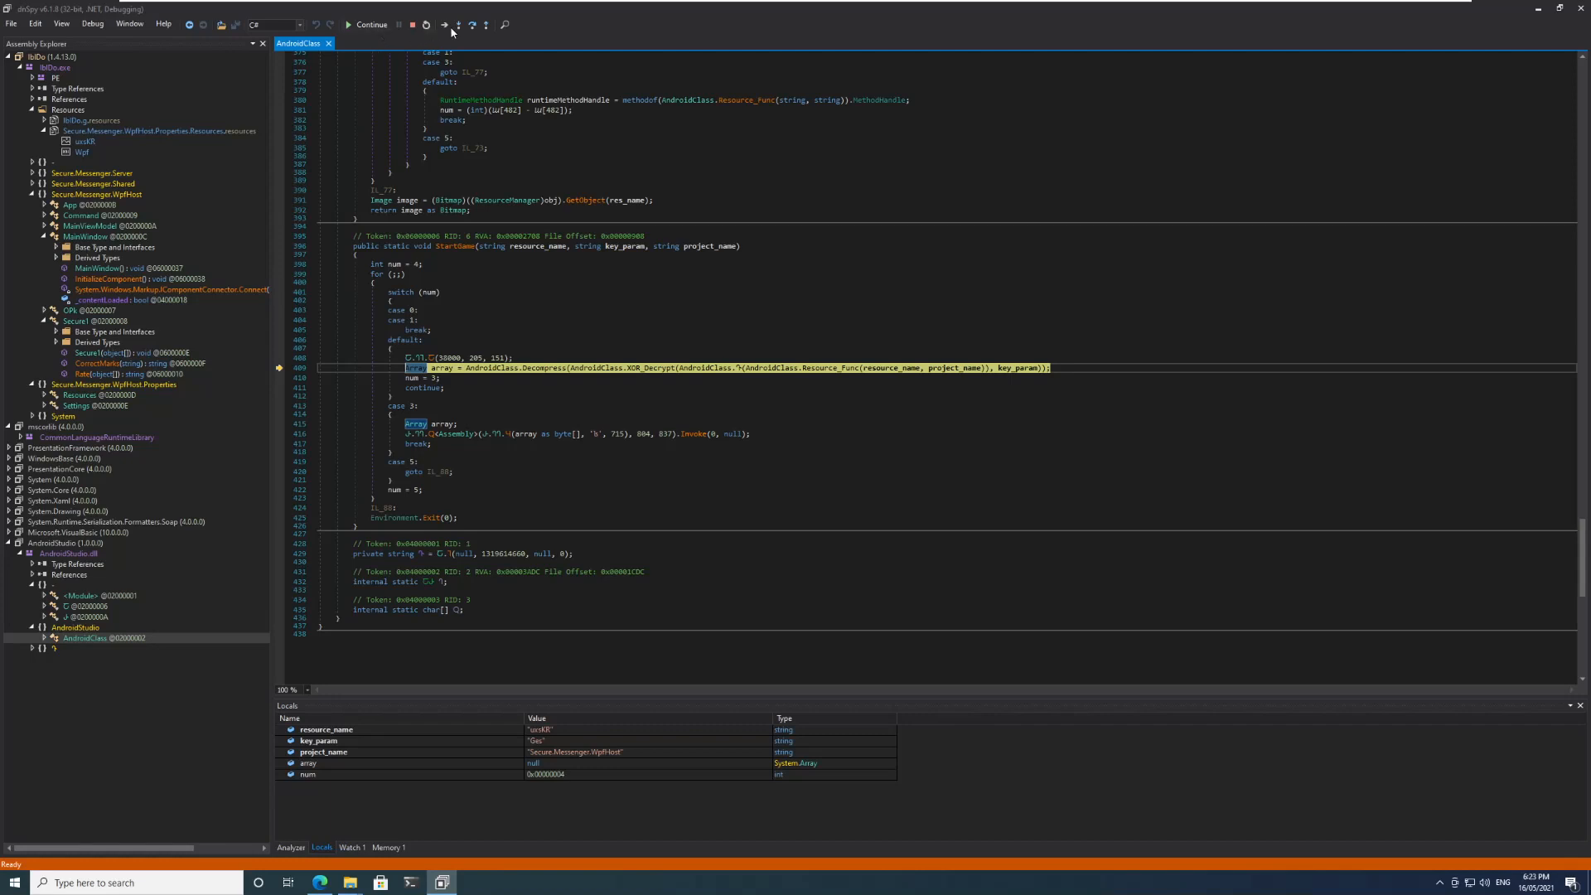
pyautogui.moveTo(459, 25)
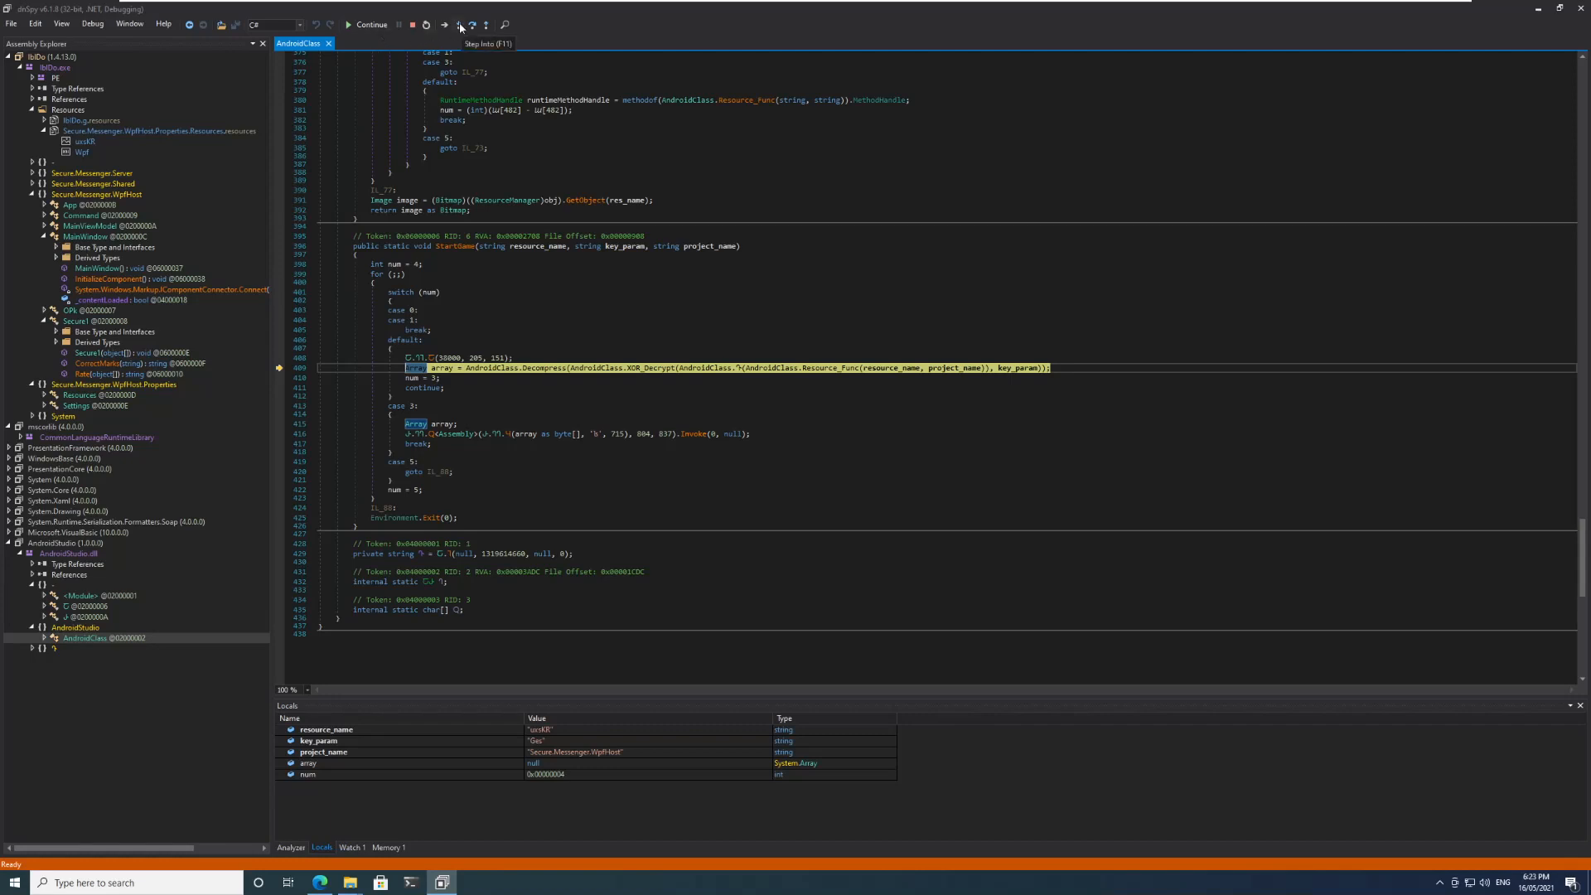
pyautogui.moveTo(468, 25)
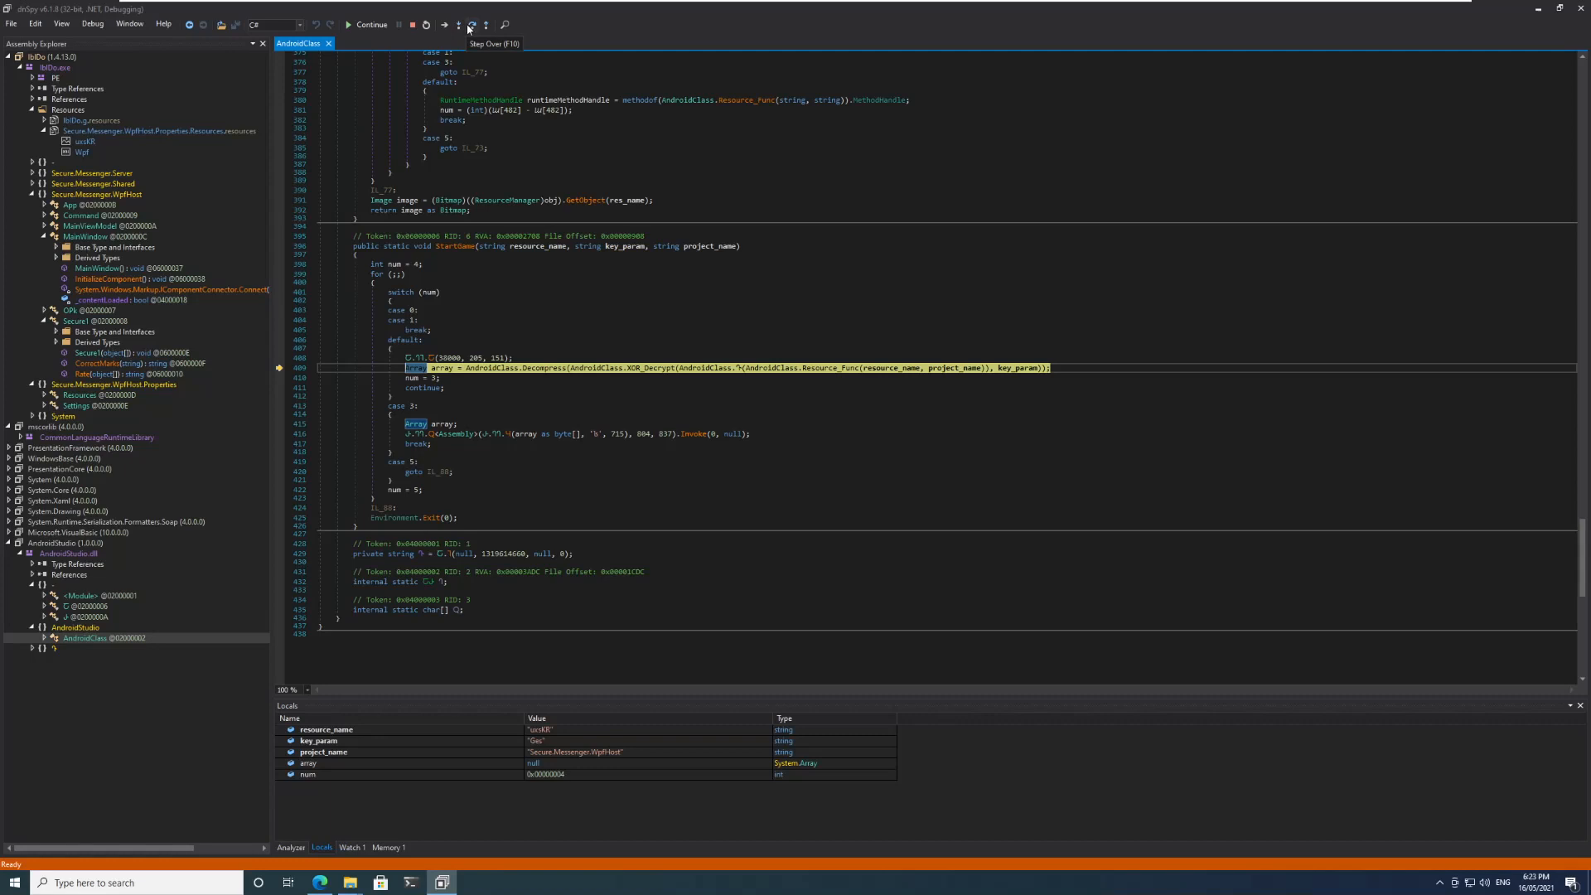
# Step through Resource_Func and over the Decompress line so array holds the decoded bytes.
pyautogui.click(458, 25)
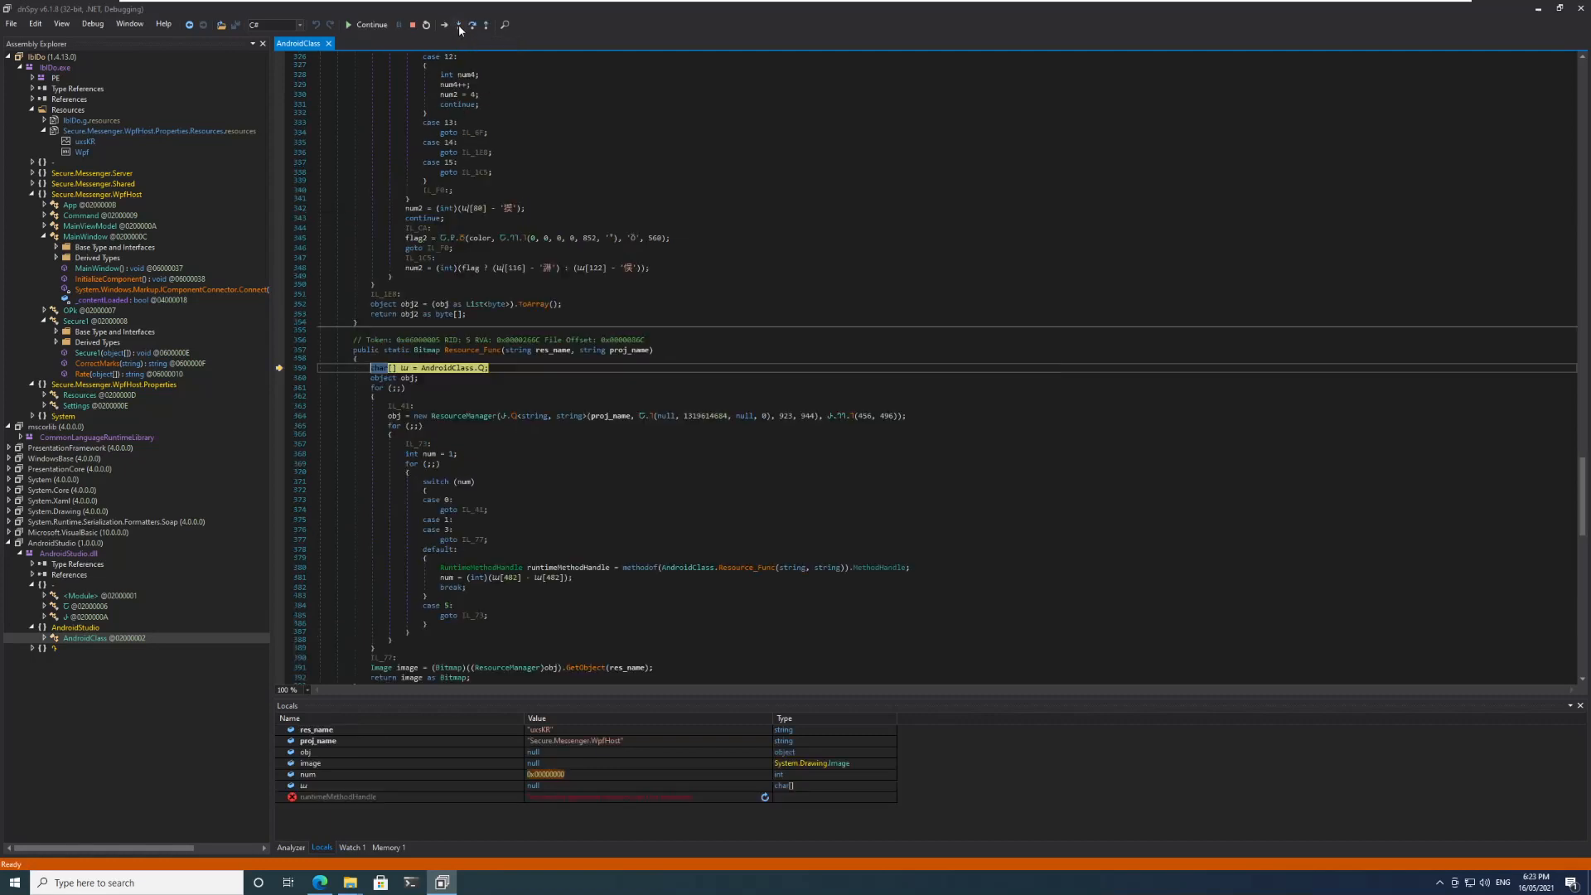
pyautogui.click(472, 24)
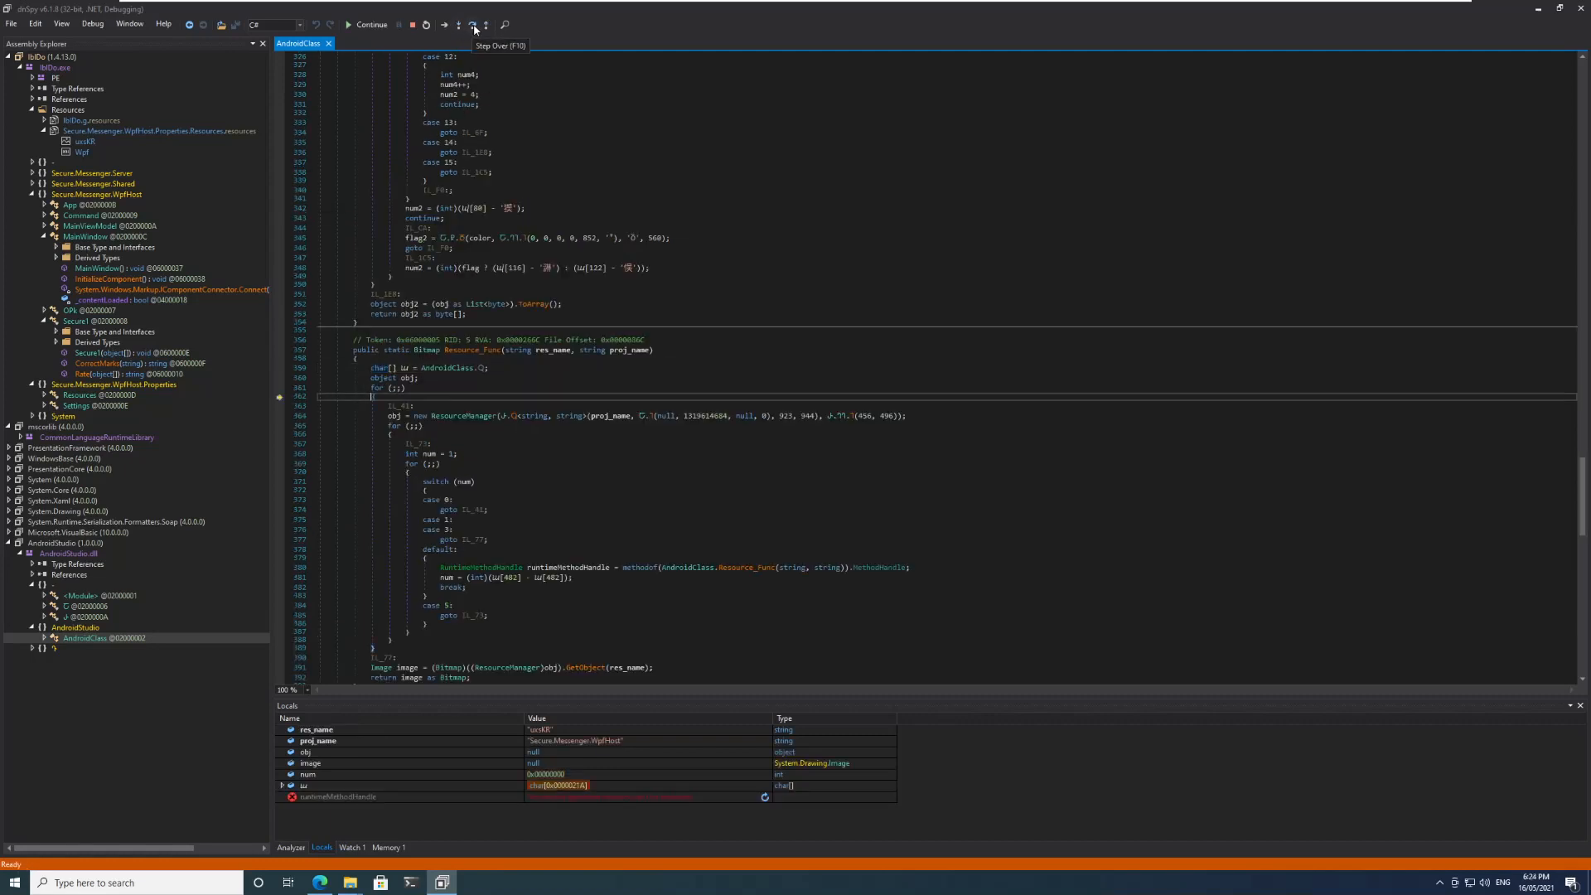
pyautogui.click(472, 24)
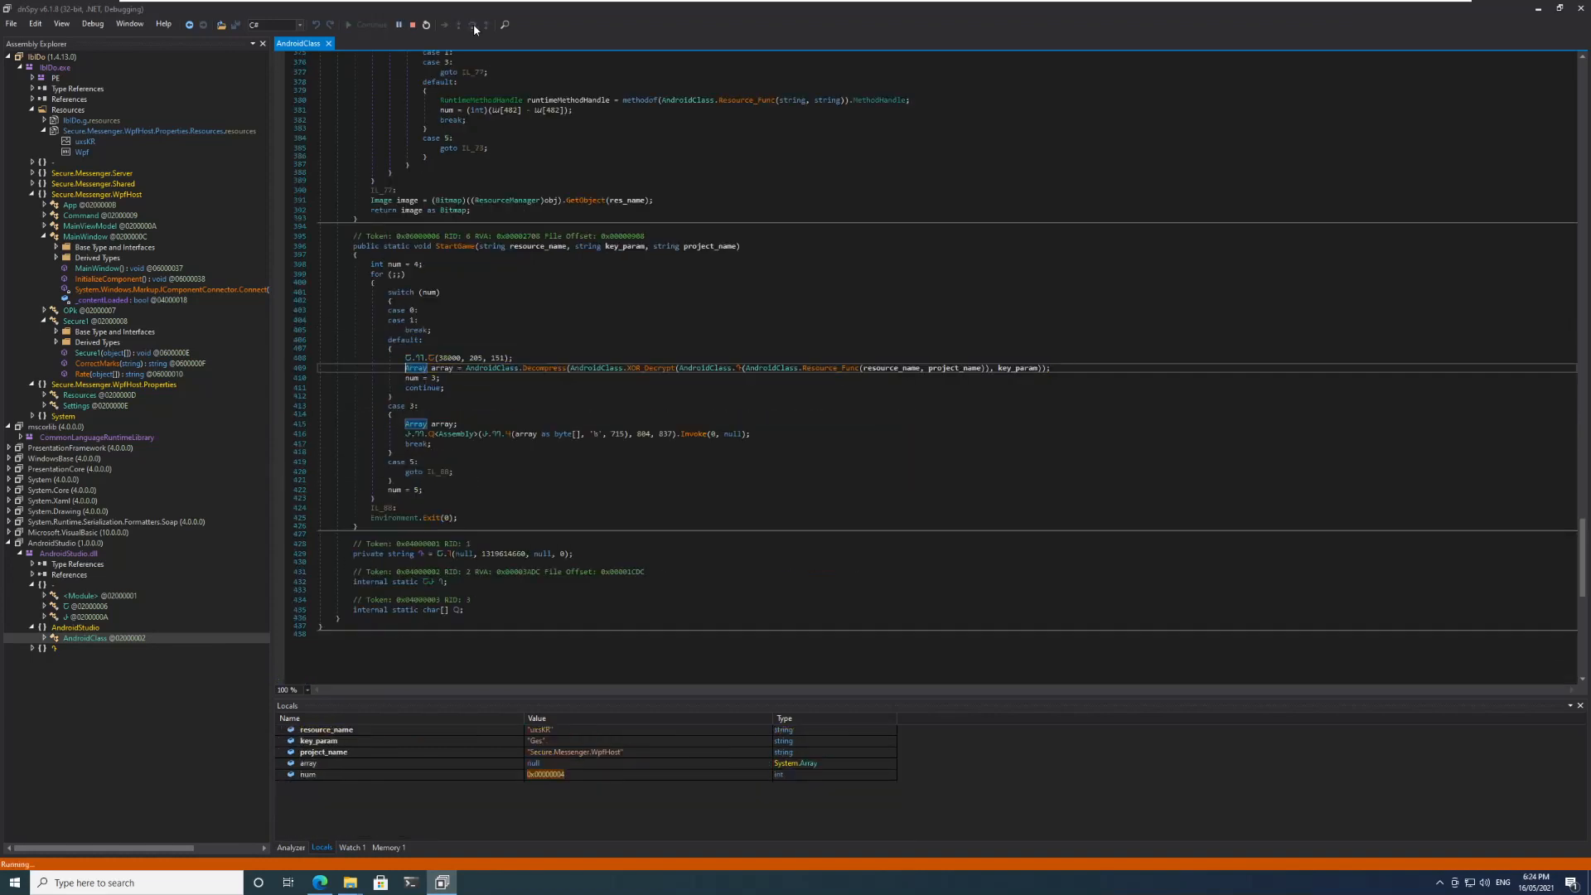
pyautogui.click(457, 25)
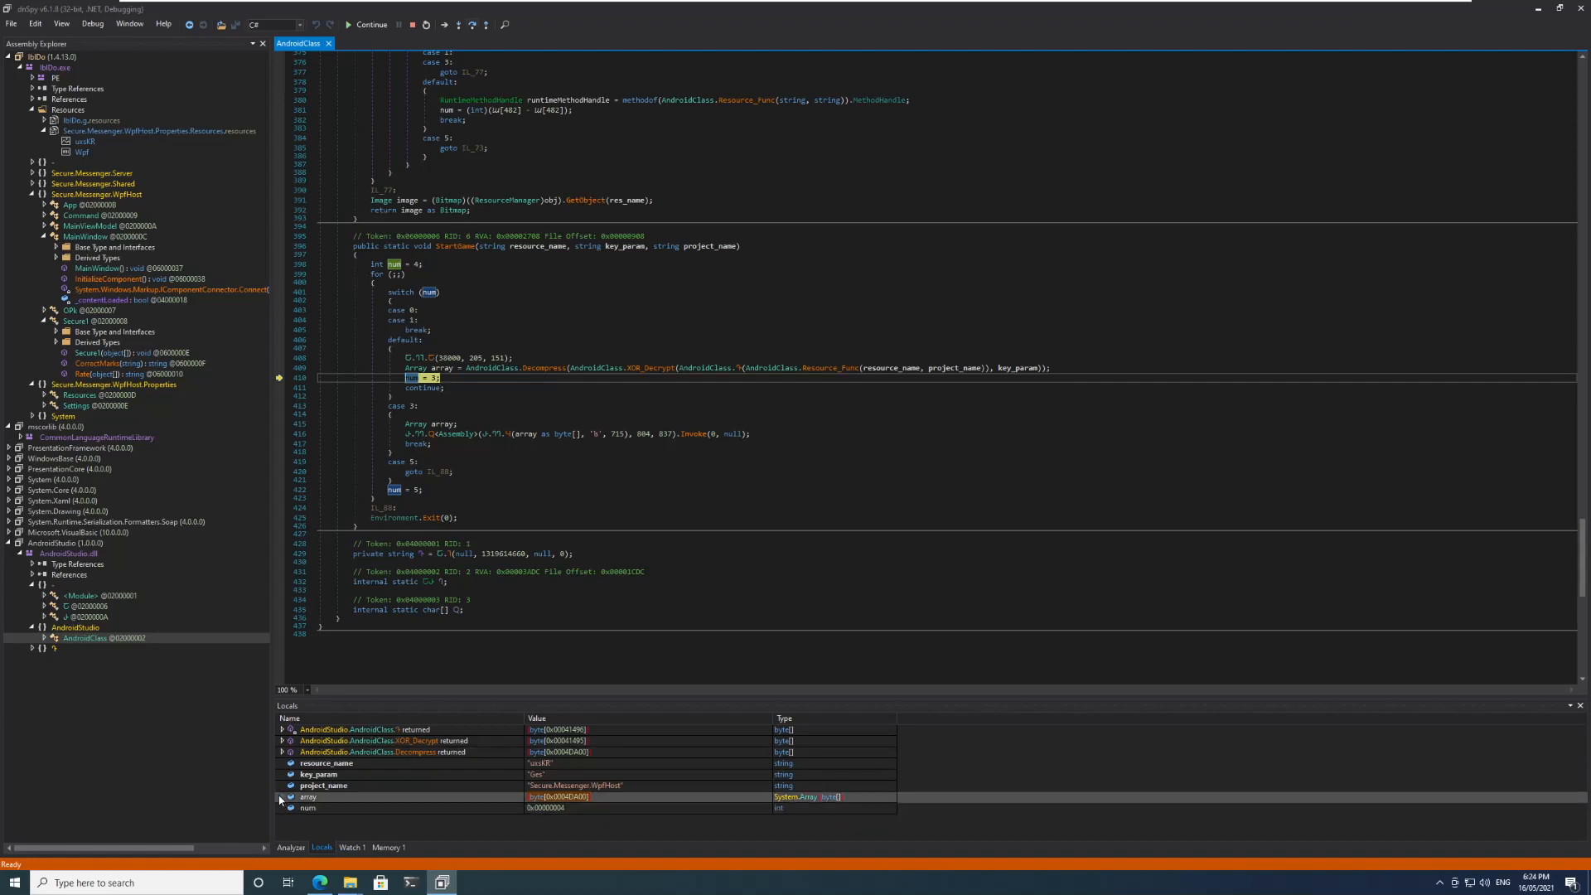
# Expand the large array in Locals and save its bytes as Stage3.bin in the sample folder.
pyautogui.click(281, 799)
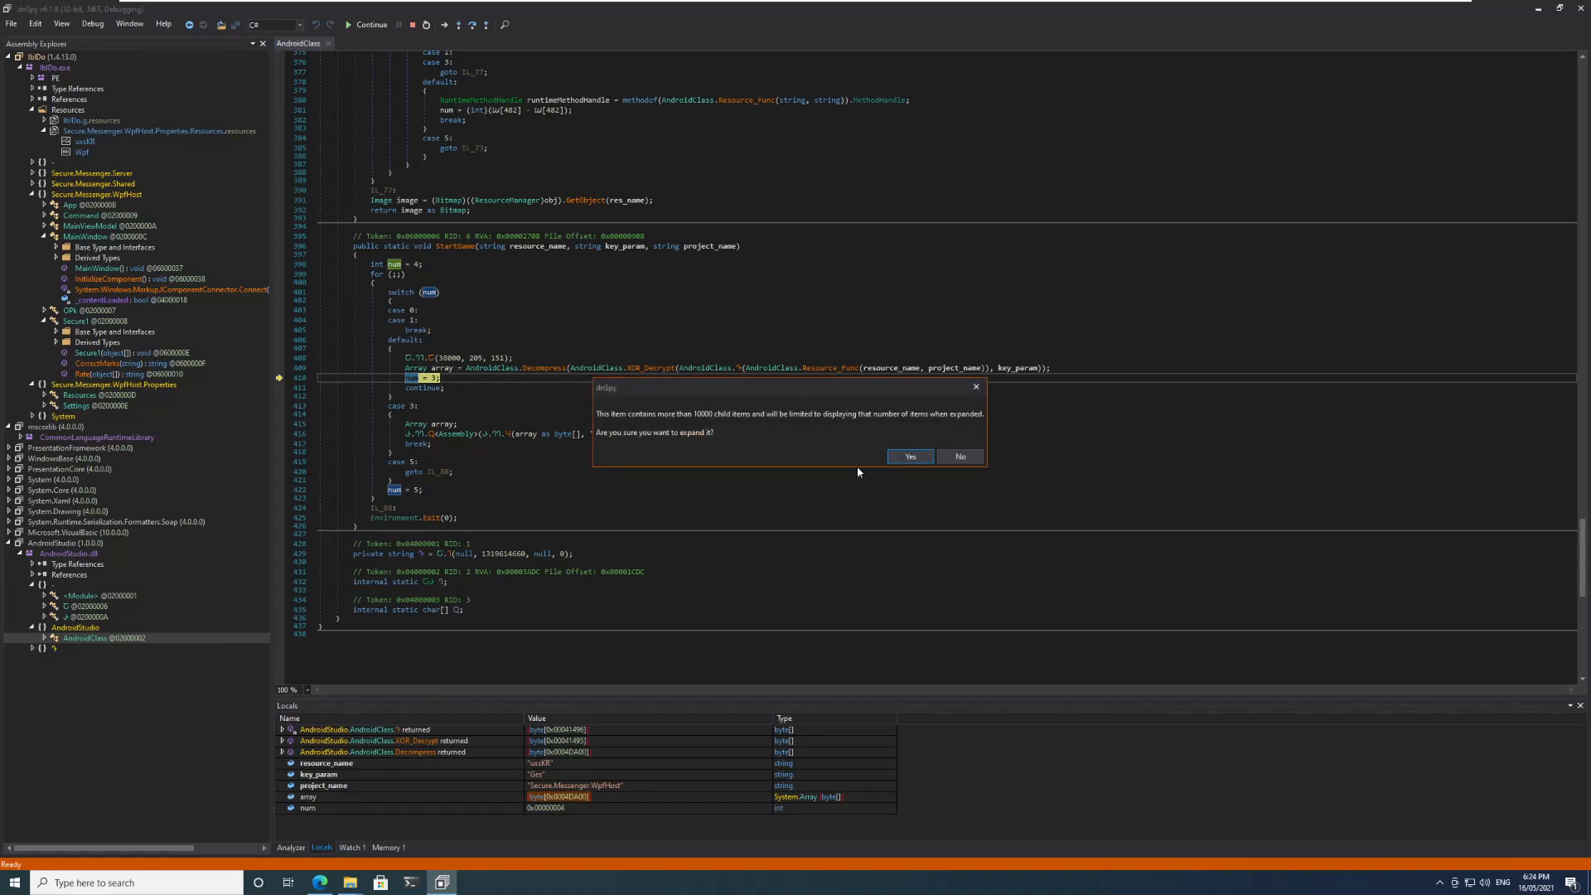
pyautogui.click(908, 455)
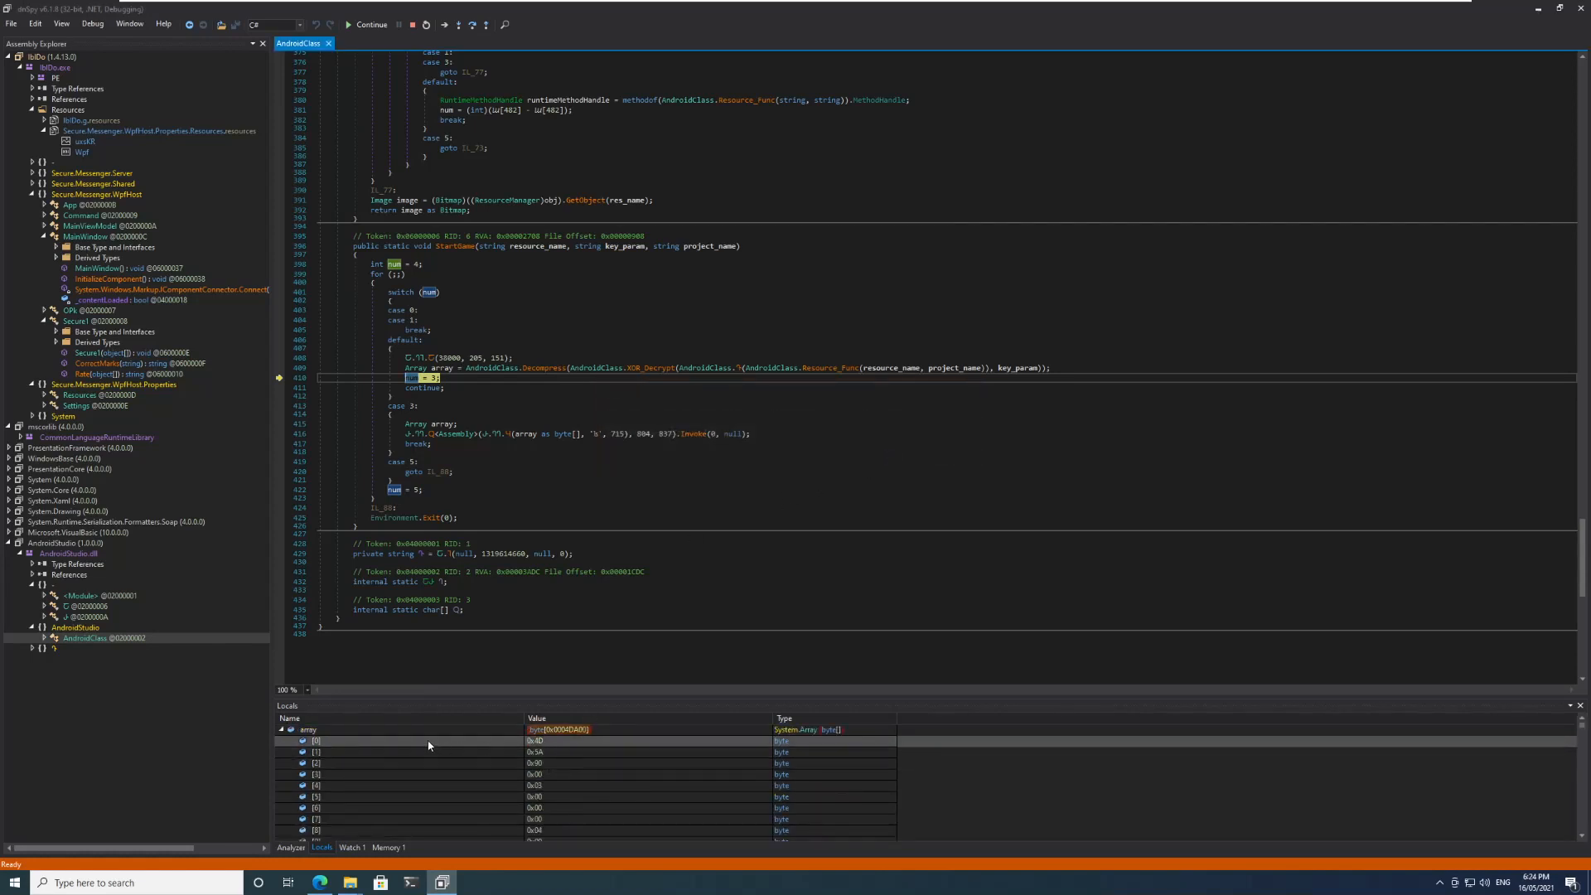
pyautogui.click(306, 729)
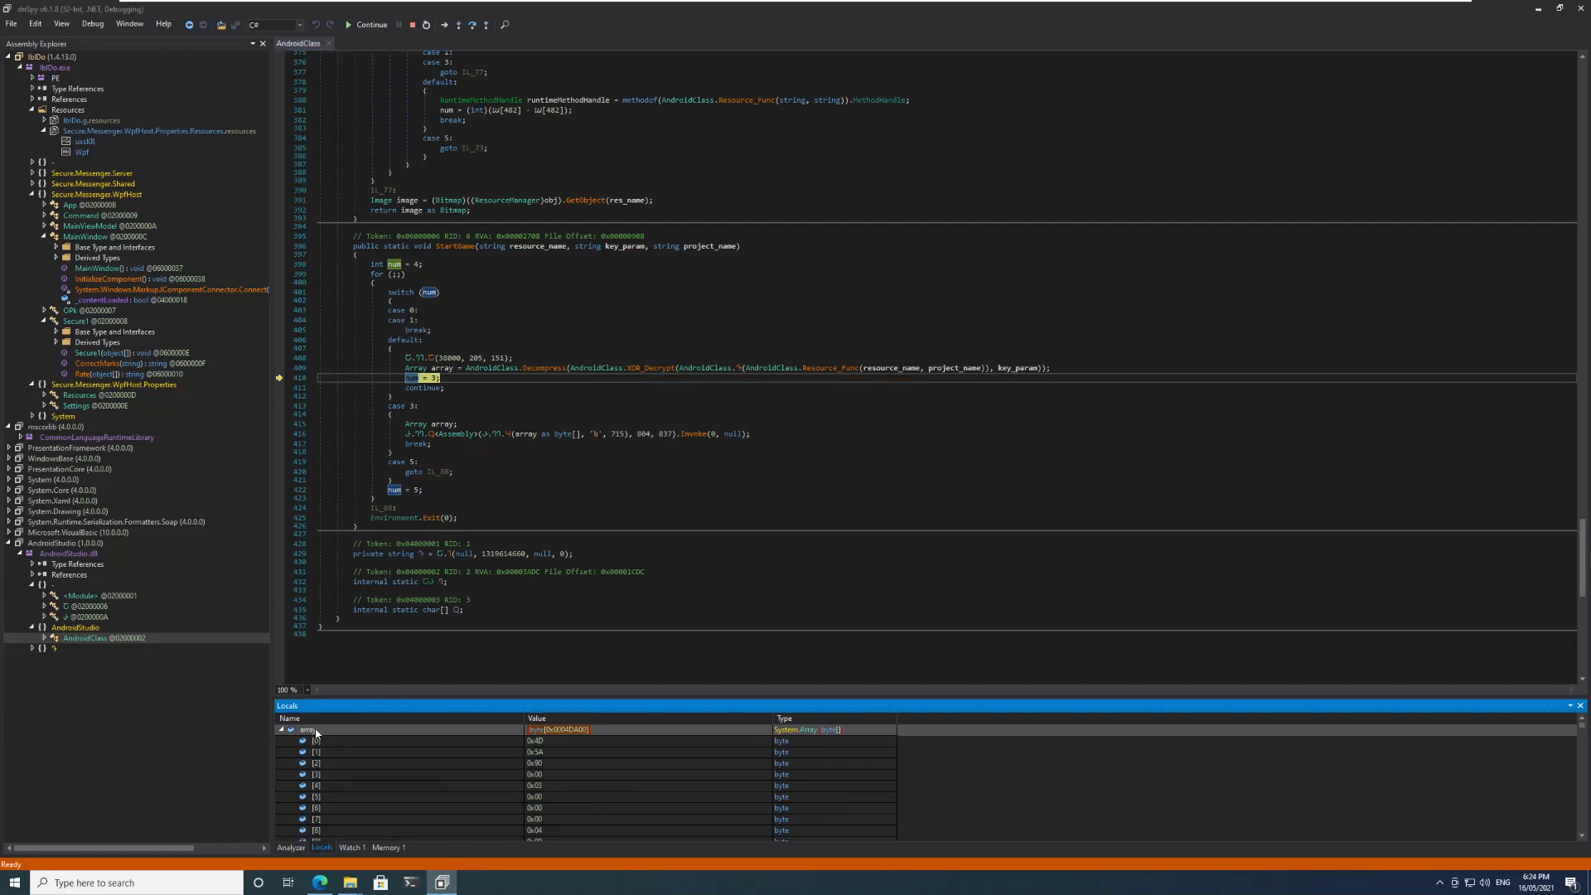
pyautogui.rightClick(307, 729)
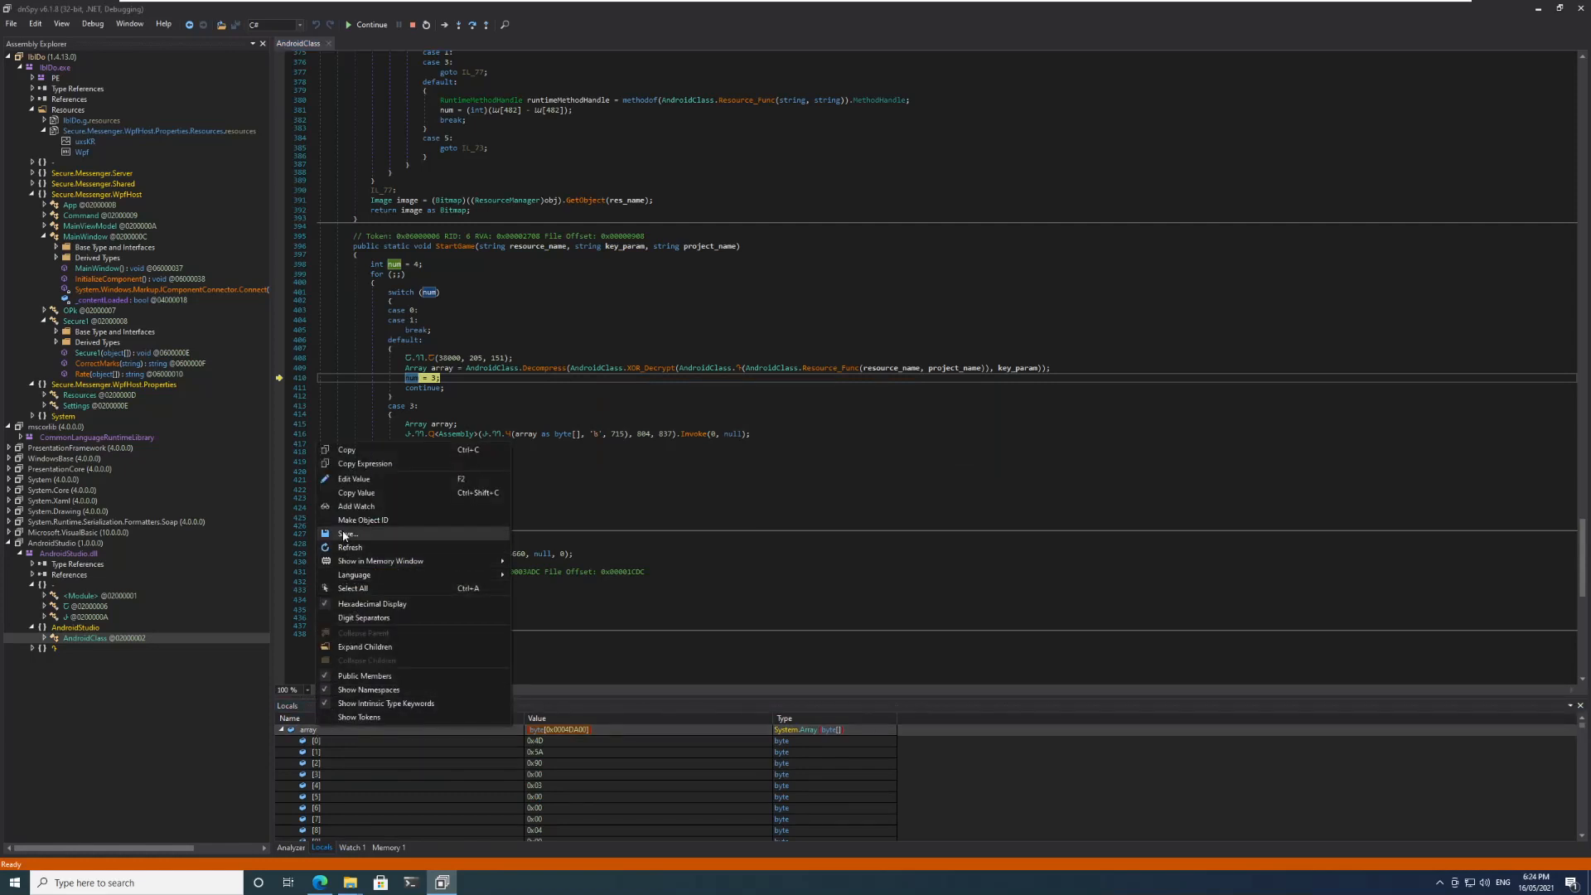
pyautogui.click(349, 534)
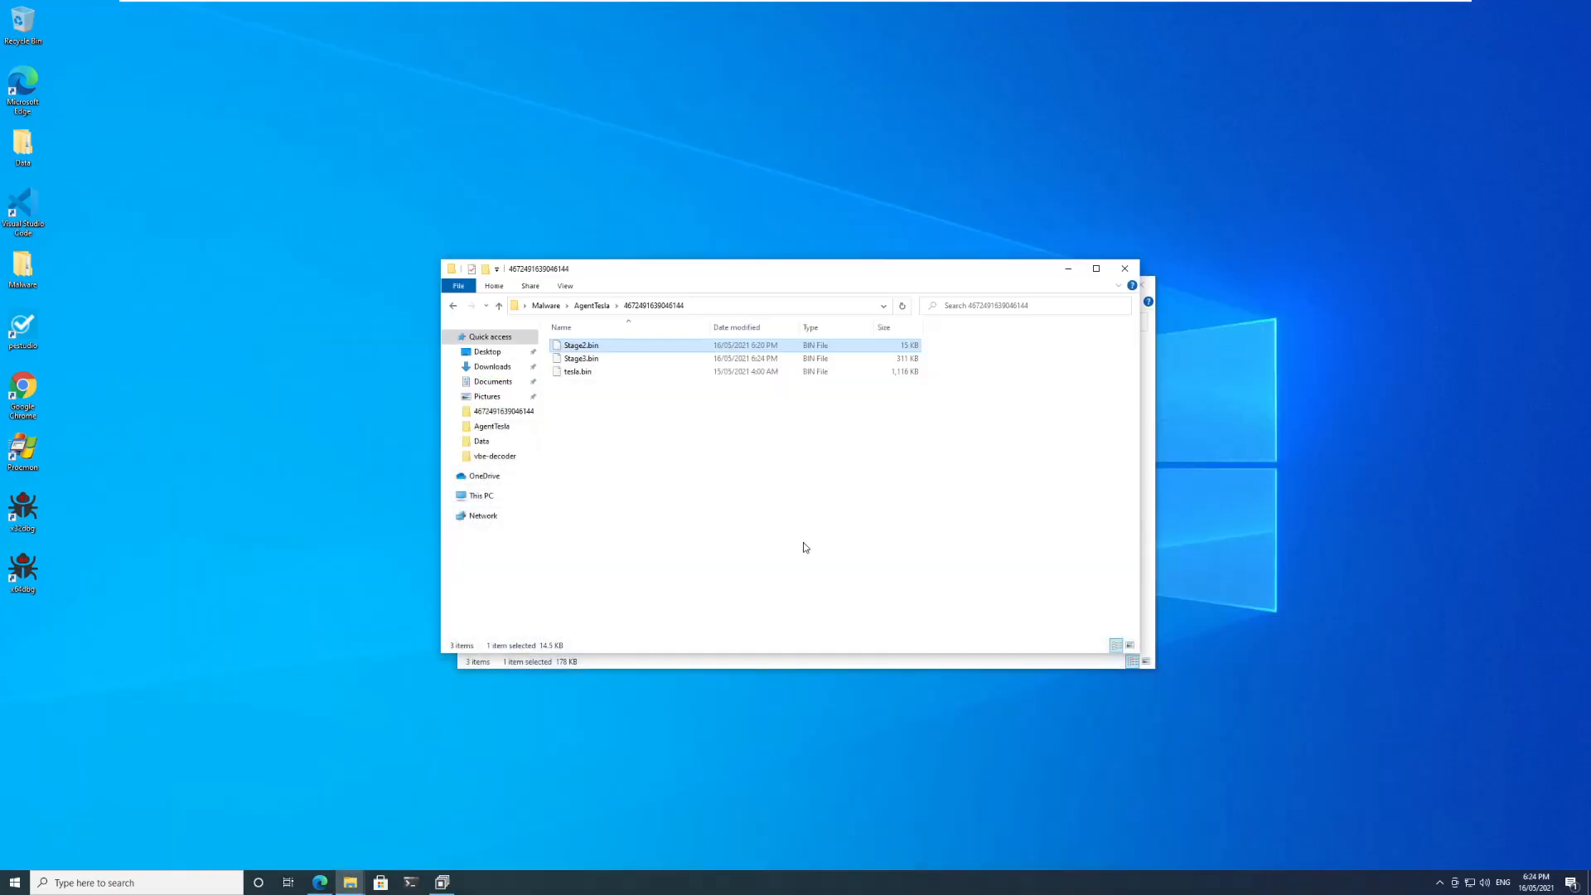
# Load Stage3.bin in pestudio and review its 50/73 VirusTotal hits and Lazarus.exe version info.
pyautogui.click(608, 412)
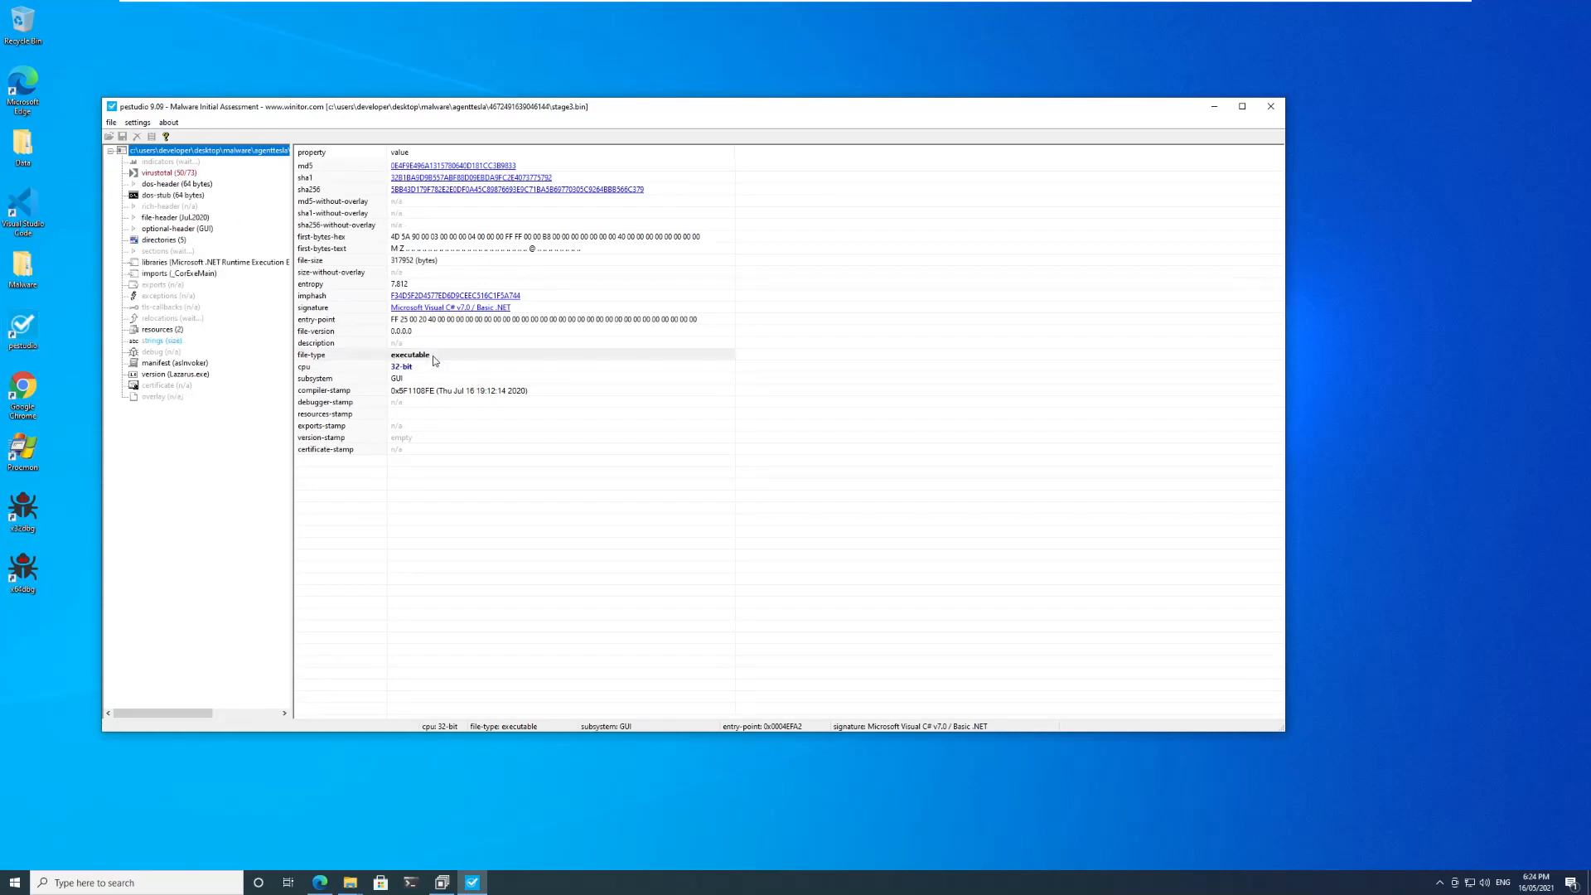
pyautogui.click(163, 170)
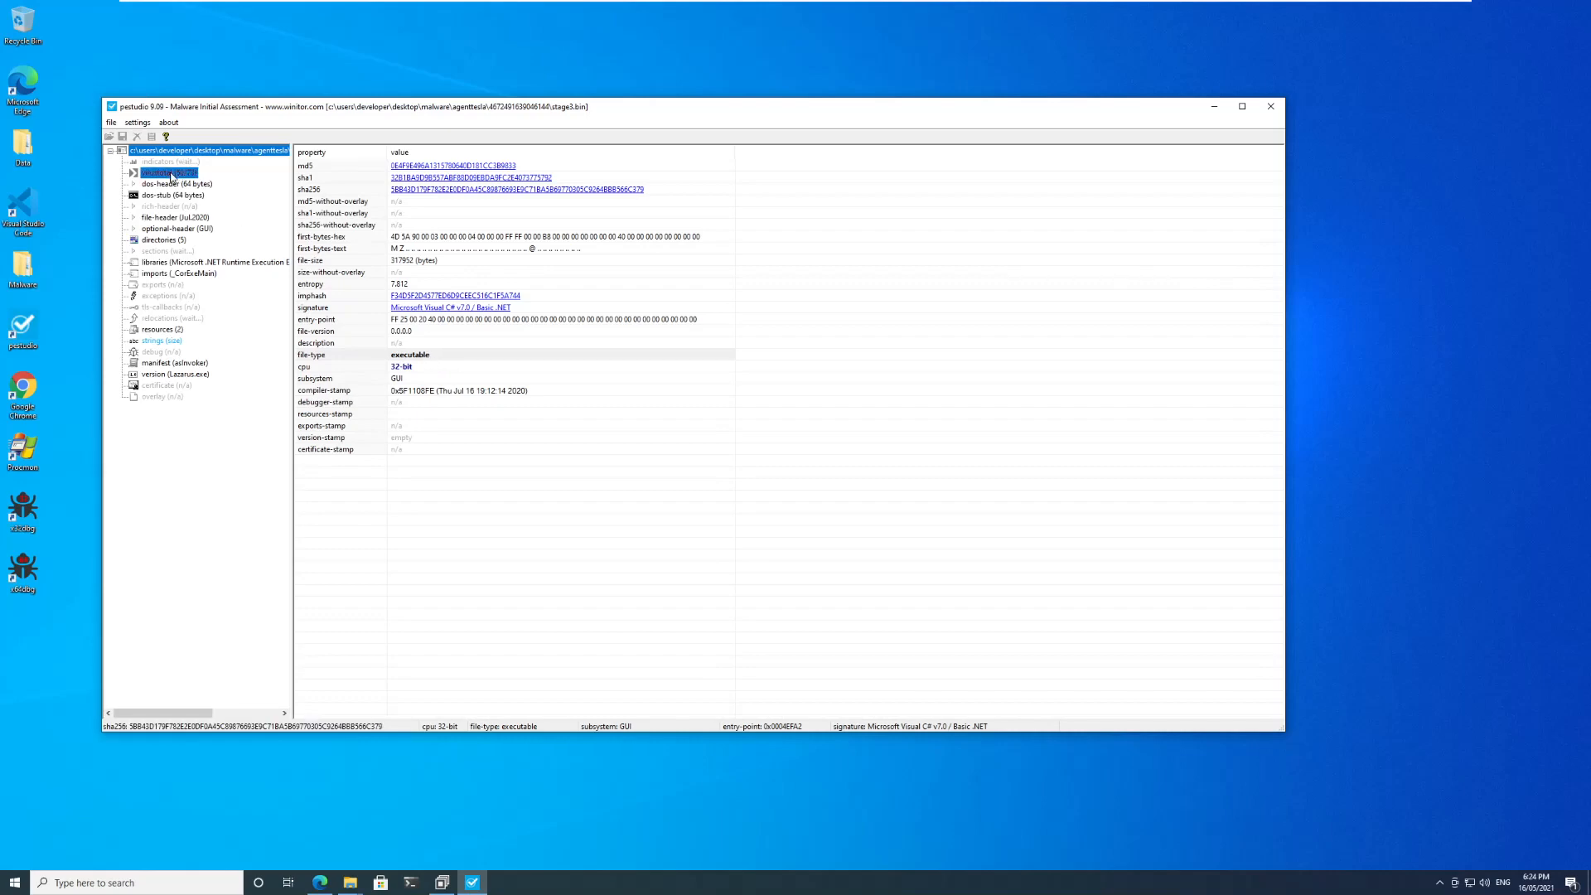
pyautogui.click(168, 170)
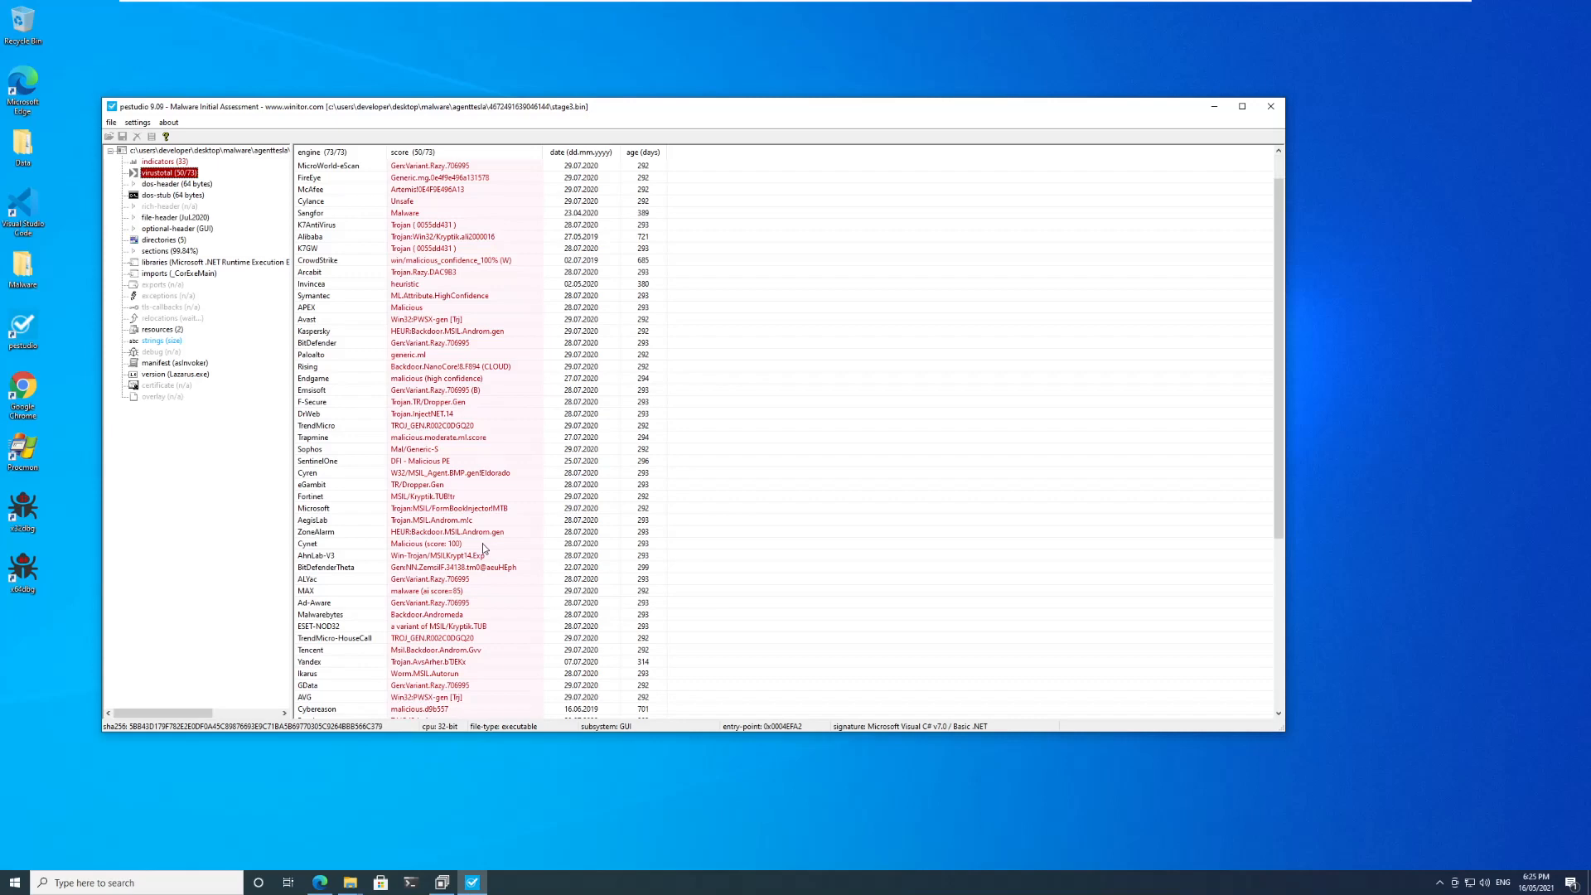
pyautogui.scroll(-3)
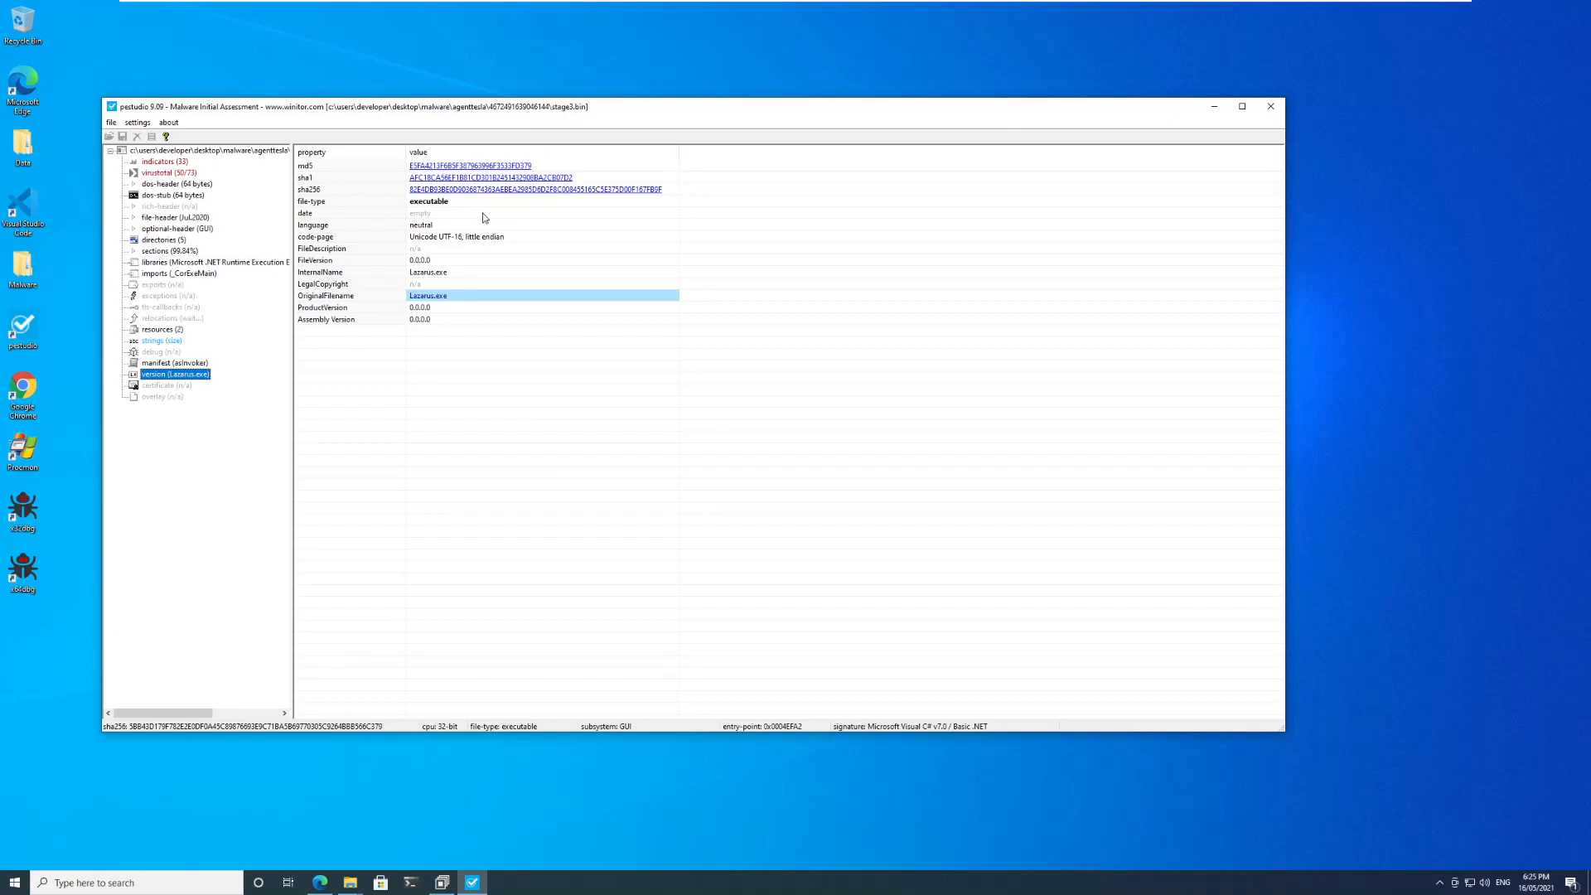
pyautogui.moveTo(458, 205)
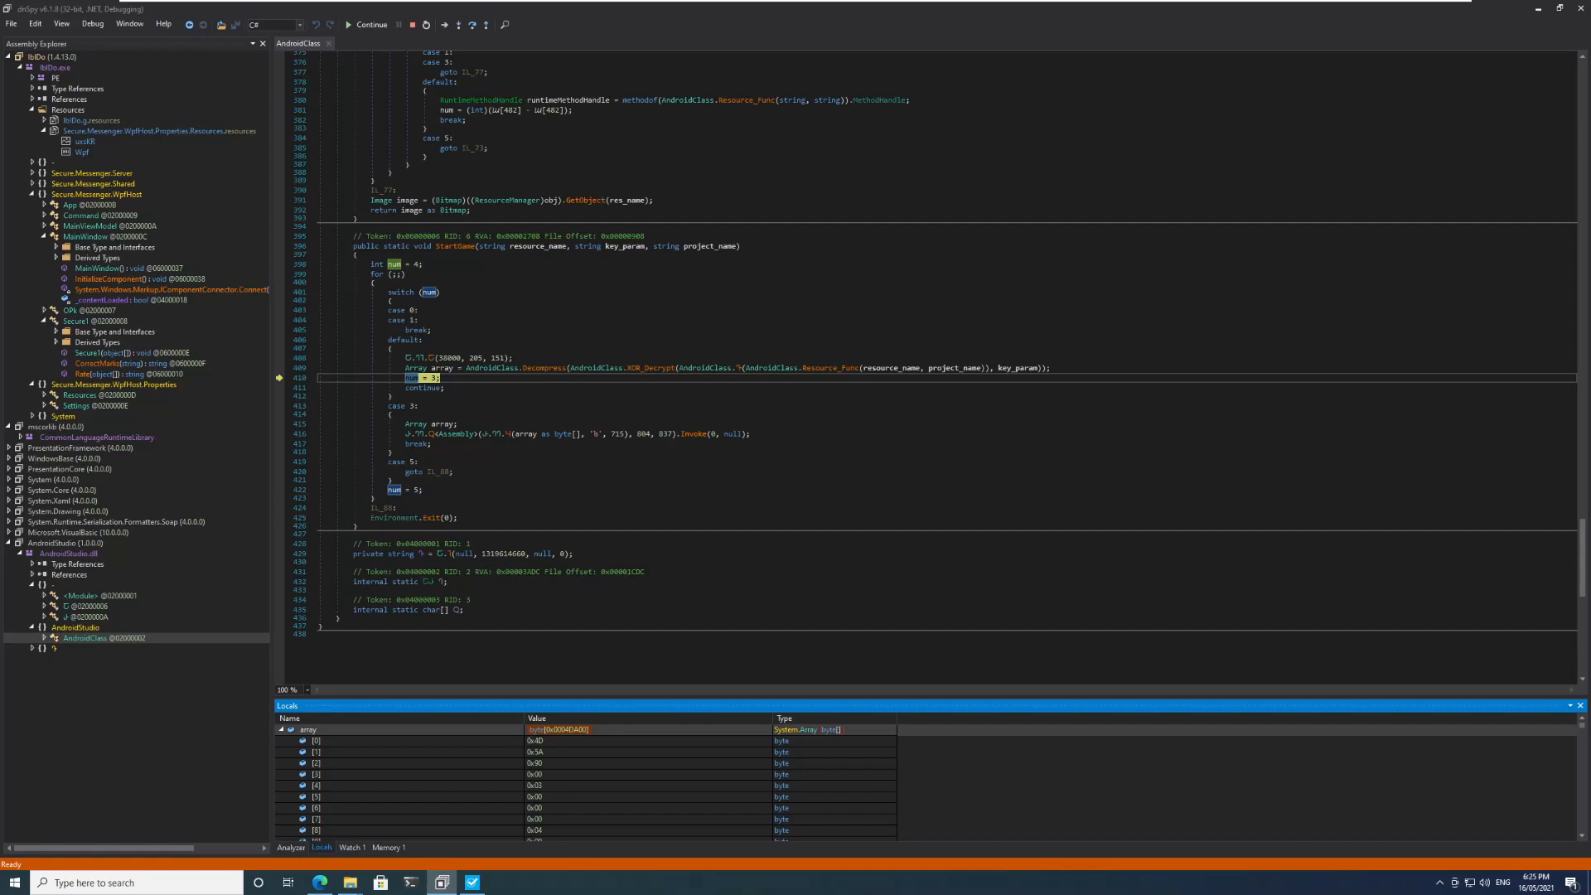
# Stop debugging and load Stage3.bin into dnSpy as the Lazarus assembly.
pyautogui.click(425, 25)
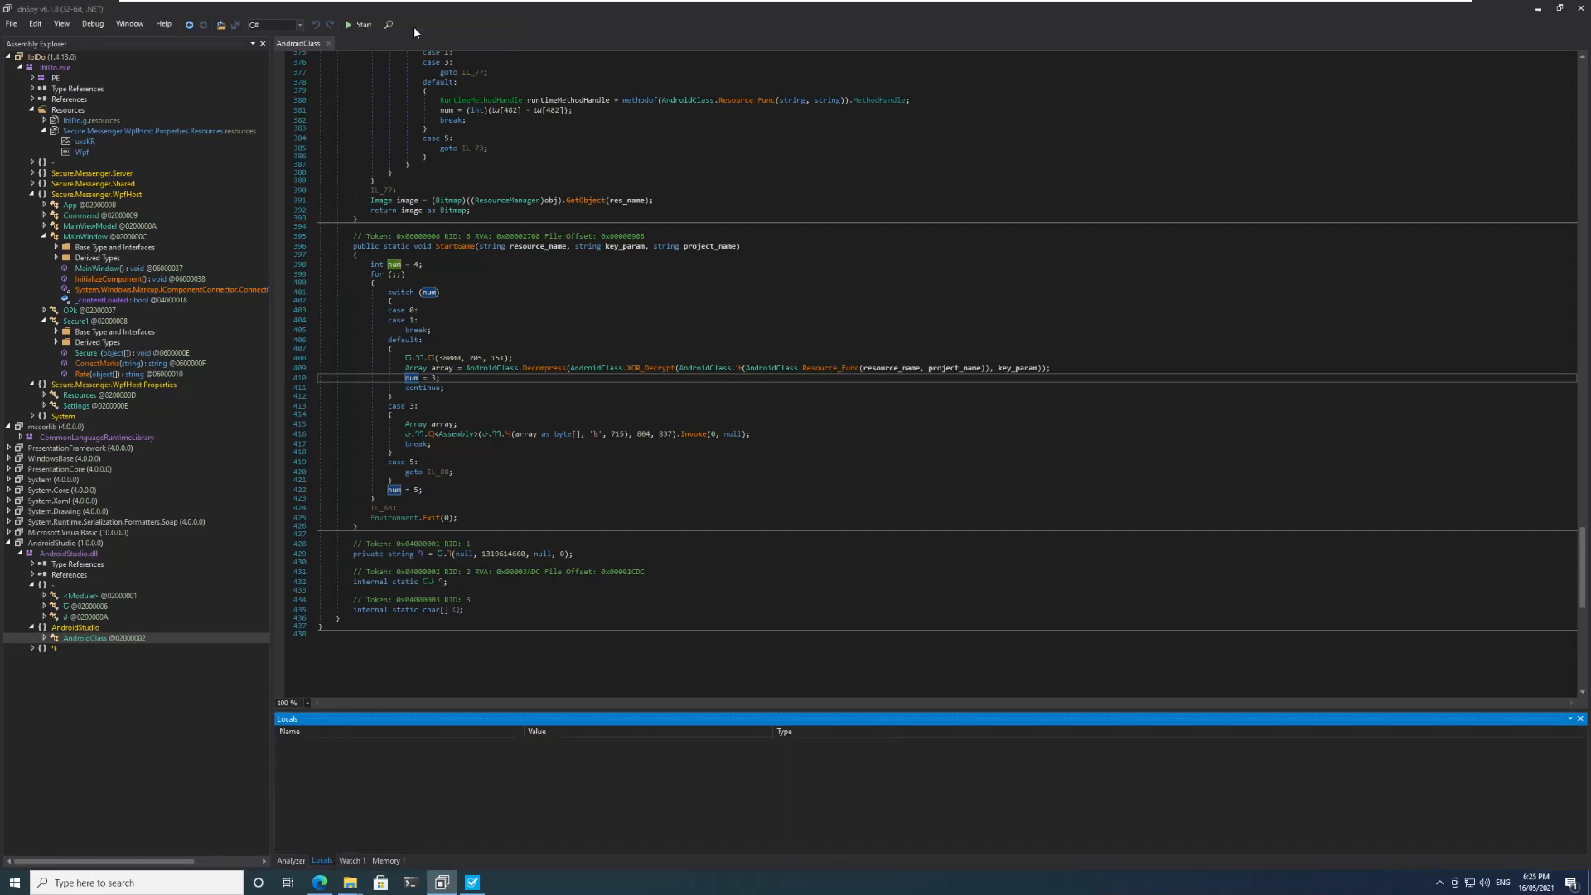
pyautogui.click(8, 544)
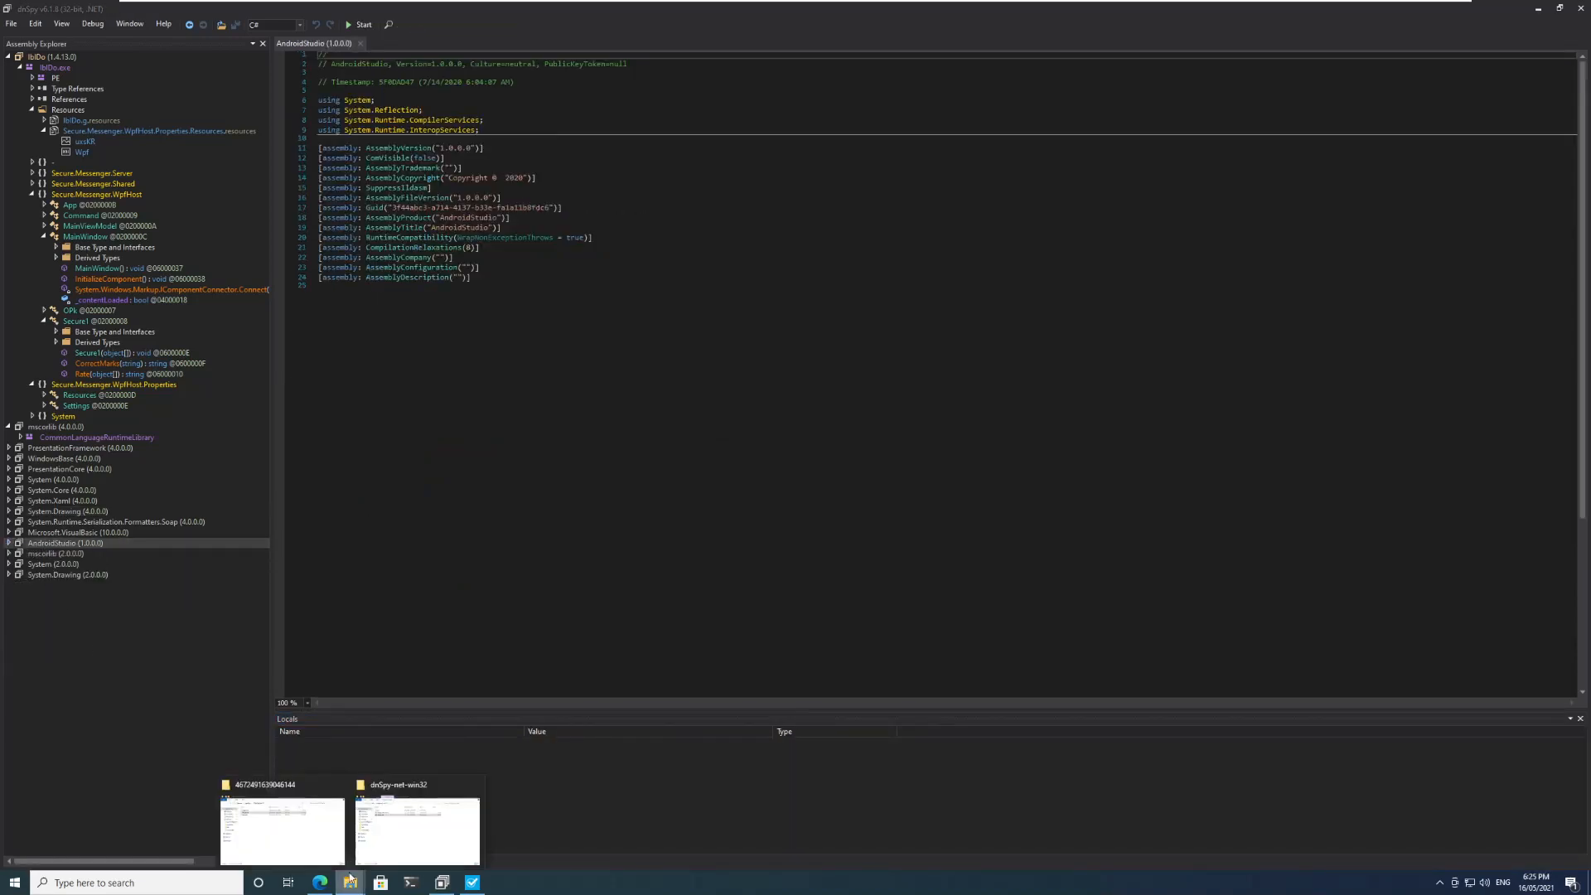
pyautogui.click(283, 824)
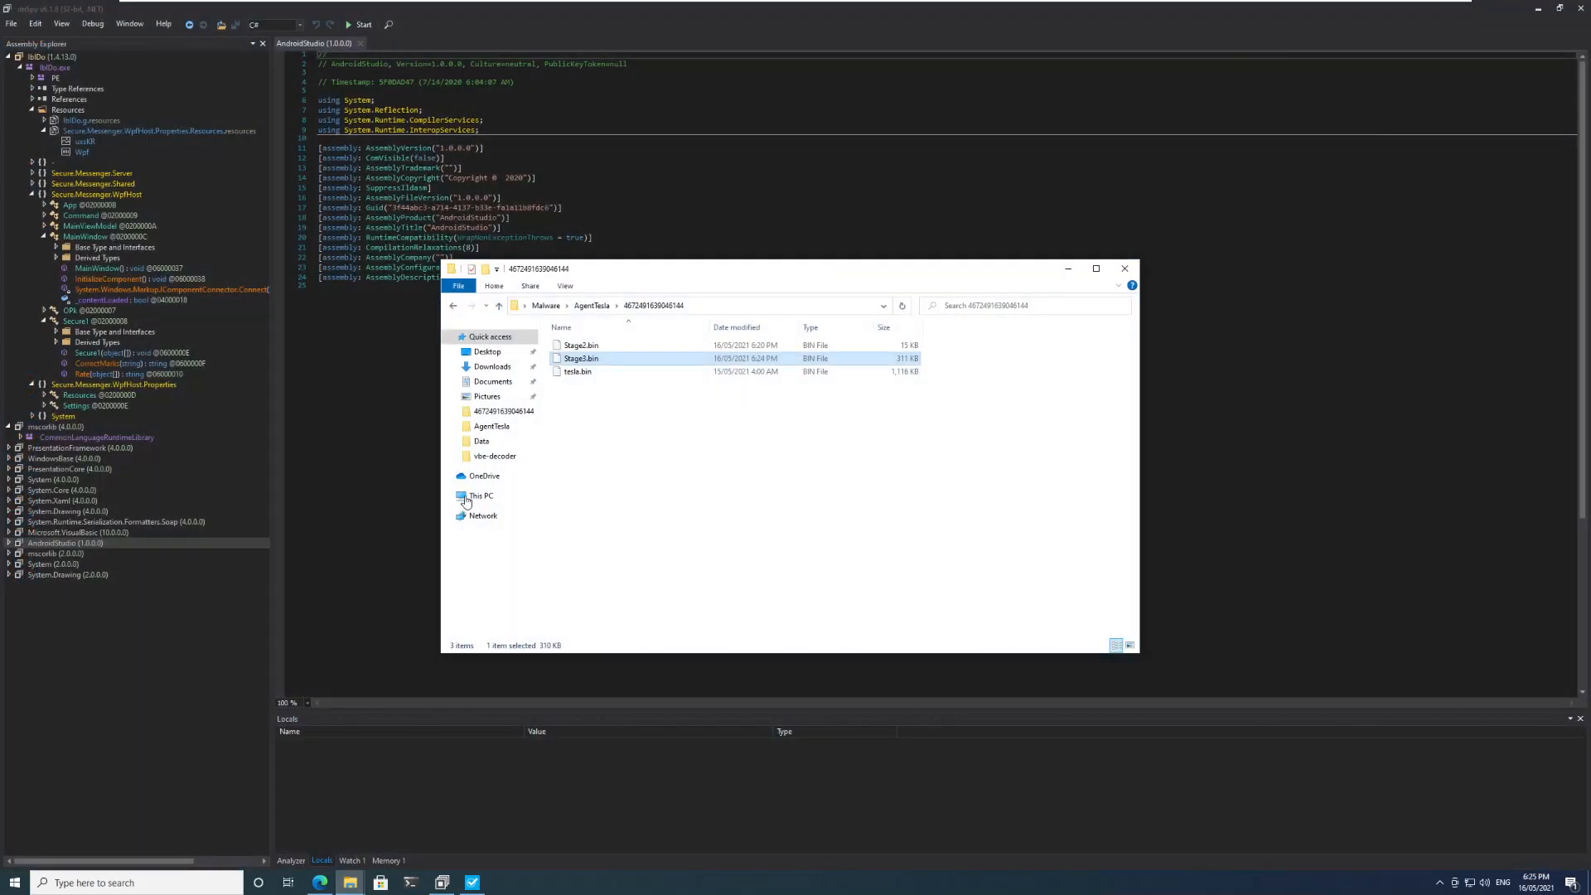
pyautogui.moveTo(581, 358)
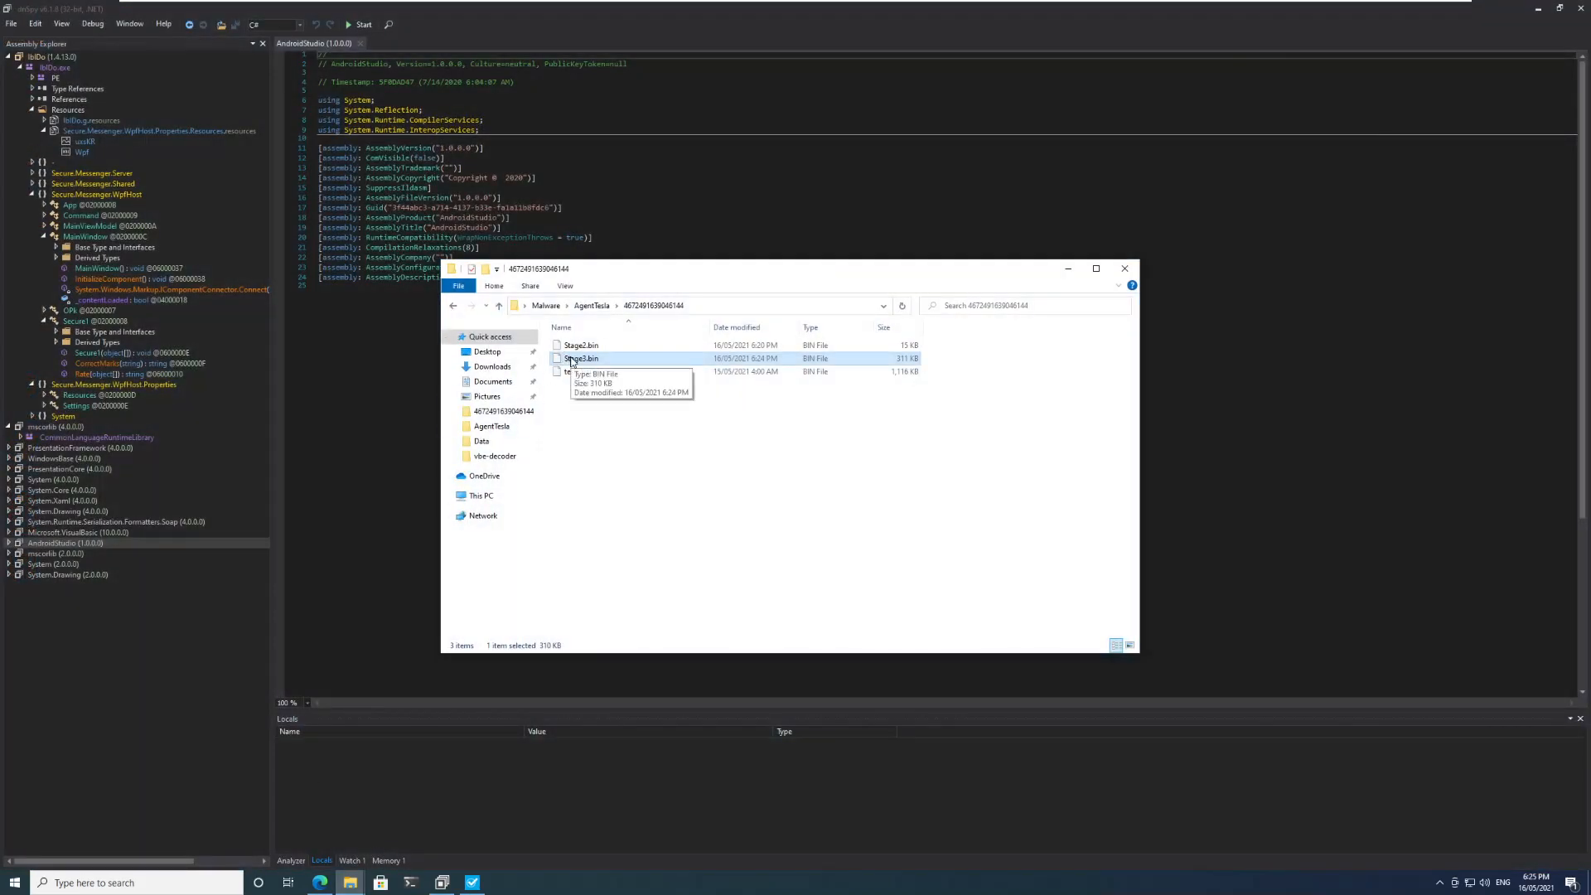
pyautogui.doubleClick(582, 358)
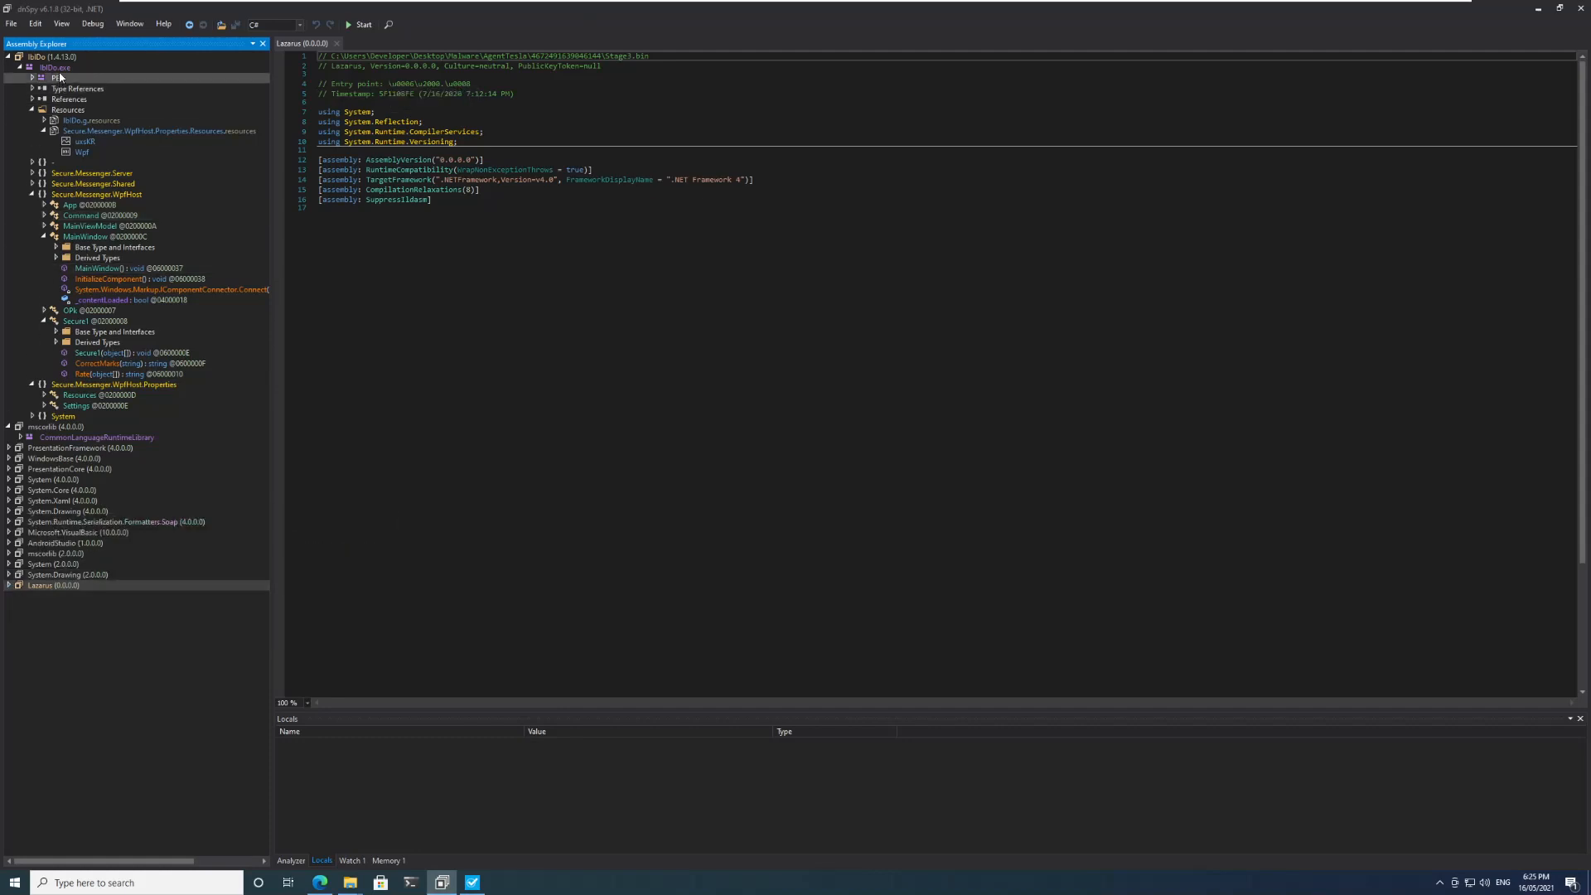
# Expand Lazarus > Lazarus.exe and its unnamed namespace to review the obfuscated class names.
pyautogui.click(56, 66)
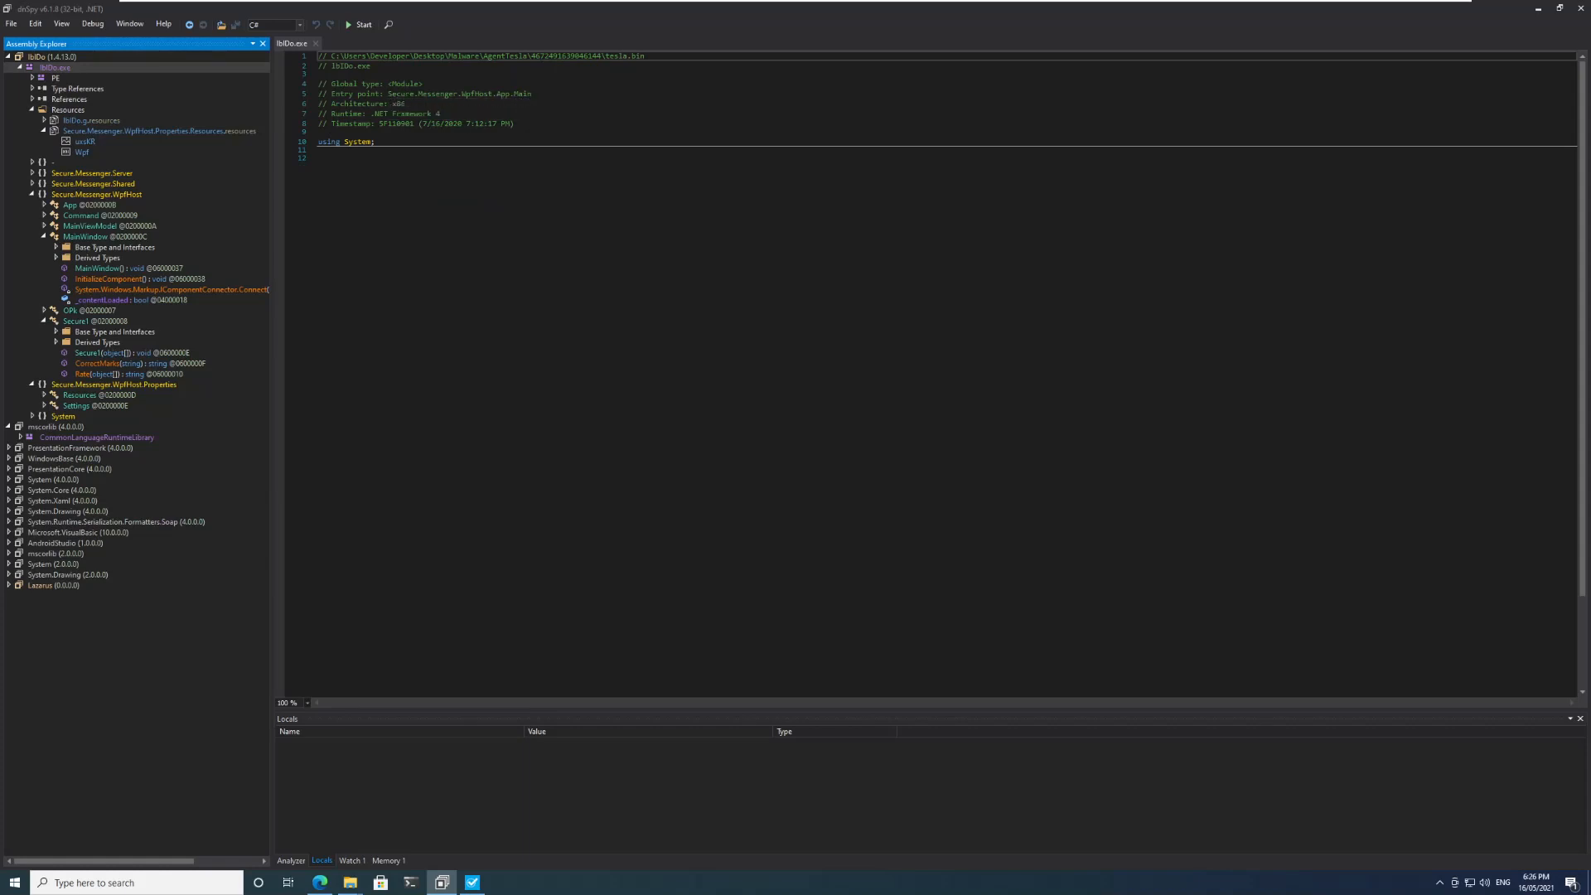
pyautogui.click(51, 585)
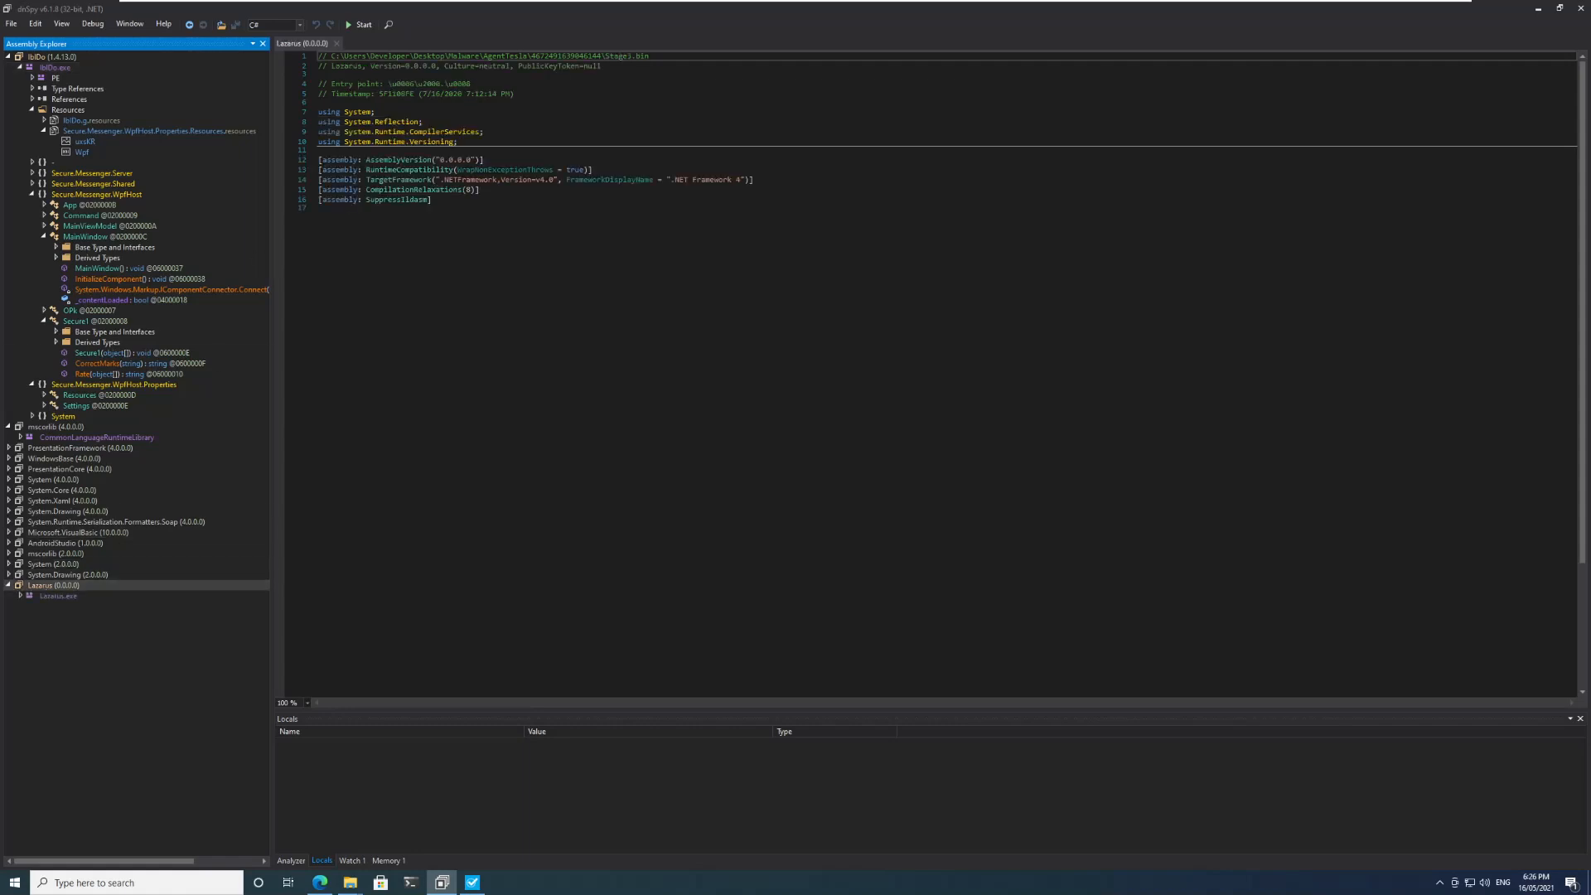
pyautogui.click(22, 595)
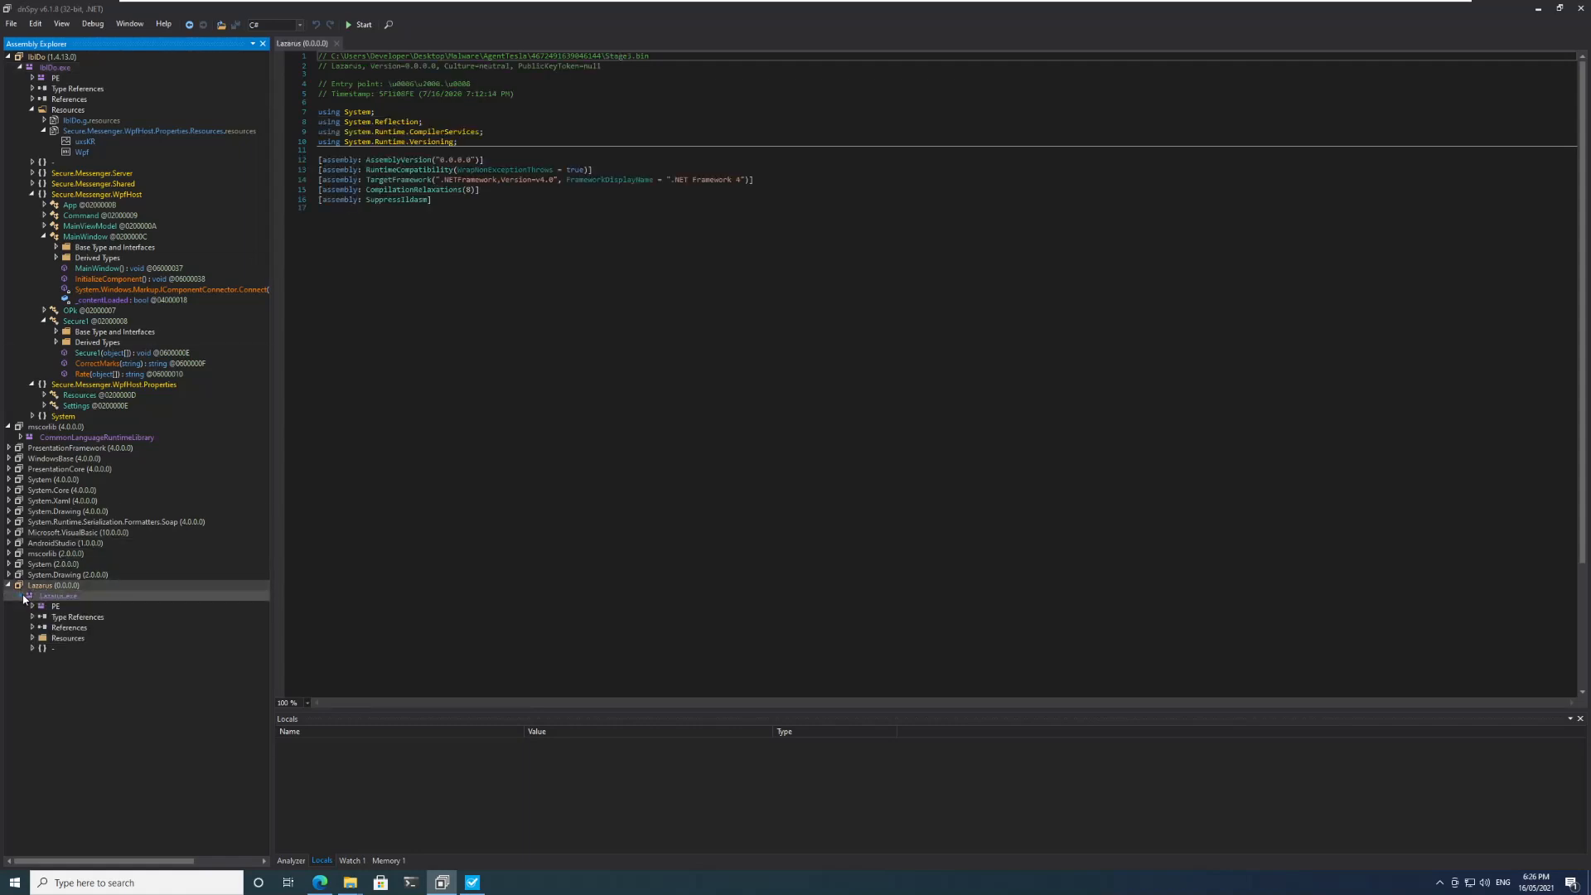
pyautogui.click(33, 648)
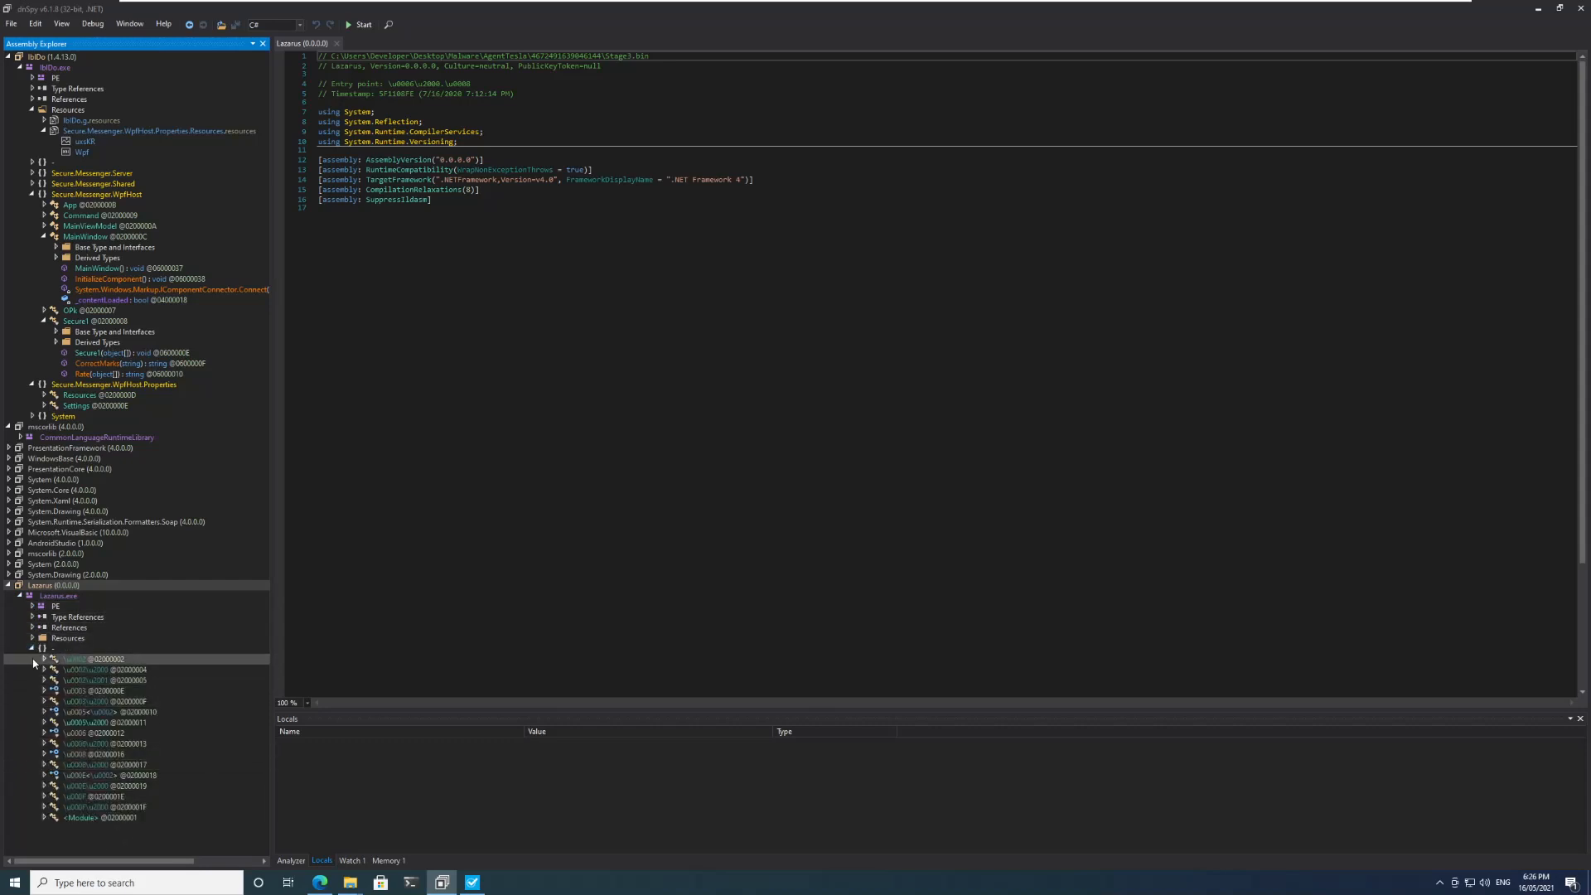
pyautogui.click(31, 648)
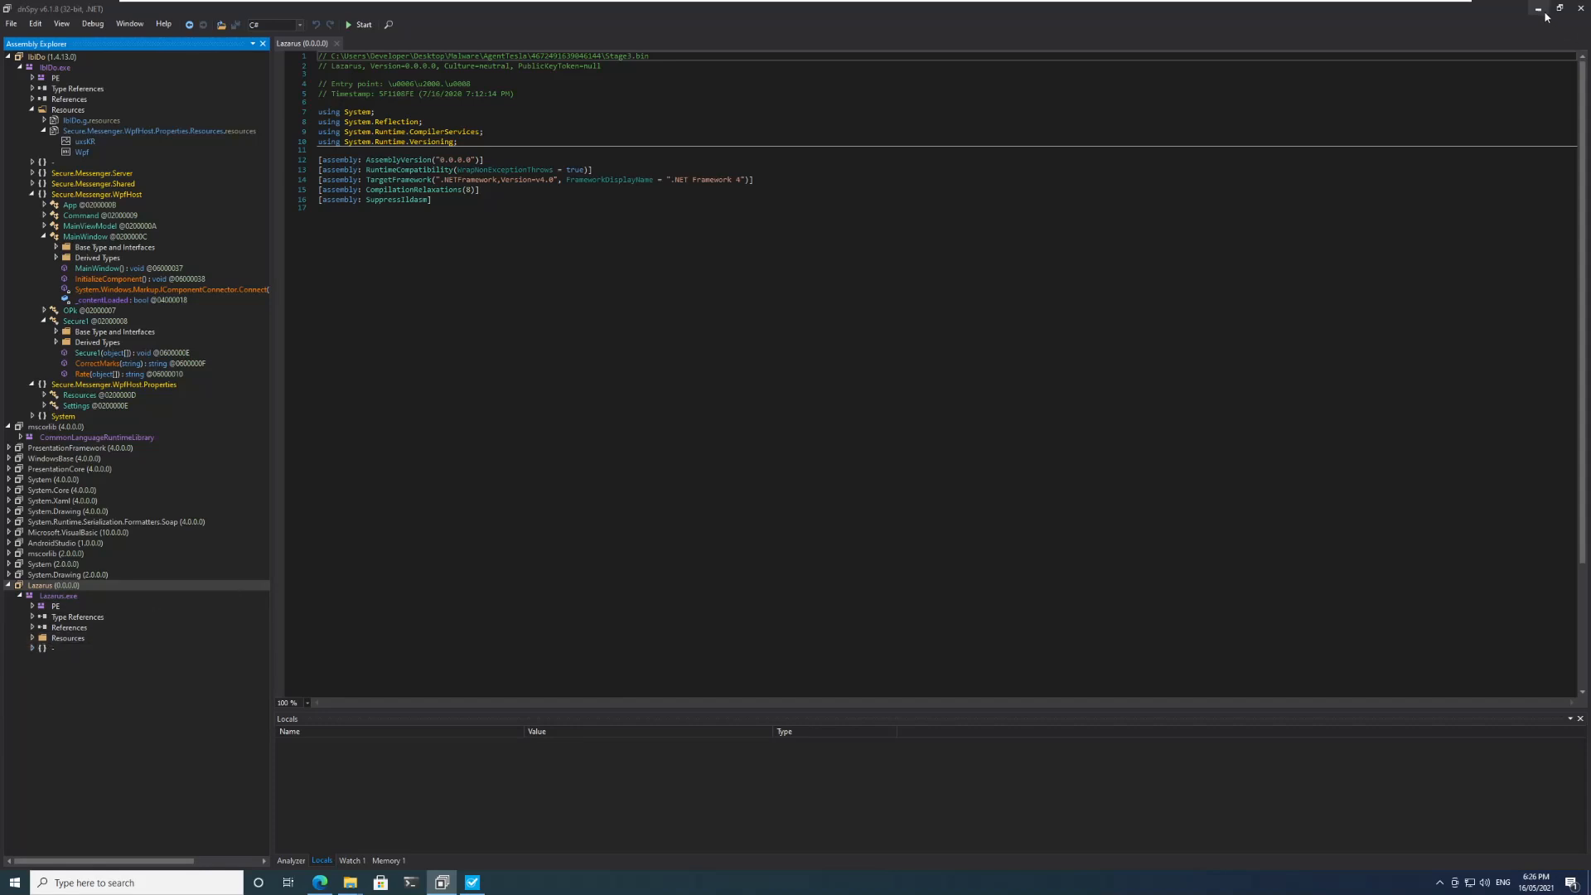
pyautogui.moveTo(1537, 10)
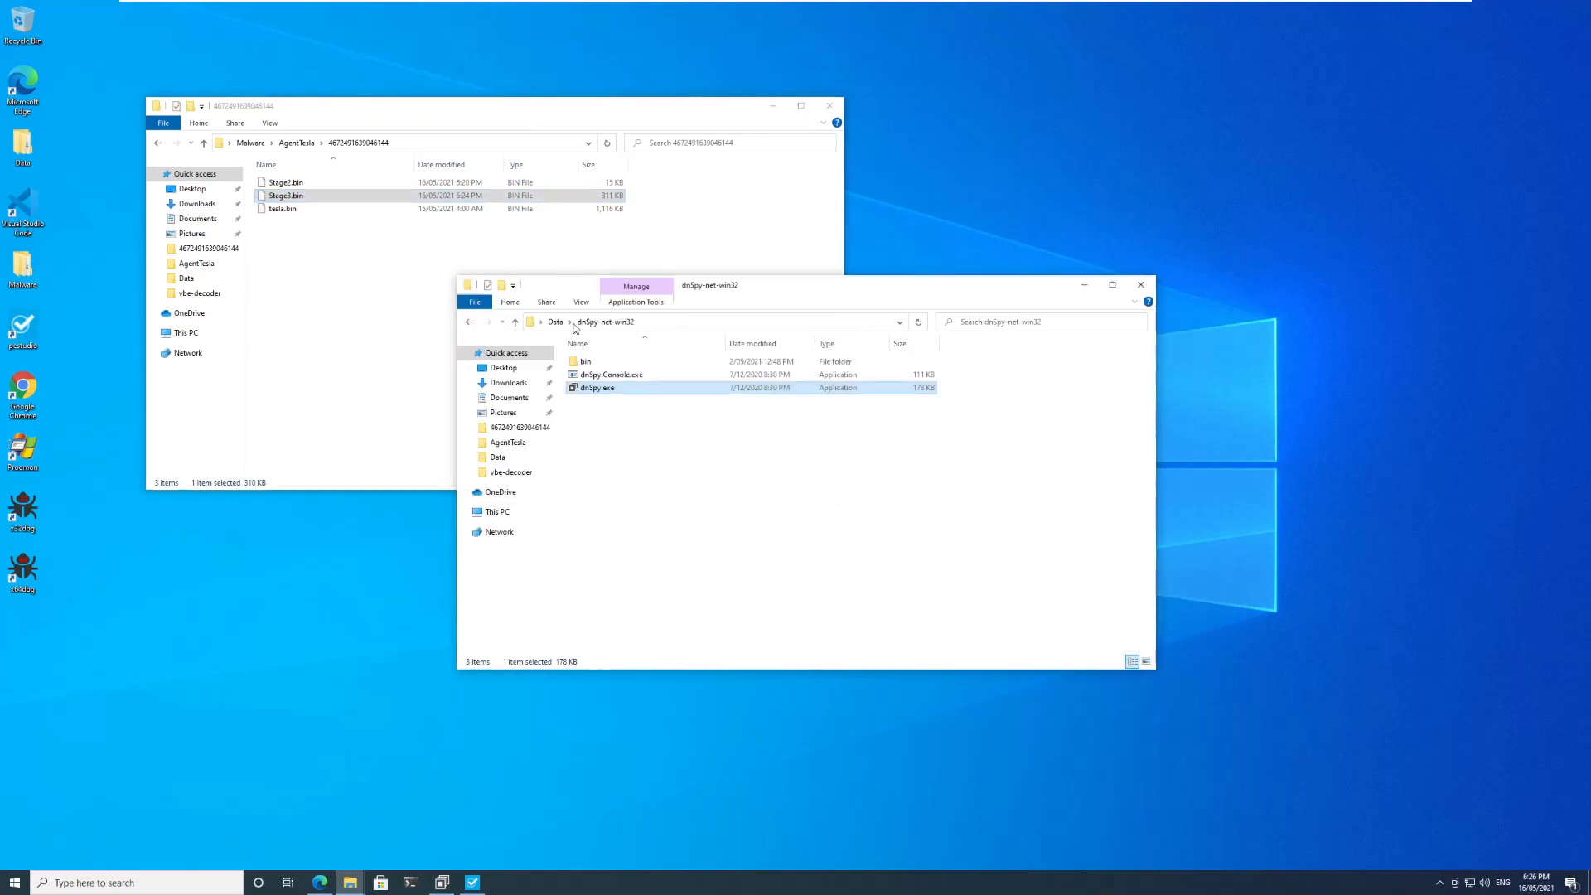
# Extract de4dot-net35.zip under Data > de4dot and run de4dot.exe on Stage3.bin.
pyautogui.click(555, 322)
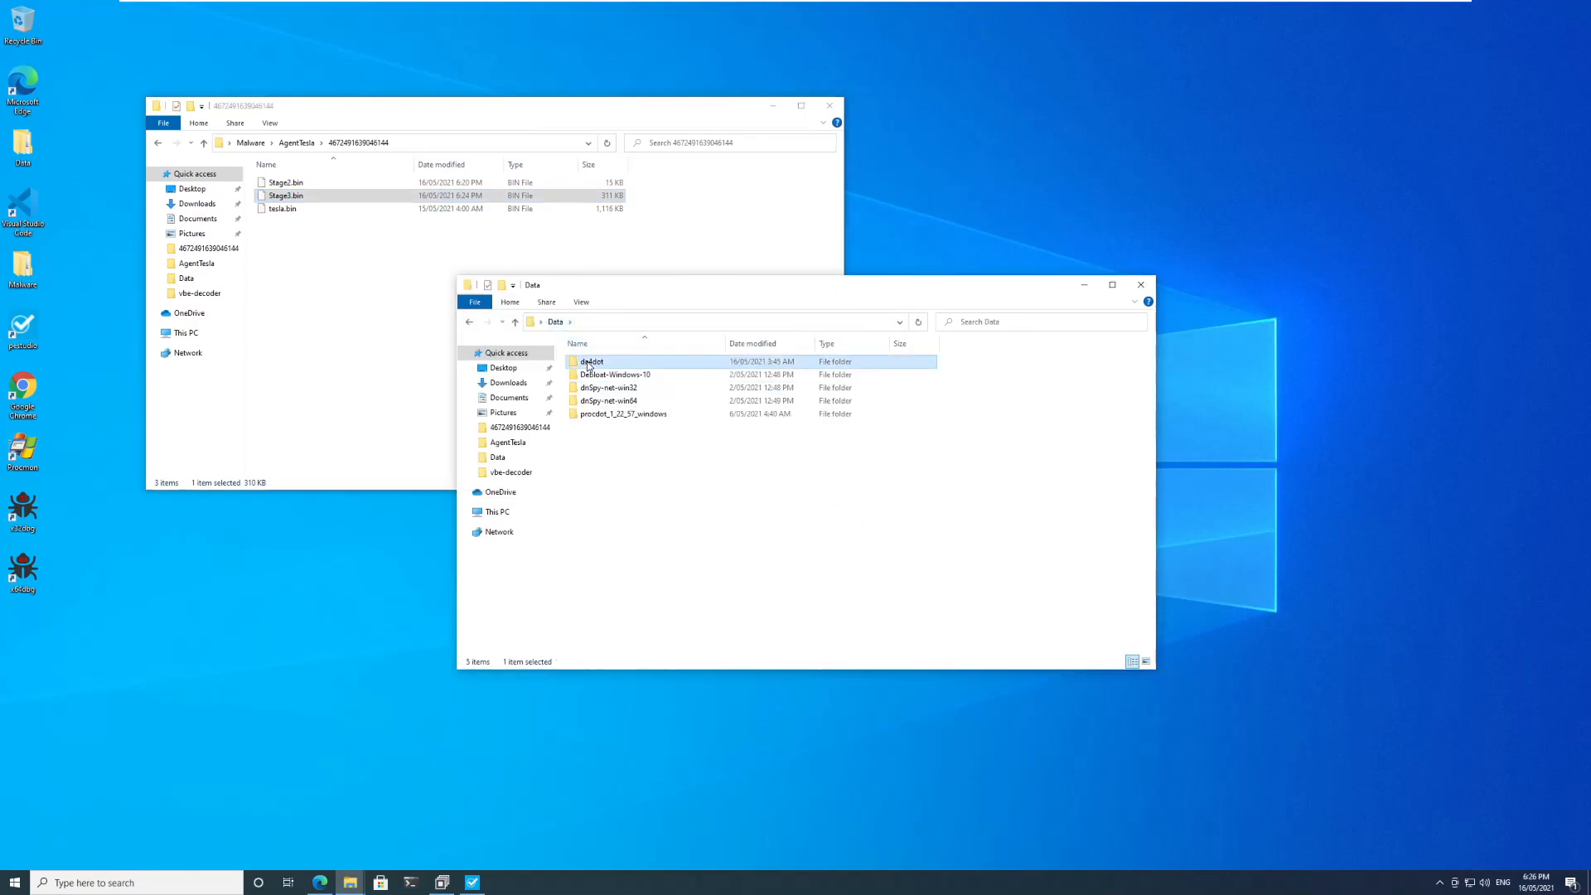
pyautogui.doubleClick(590, 361)
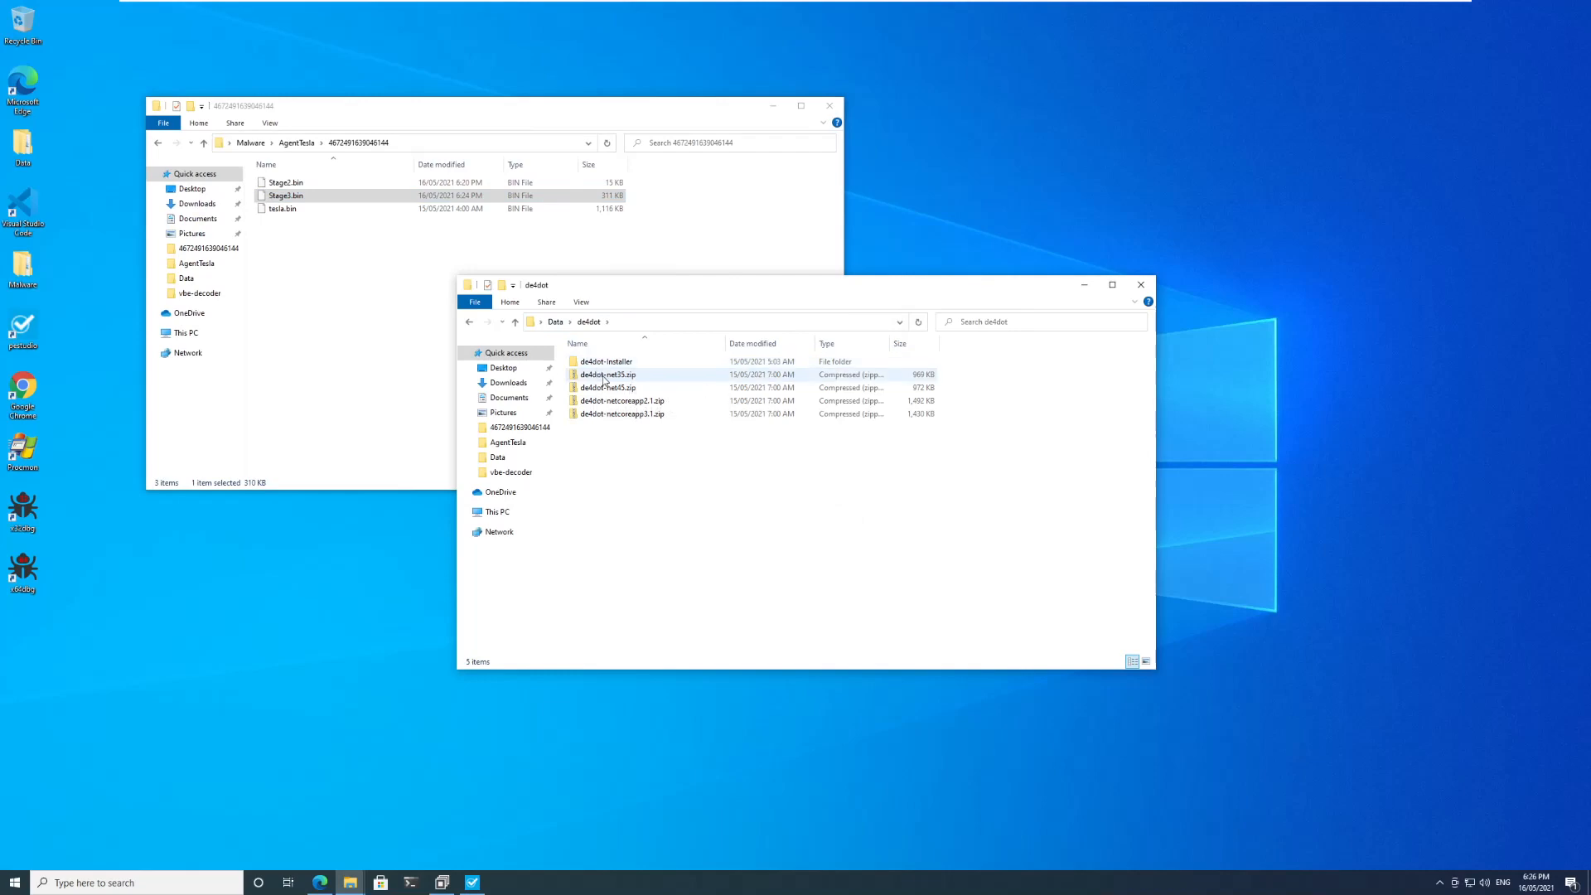
pyautogui.click(609, 375)
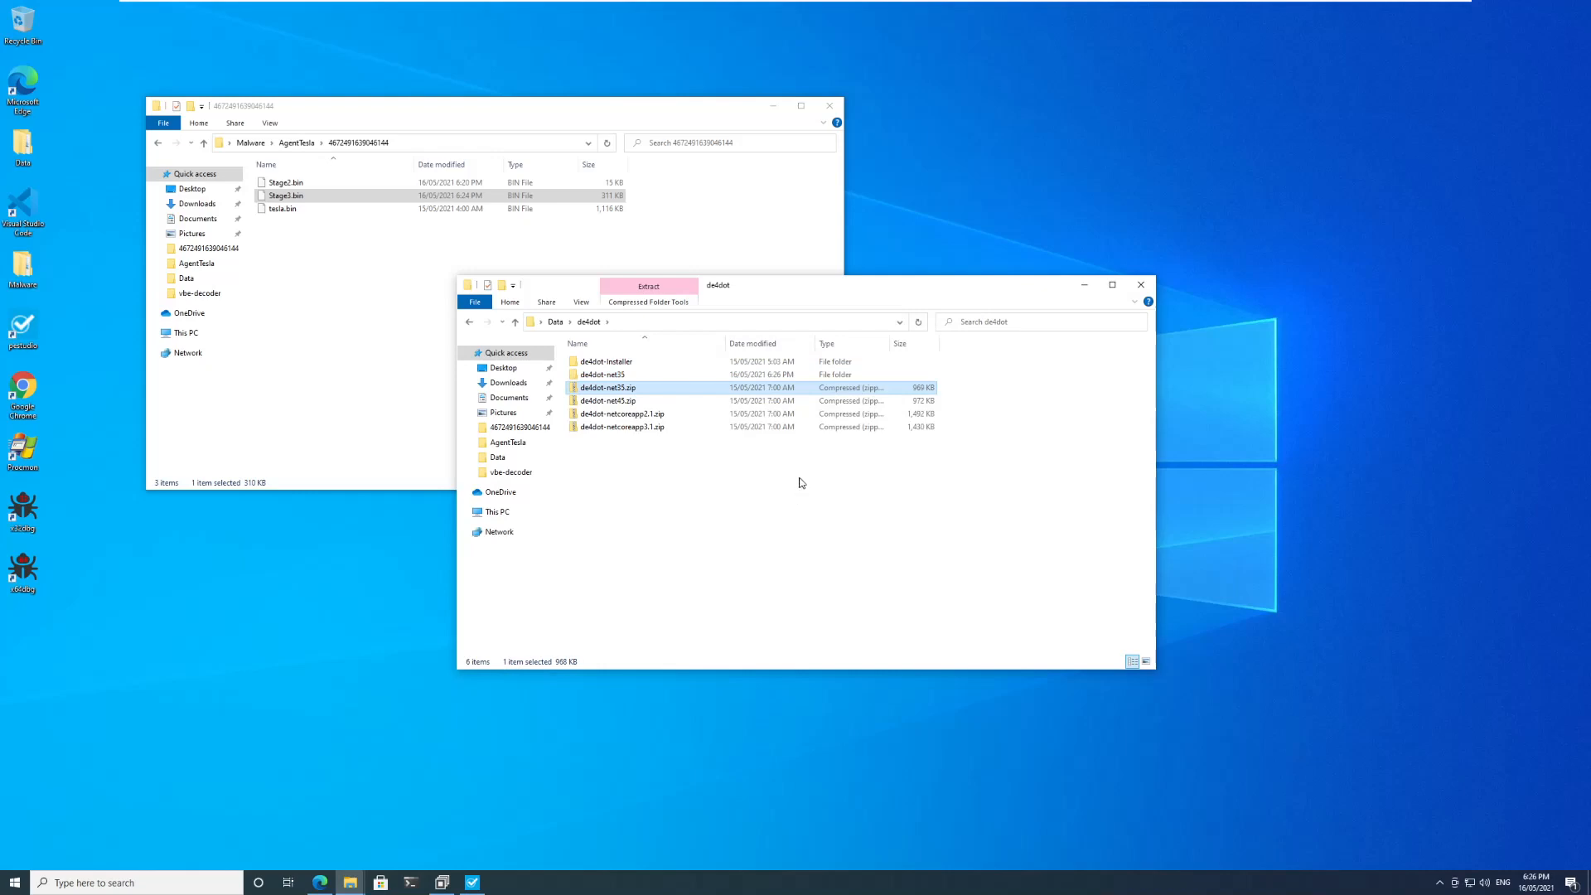
pyautogui.doubleClick(604, 361)
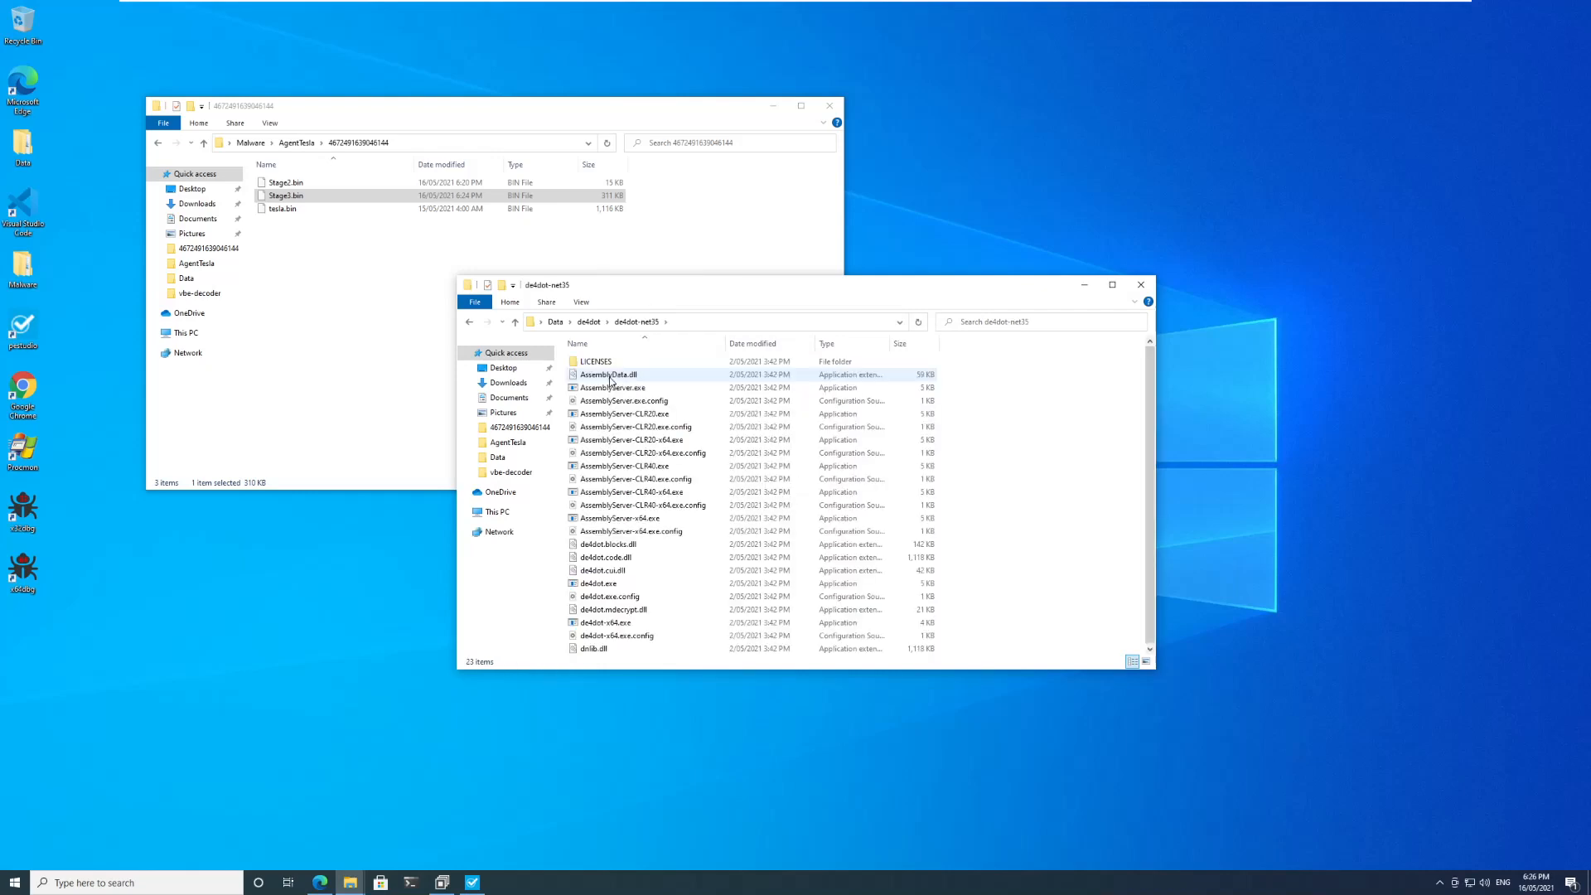
pyautogui.click(598, 583)
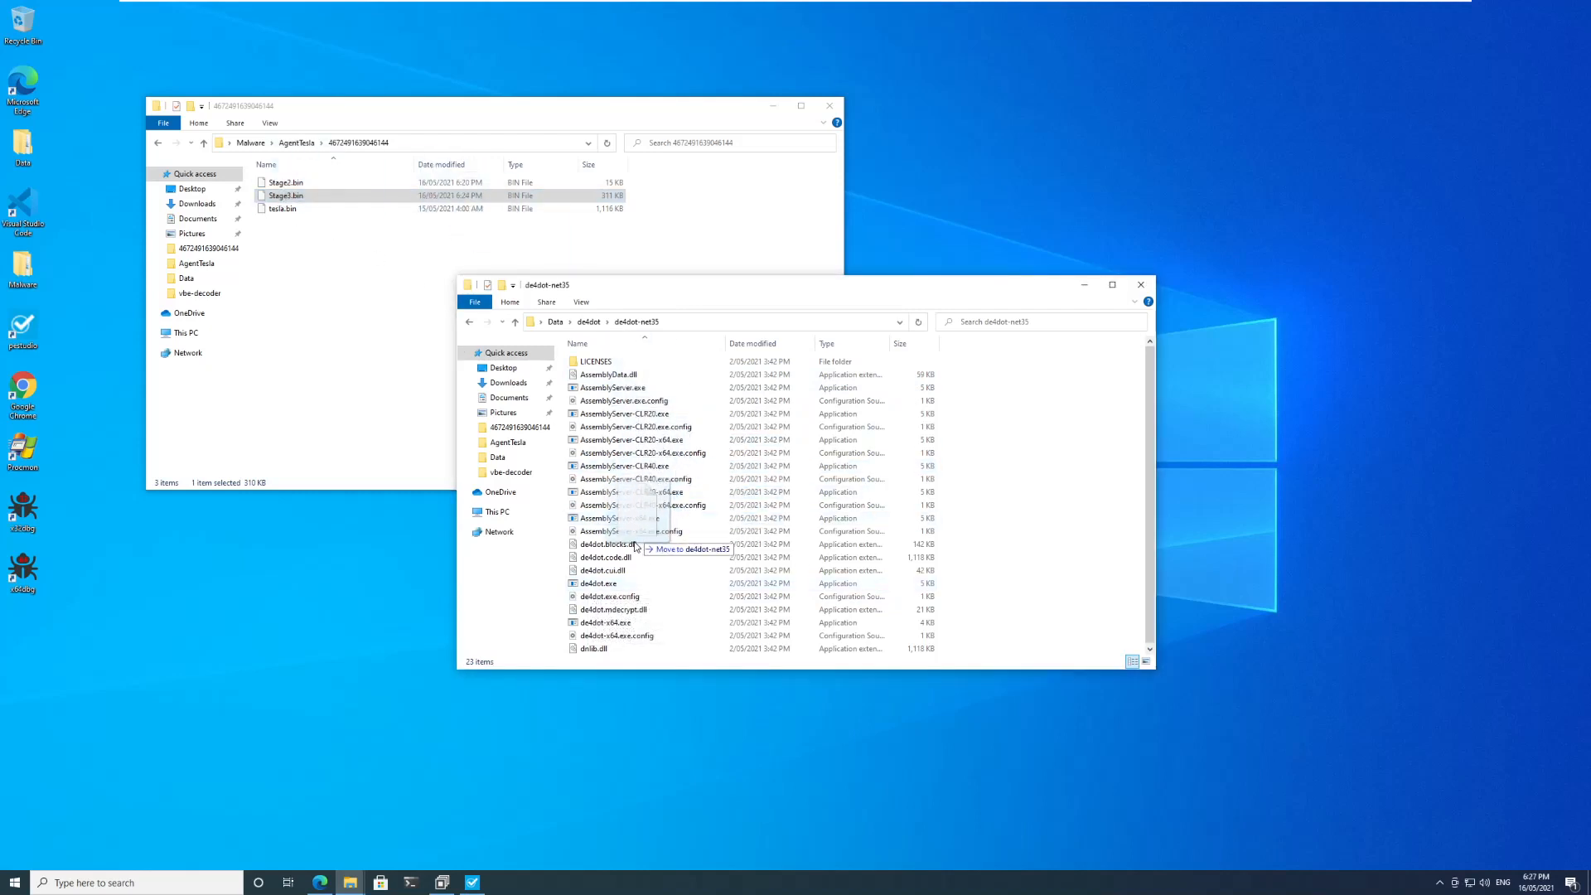
pyautogui.doubleClick(598, 583)
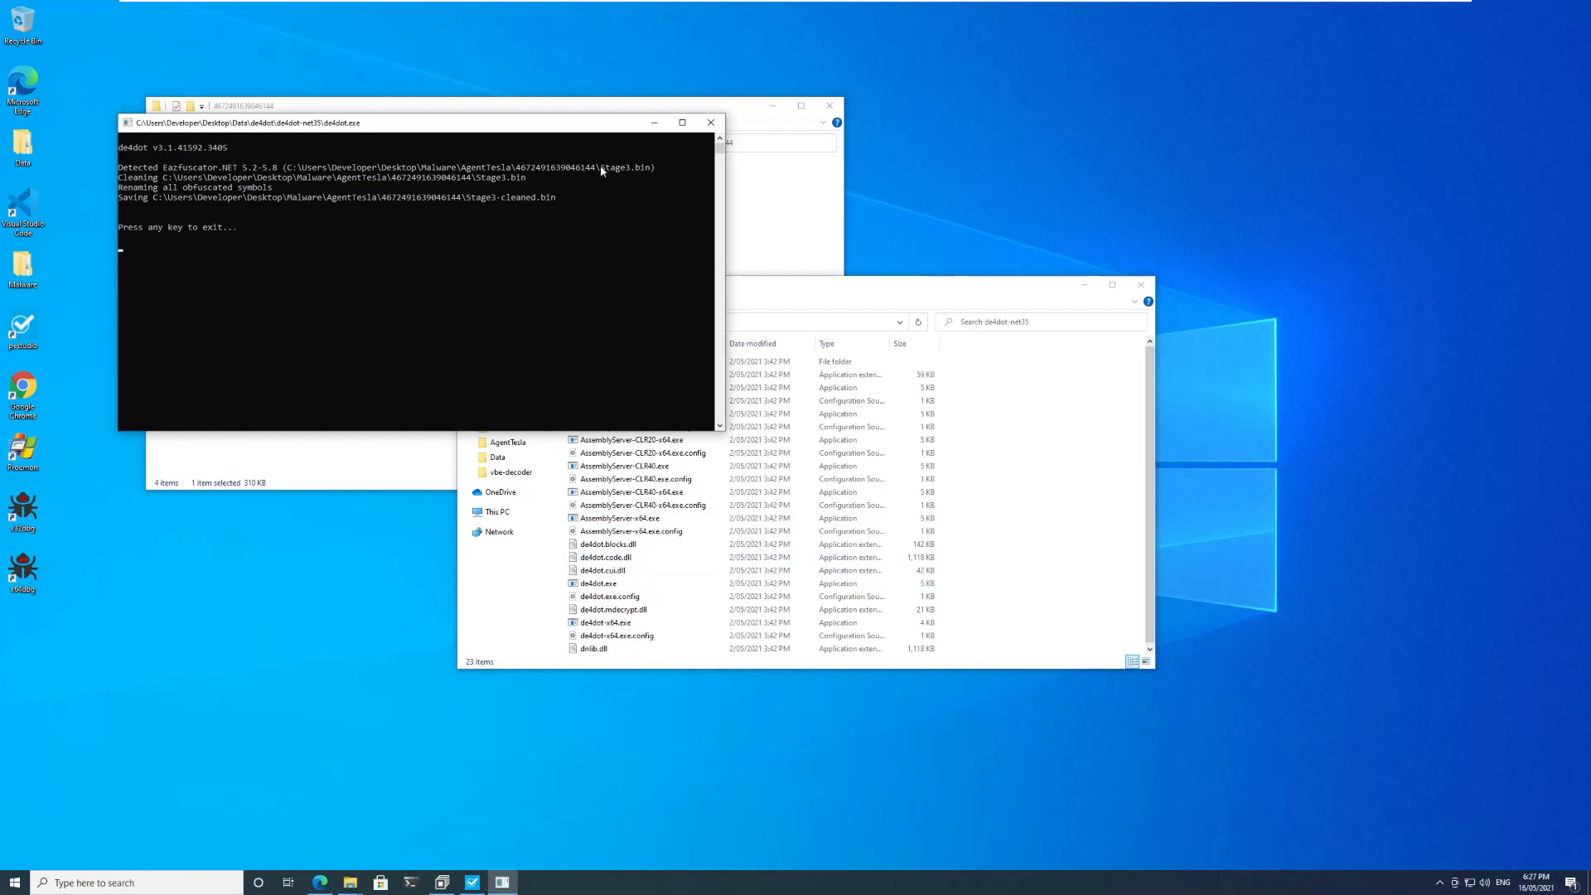
pyautogui.moveTo(217, 213)
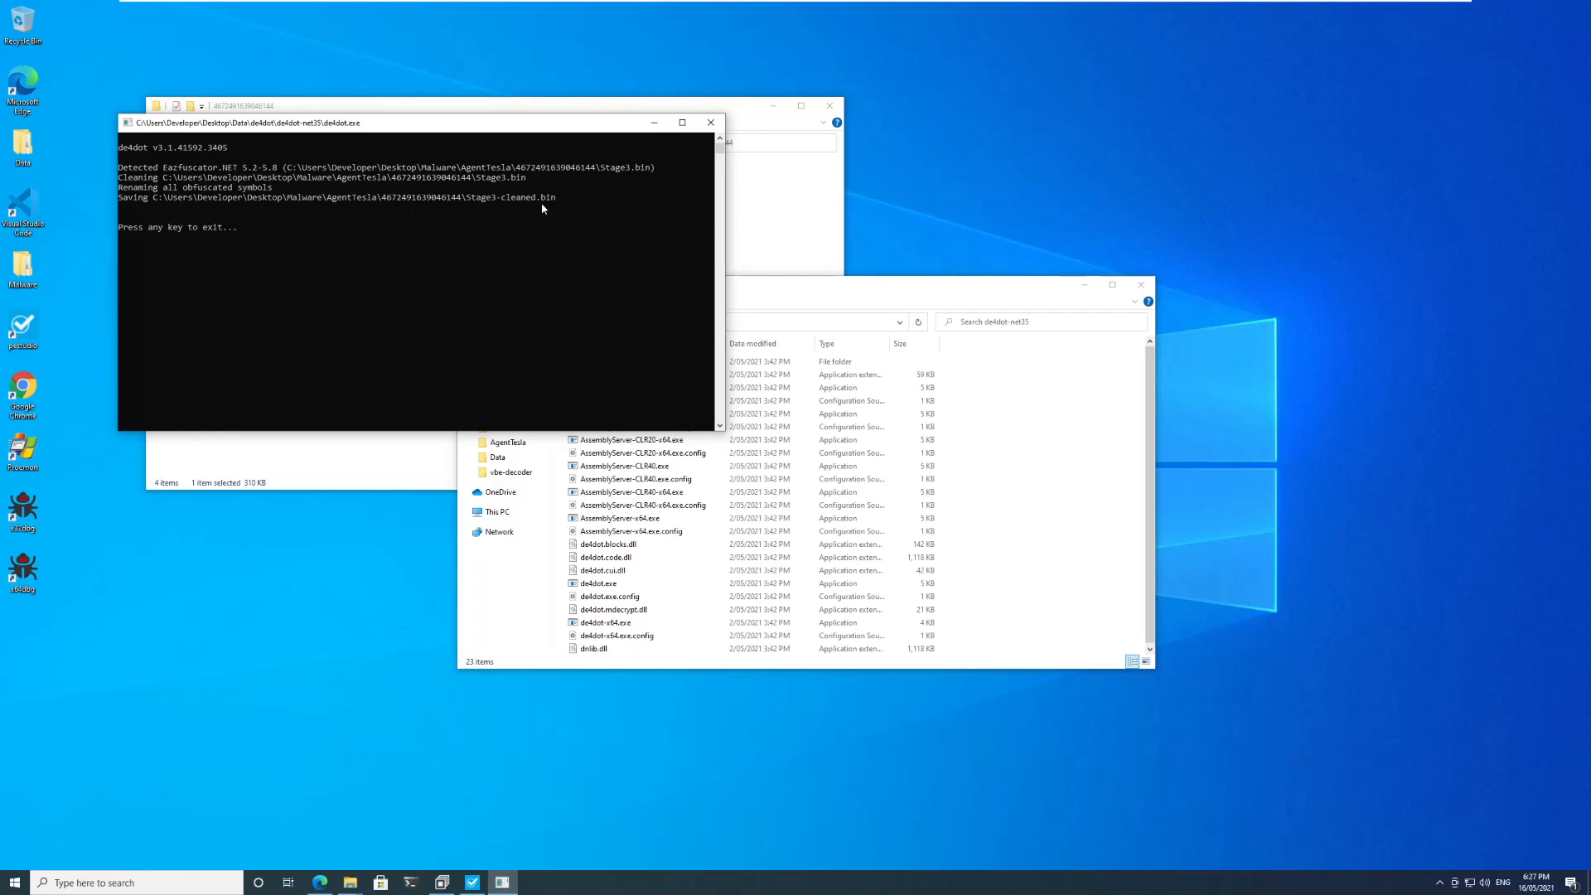
# Dismiss the finished de4dot console after it saves Stage3-cleaned.bin.
pyautogui.click(711, 121)
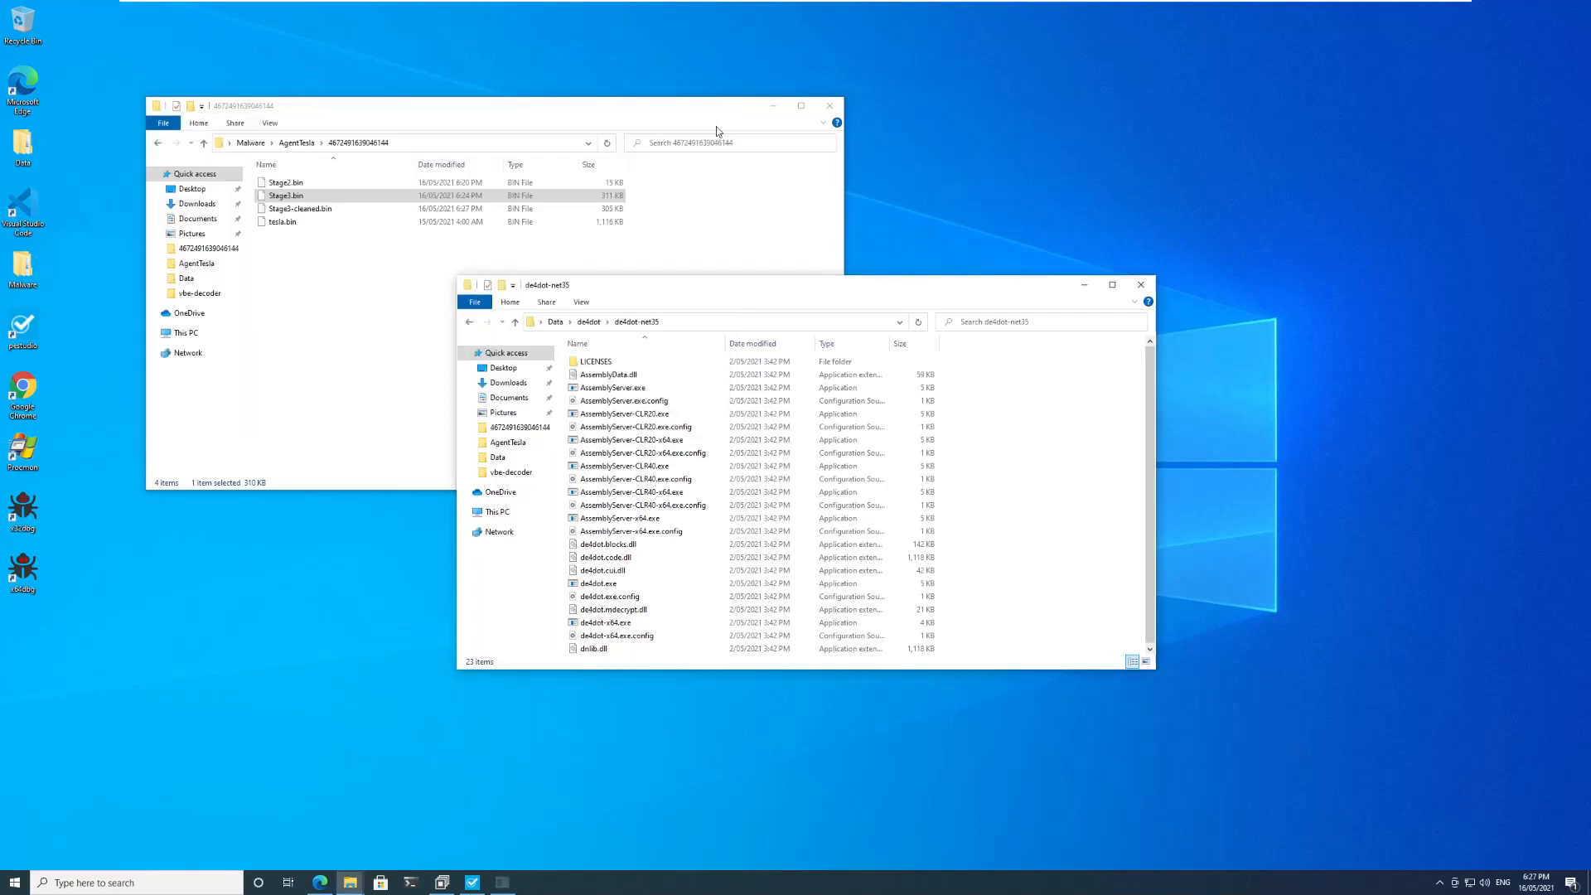
# Load Stage3-cleaned.bin and compare its Class12.Main entry point against the obfuscated Lazarus module.
pyautogui.click(300, 209)
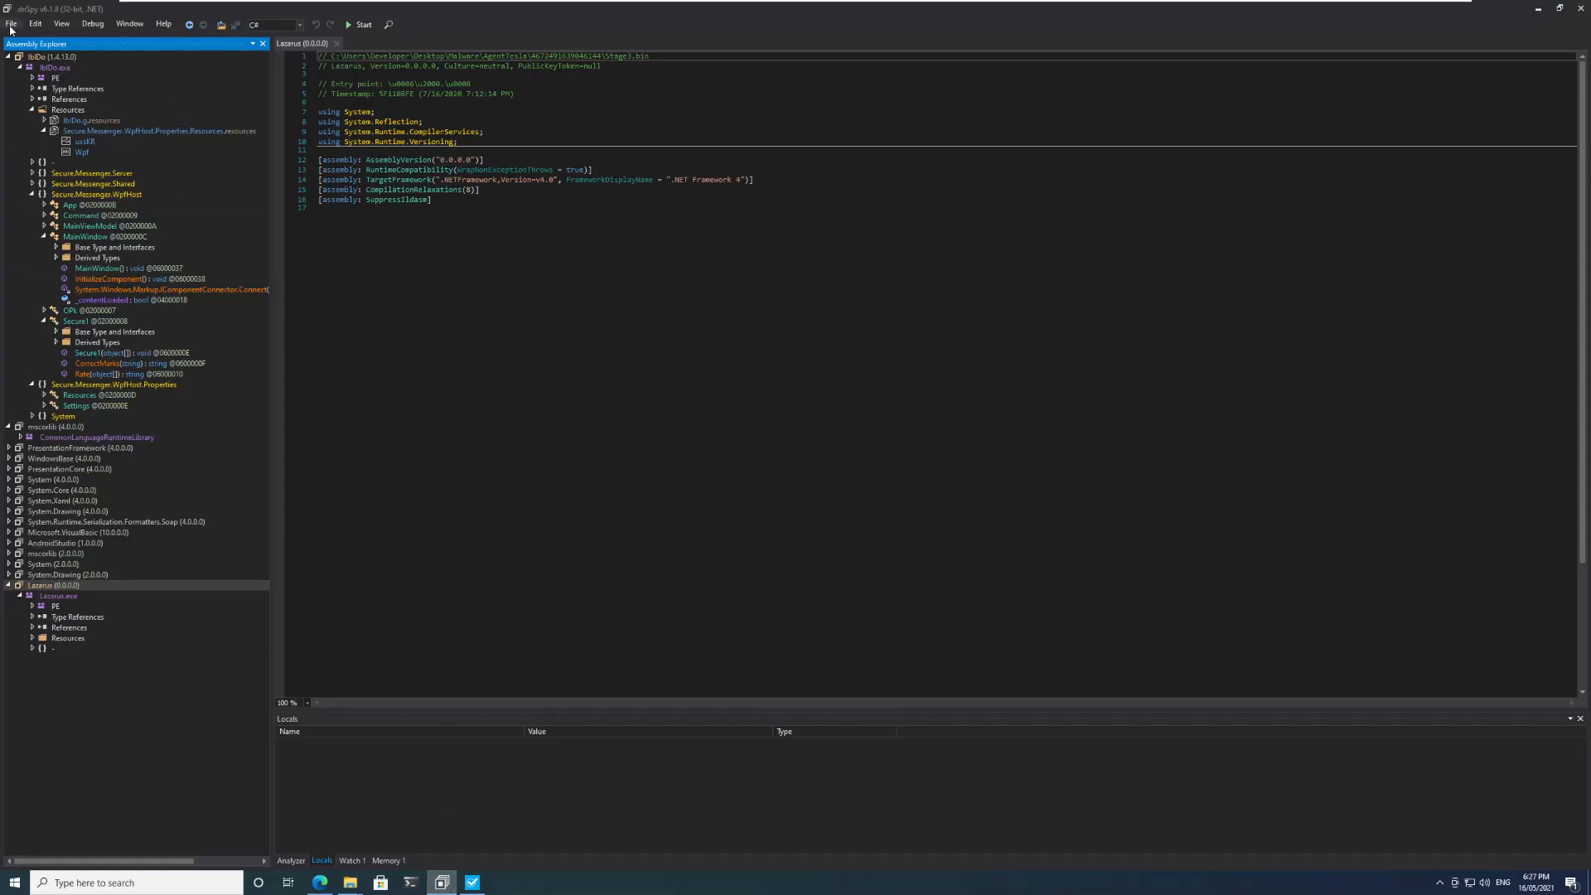
pyautogui.moveTo(349, 880)
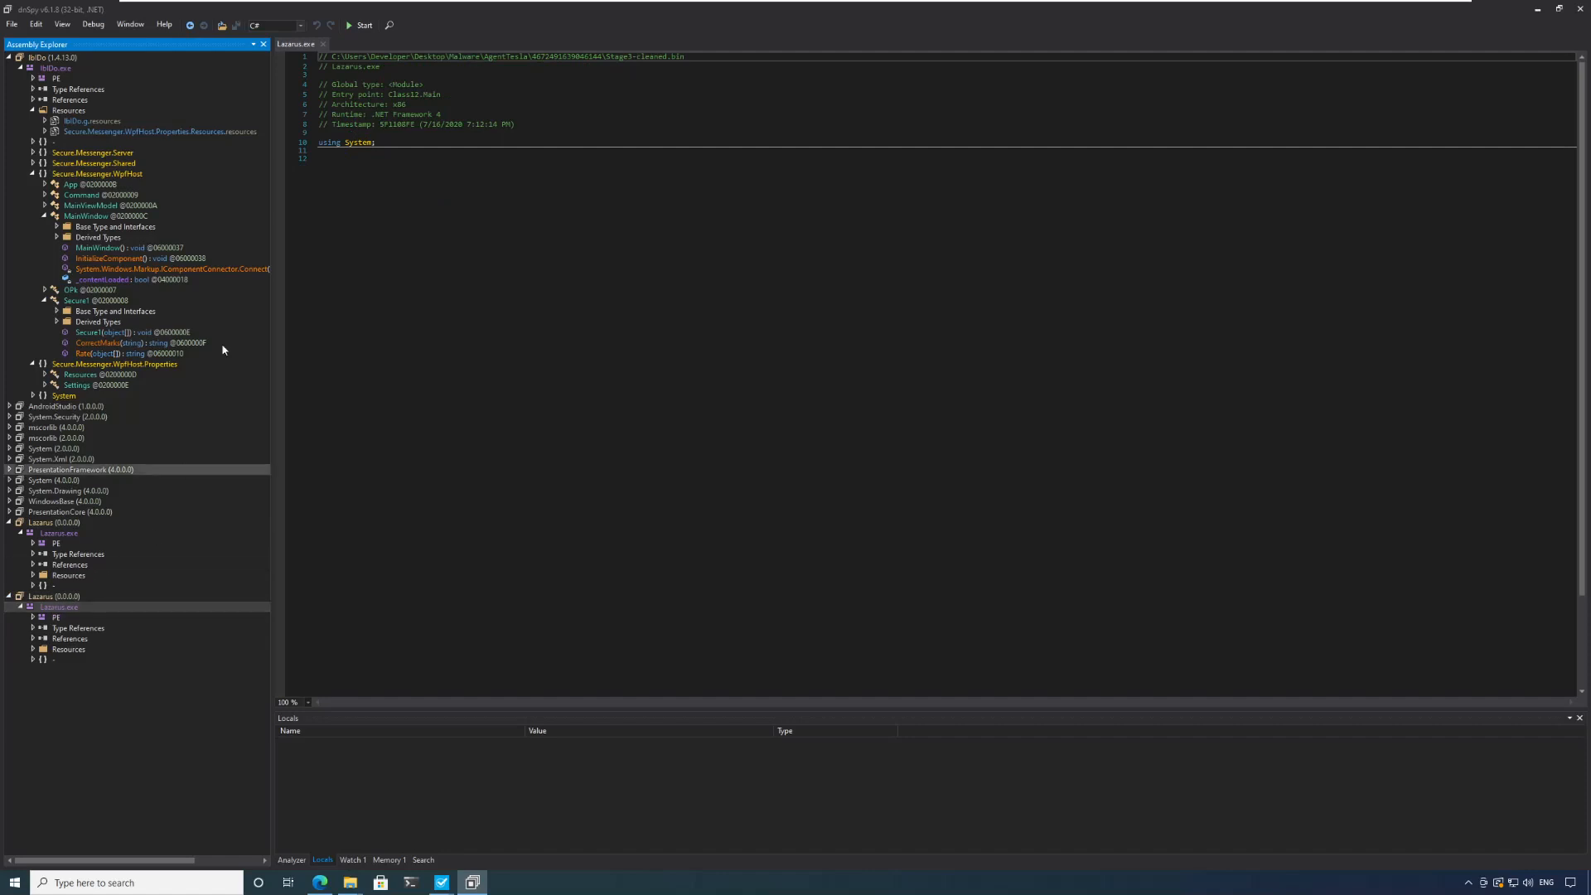
pyautogui.moveTo(432, 94)
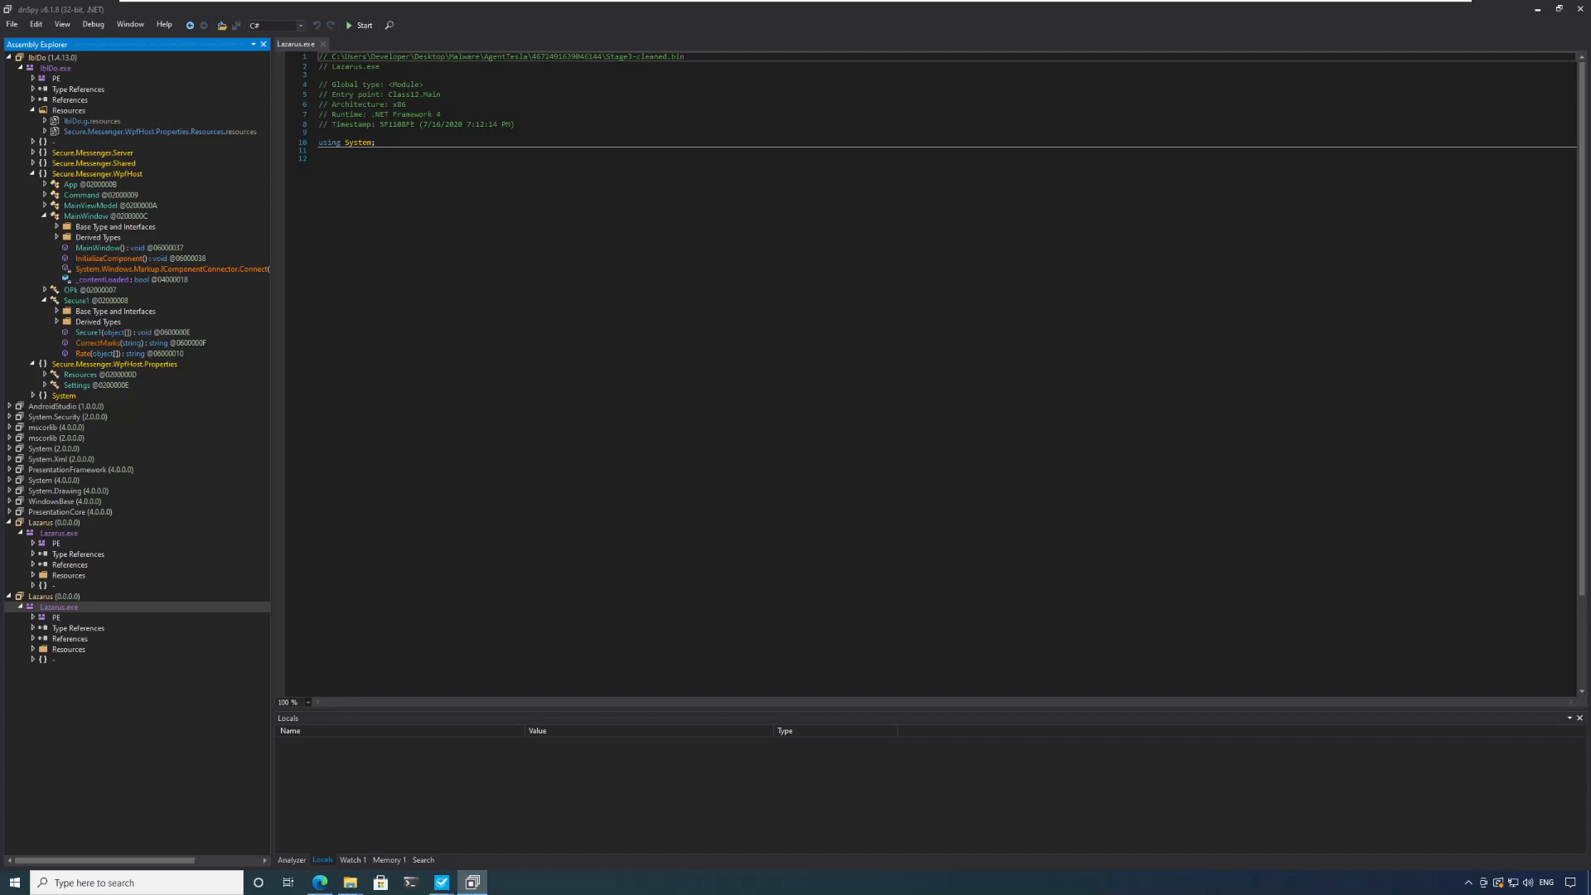
pyautogui.click(58, 532)
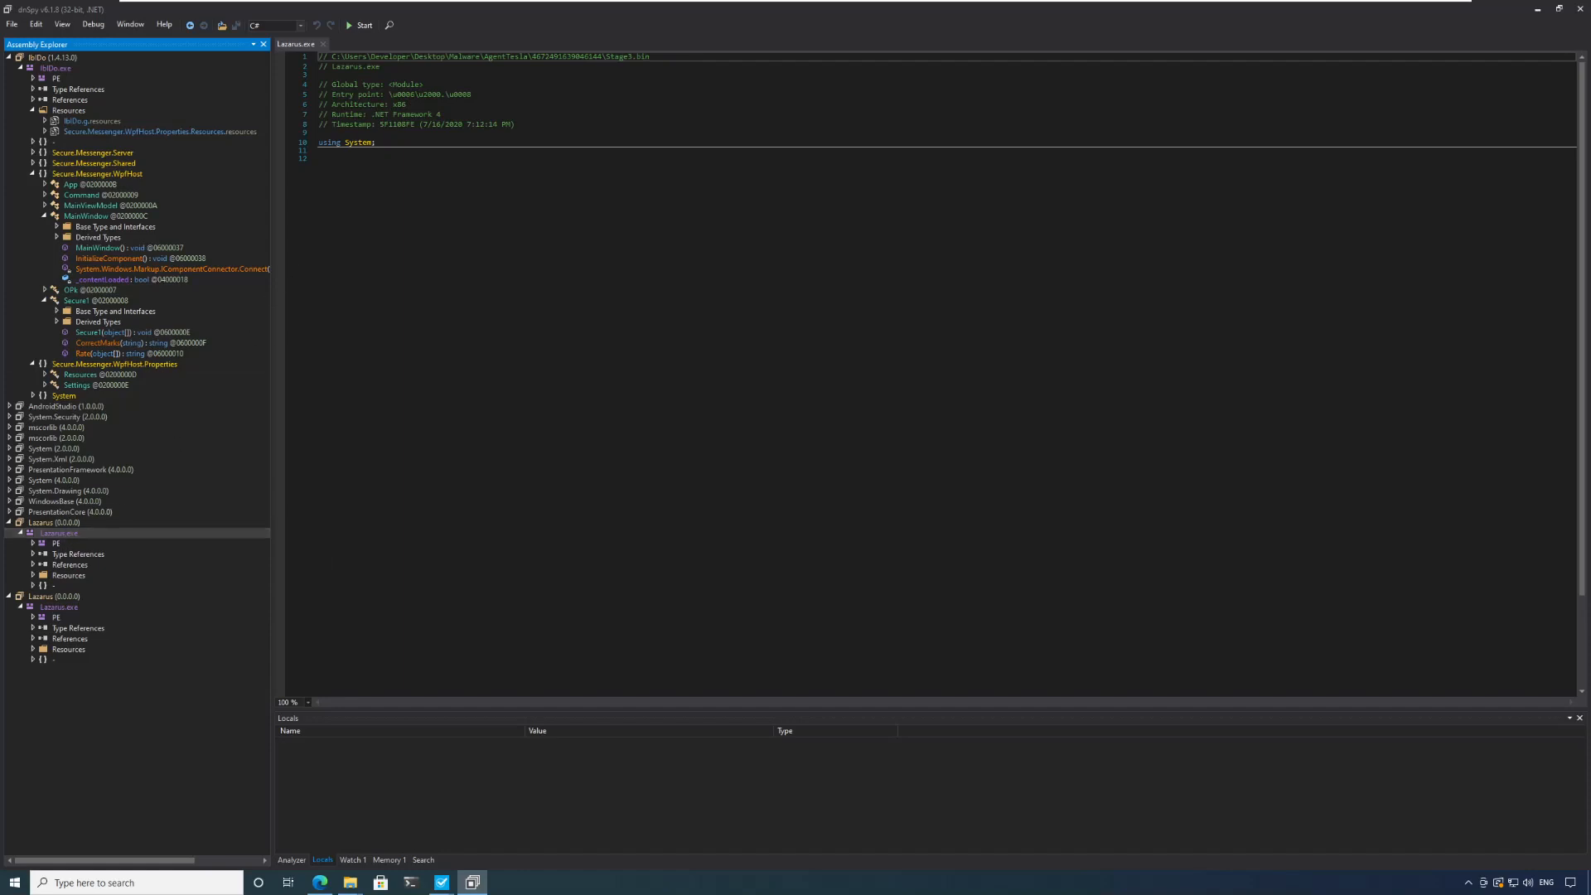
pyautogui.click(58, 595)
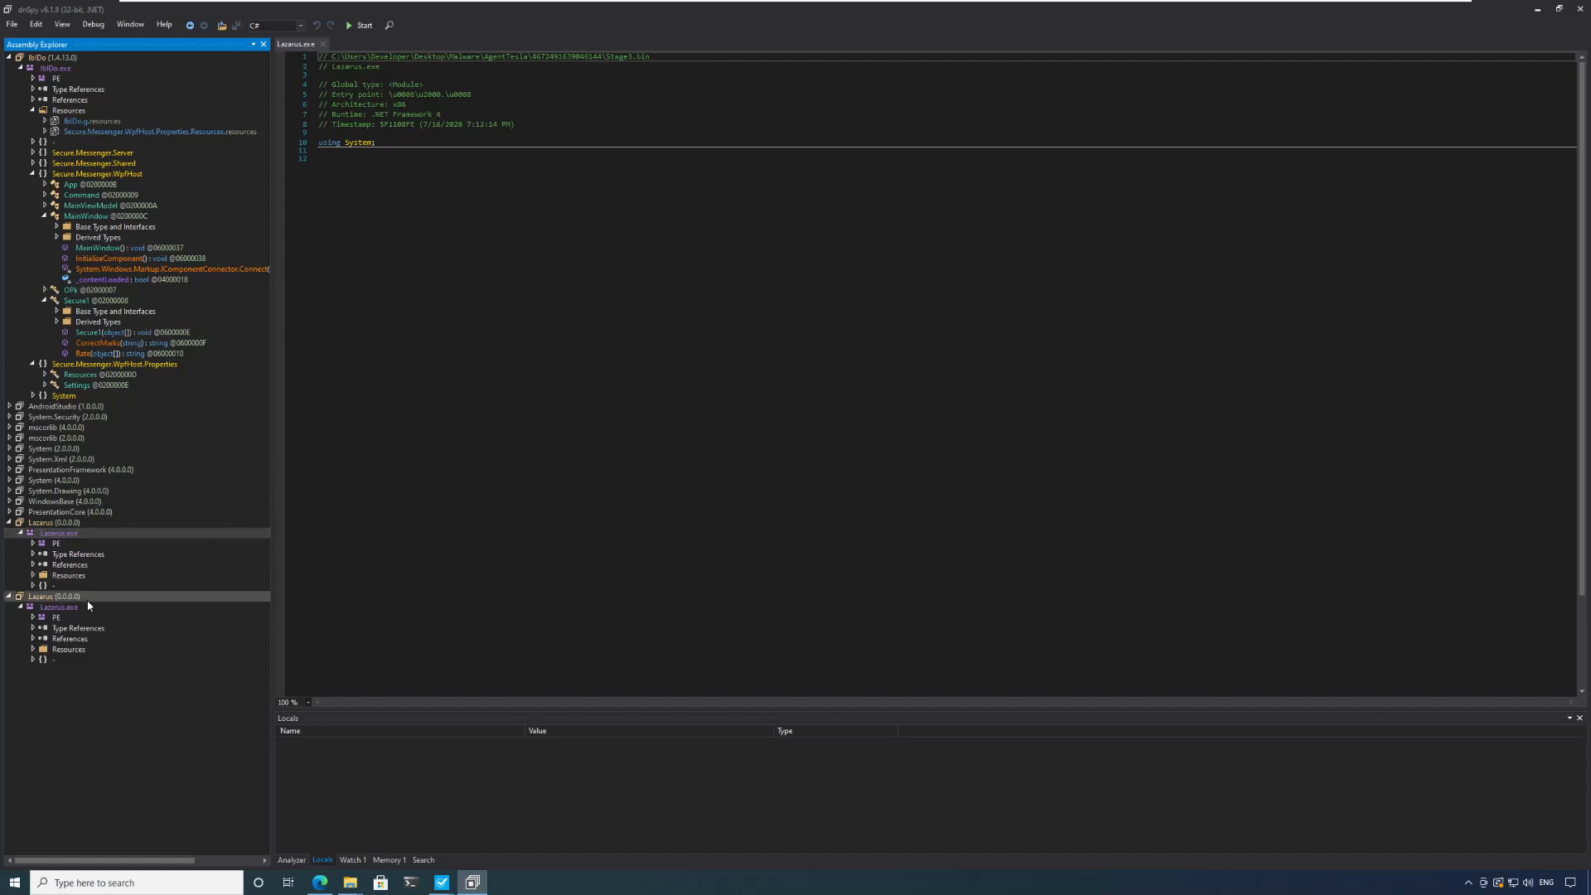
pyautogui.click(58, 607)
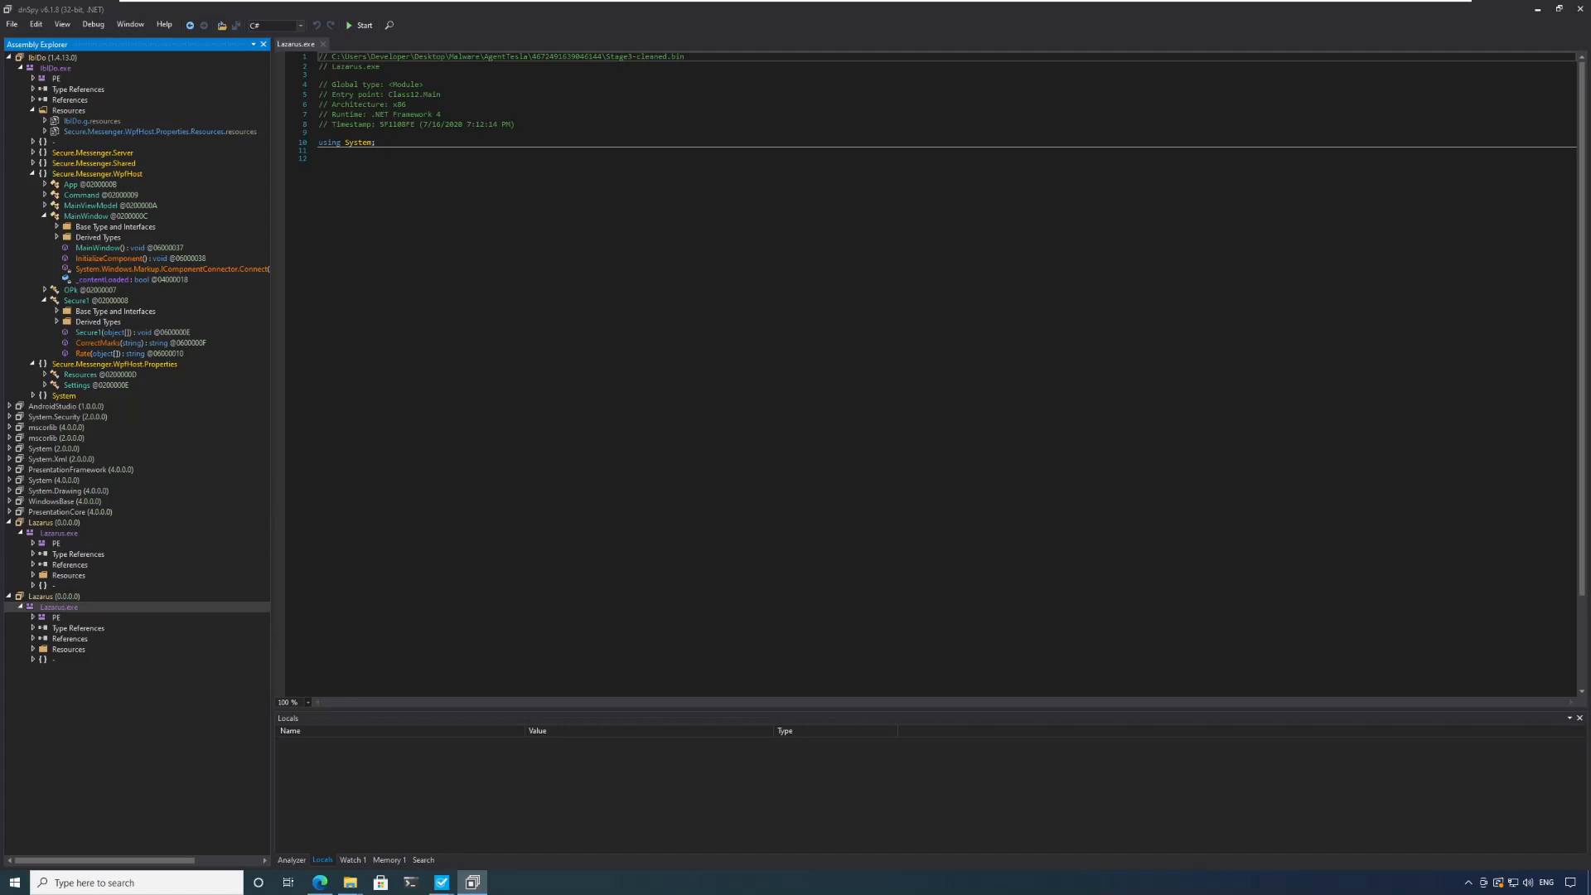
pyautogui.moveTo(417, 93)
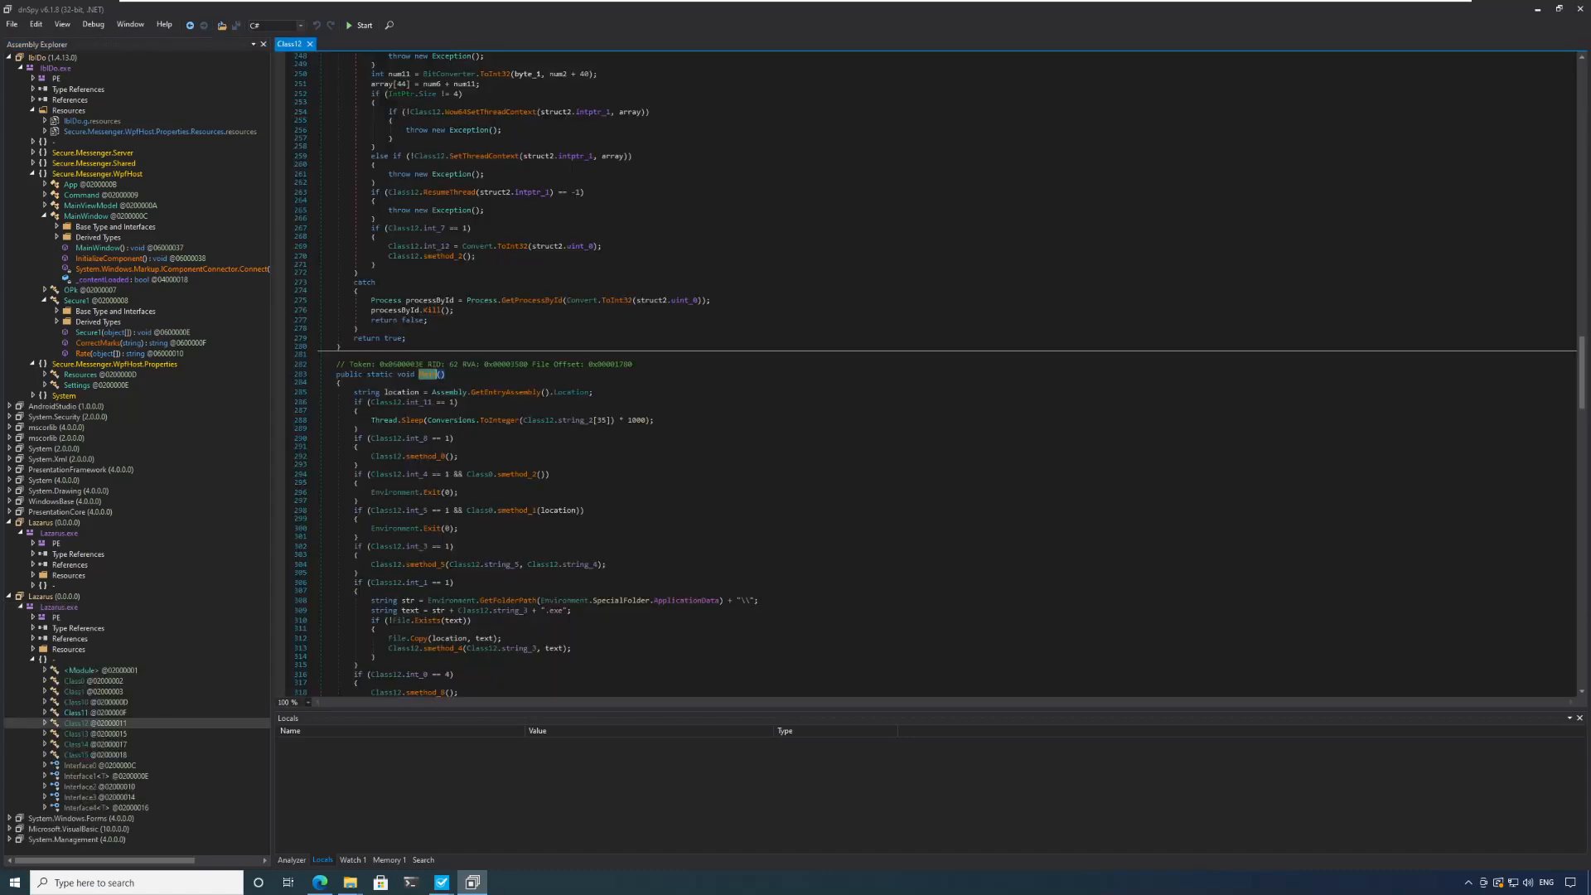
# Set a breakpoint on Class12.Main's 'string location = ...' line and review the nearby assembly-loading code.
pyautogui.scroll(-3)
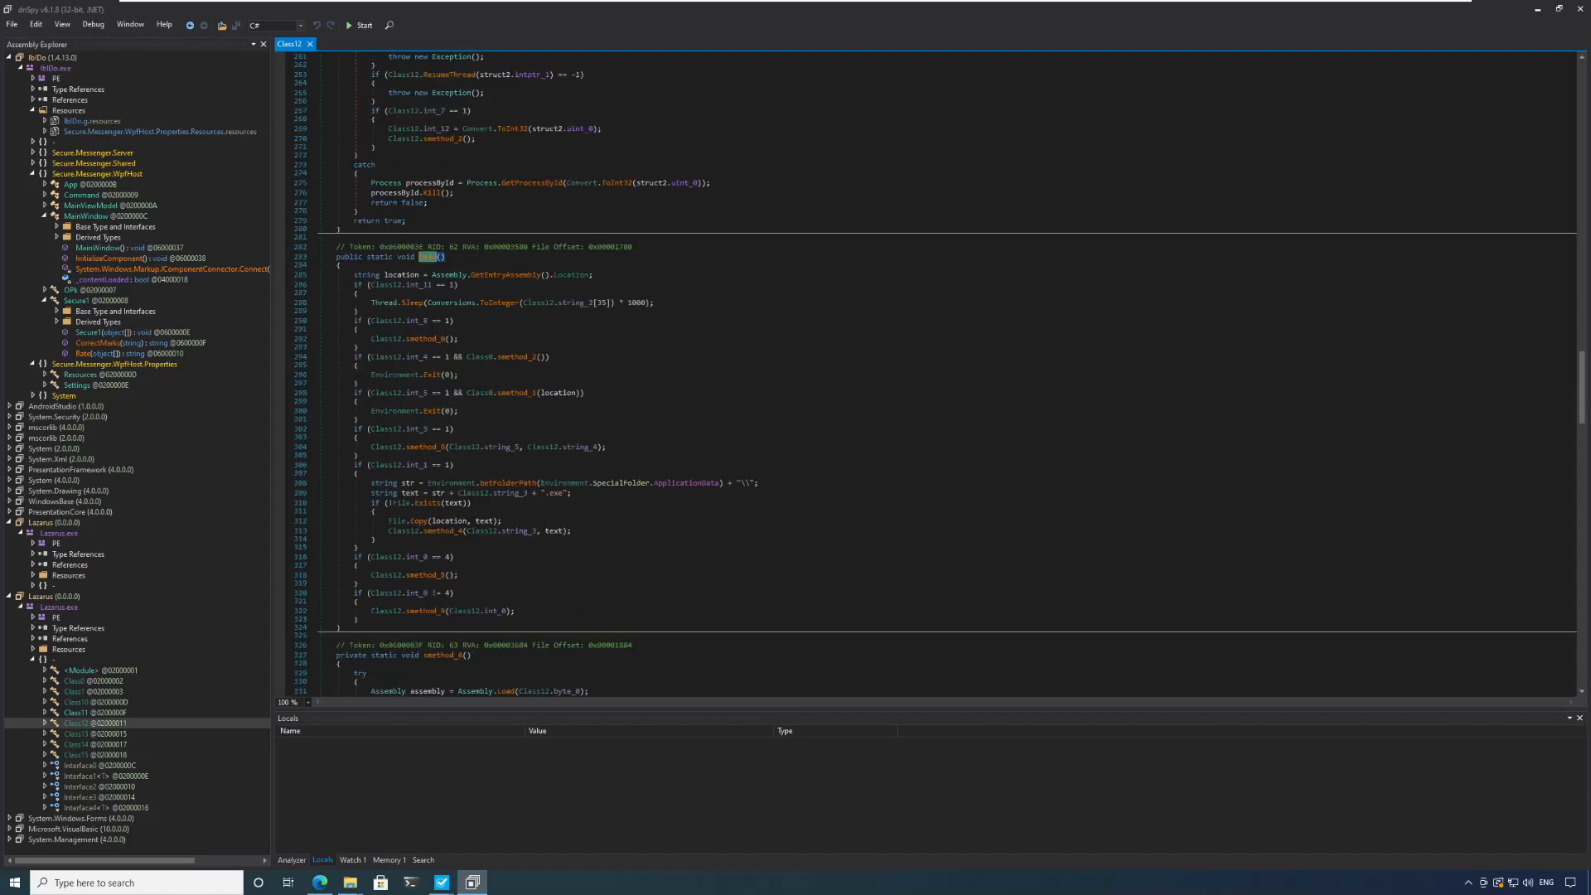
pyautogui.scroll(-3)
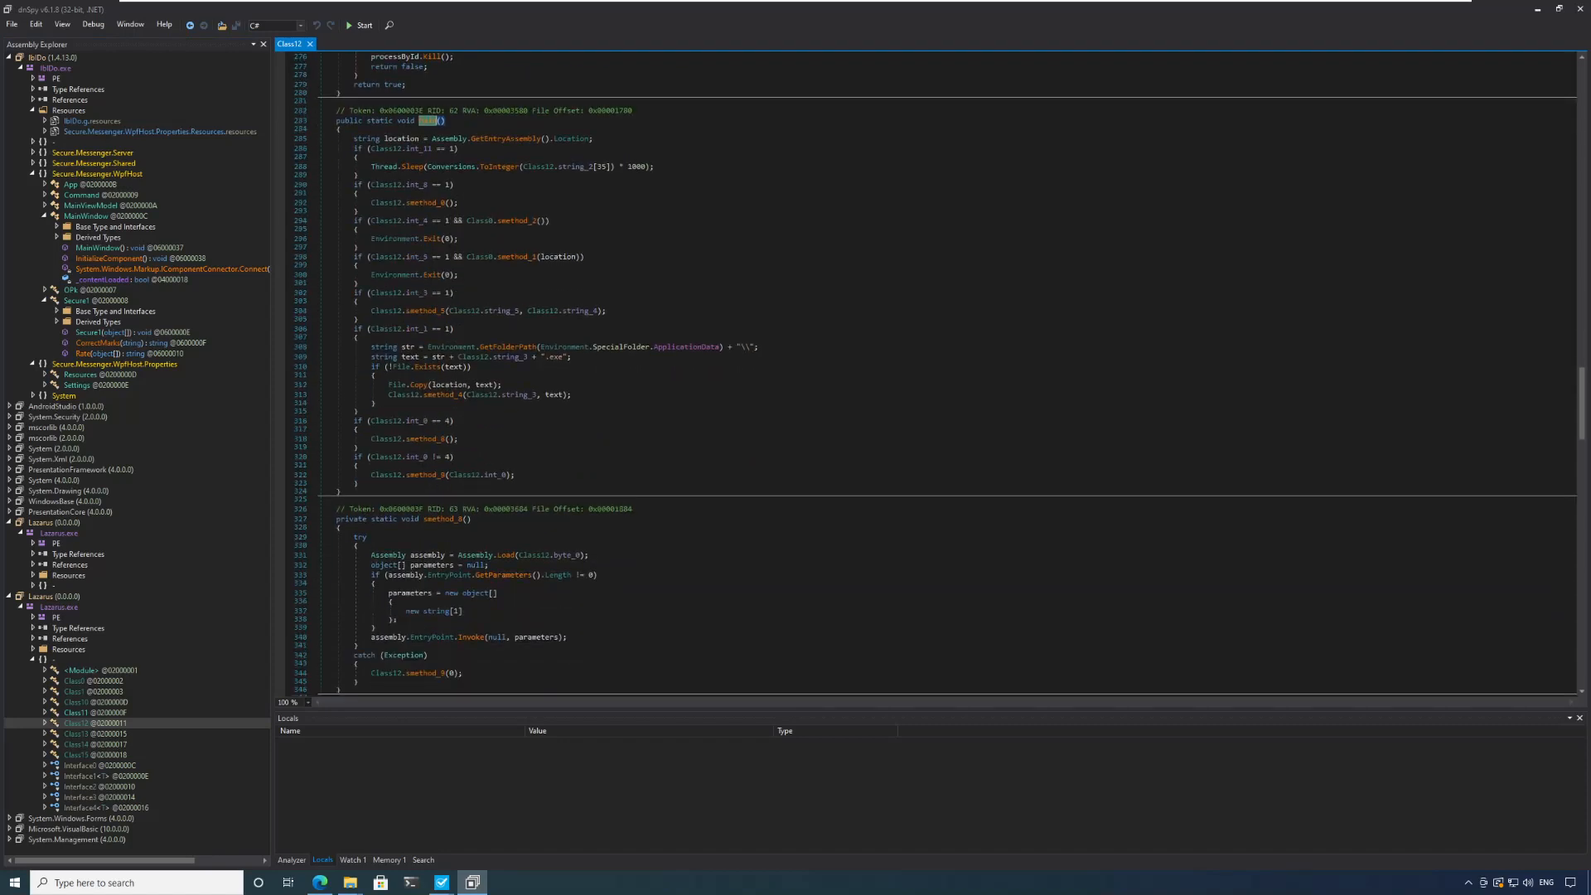
pyautogui.scroll(-3)
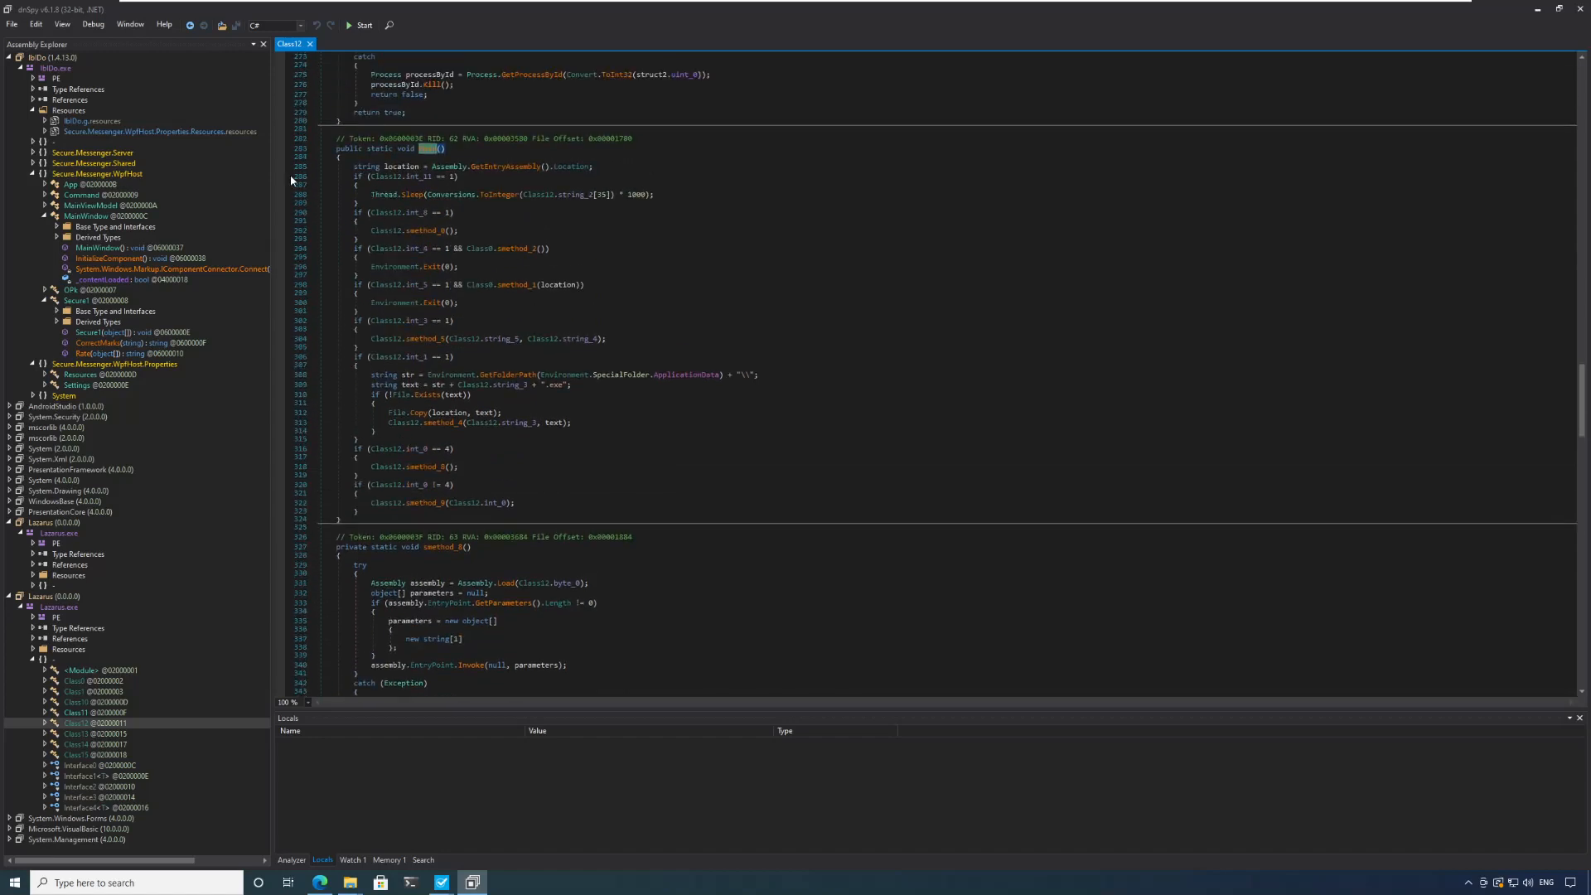
pyautogui.click(281, 165)
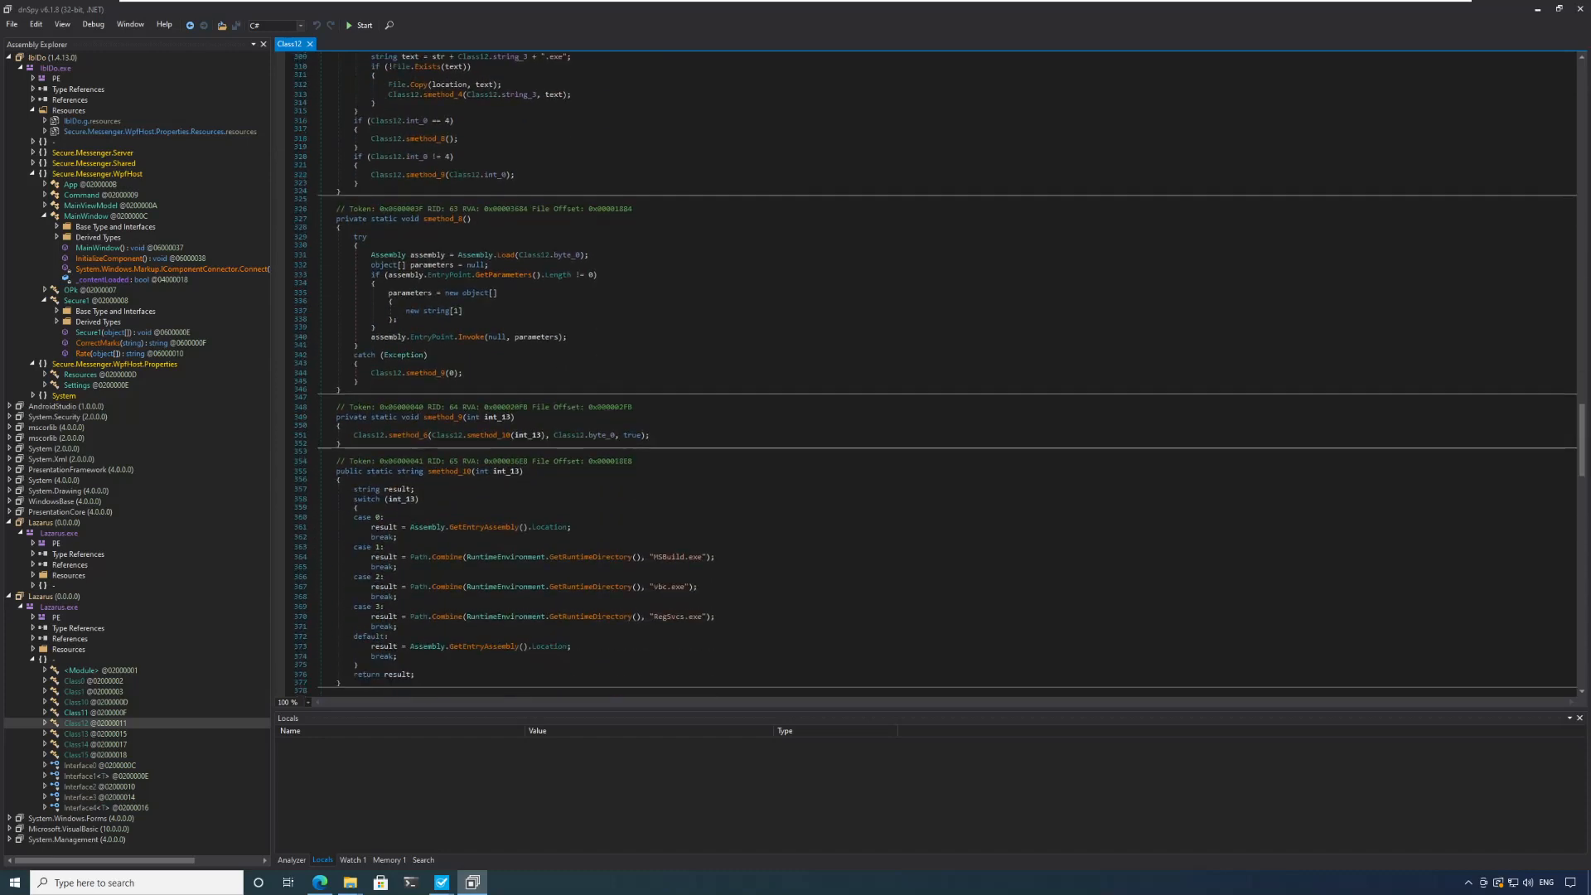
pyautogui.click(74, 691)
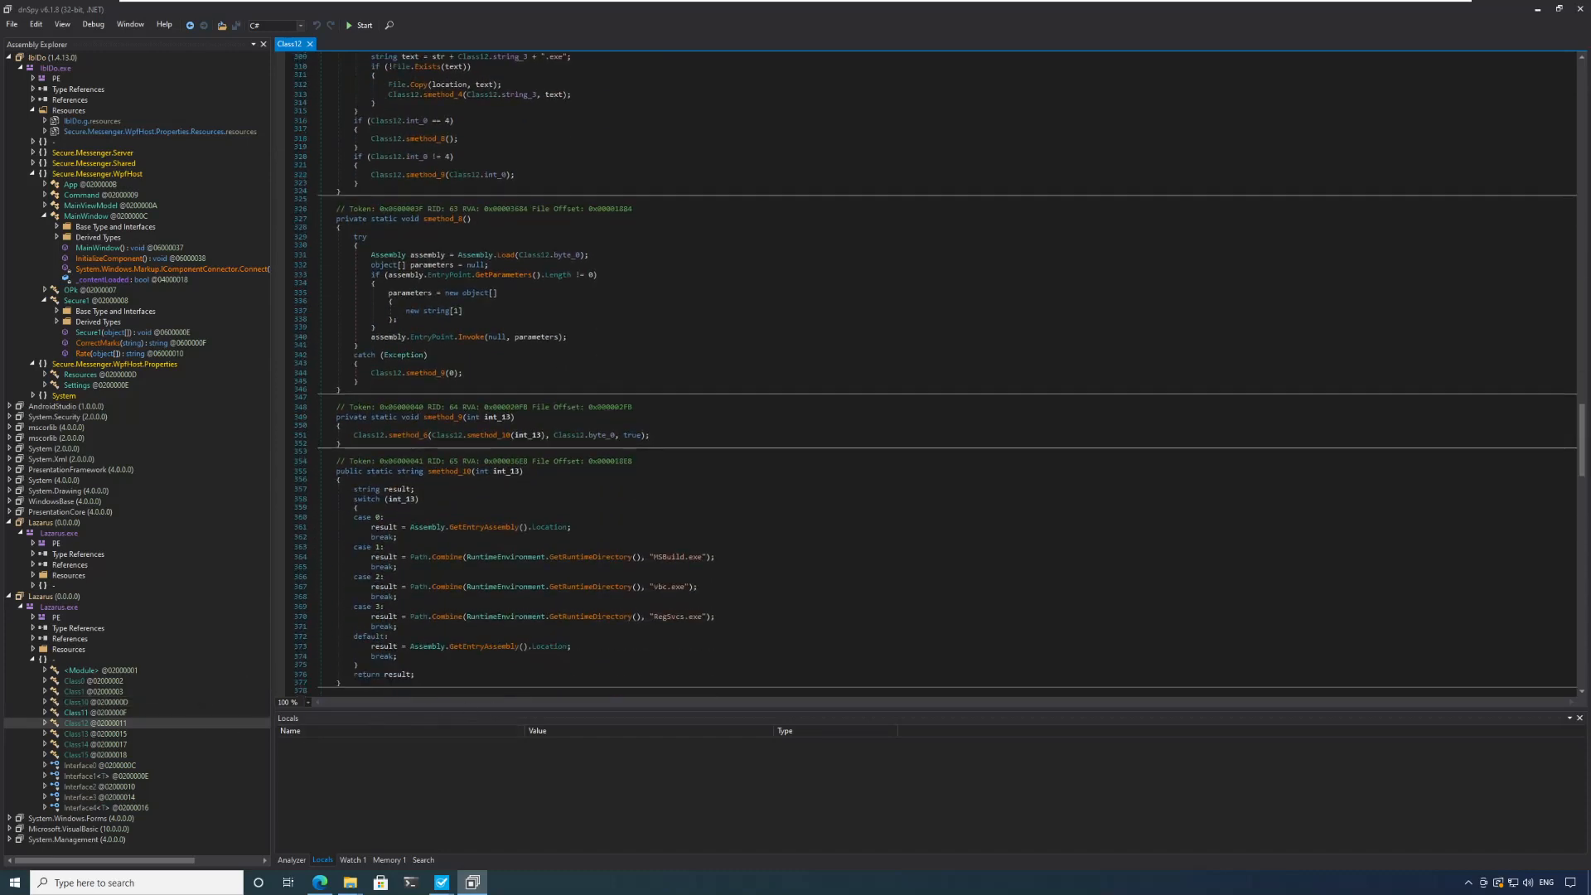
pyautogui.scroll(-3)
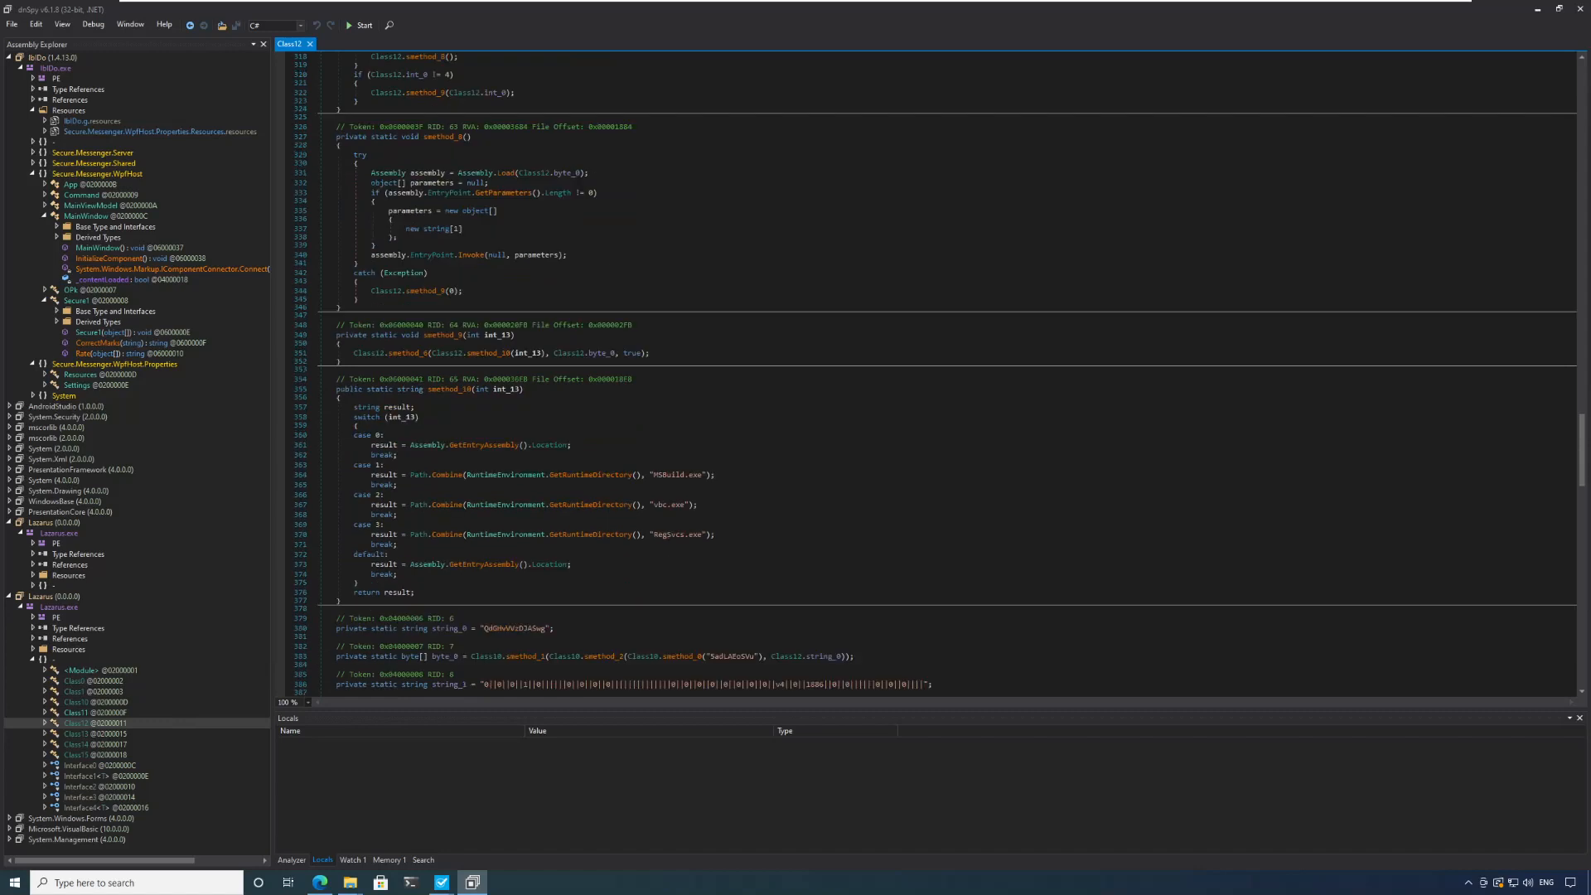
pyautogui.scroll(-3)
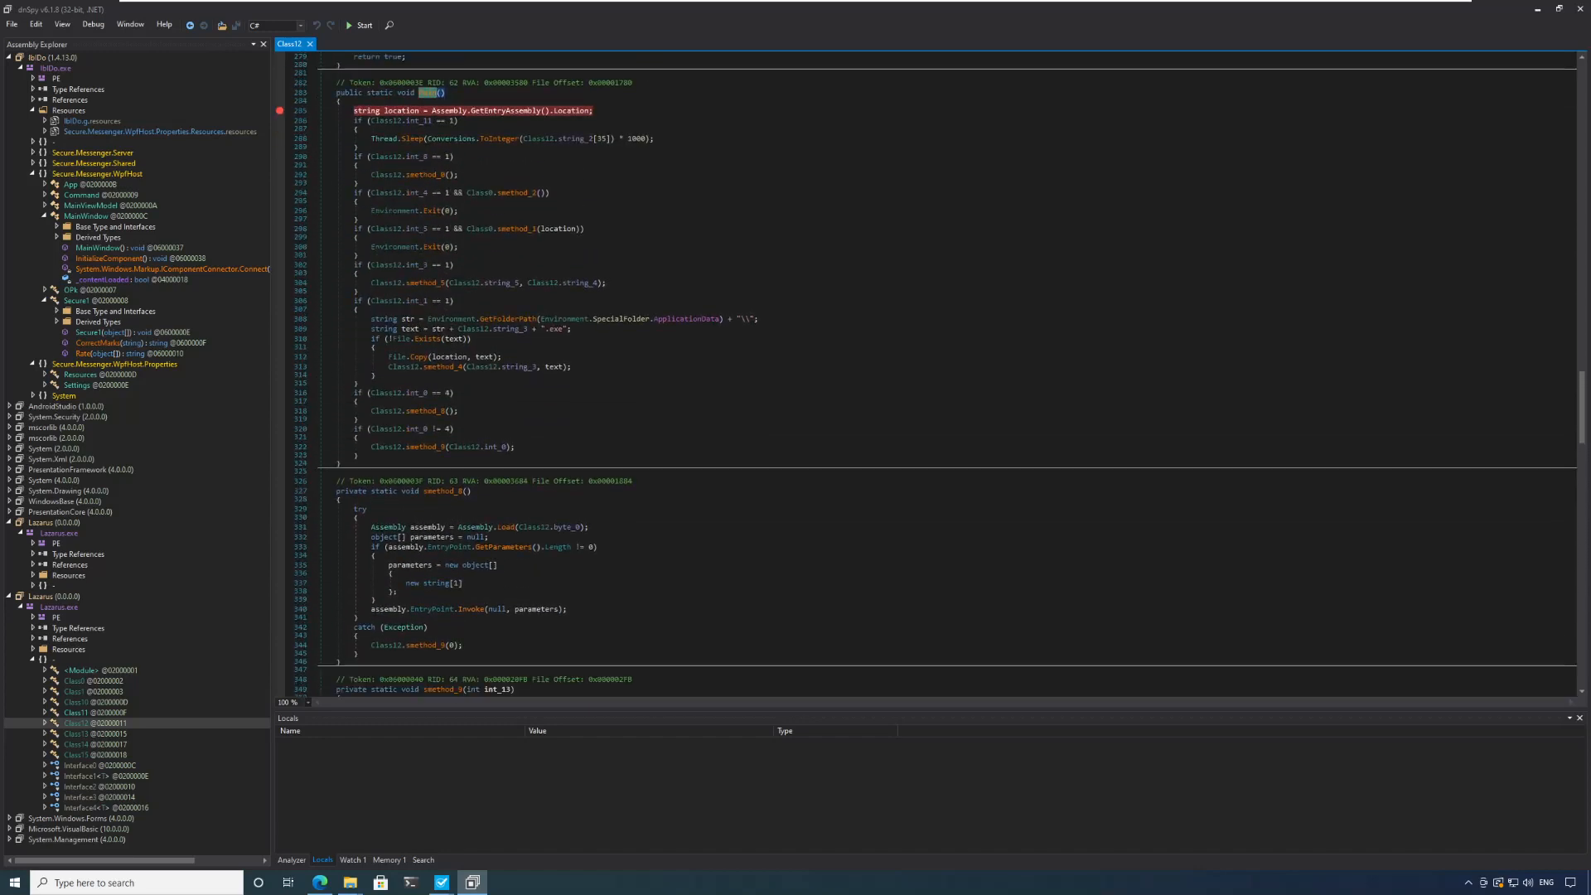
pyautogui.moveTo(351, 25)
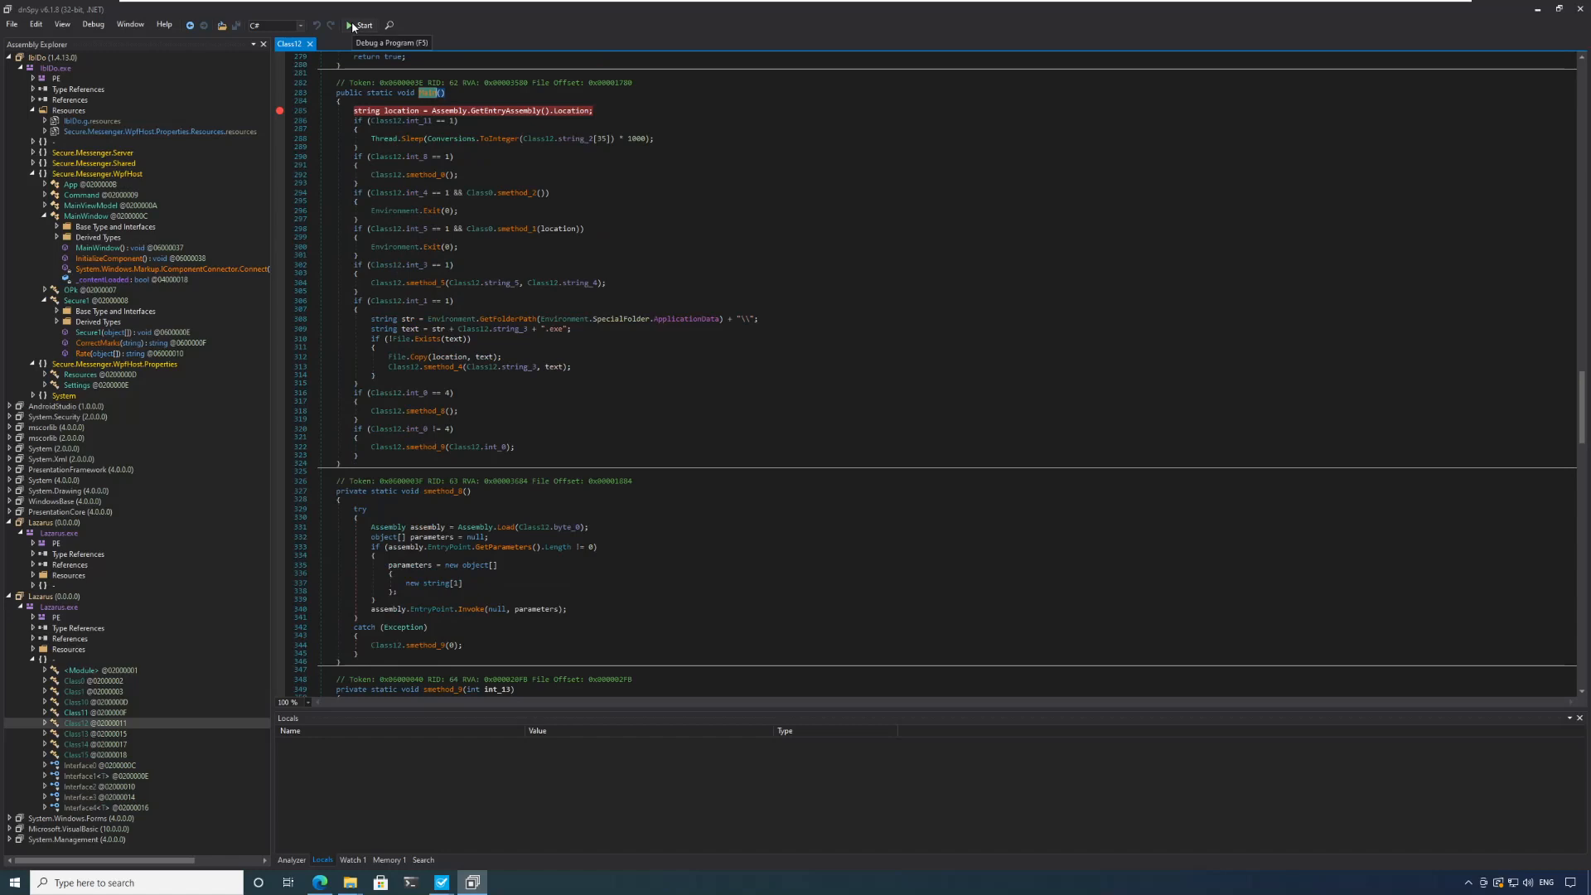
# Start debugging the cleaned Stage3 sample and run to Breakpoint #1 in Main.
pyautogui.click(359, 24)
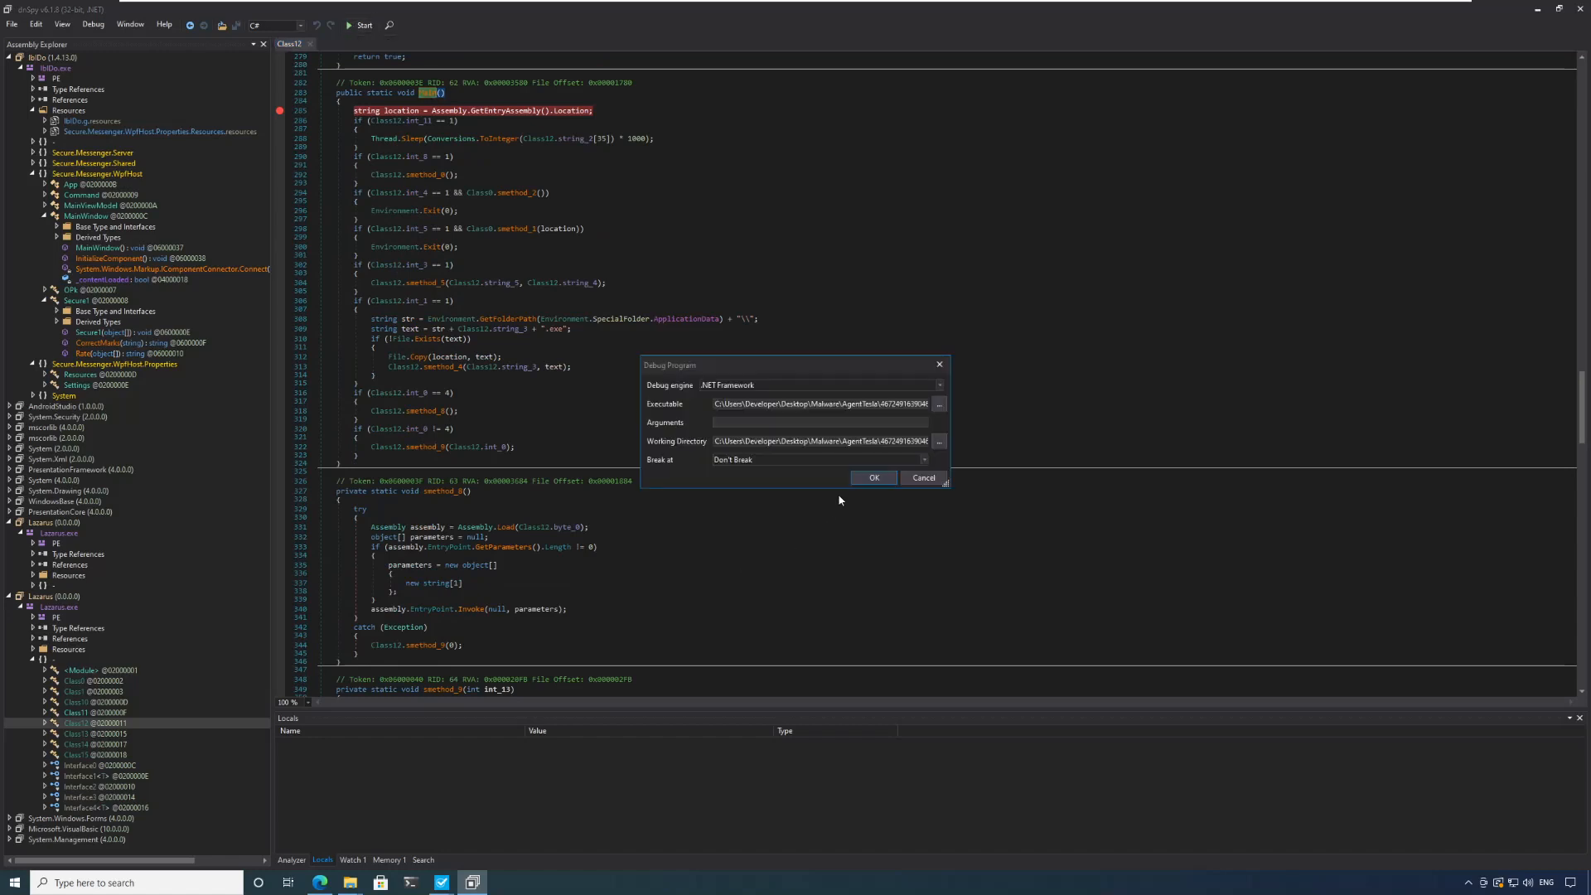
pyautogui.click(872, 478)
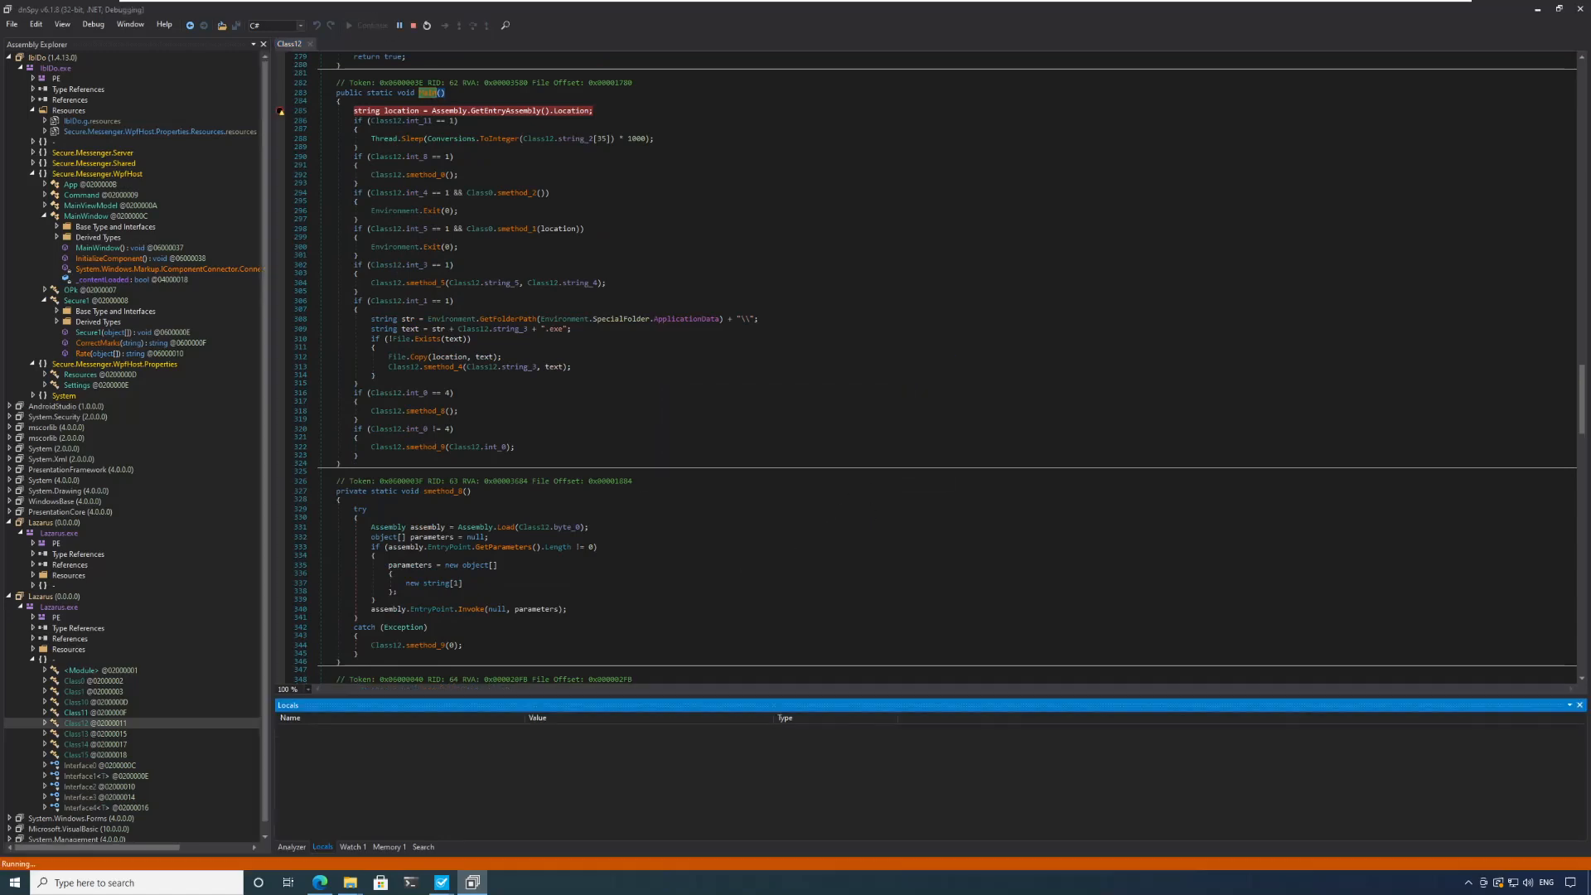
pyautogui.click(282, 109)
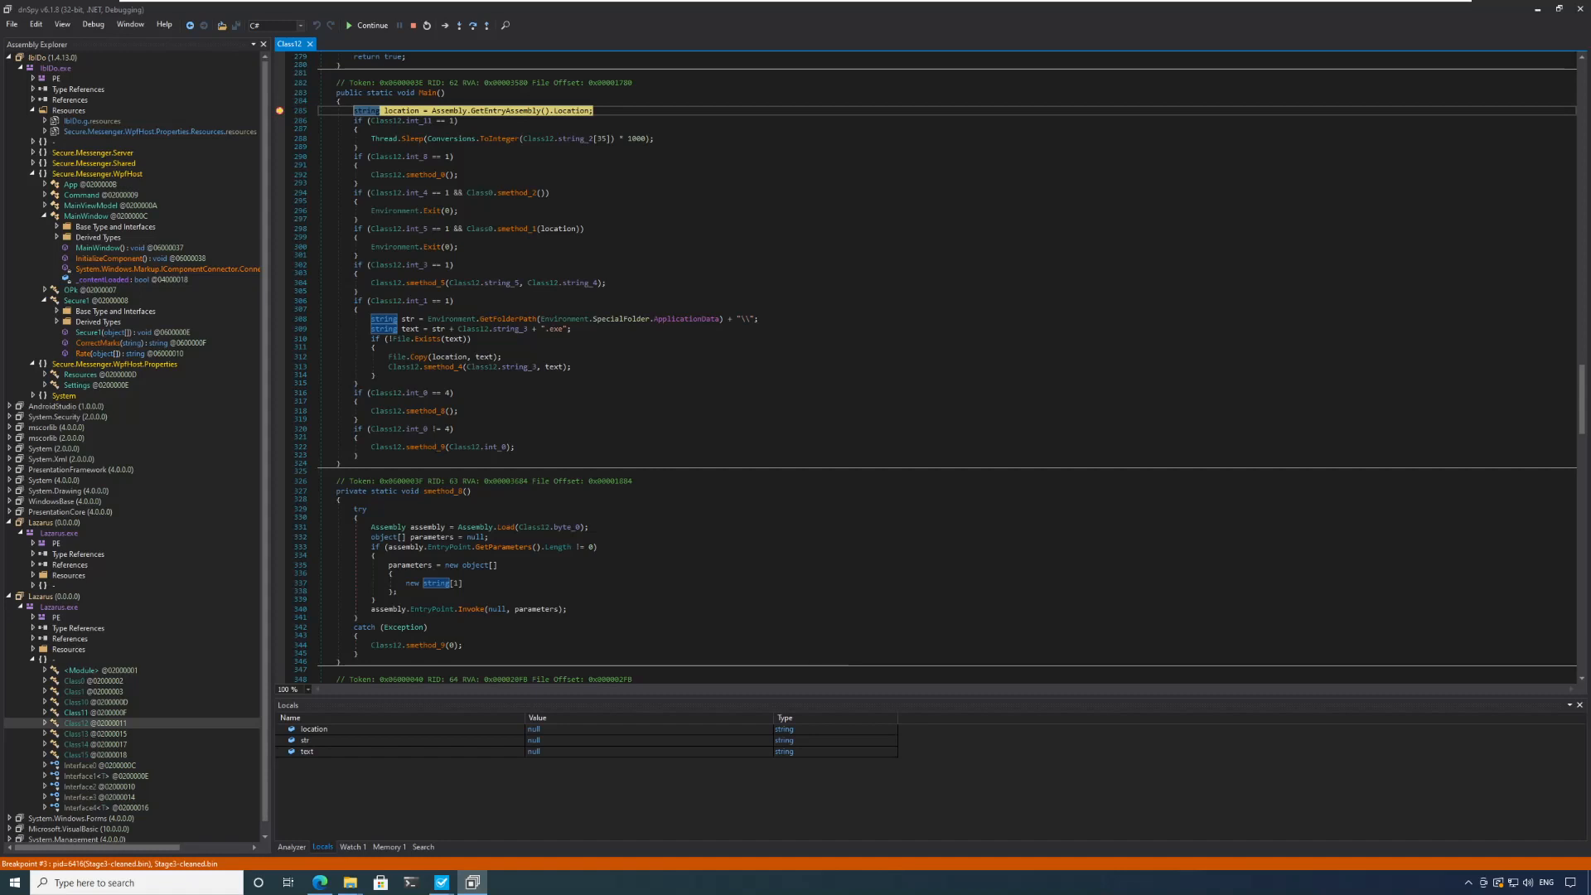
pyautogui.click(367, 25)
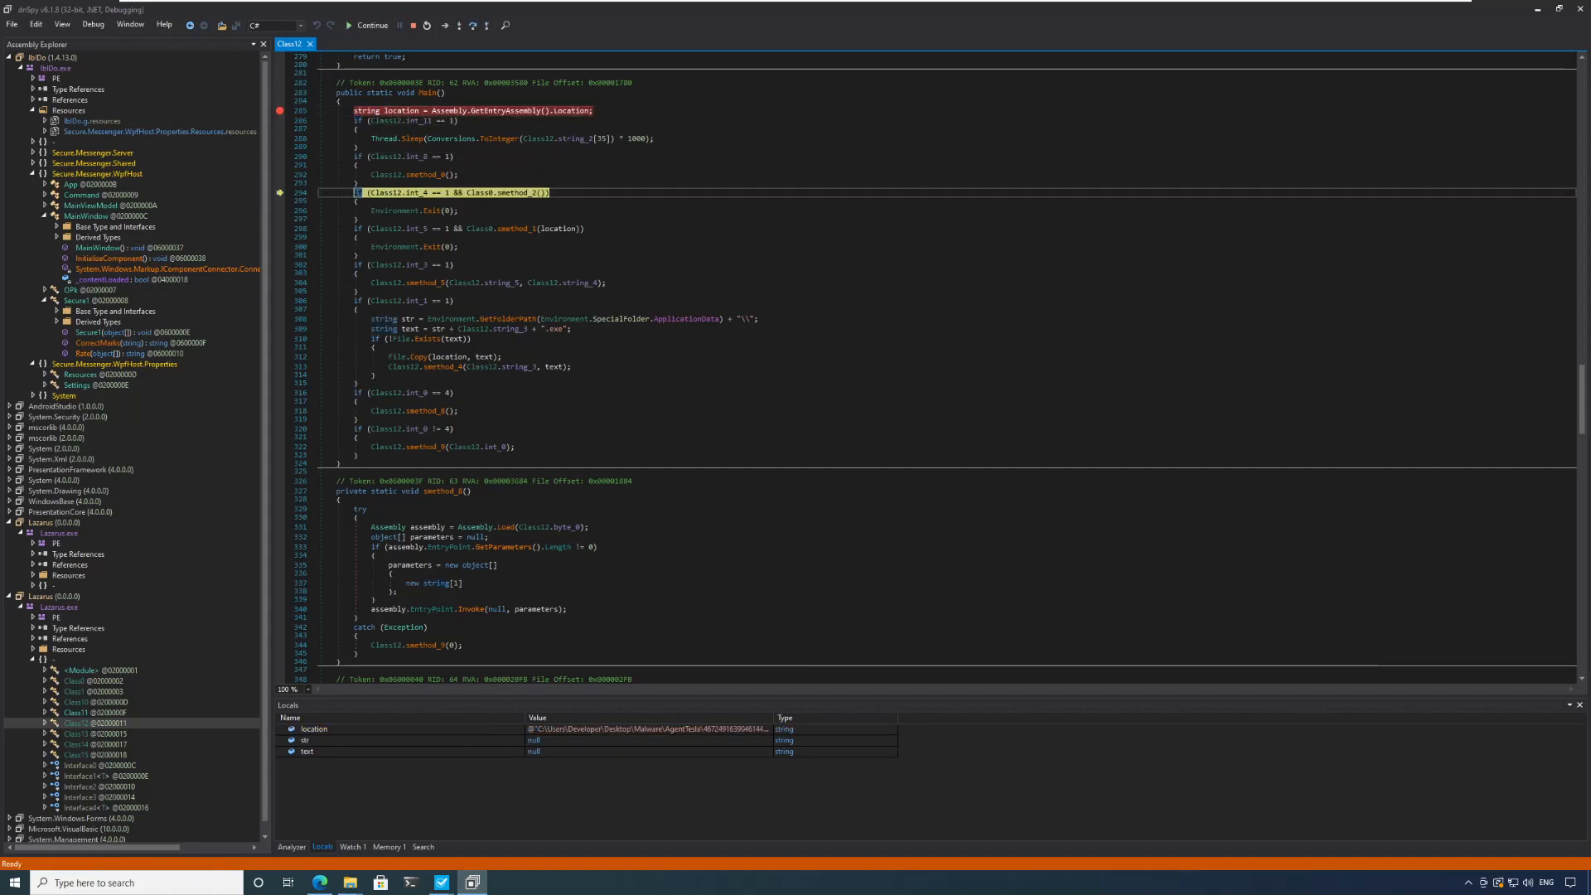
# Step from Main into method_9 and its method_10 call, pausing at the case-0 location assignment.
pyautogui.press('F10')
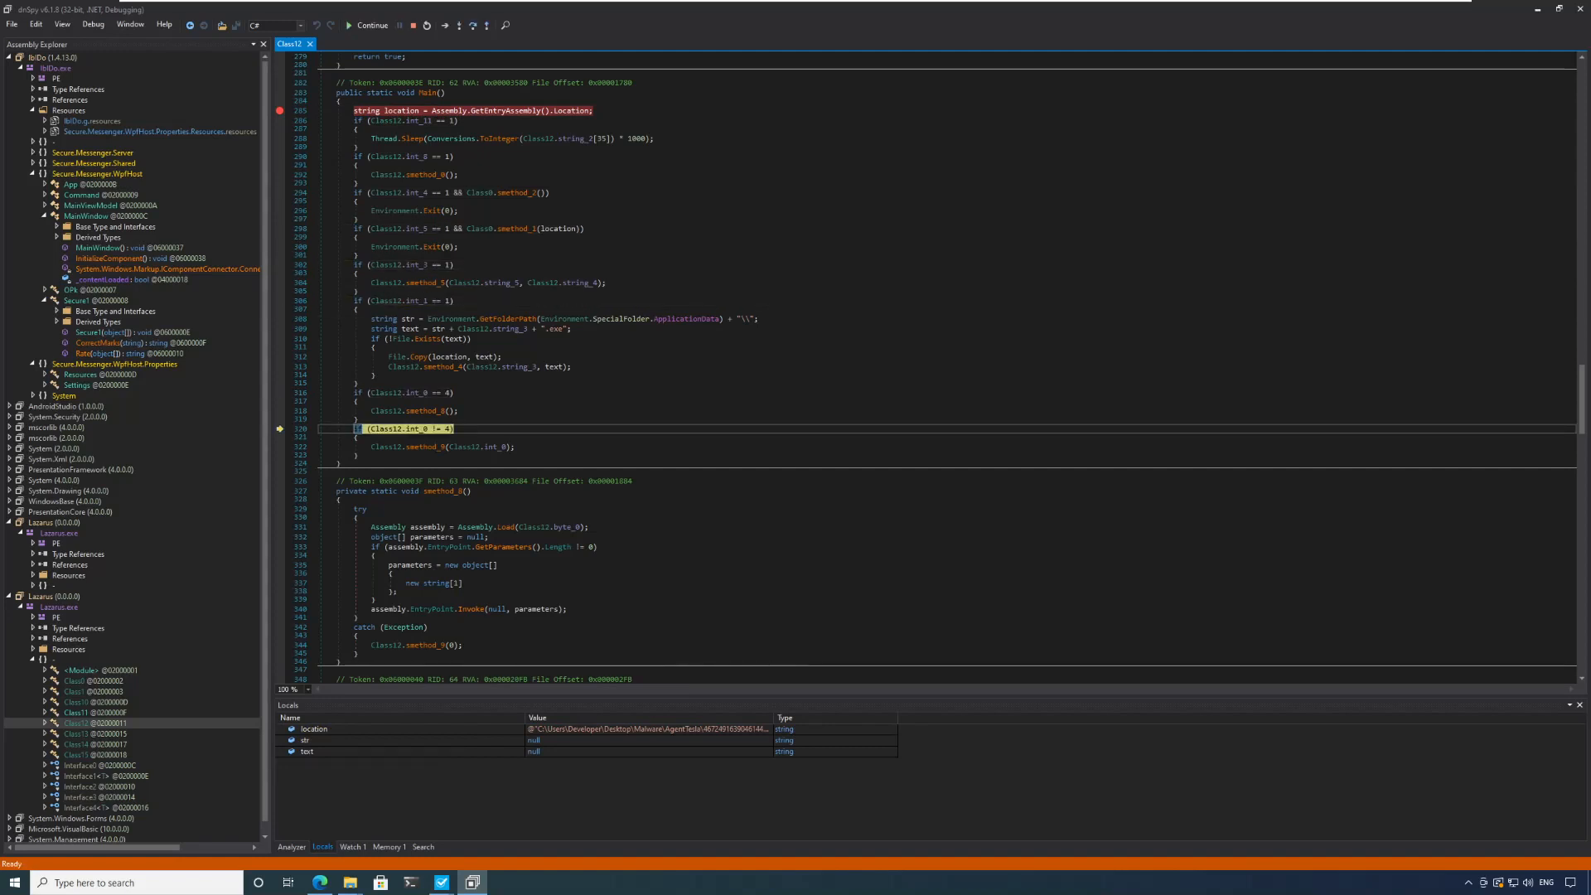
pyautogui.press('F10')
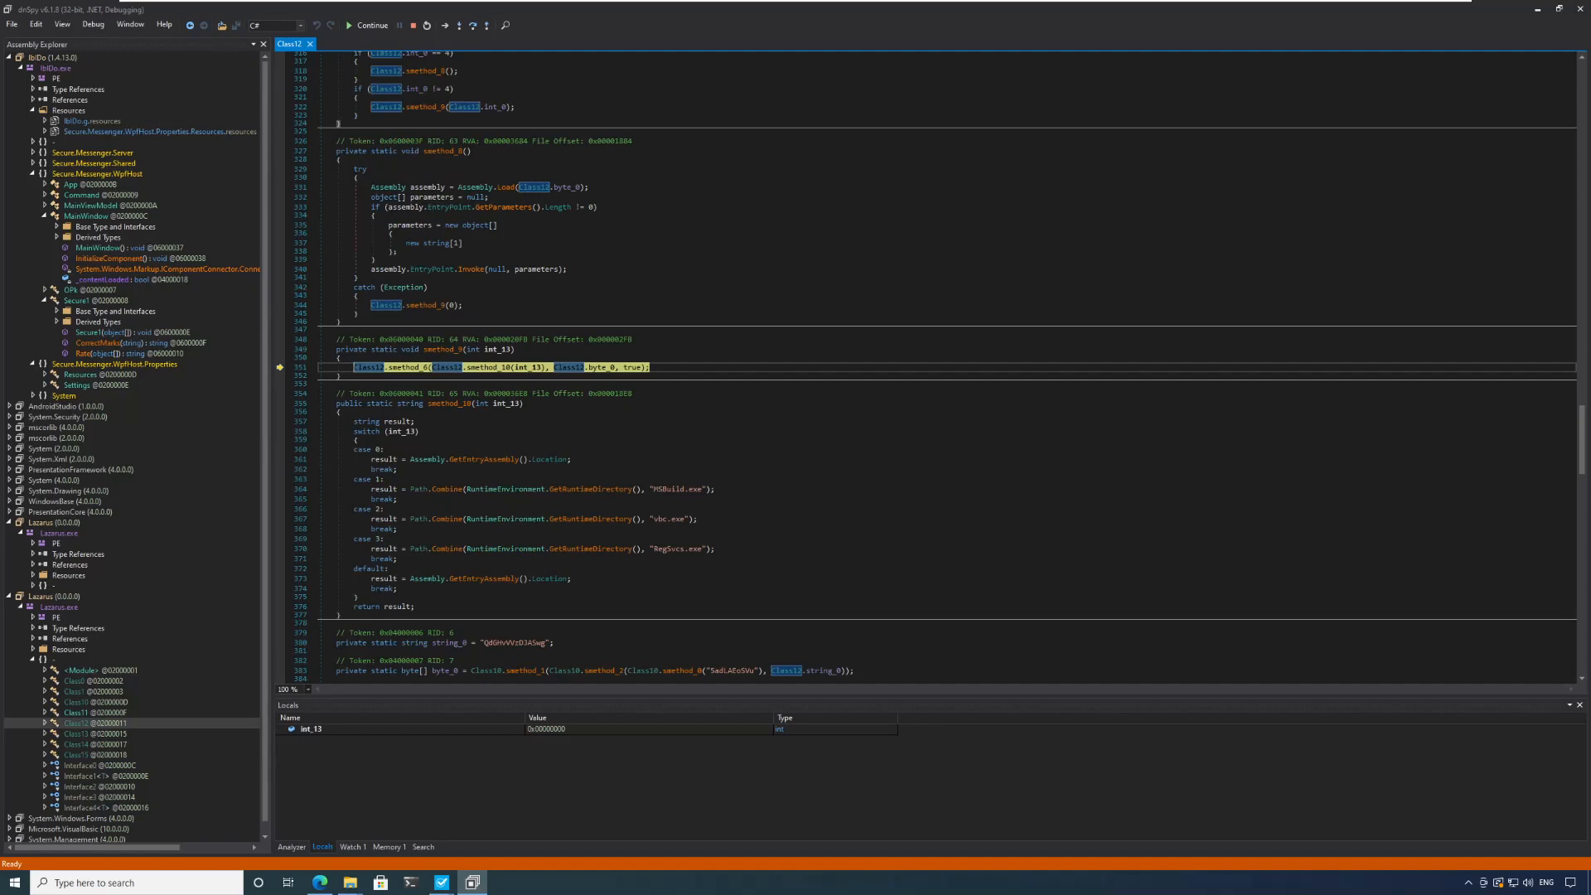
pyautogui.press('F10')
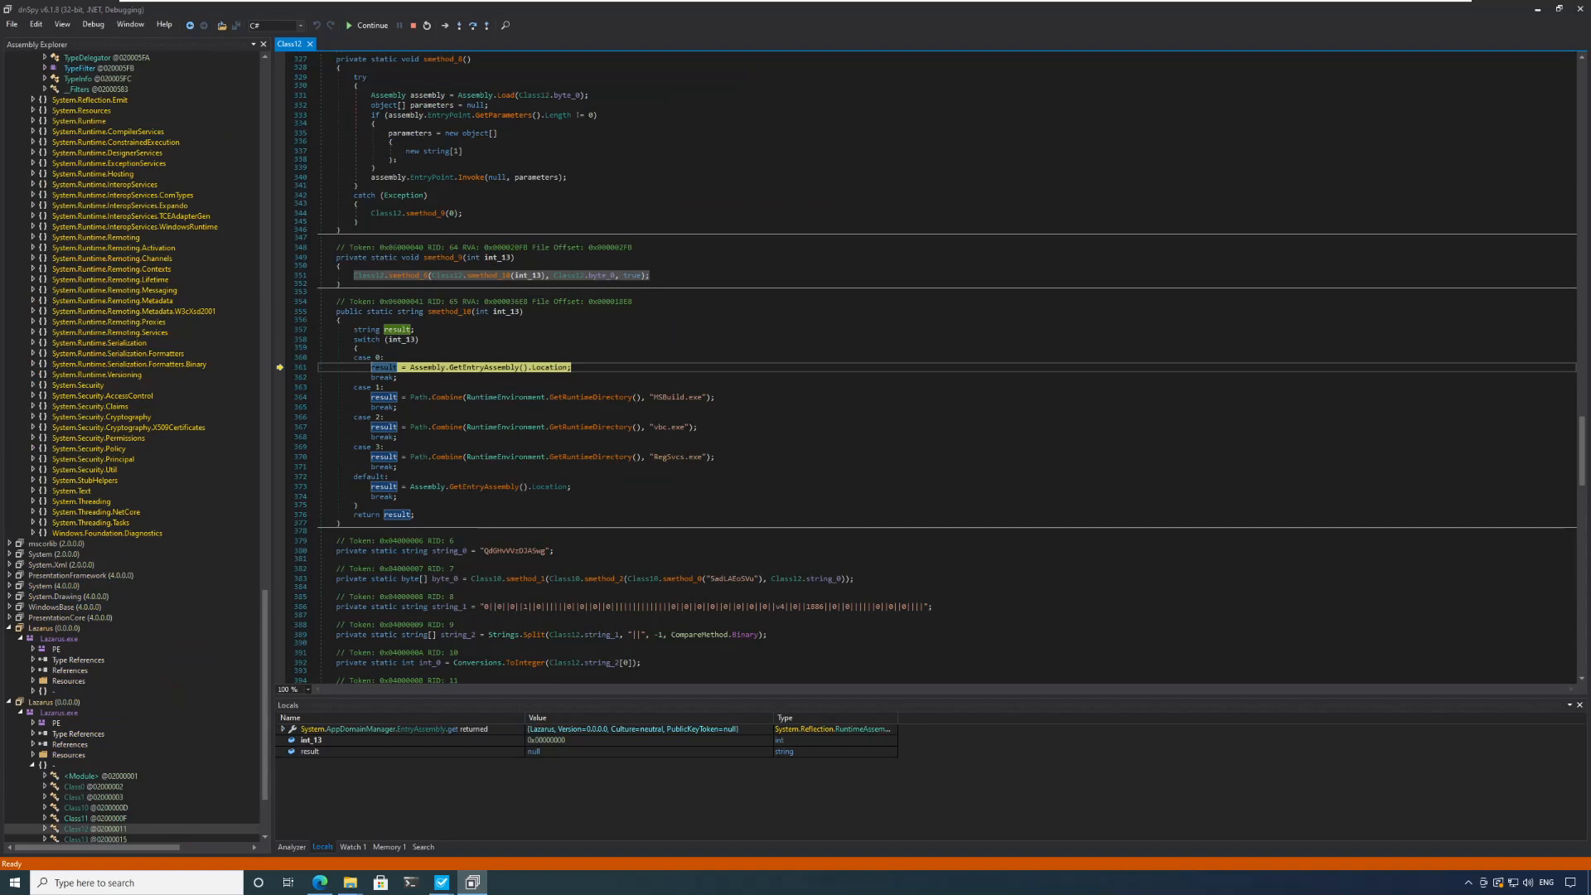
# Step through method_10 and method_6's retry loop until the Class12.method_7(string_8, byte_1, bool_0) call.
pyautogui.press('F10')
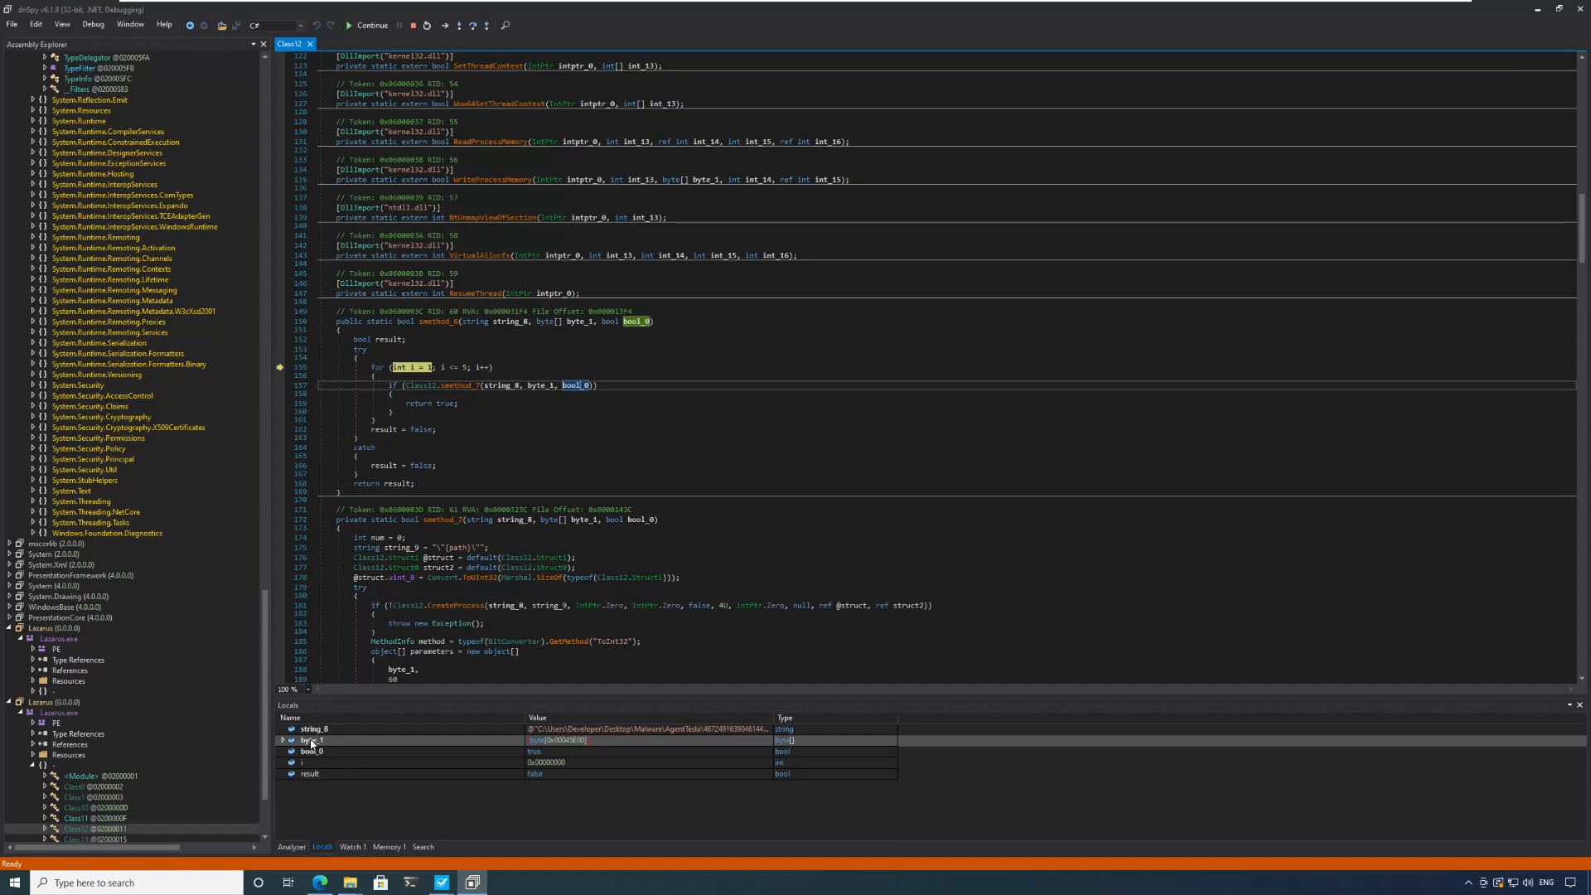
pyautogui.moveTo(575, 386)
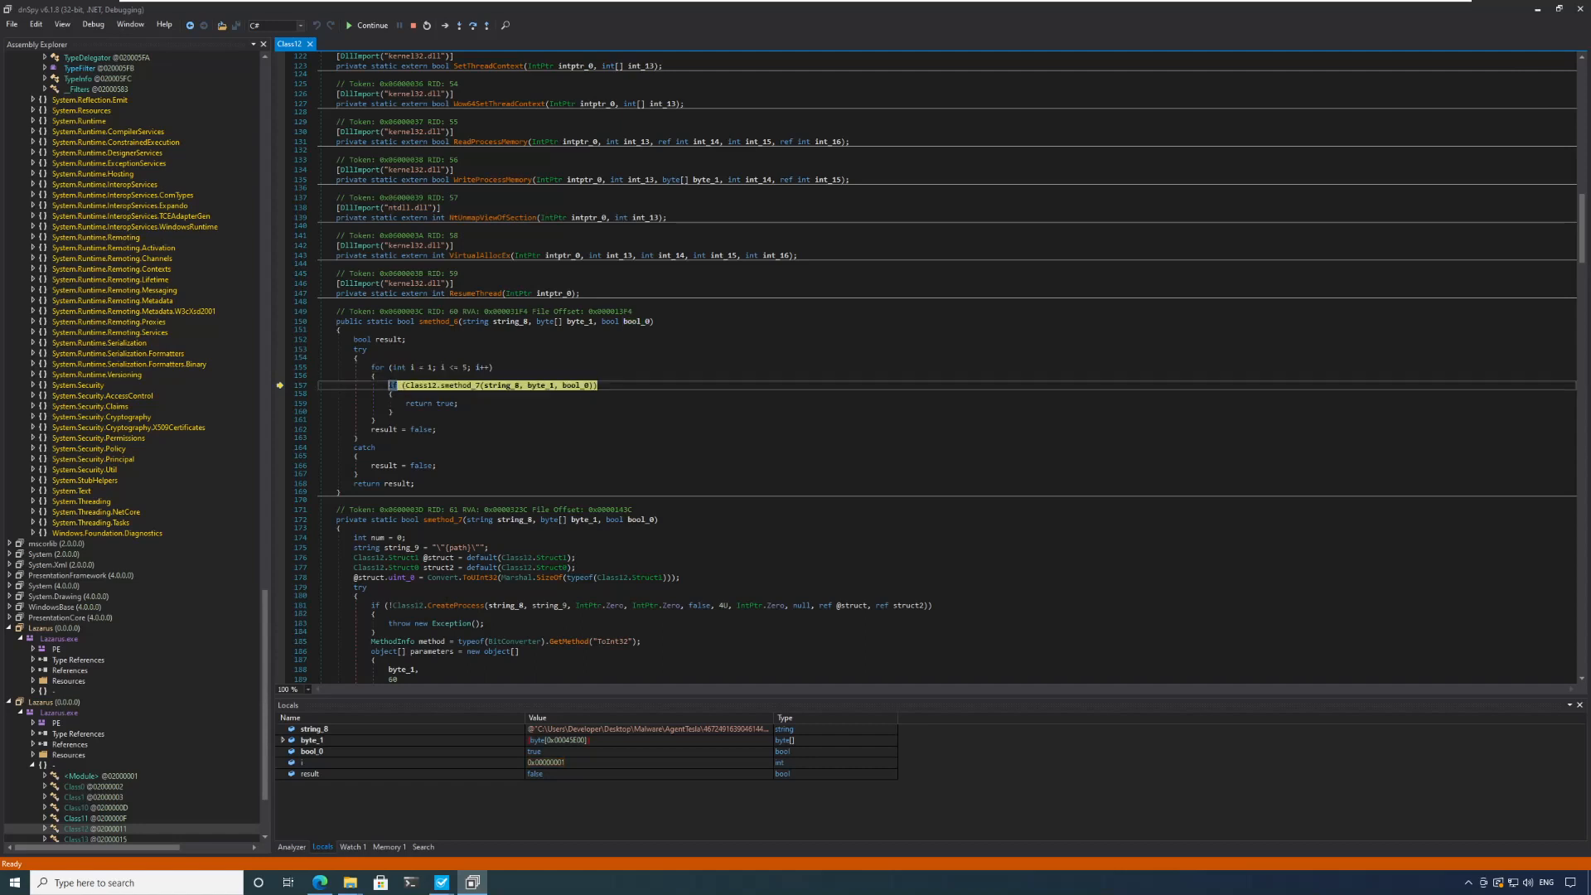
pyautogui.press('F10')
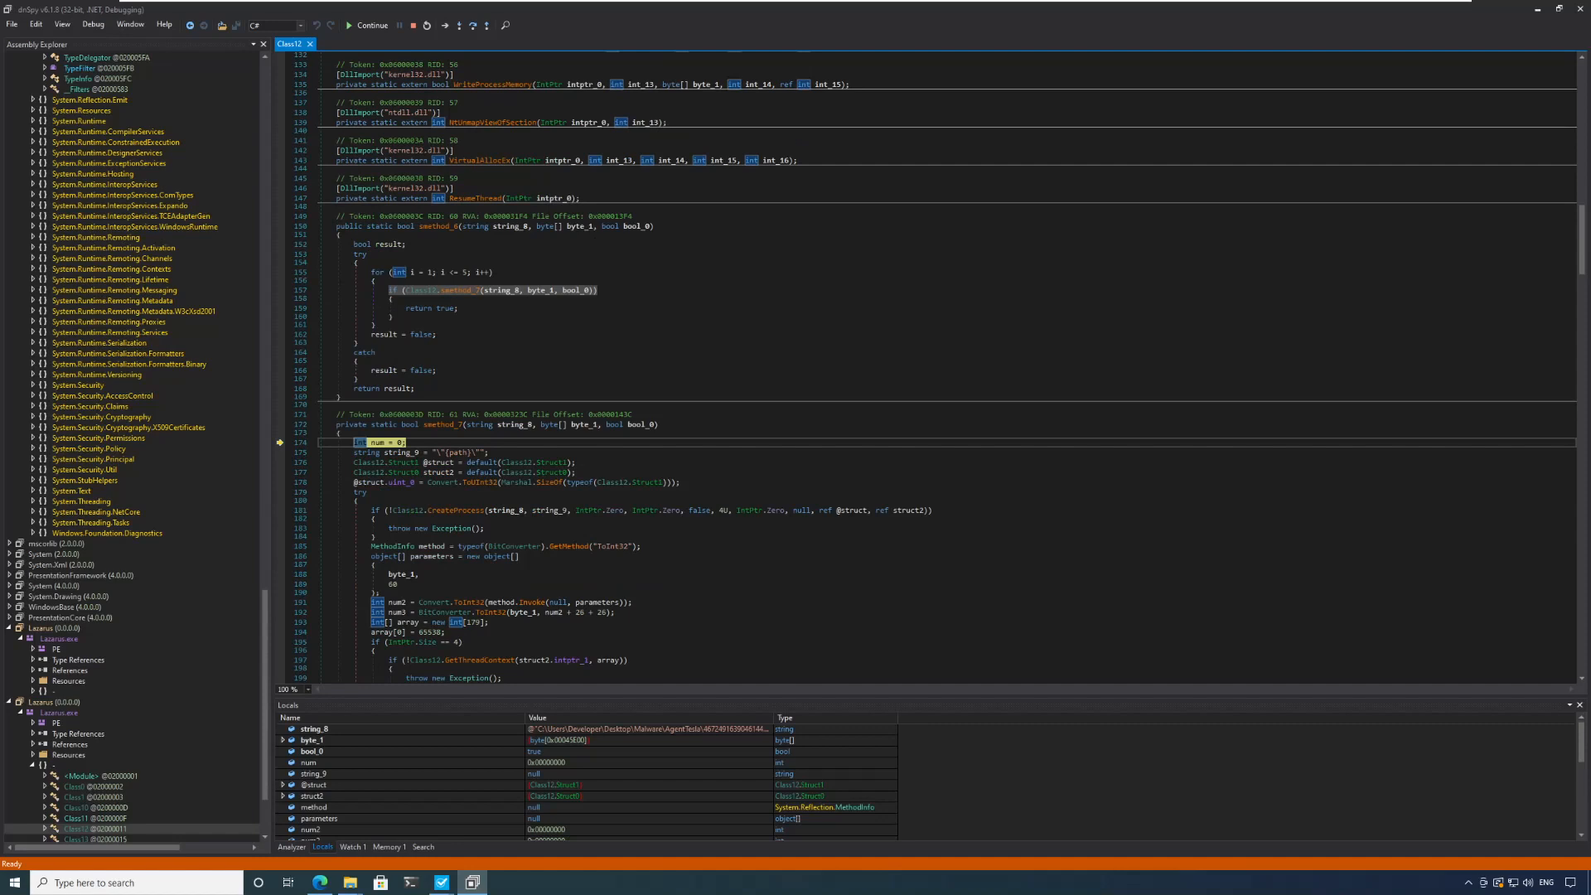
# Read through method_7's CreateProcess/WriteProcessMemory hollowing chain, then select byte_1 in Locals.
pyautogui.scroll(-3)
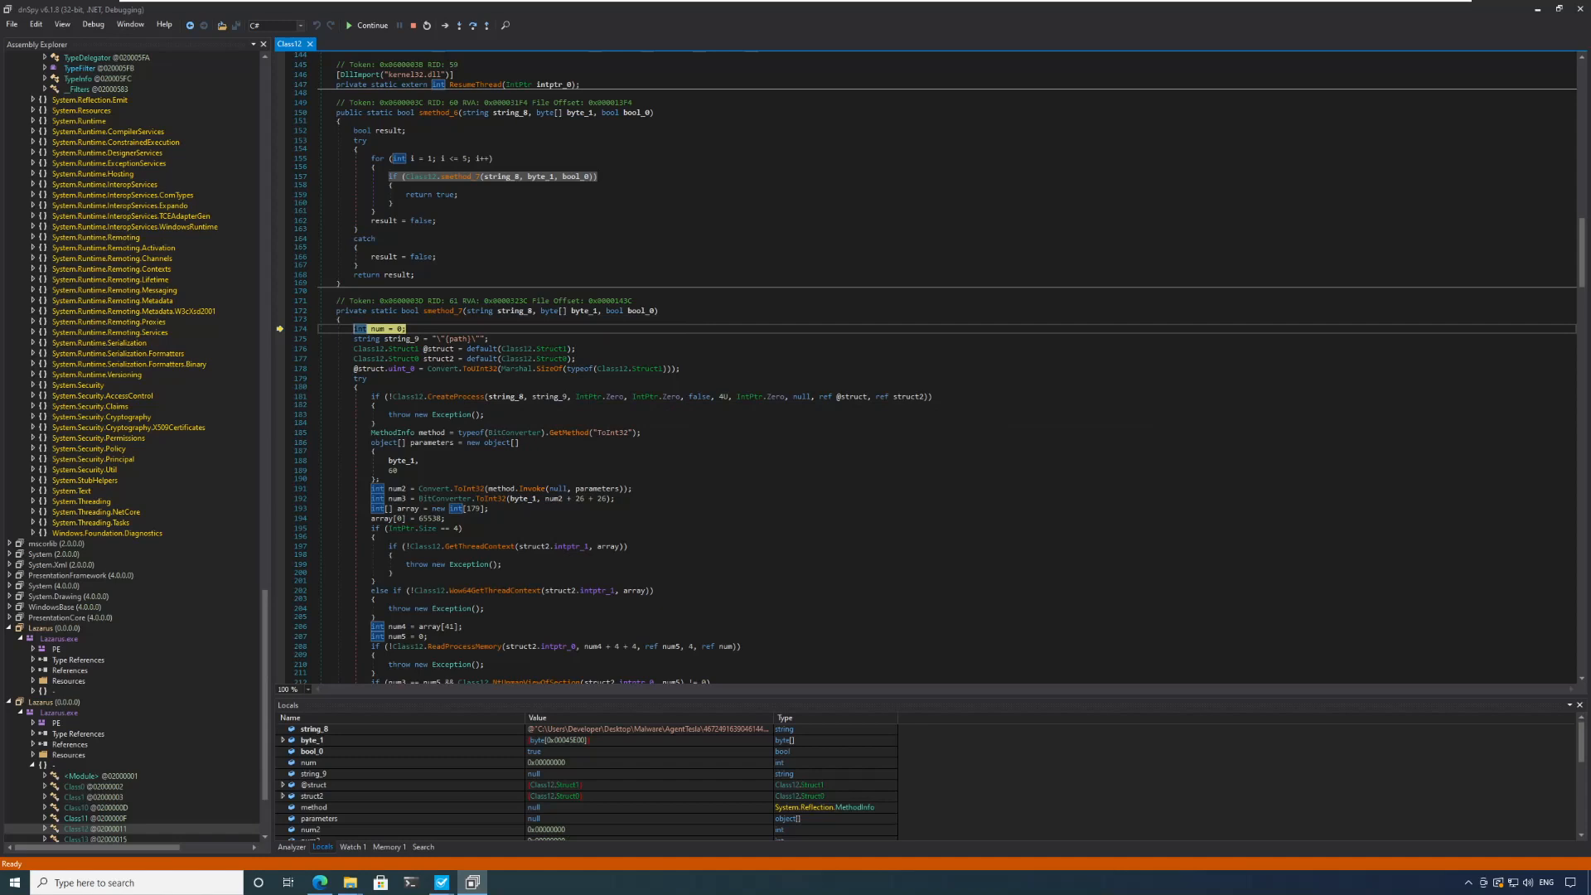
pyautogui.scroll(-3)
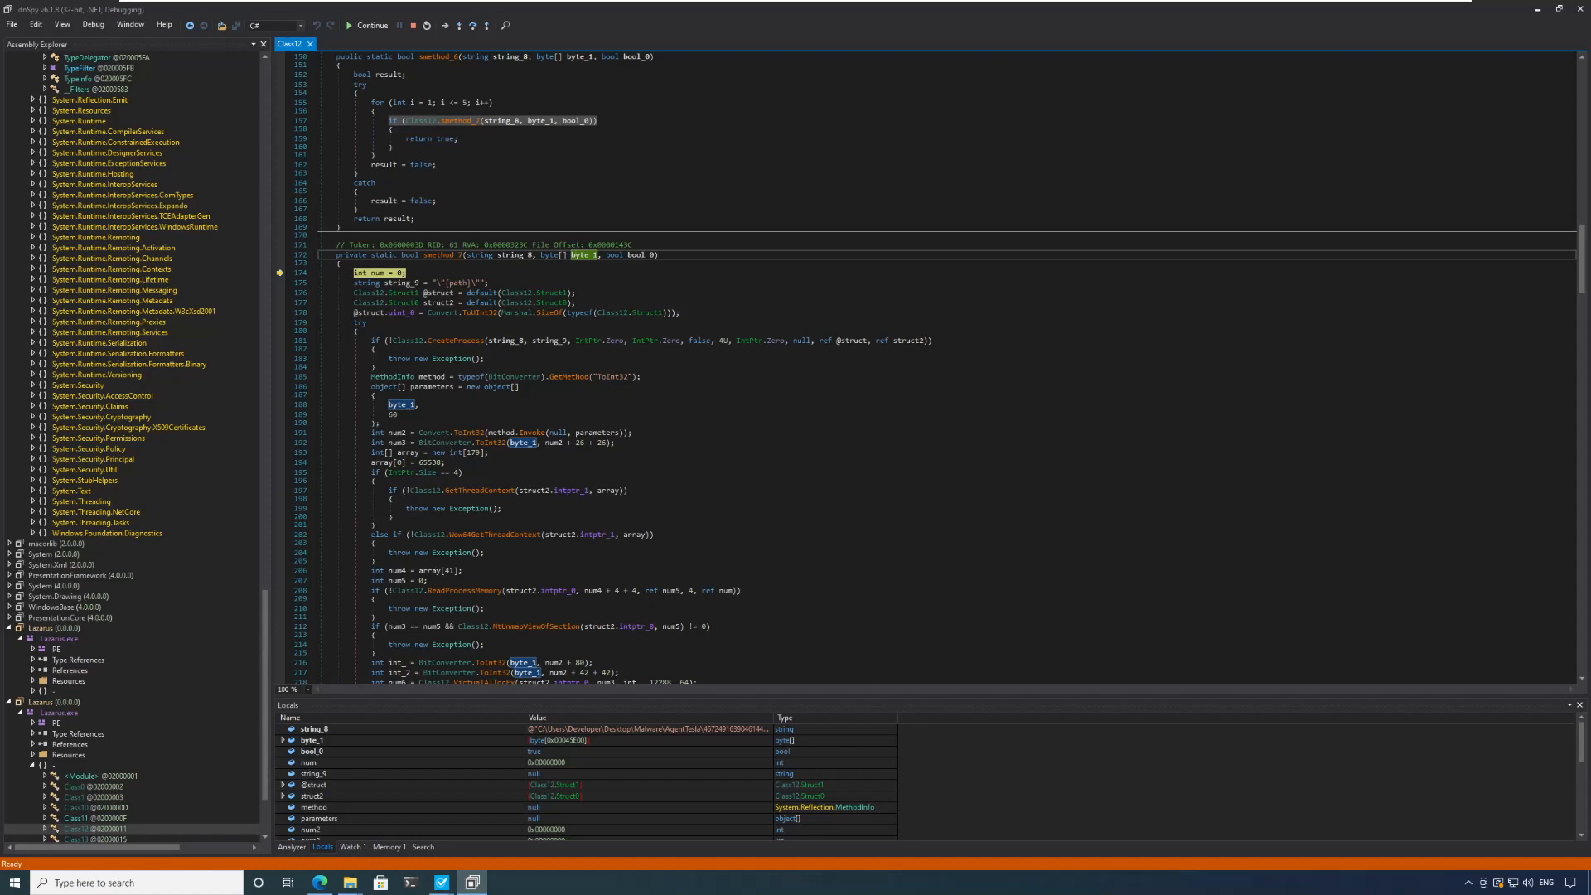
pyautogui.scroll(-3)
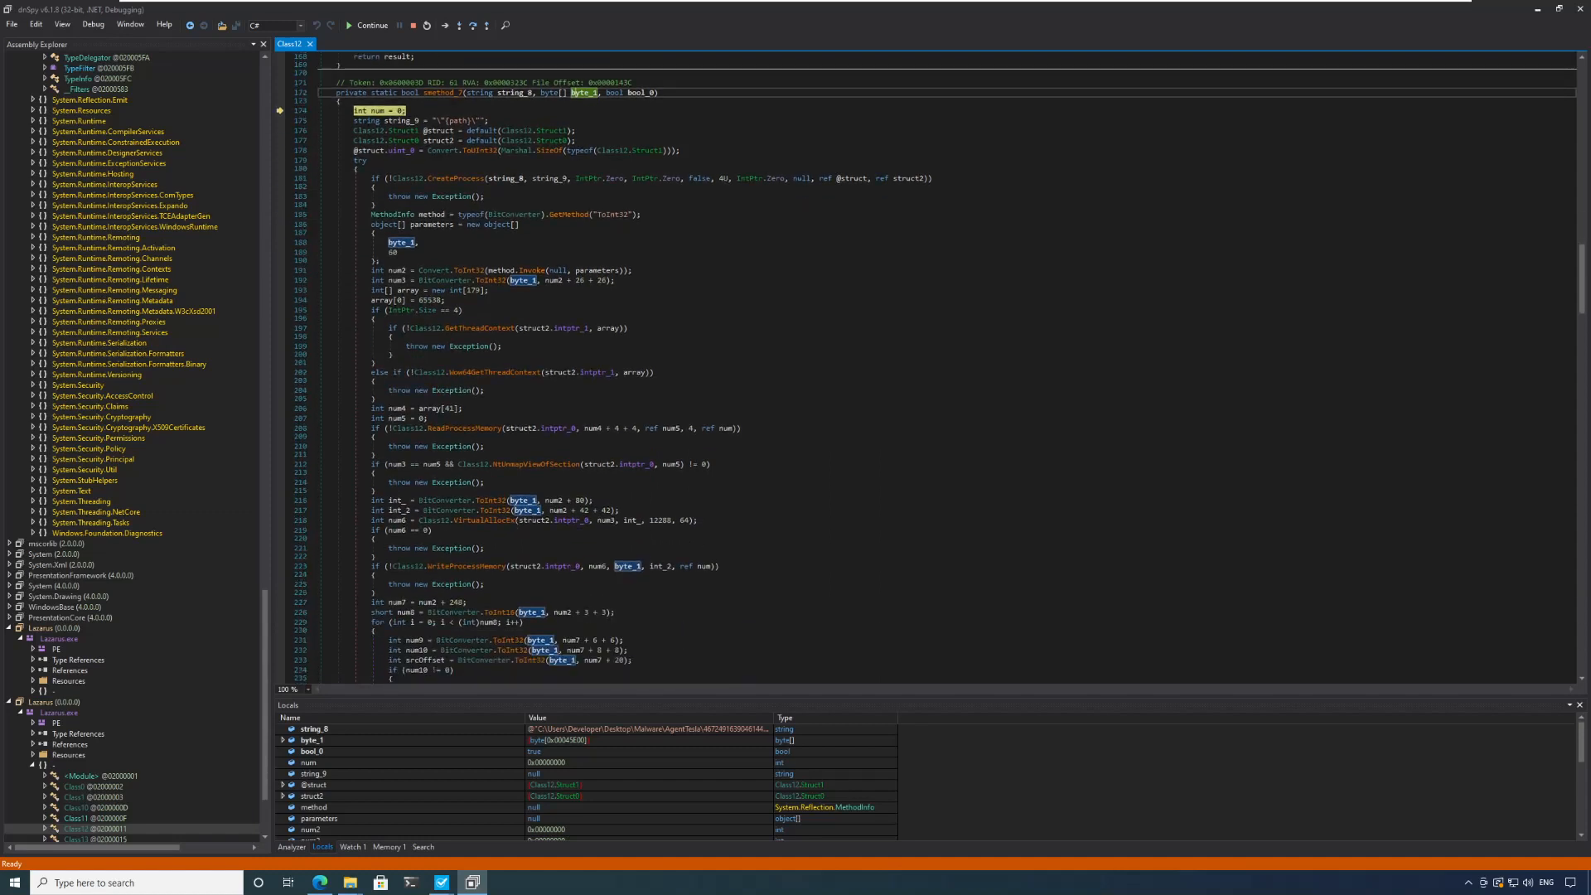
pyautogui.moveTo(444, 567)
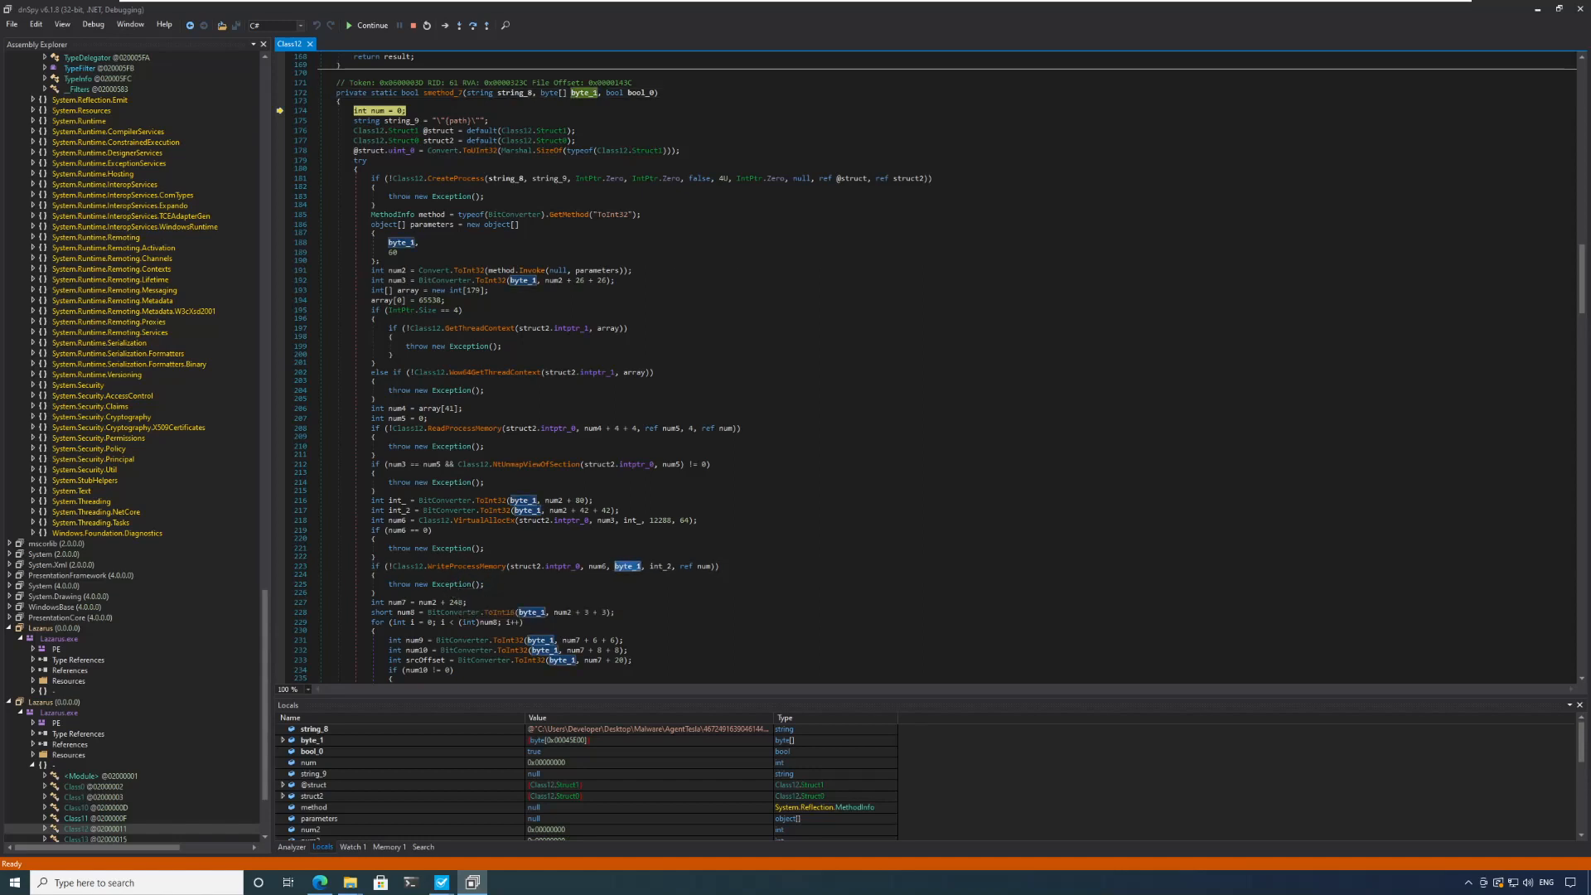
pyautogui.click(315, 739)
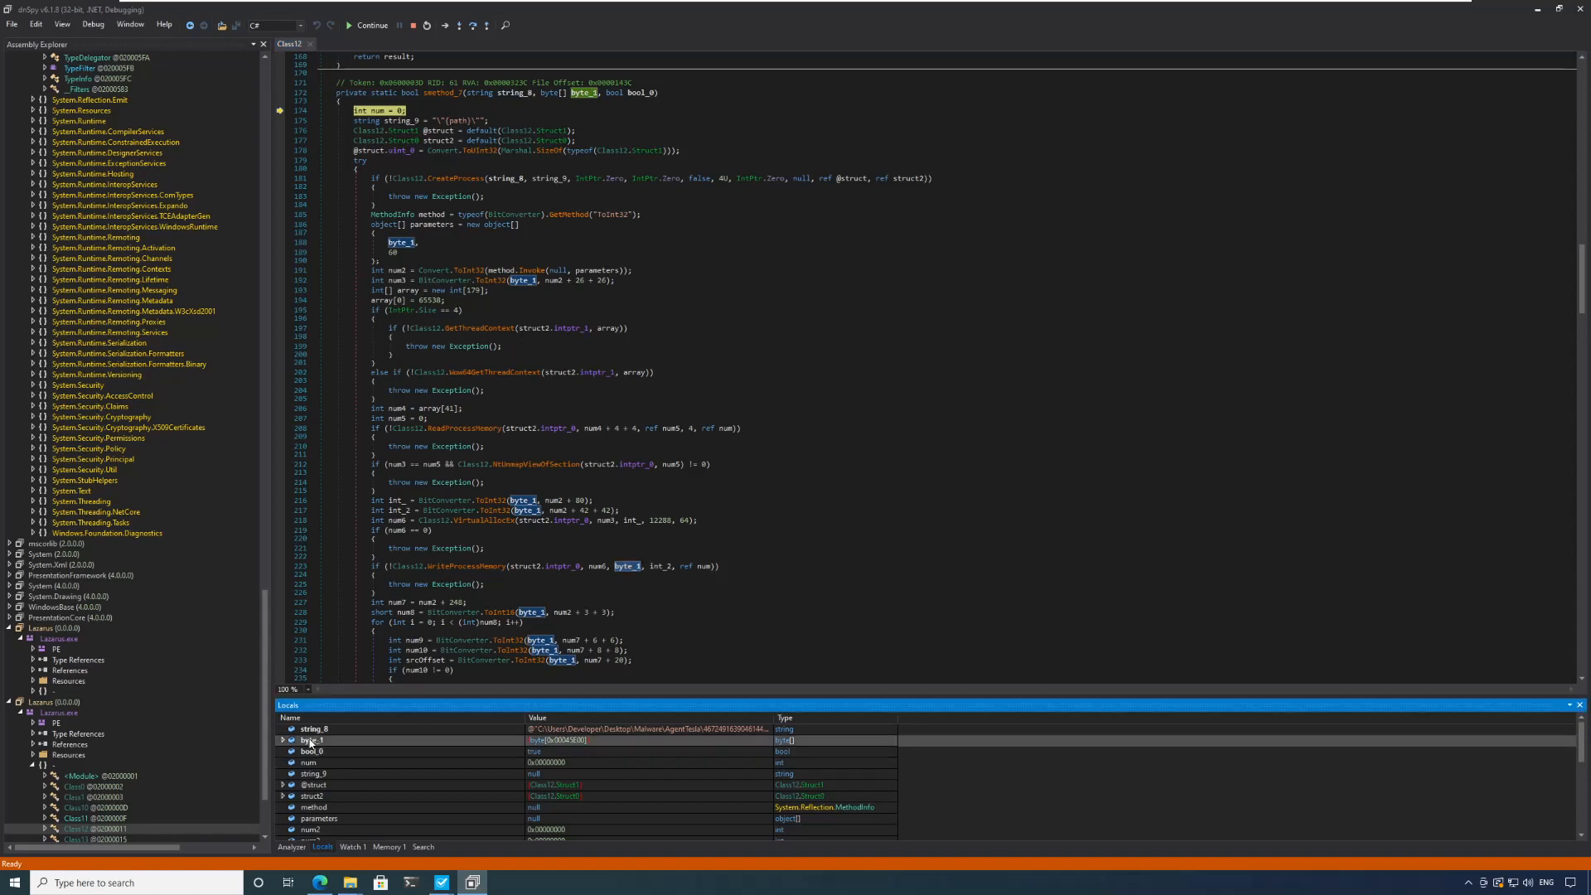
# Save the byte_1 payload array from Locals to disk as Stage4 in the sample's folder.
pyautogui.rightClick(310, 739)
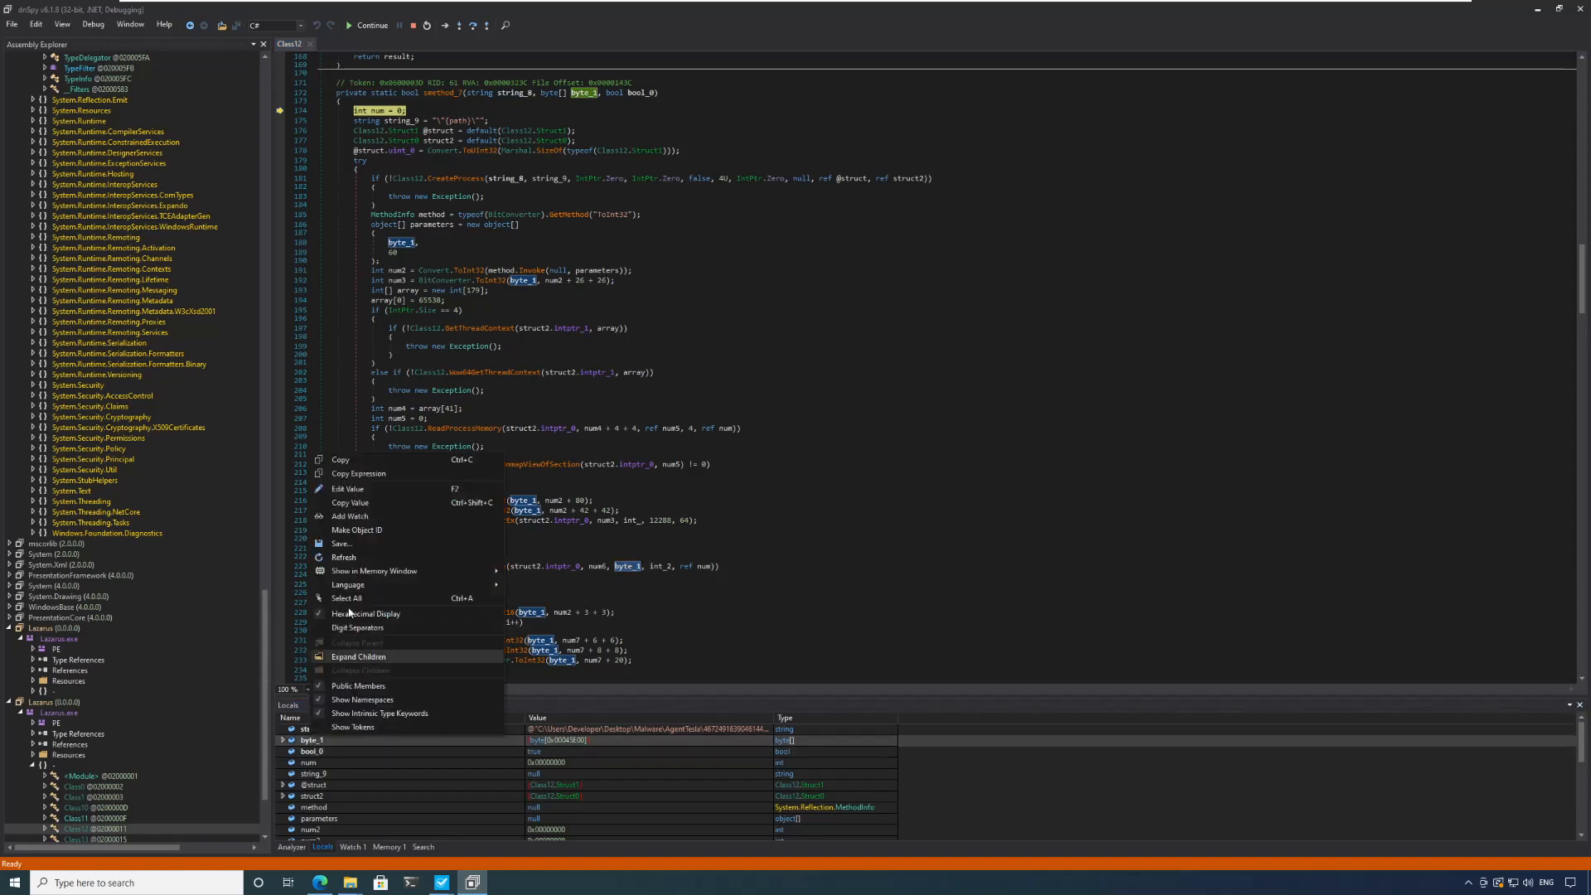
pyautogui.click(342, 544)
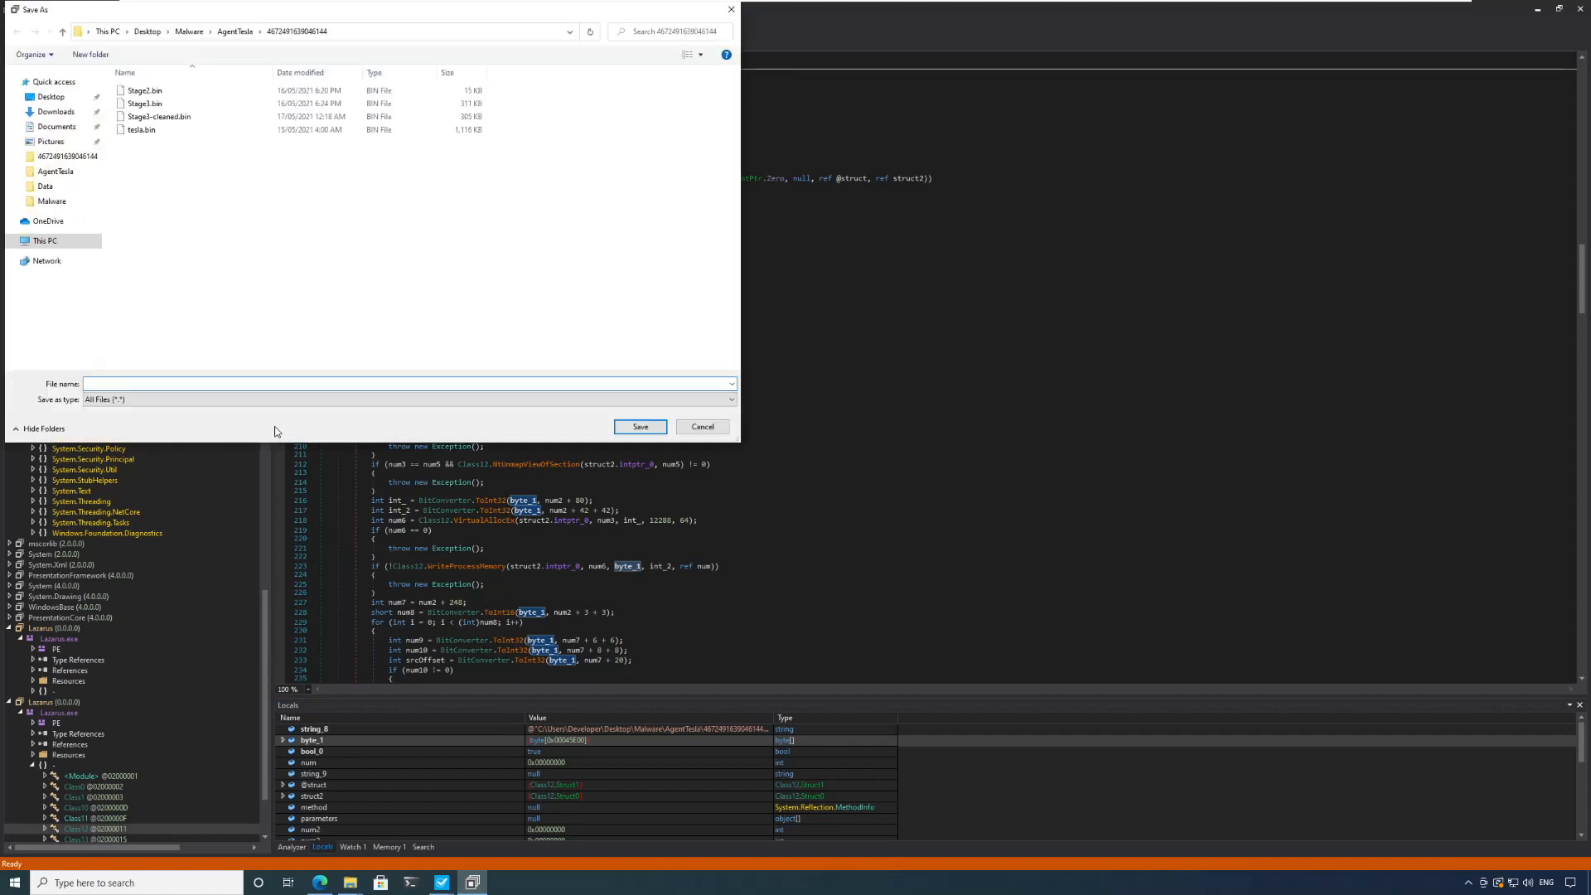
pyautogui.write('Stage4')
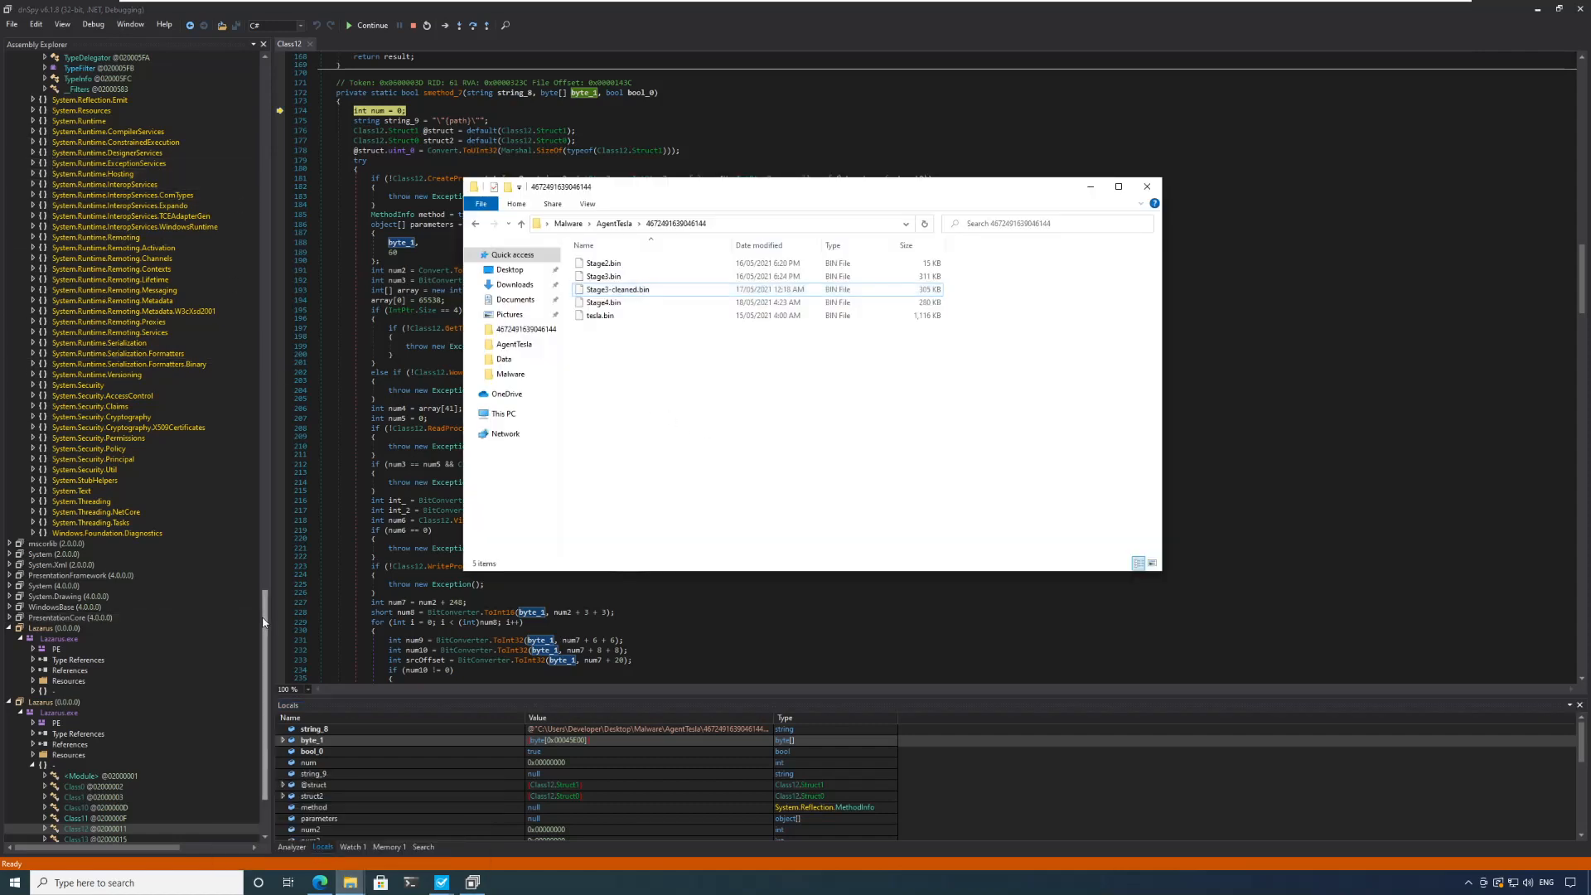
# Show the Stage3-cleaned Lazarus assembly's overview with entry point Class12.Main in Assembly Explorer.
pyautogui.click(603, 301)
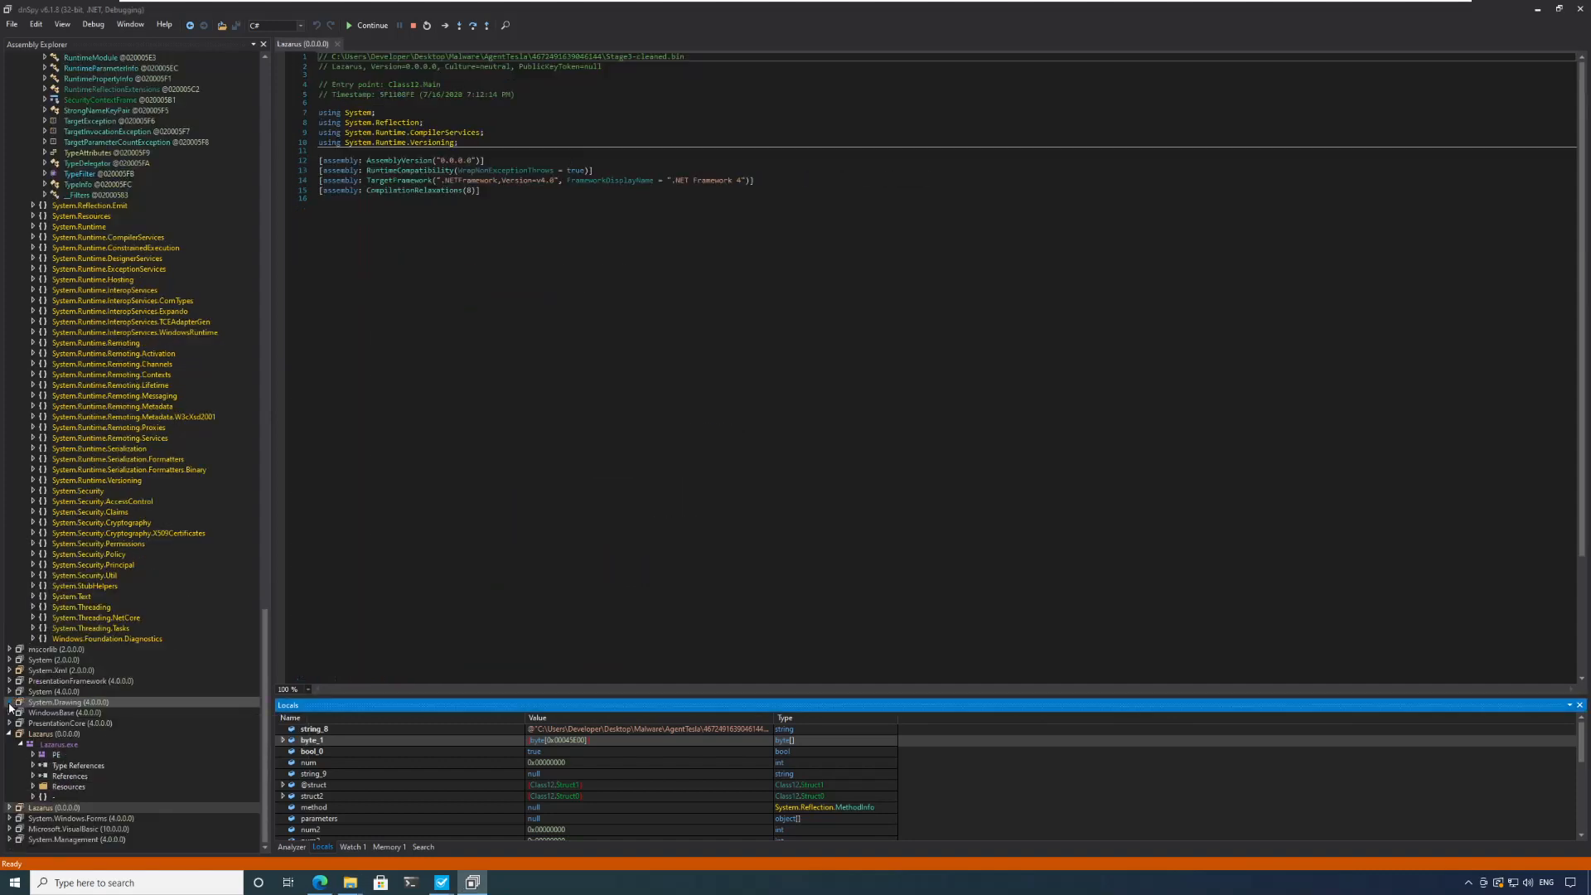
pyautogui.moveTo(349, 881)
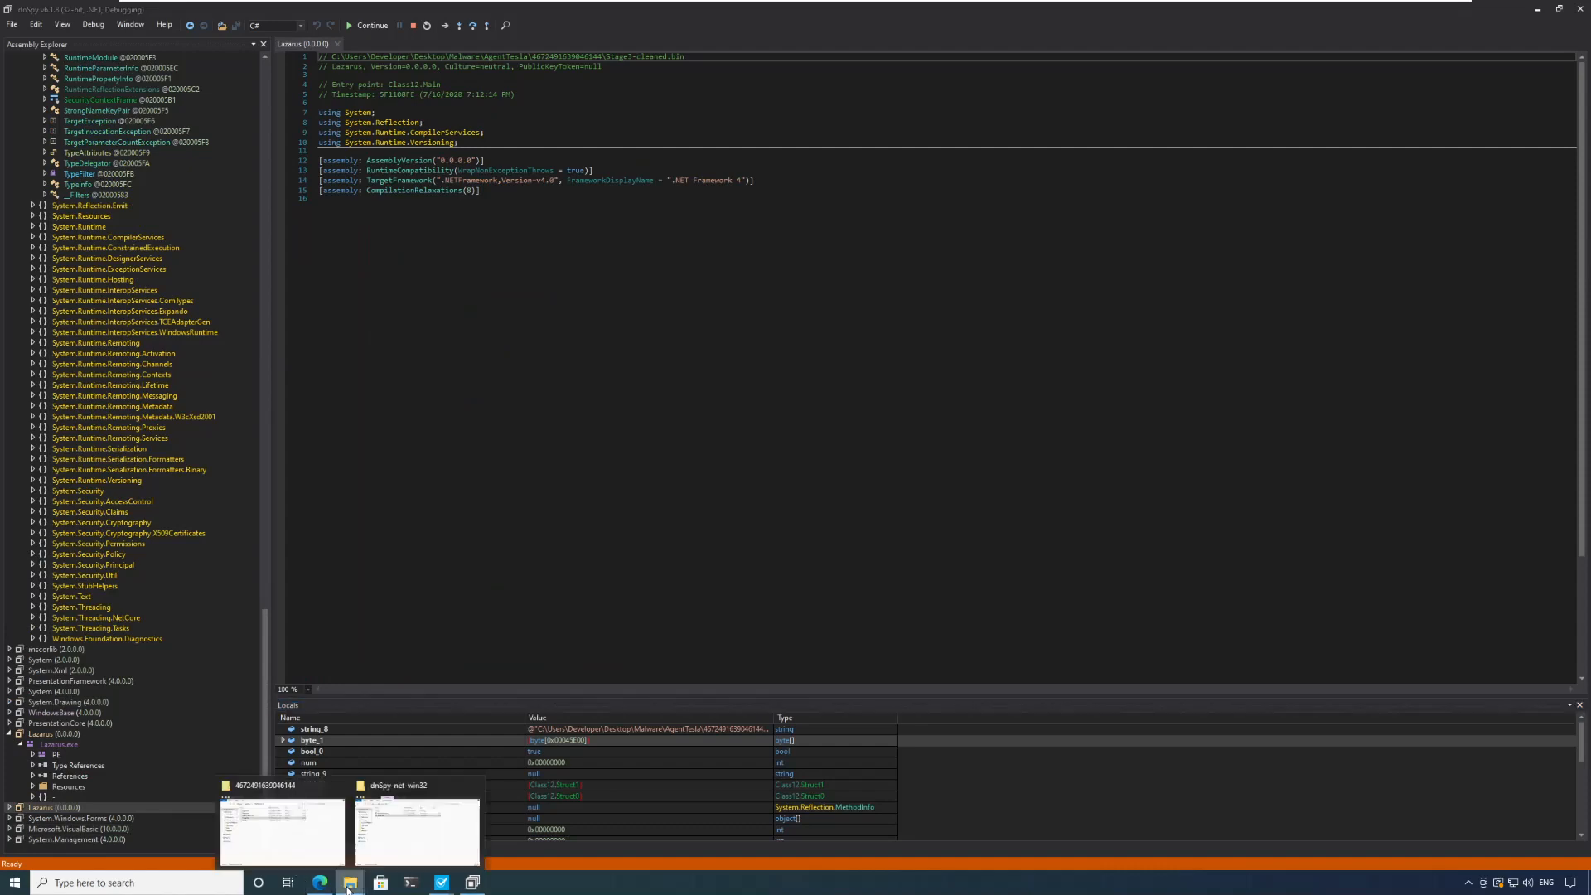